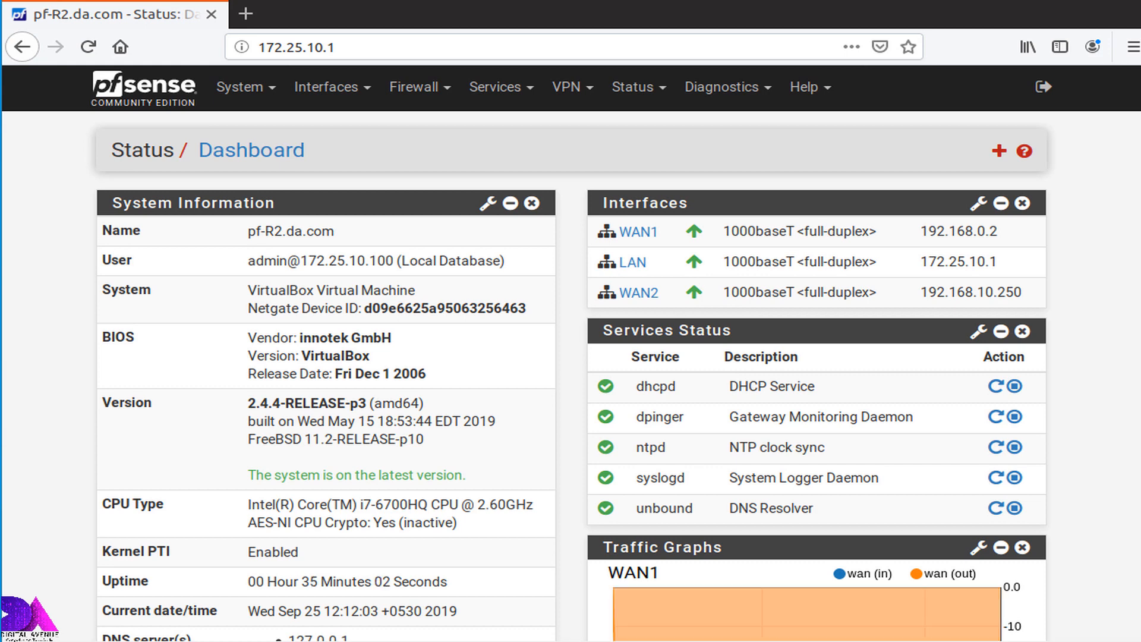
mouse_move(694, 114)
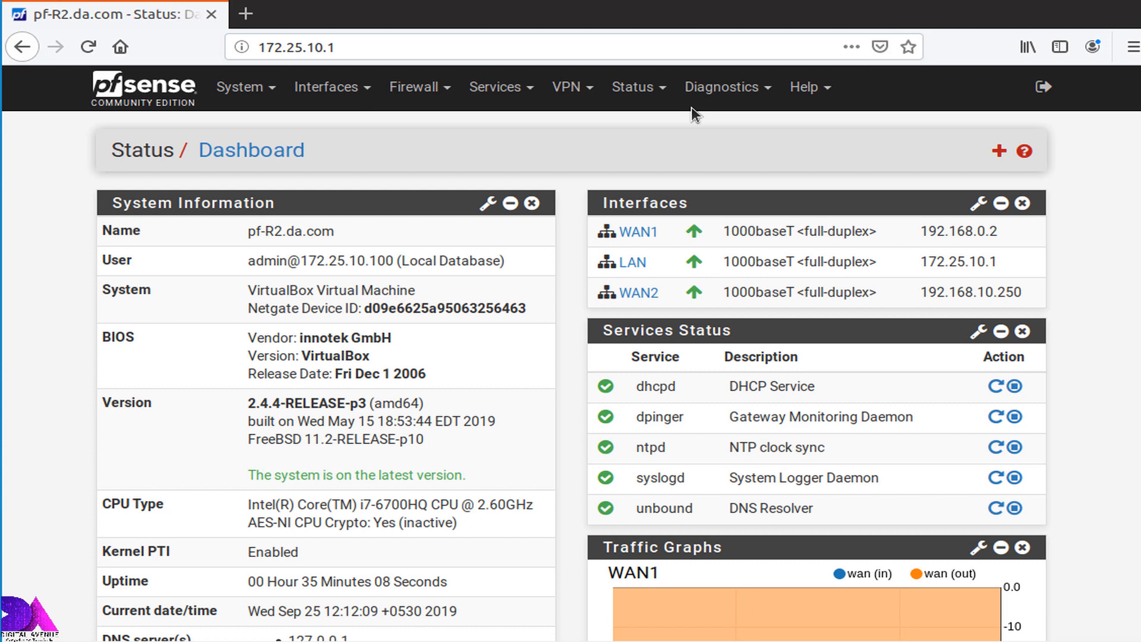
- Navigate from the dashboard via VPN > OpenVPN to the empty Servers list
click(567, 87)
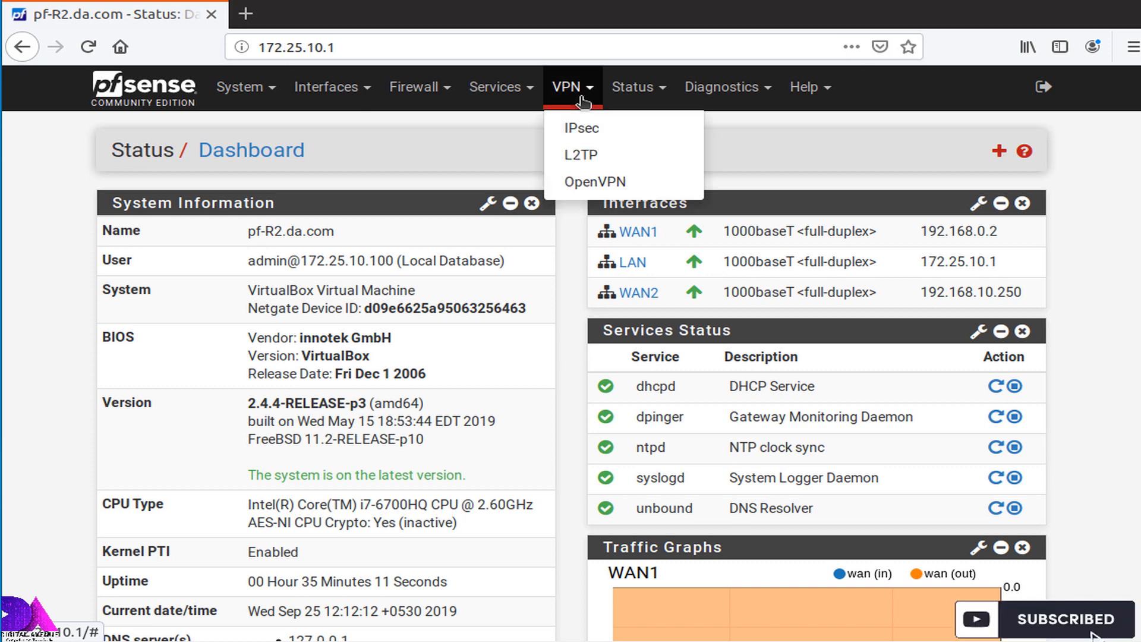
click(594, 180)
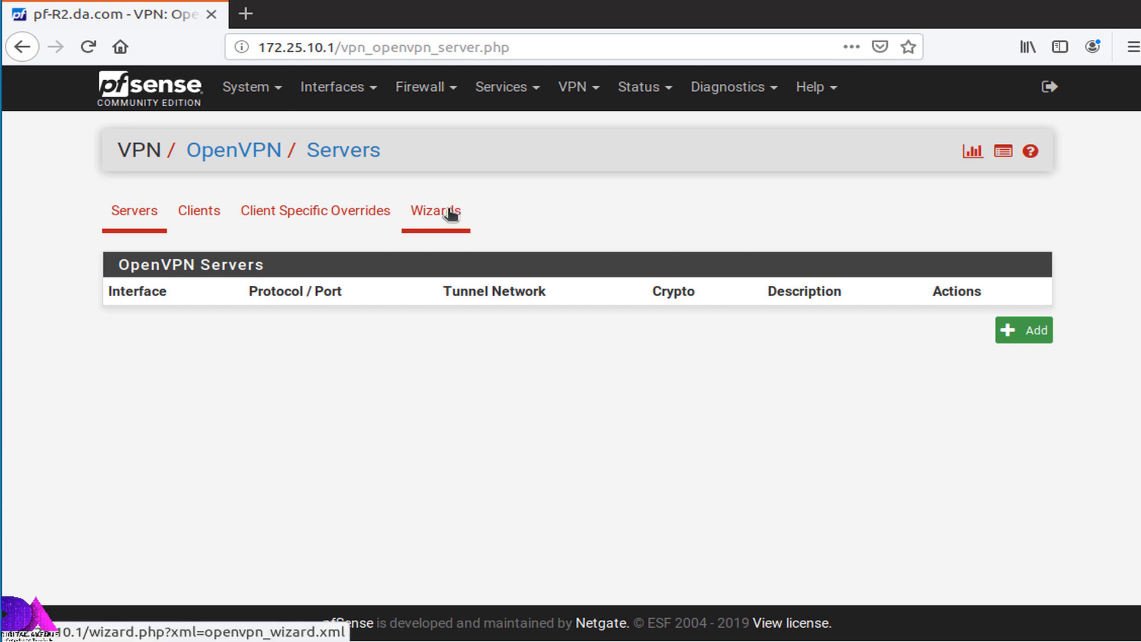
click(435, 211)
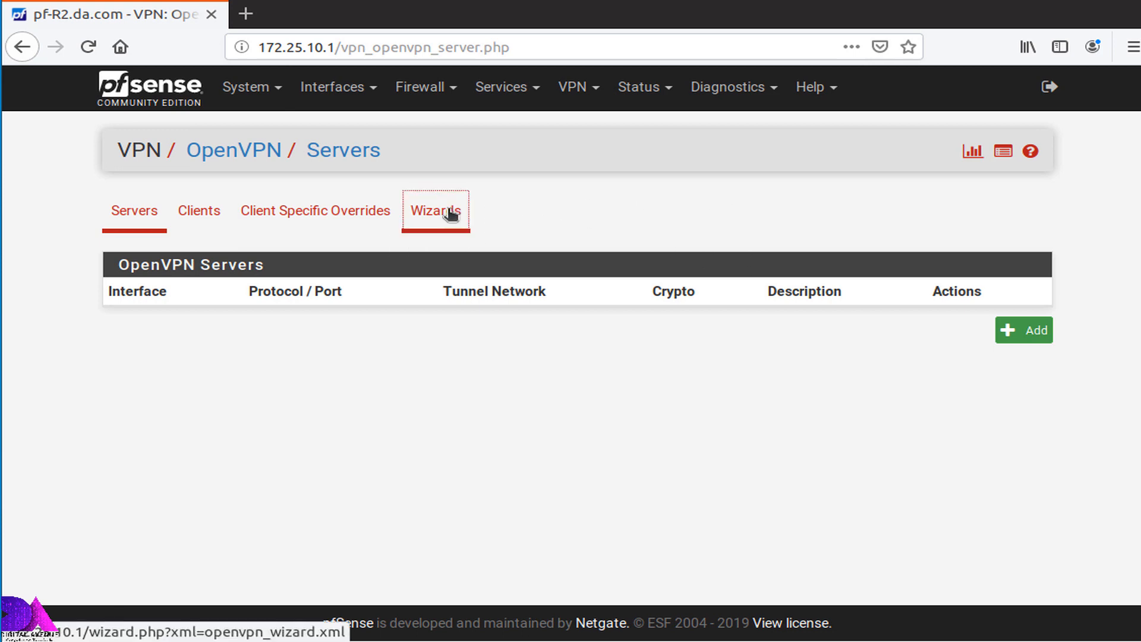
- Launch the OpenVPN wizard with Local User Access as the server type and continue
click(435, 210)
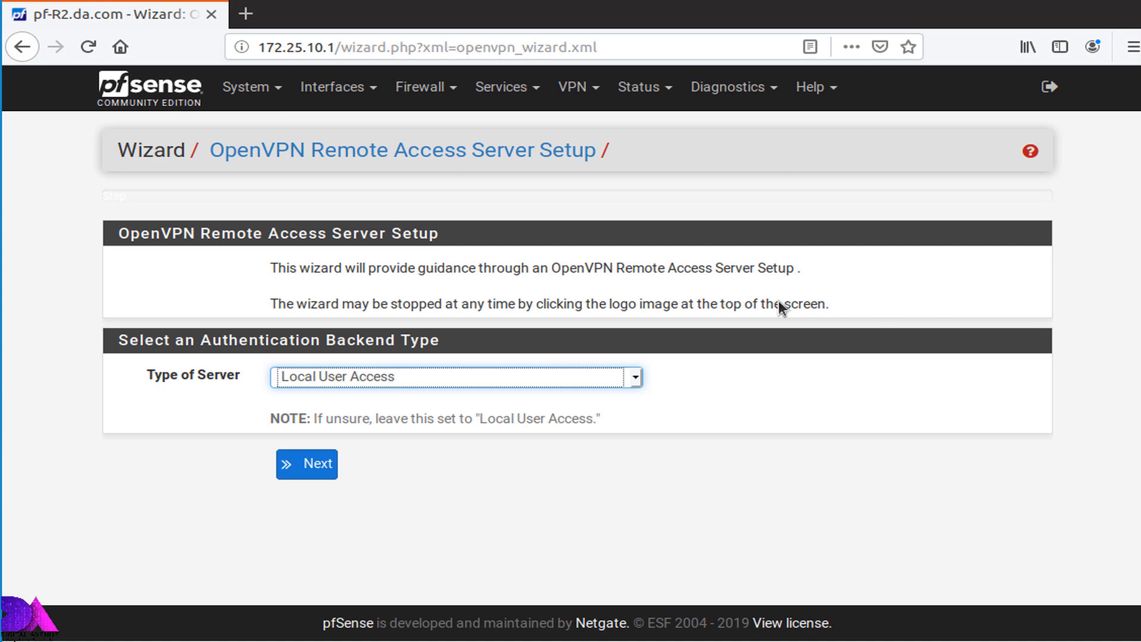
mouse_move(156, 383)
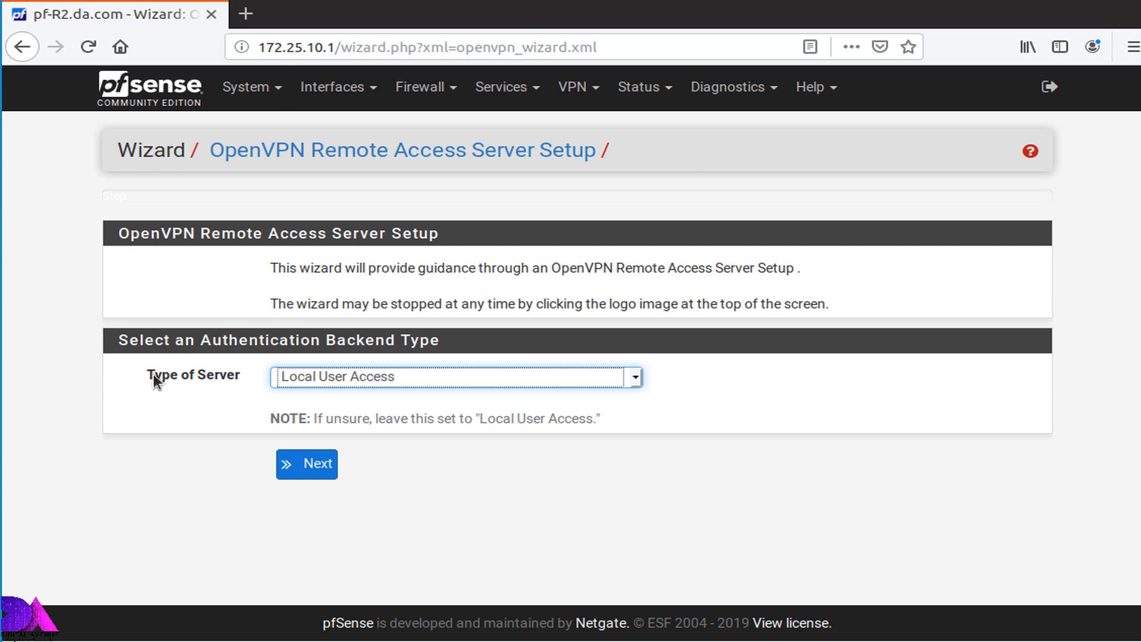
mouse_move(141, 391)
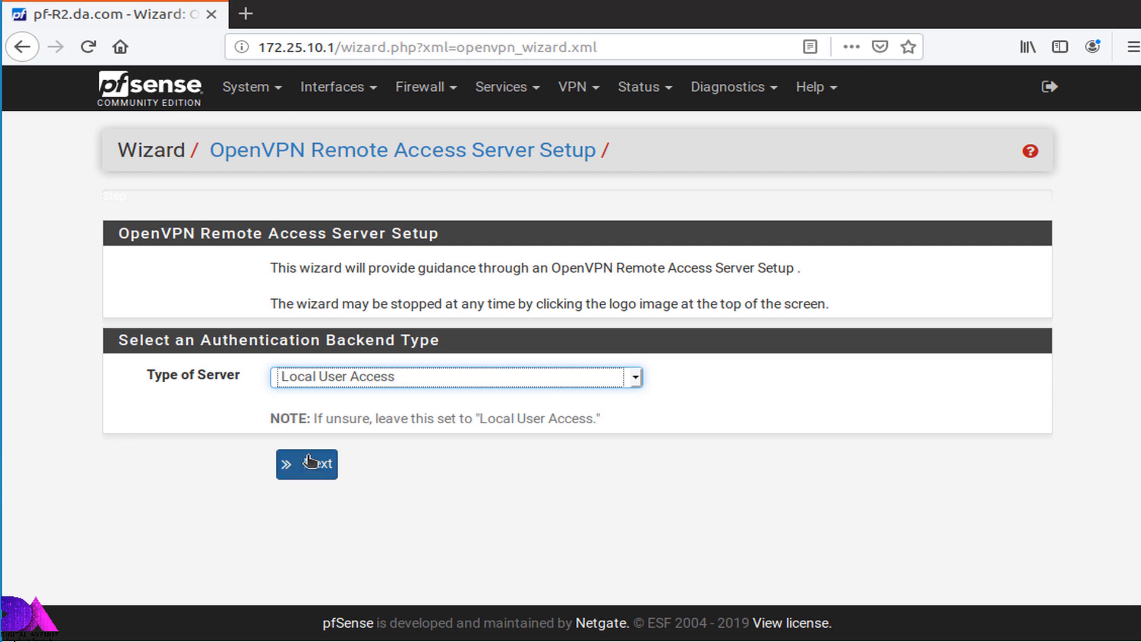
click(455, 376)
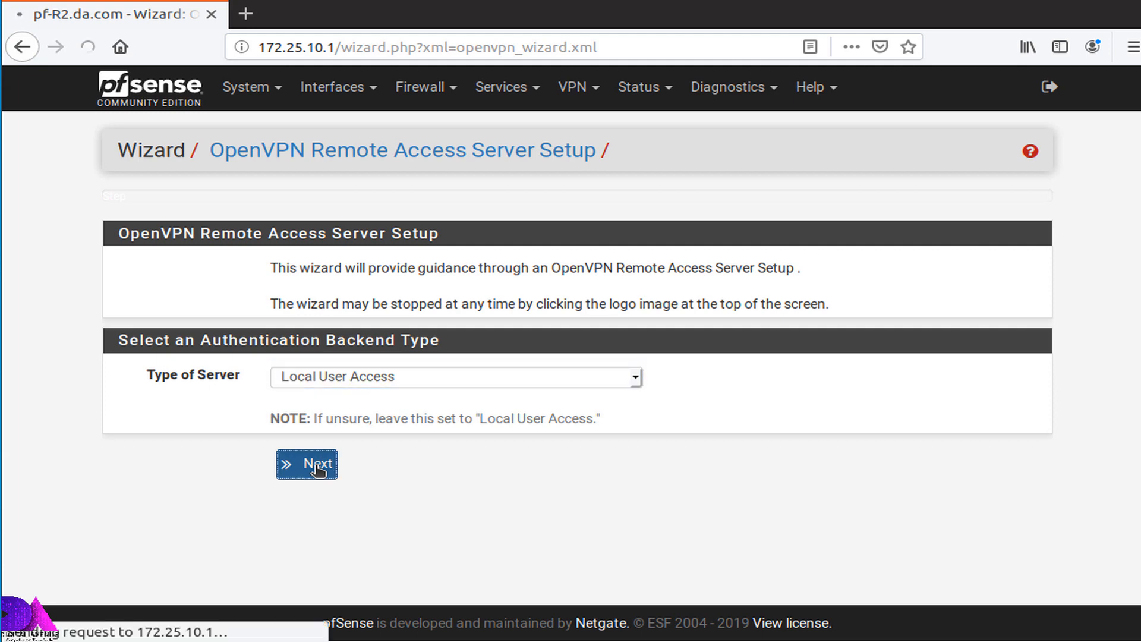
- Advance to the new CA step and name the certificate authority VPN_CA_Cert
click(306, 465)
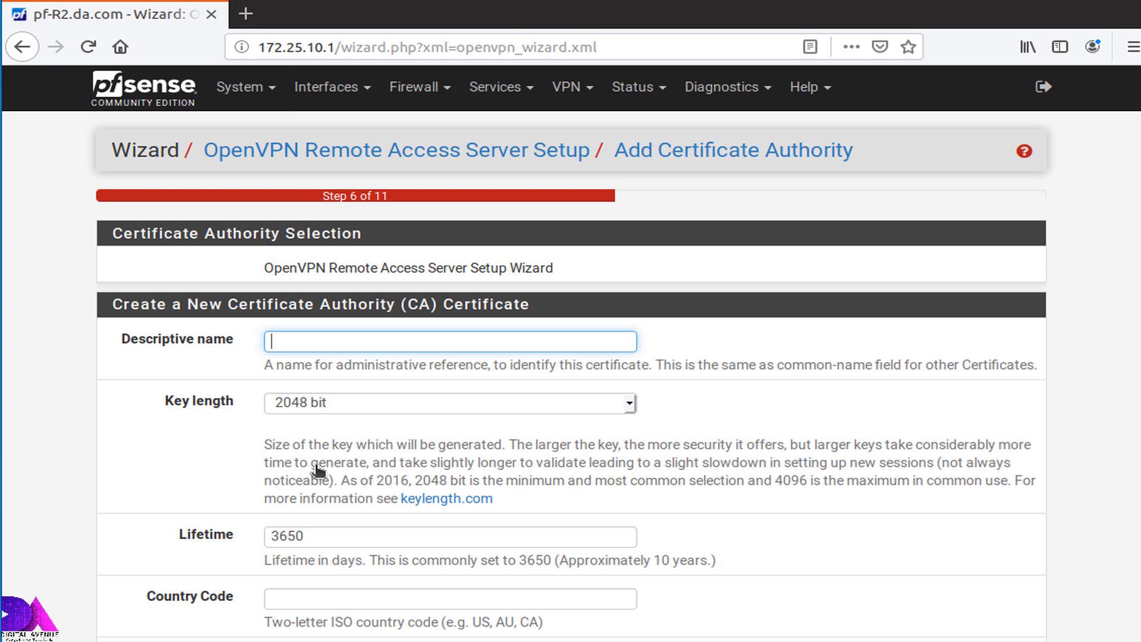
mouse_move(361, 413)
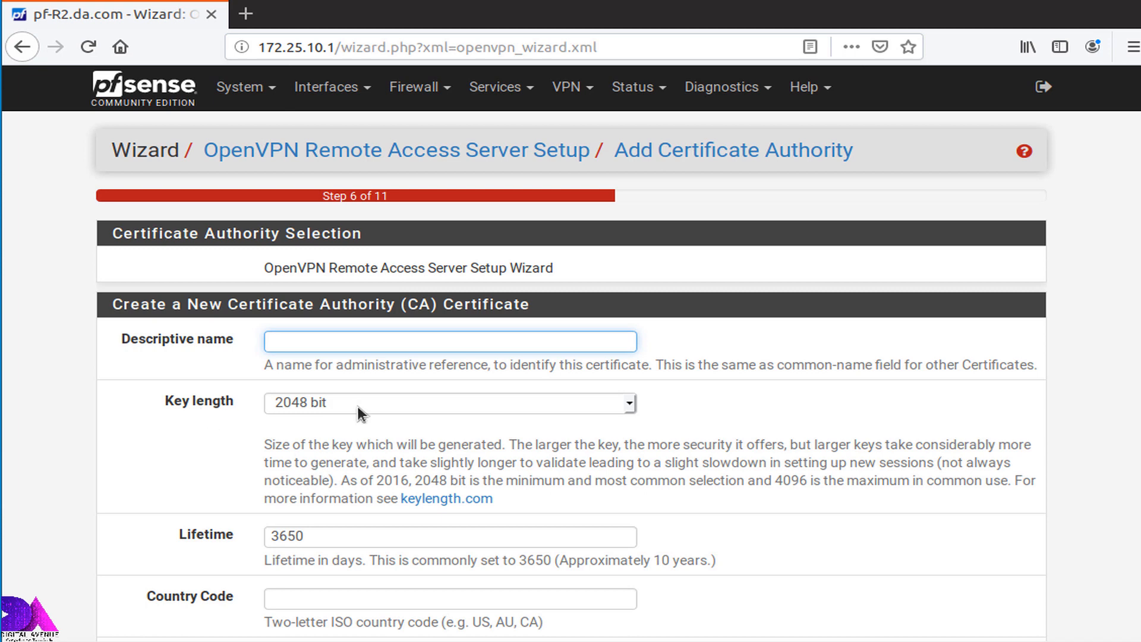
mouse_move(342, 408)
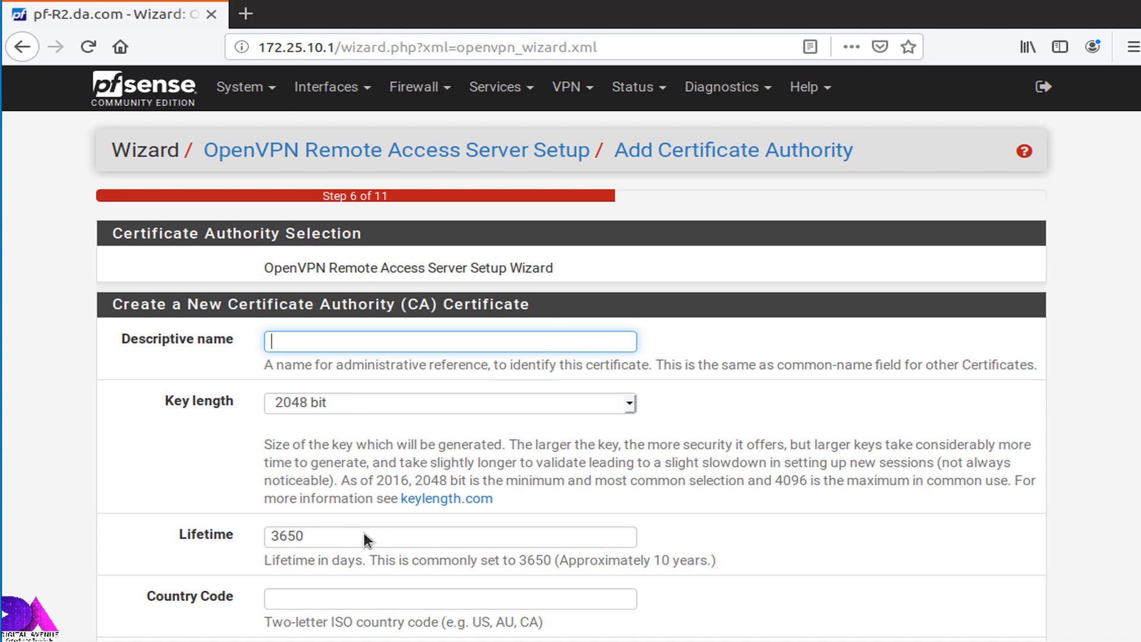
mouse_move(577, 426)
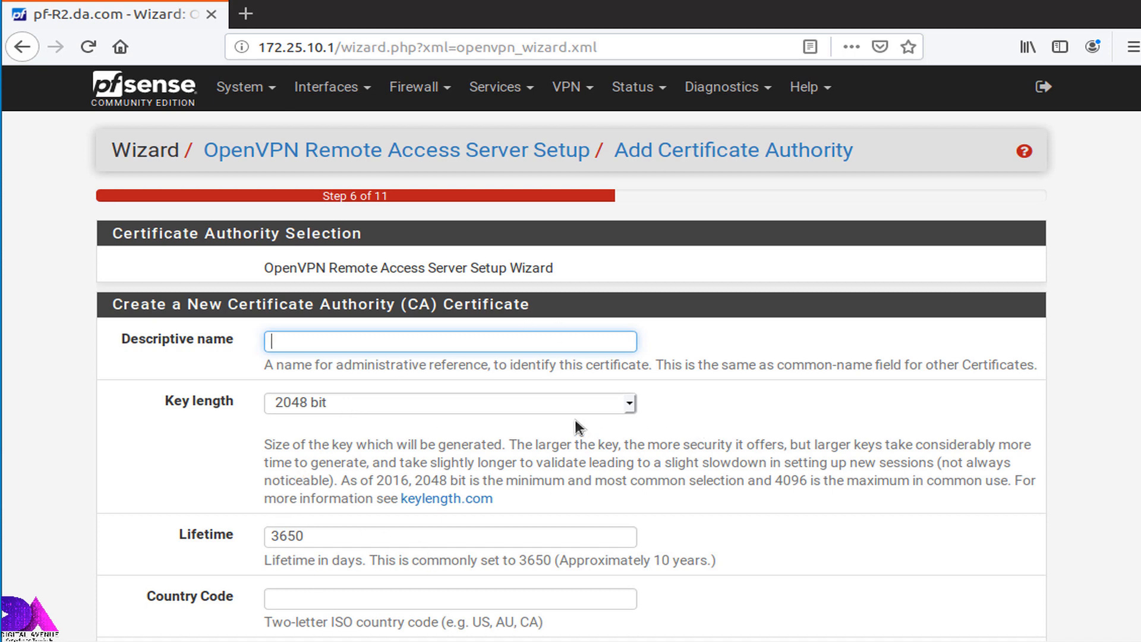
mouse_move(516, 333)
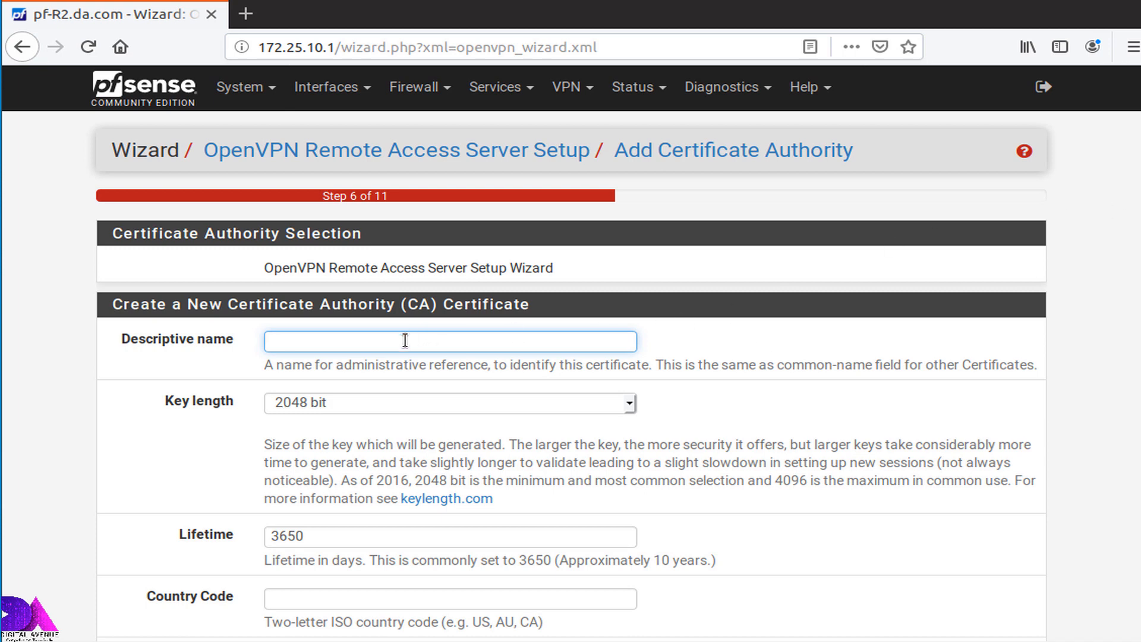
text(V)
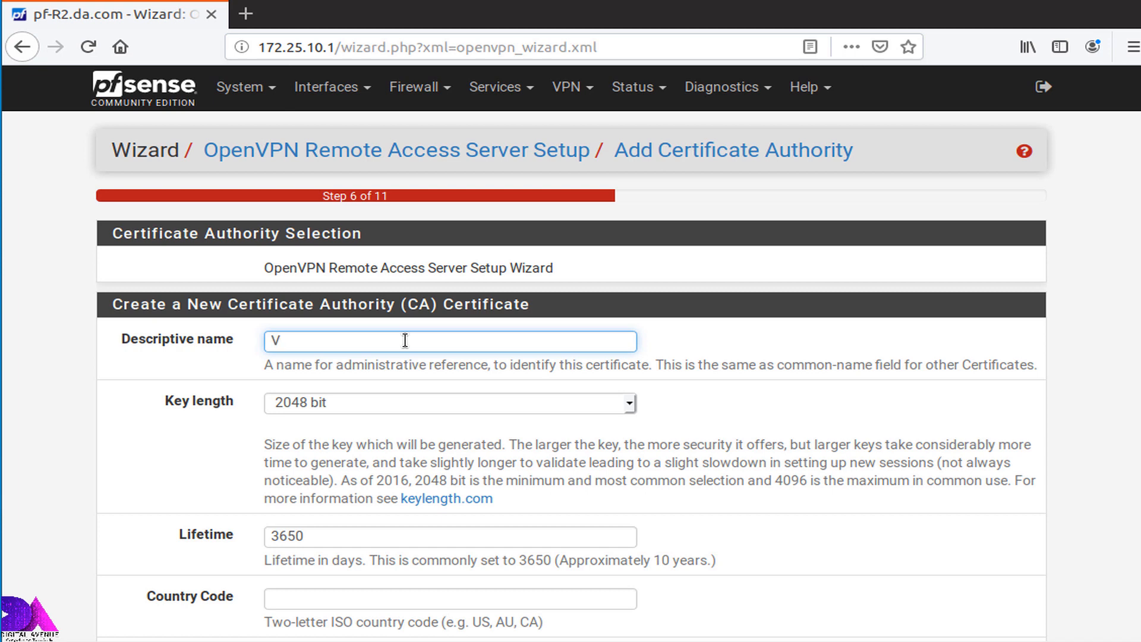
text(PN_)
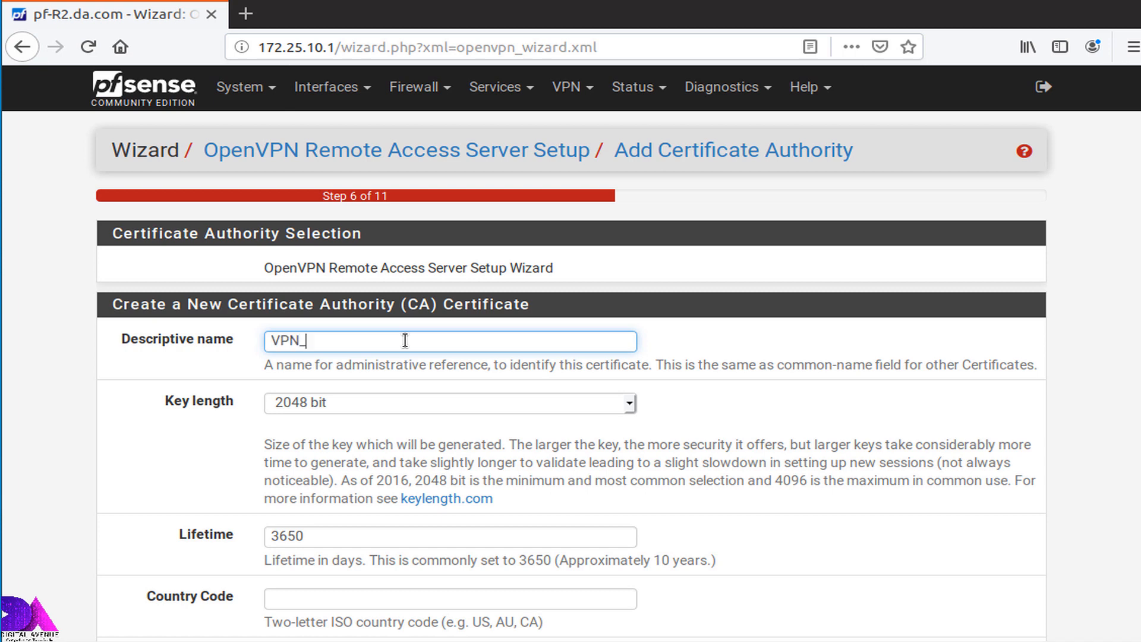
text(CA_)
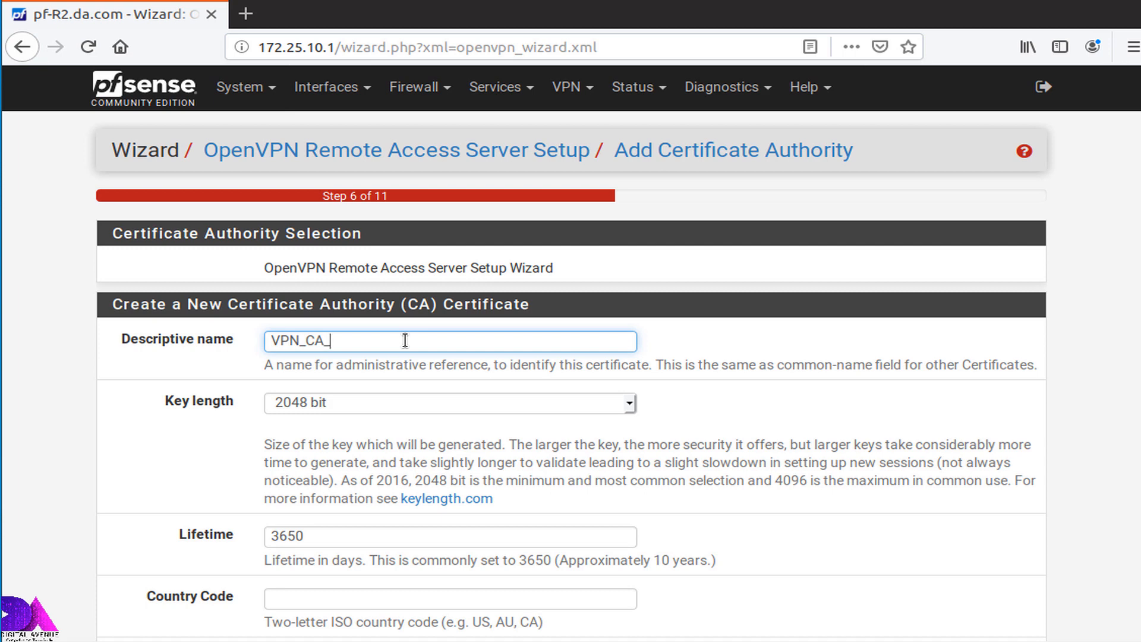
text(Cert)
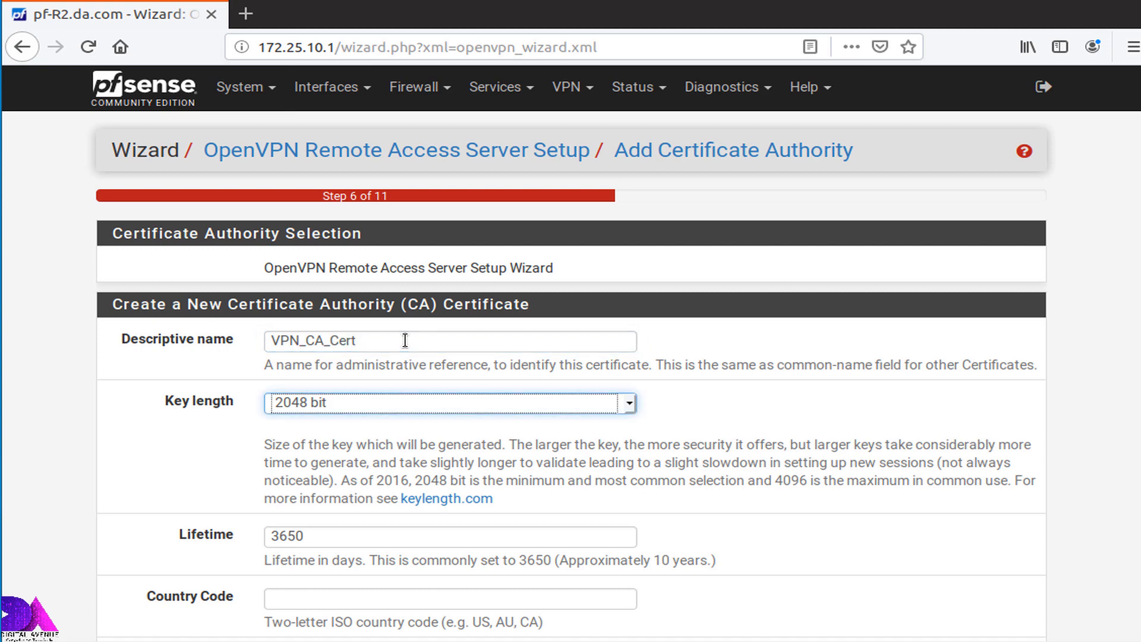
- Set country LK, state Western, city Colombo, organization Digital Avenue, and add the new CA
click(449, 598)
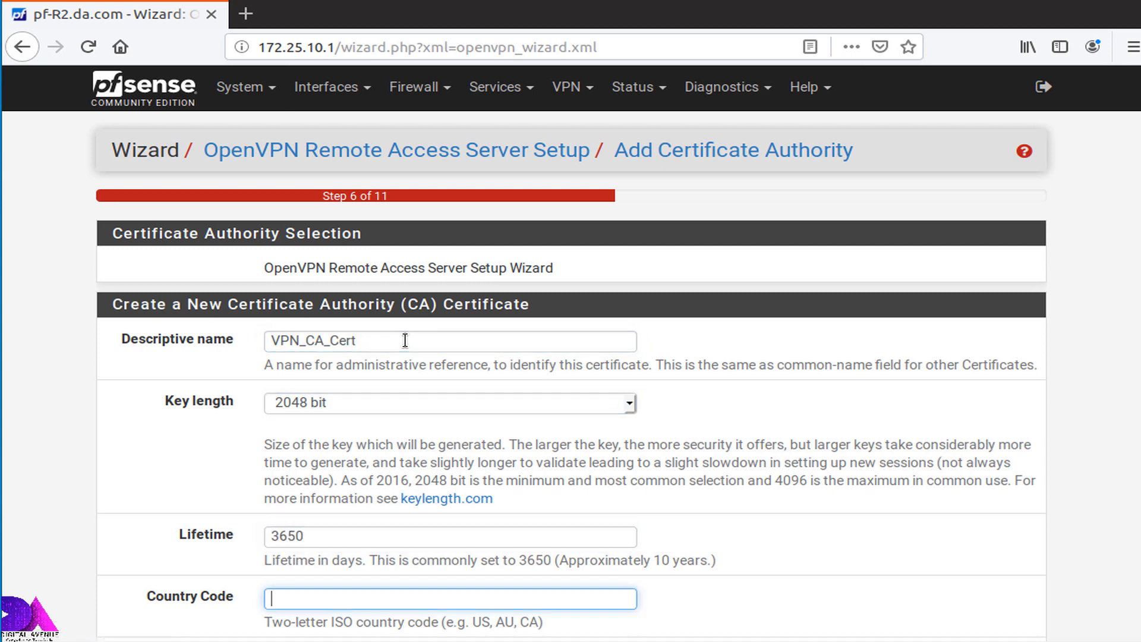
text(LK)
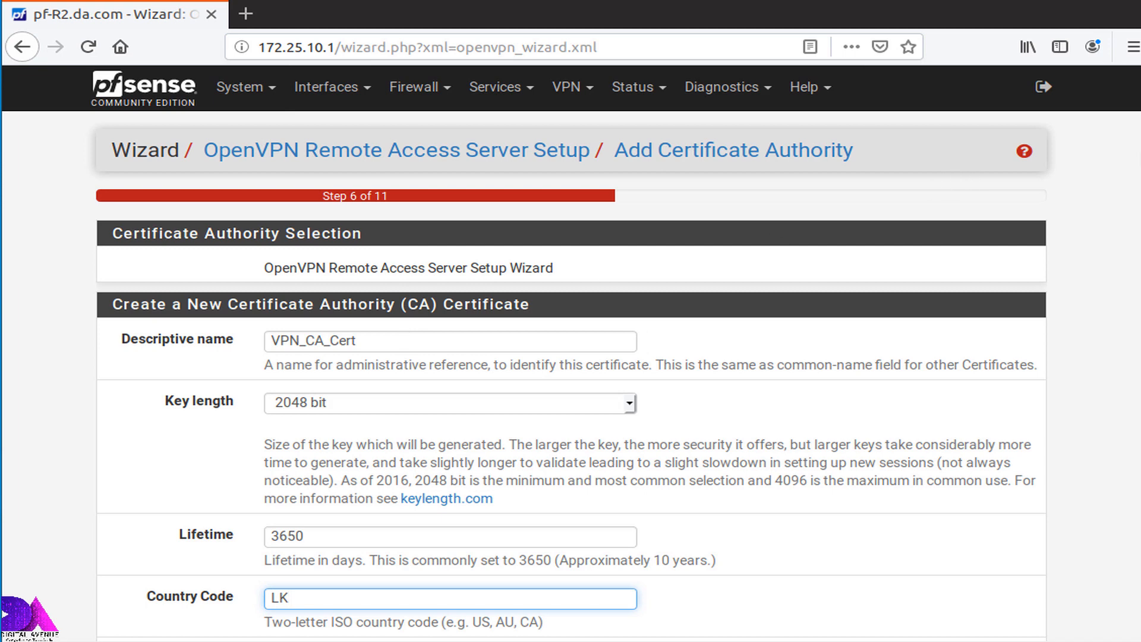
scroll(down, 3)
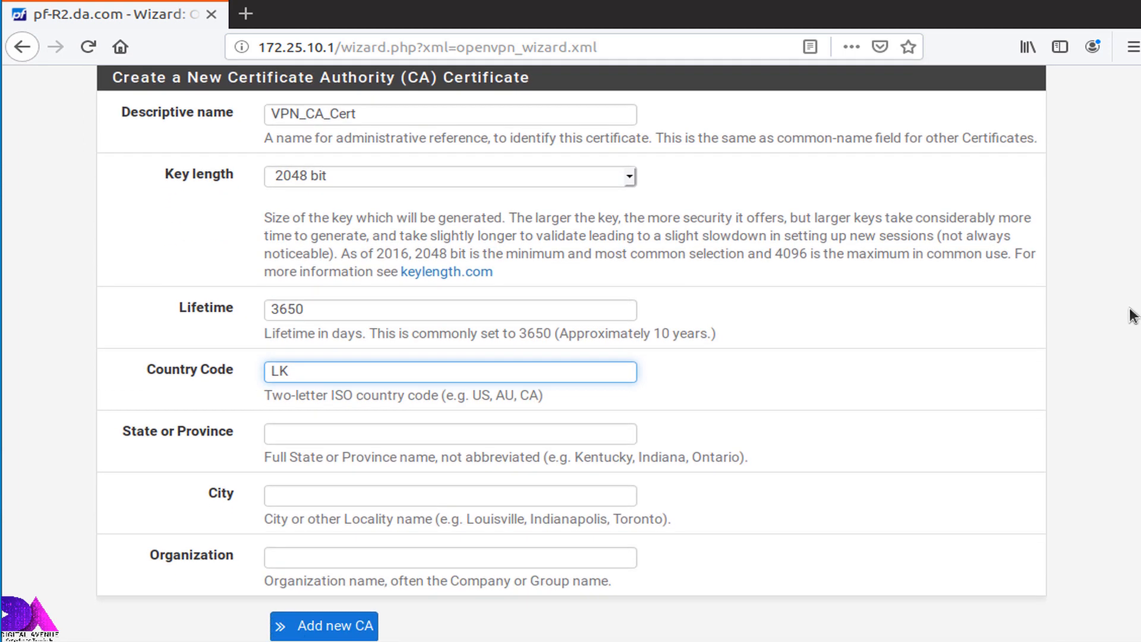
click(450, 434)
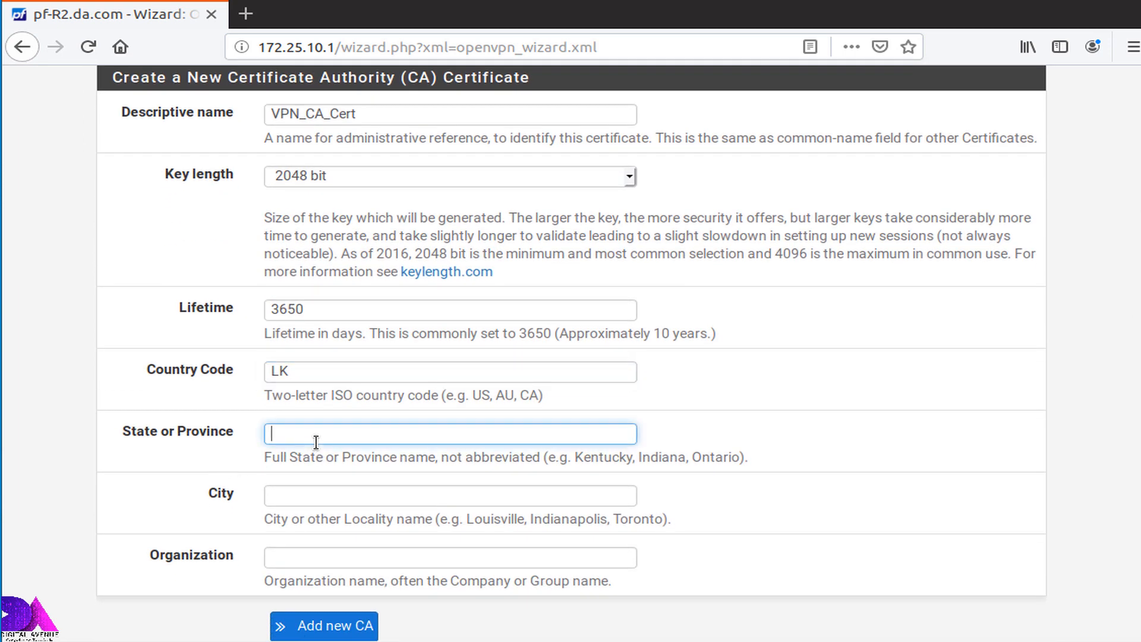
text(Western)
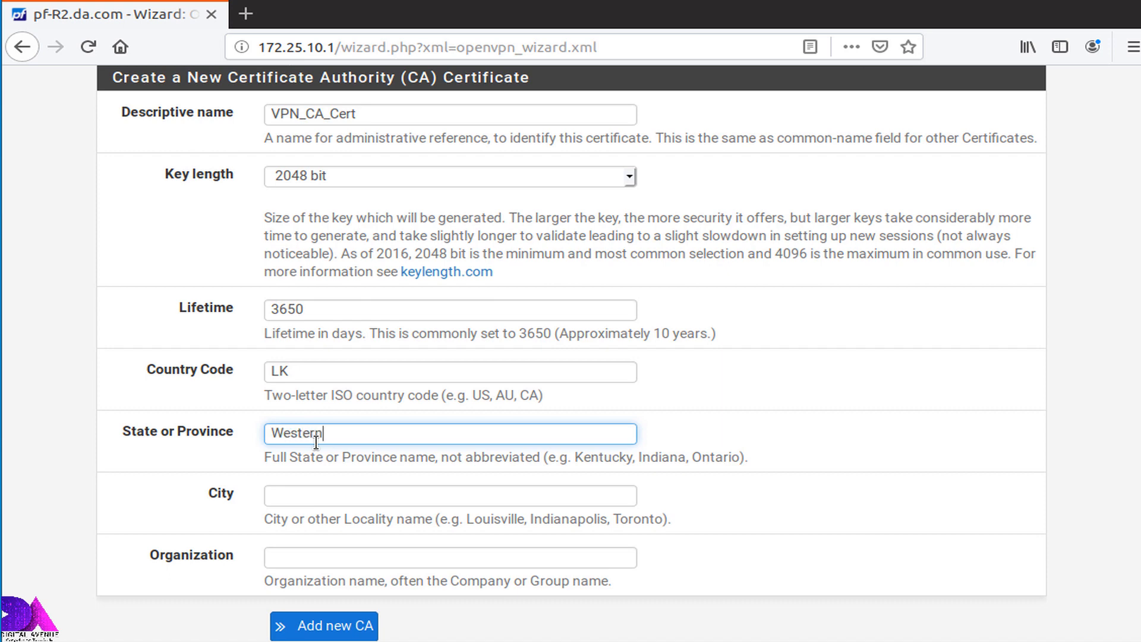
text(C)
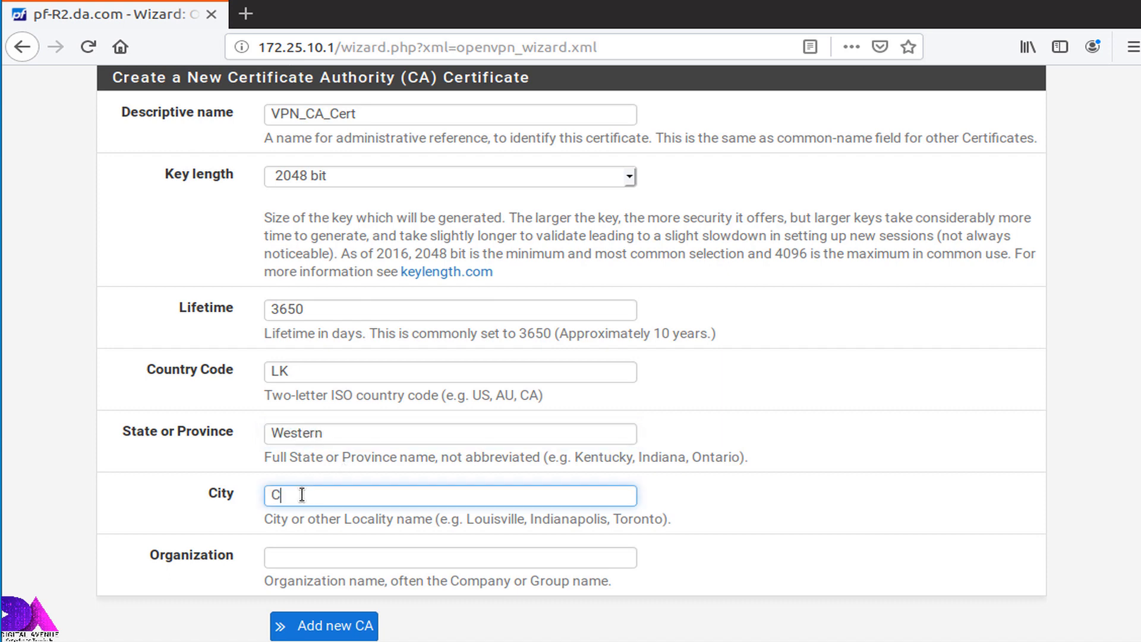
text(olombo)
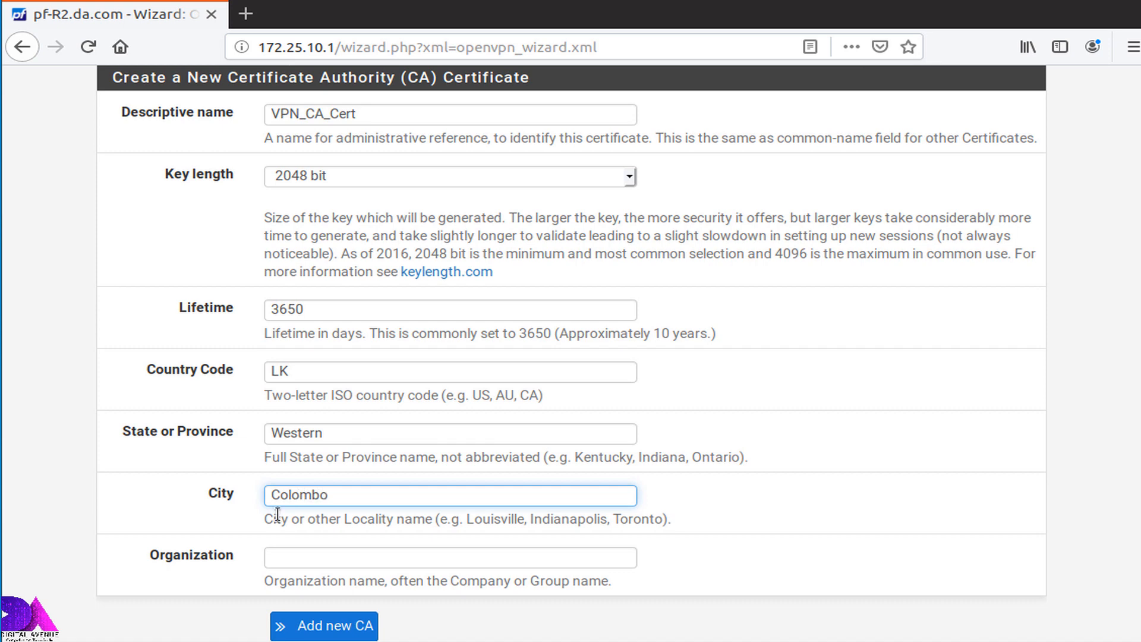
text(Digital Avenu)
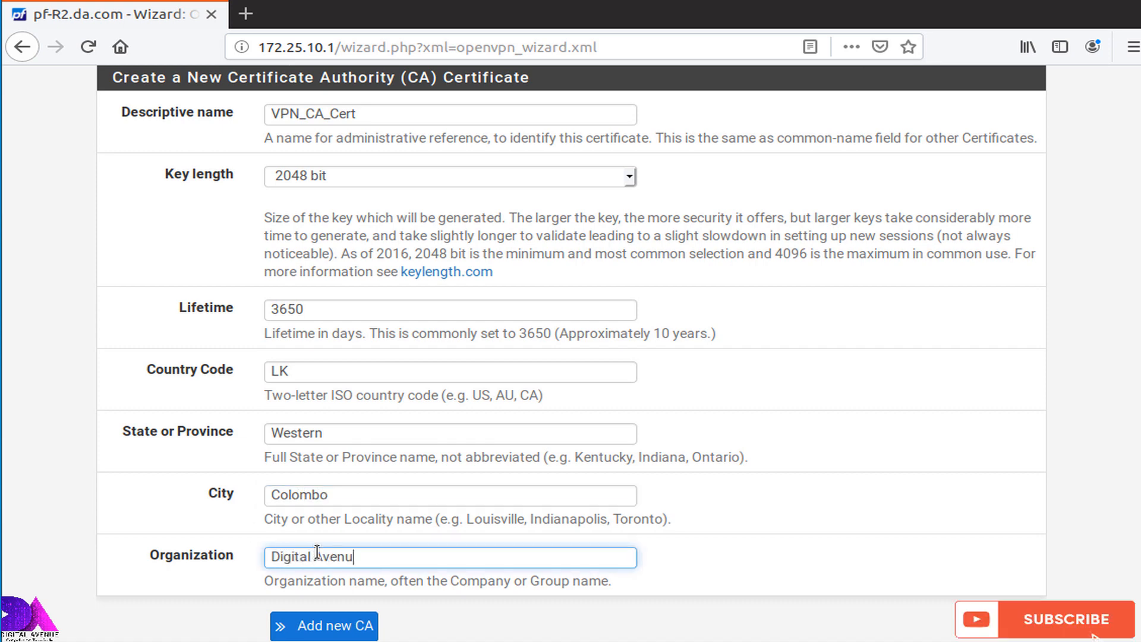
text(e)
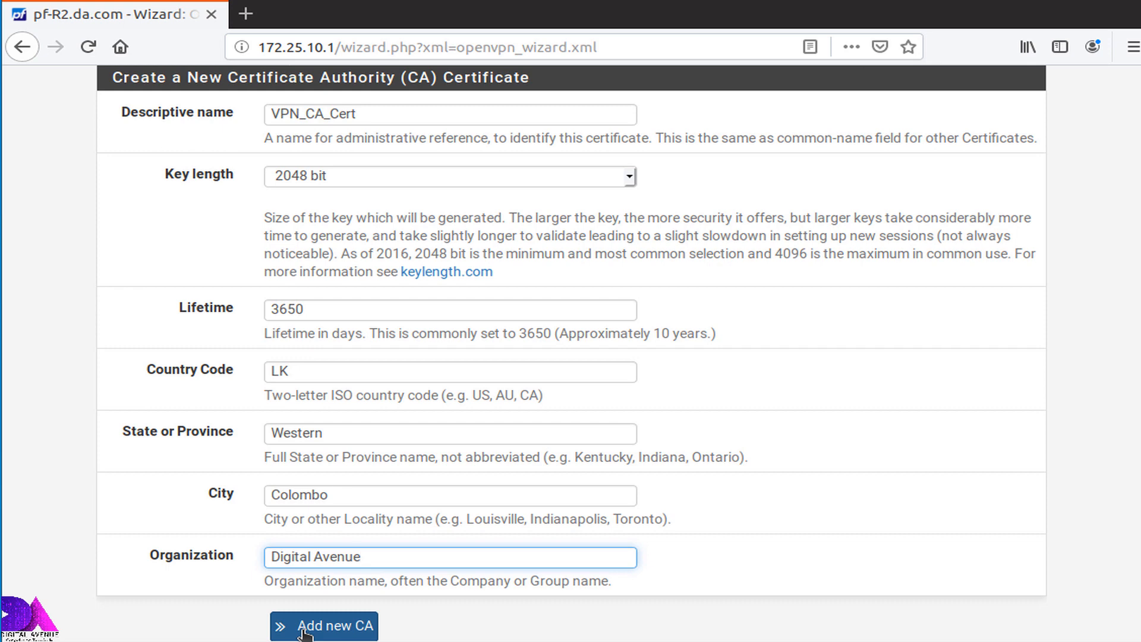
click(323, 627)
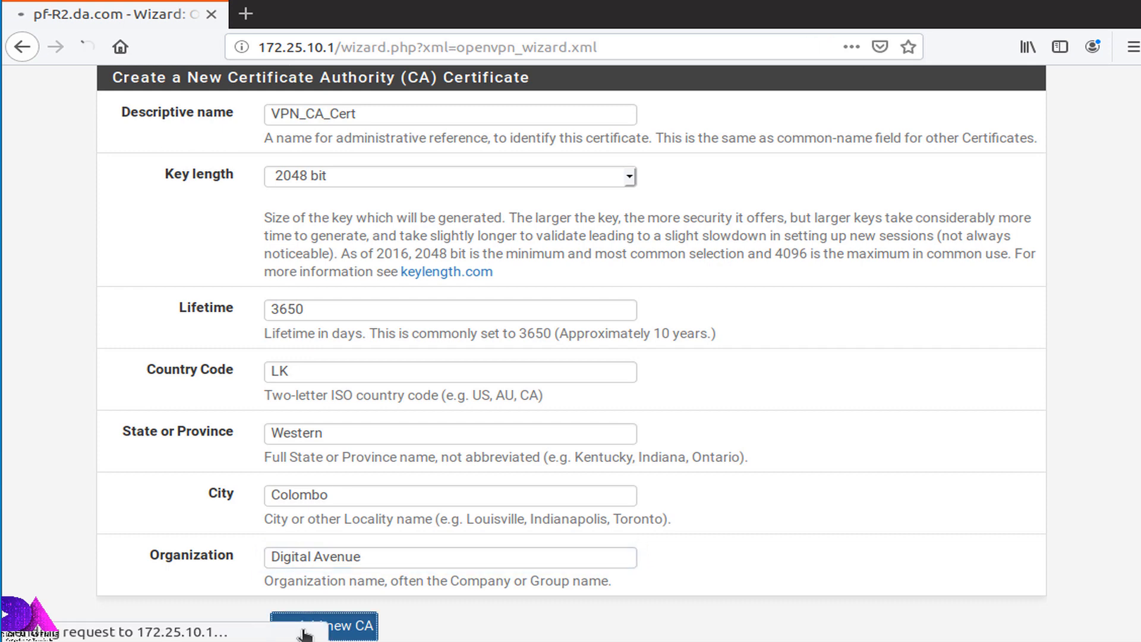
- Create a server certificate named Server_Cert and proceed to the Server Setup step
click(352, 627)
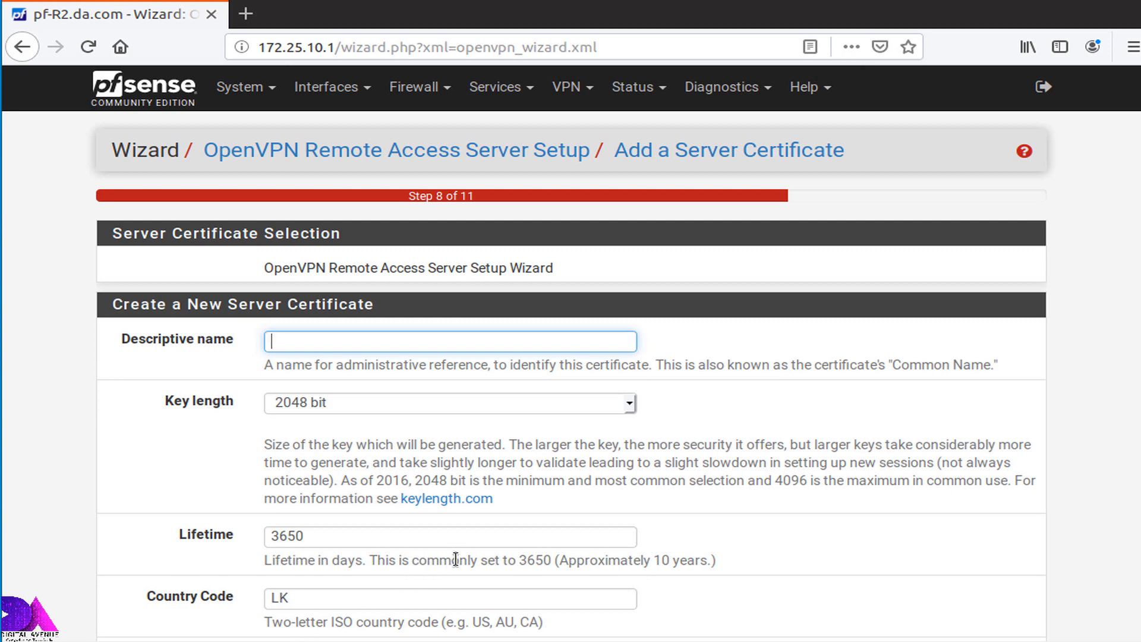
mouse_move(458, 557)
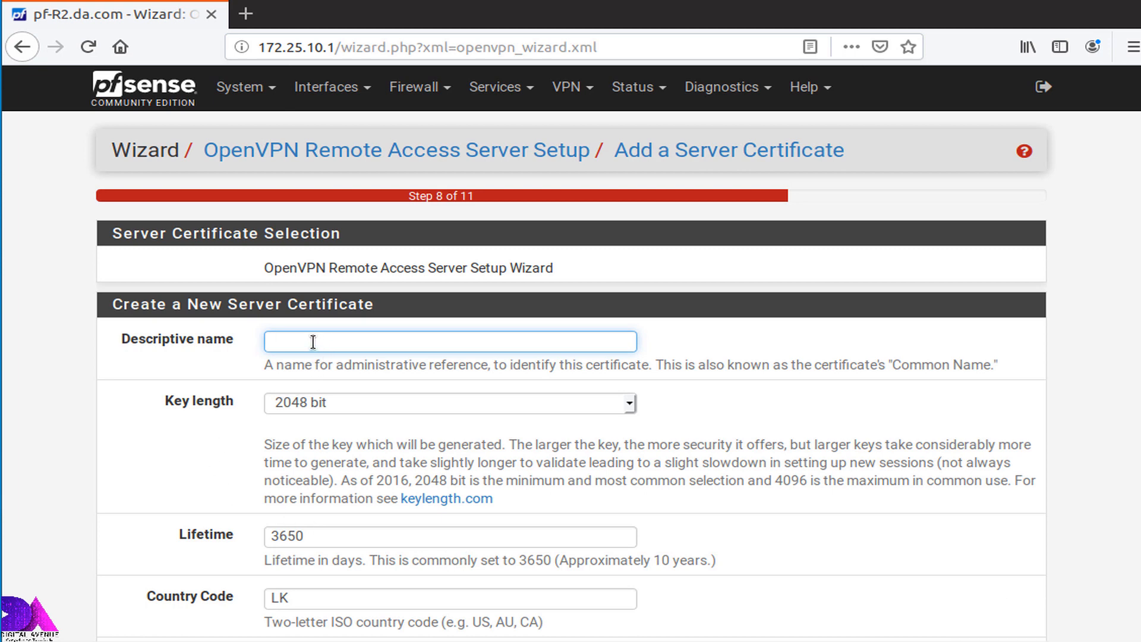
text(Server)
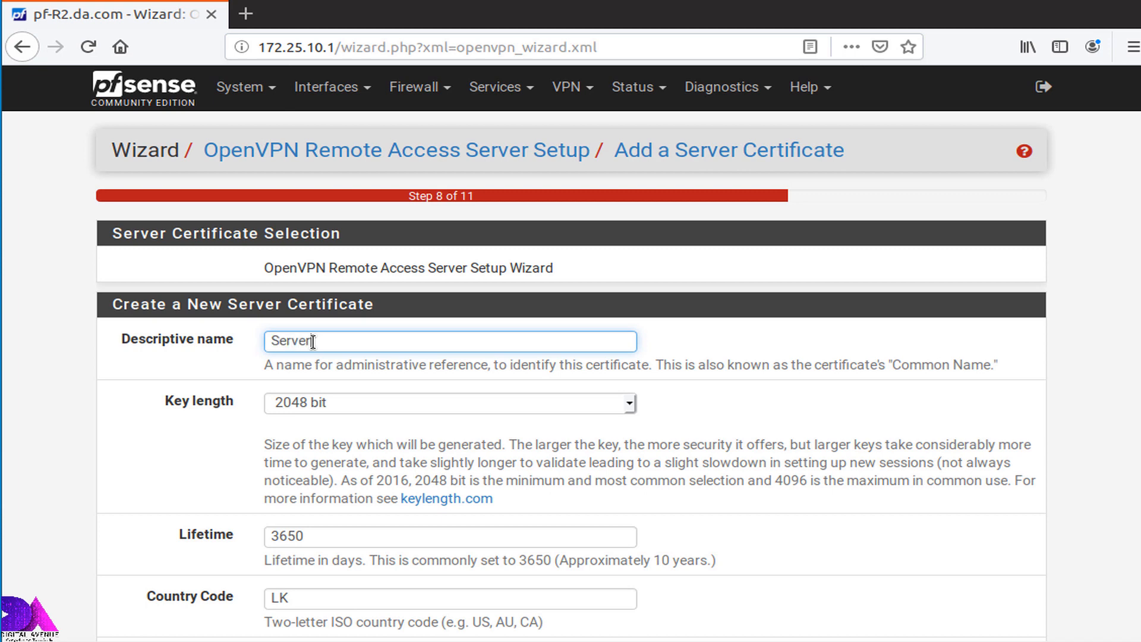
text(Cert)
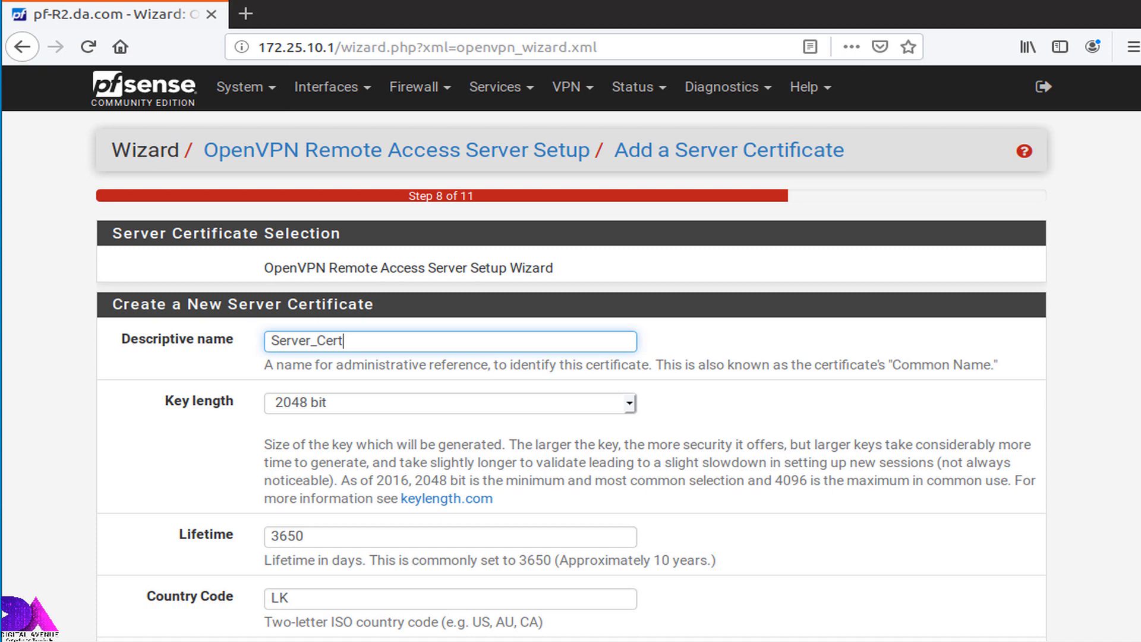
scroll(down, 3)
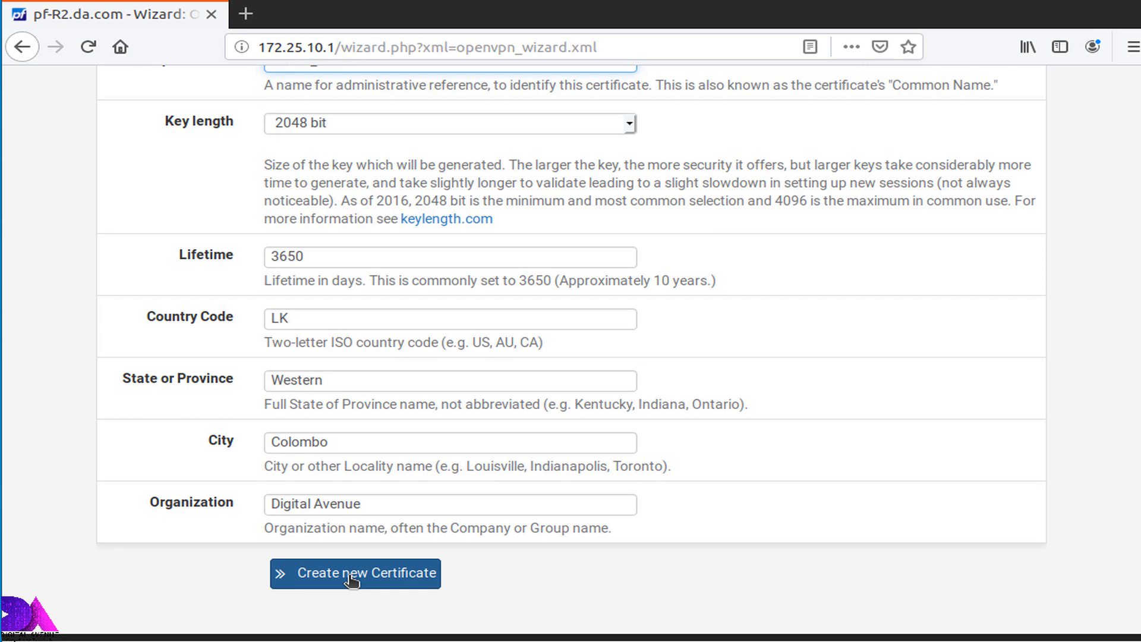
click(356, 573)
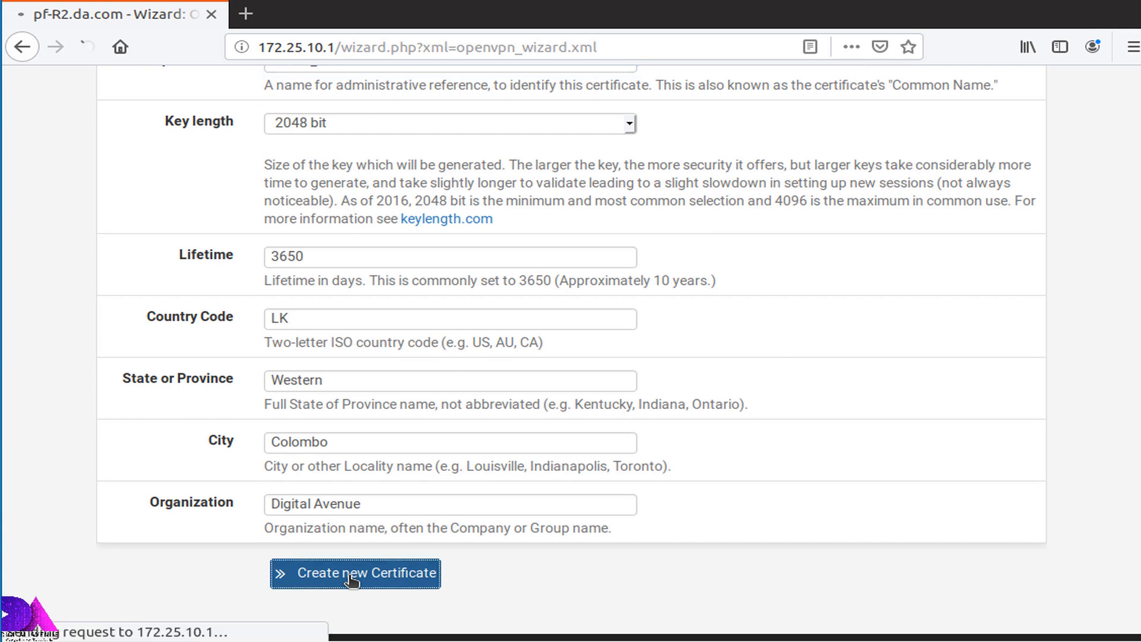
click(355, 573)
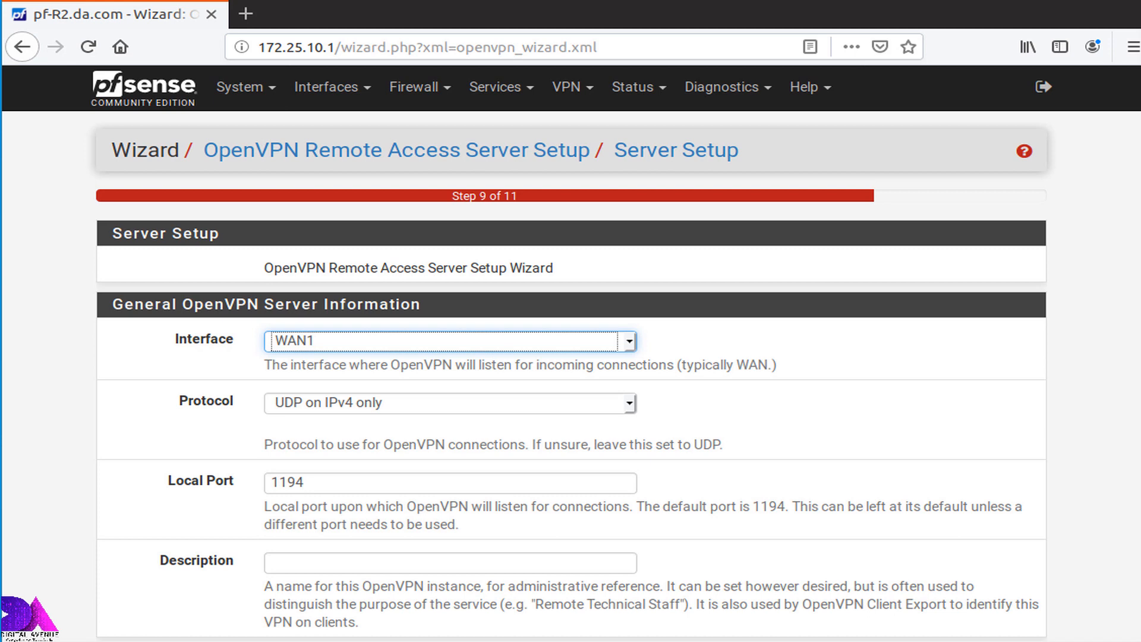
mouse_move(534, 333)
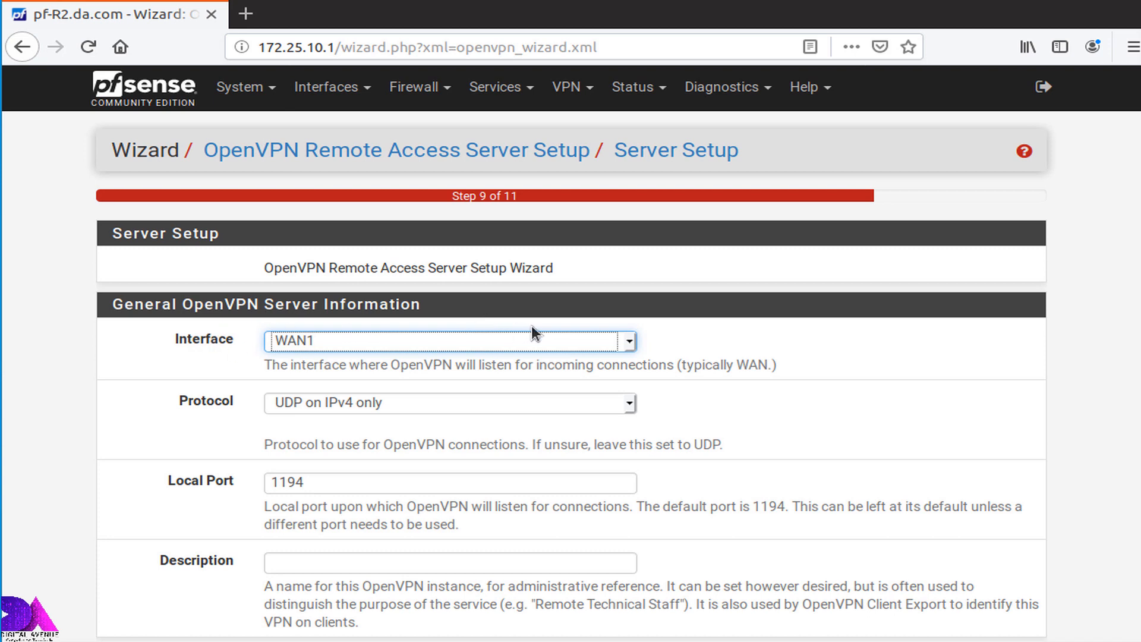
mouse_move(326, 329)
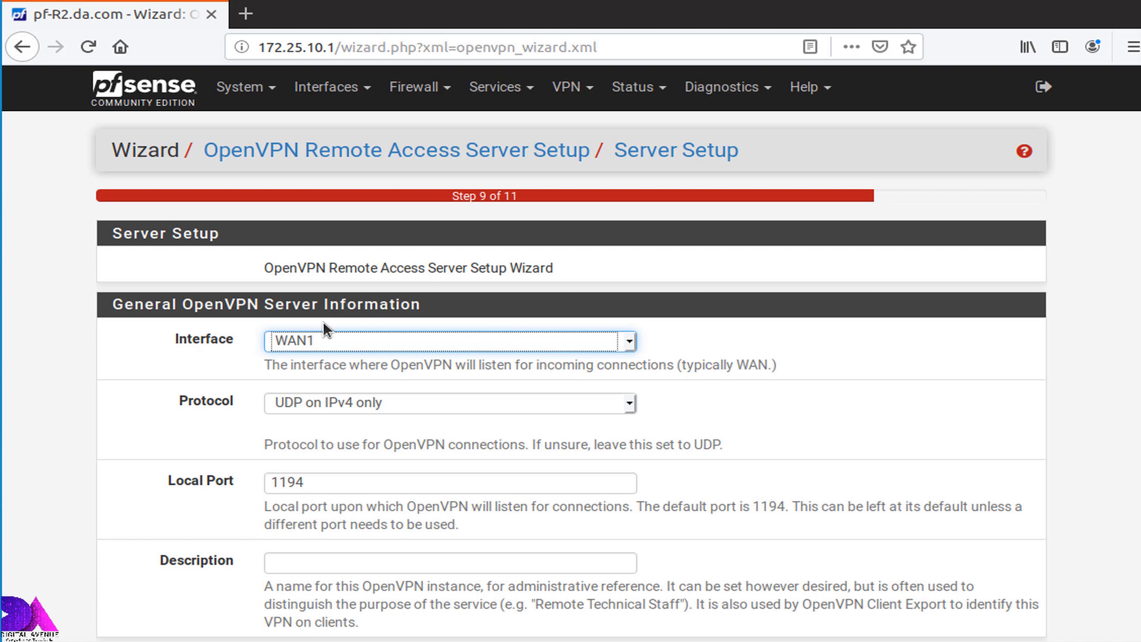
mouse_move(274, 350)
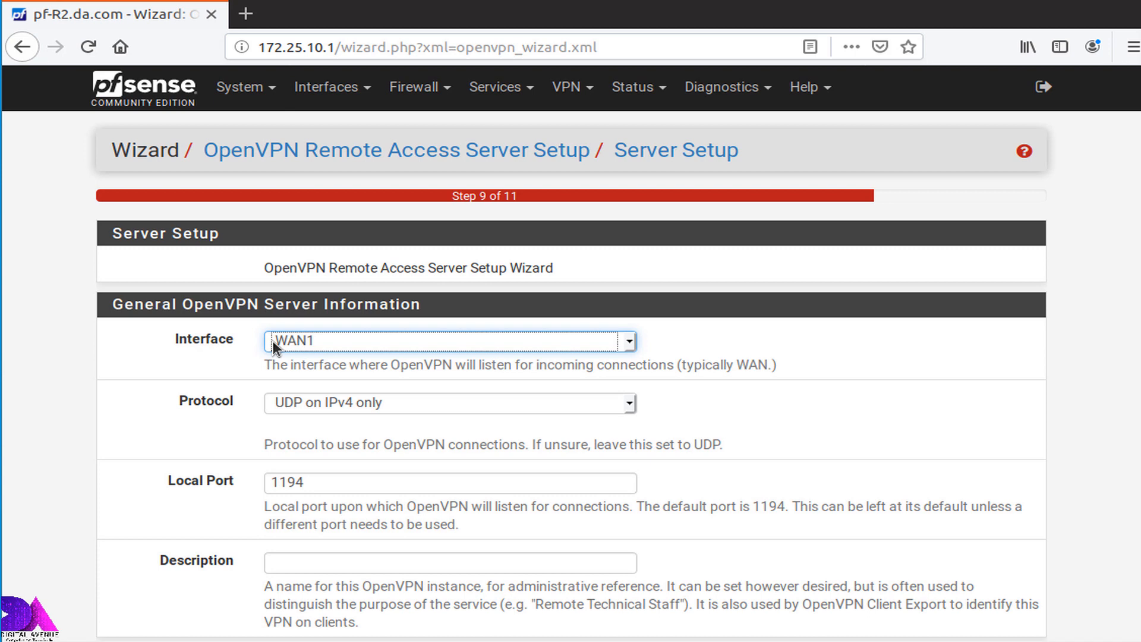
click(448, 341)
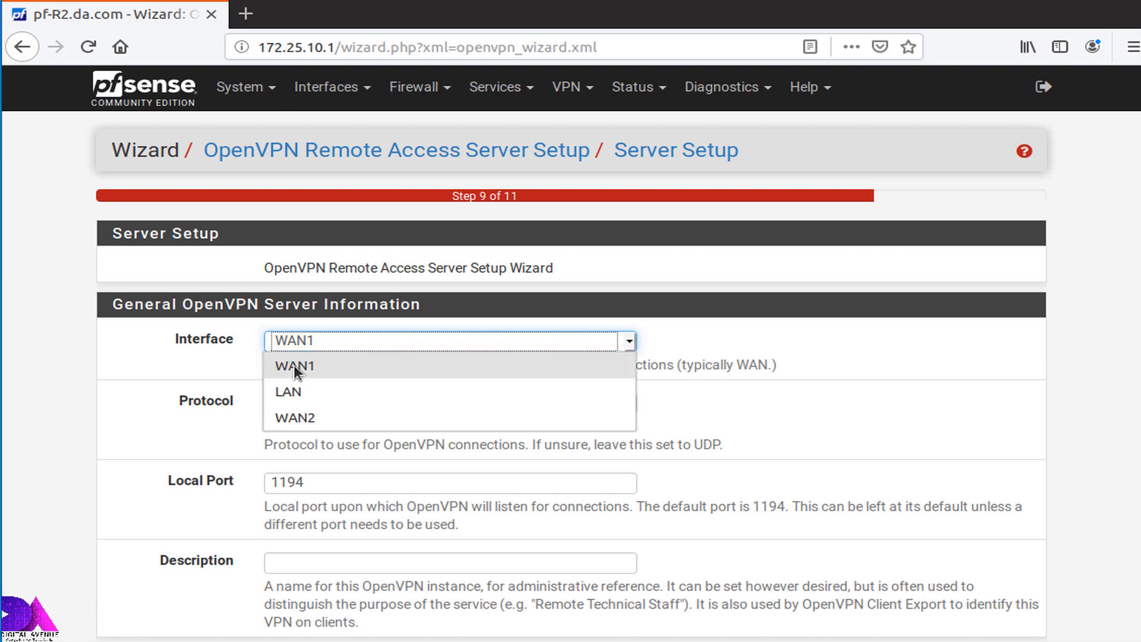
click(293, 366)
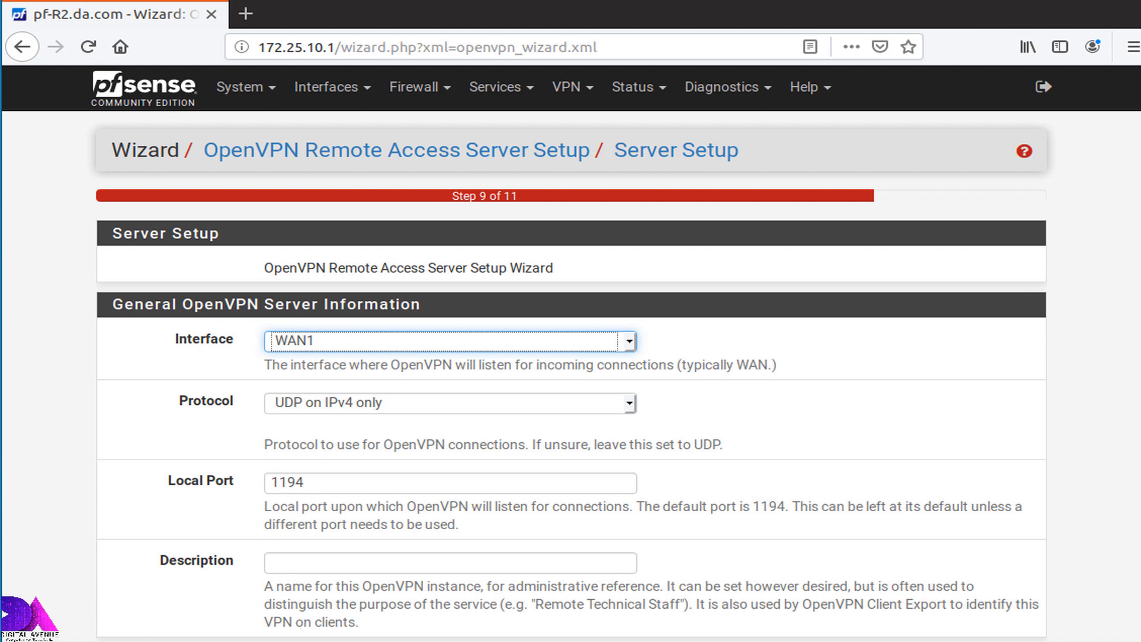
- Describe the OpenVPN server as Remote Access
scroll(down, 3)
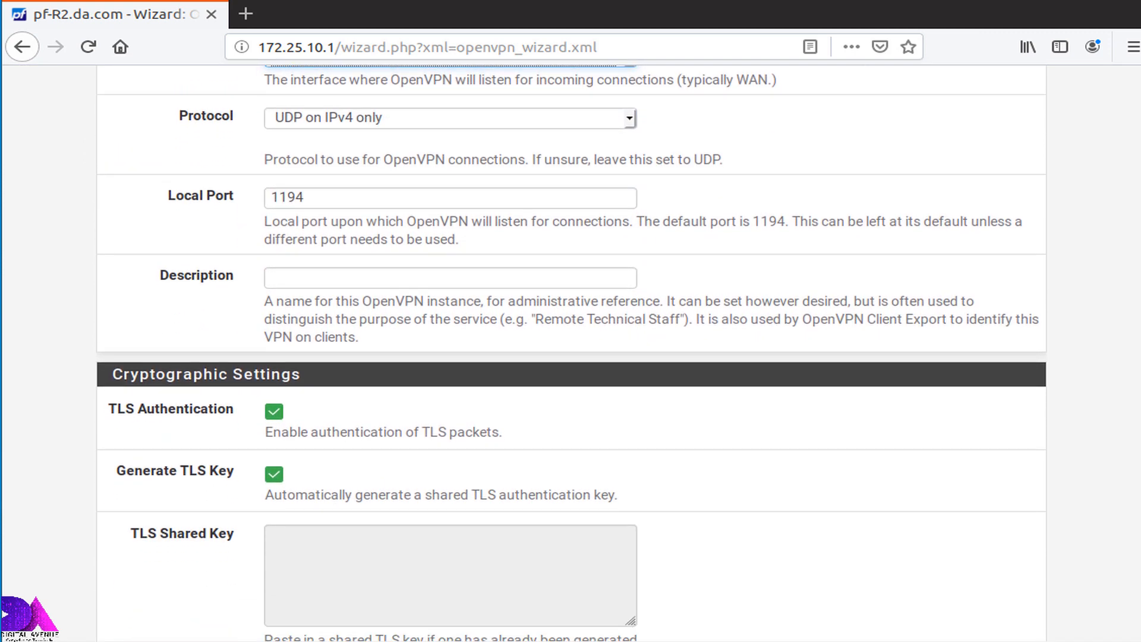
scroll(down, 3)
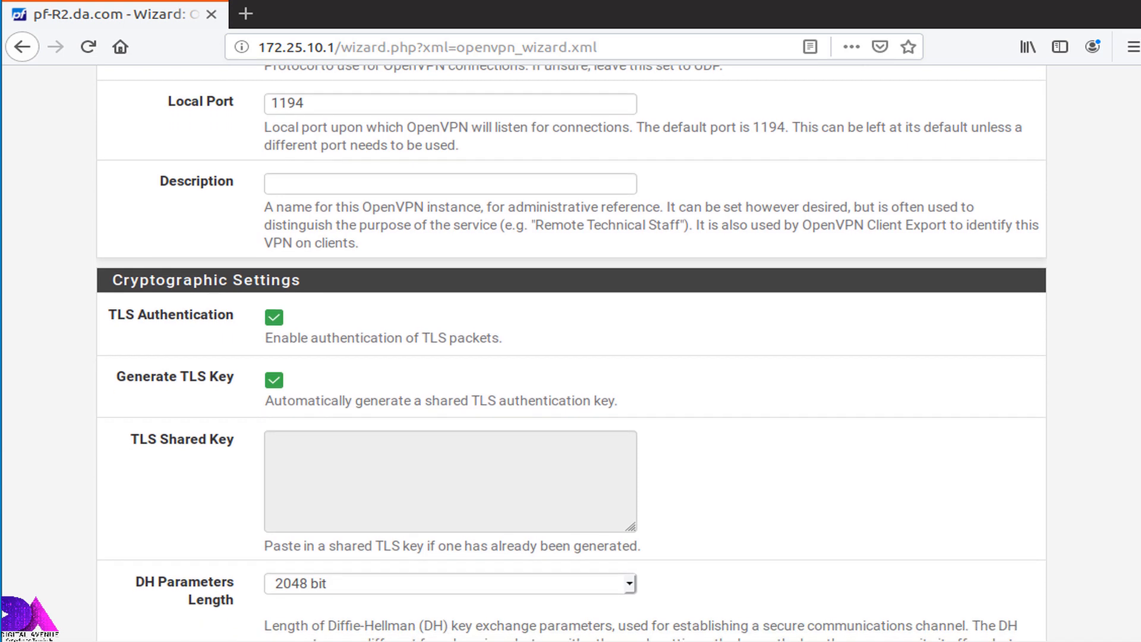
click(448, 183)
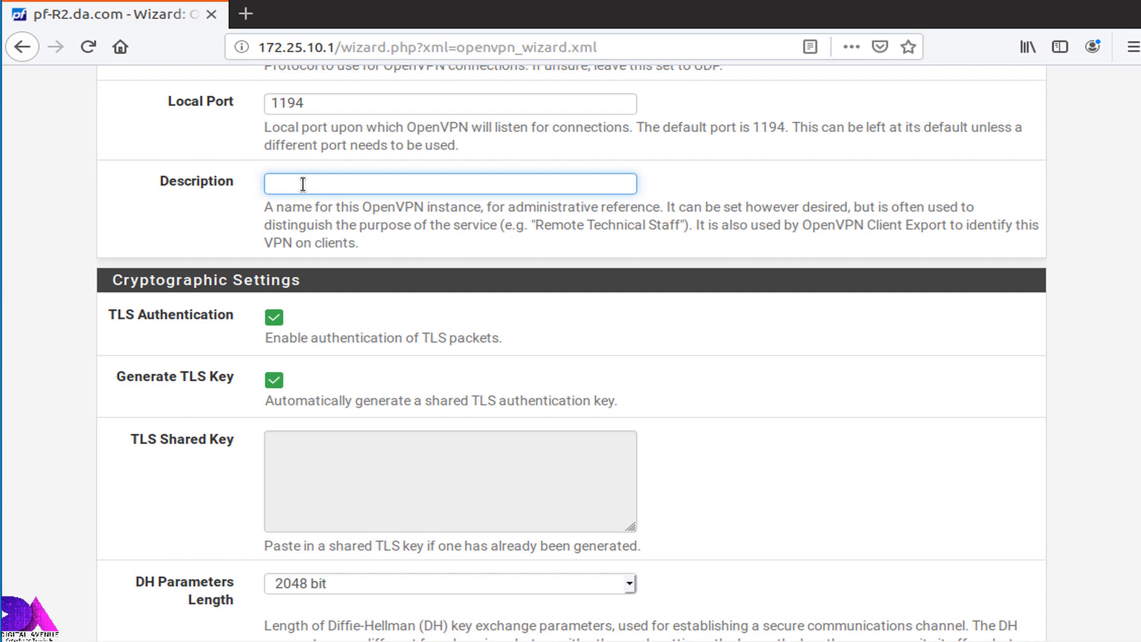
text(Remote)
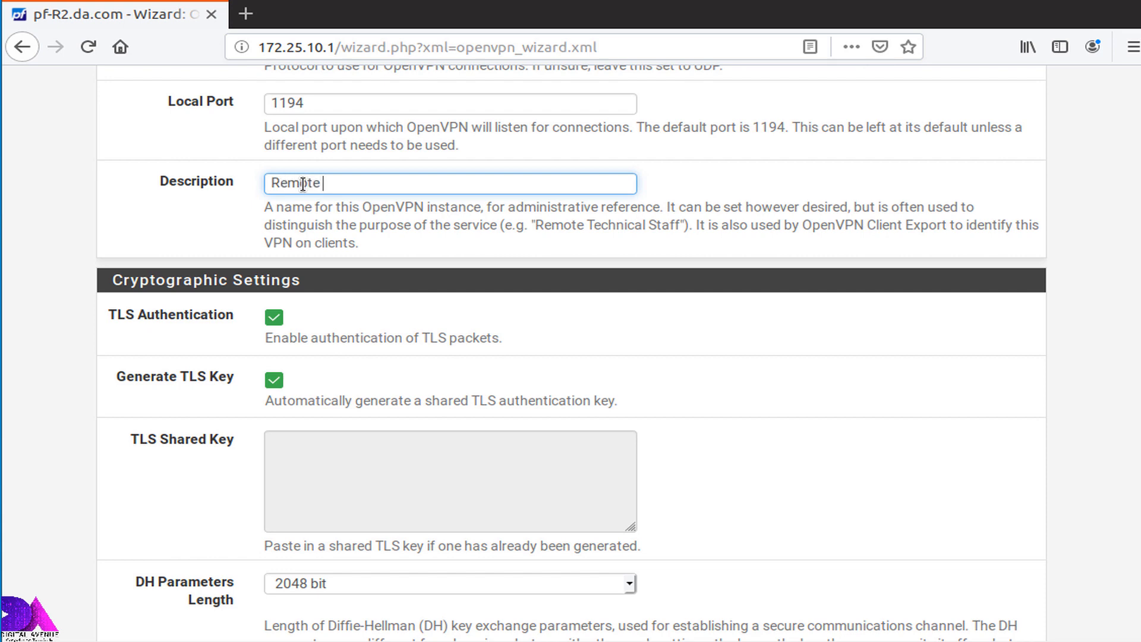
text(Access)
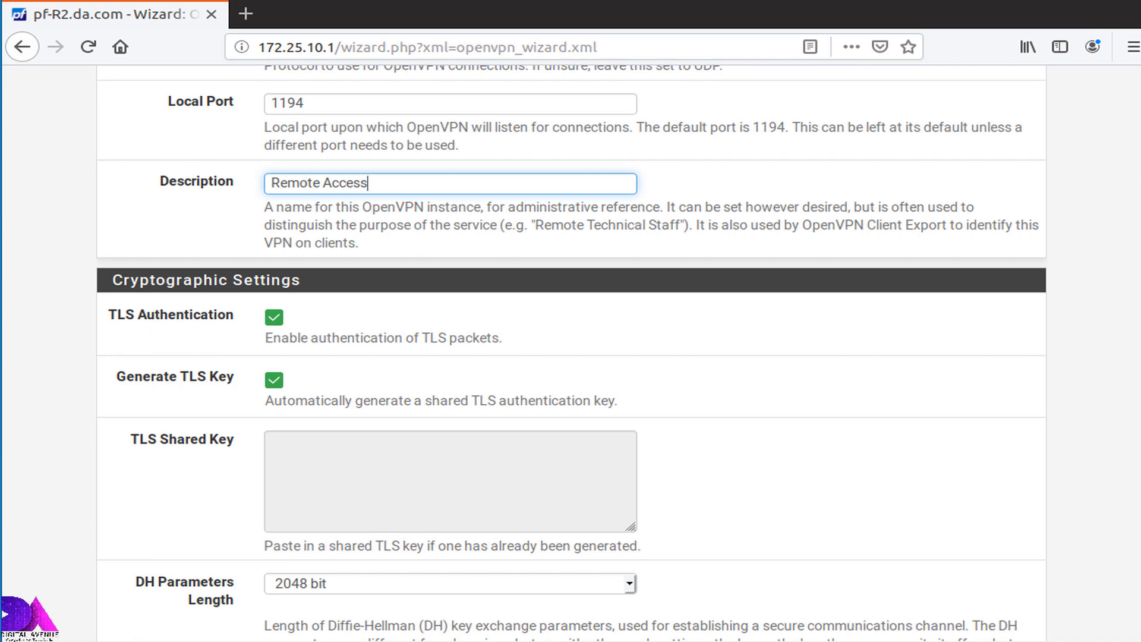
scroll(down, 3)
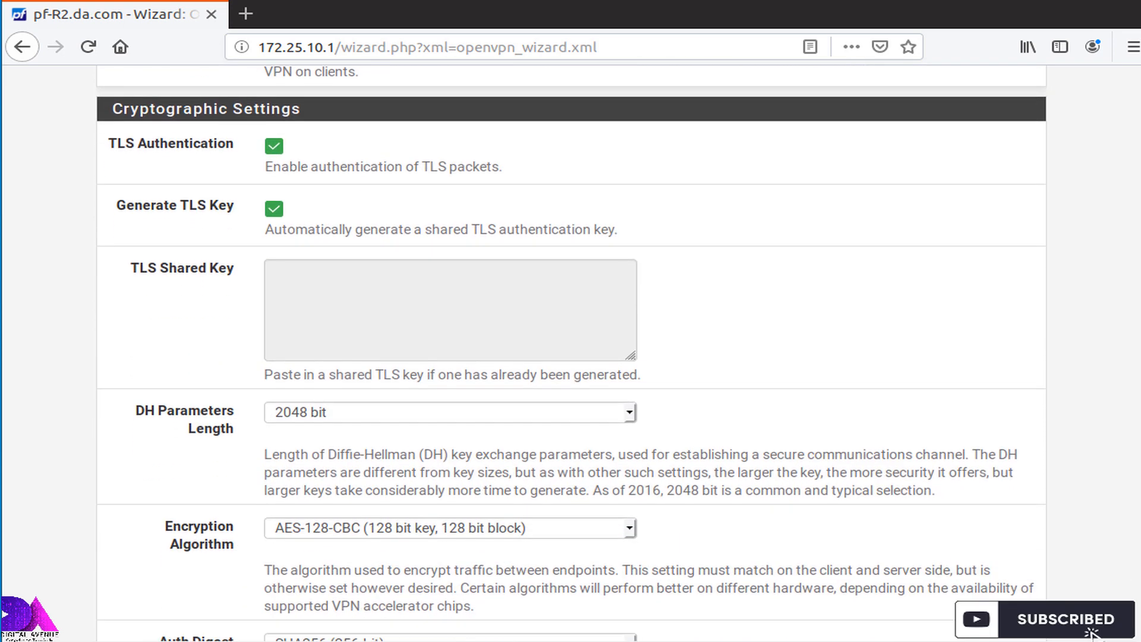
scroll(down, 3)
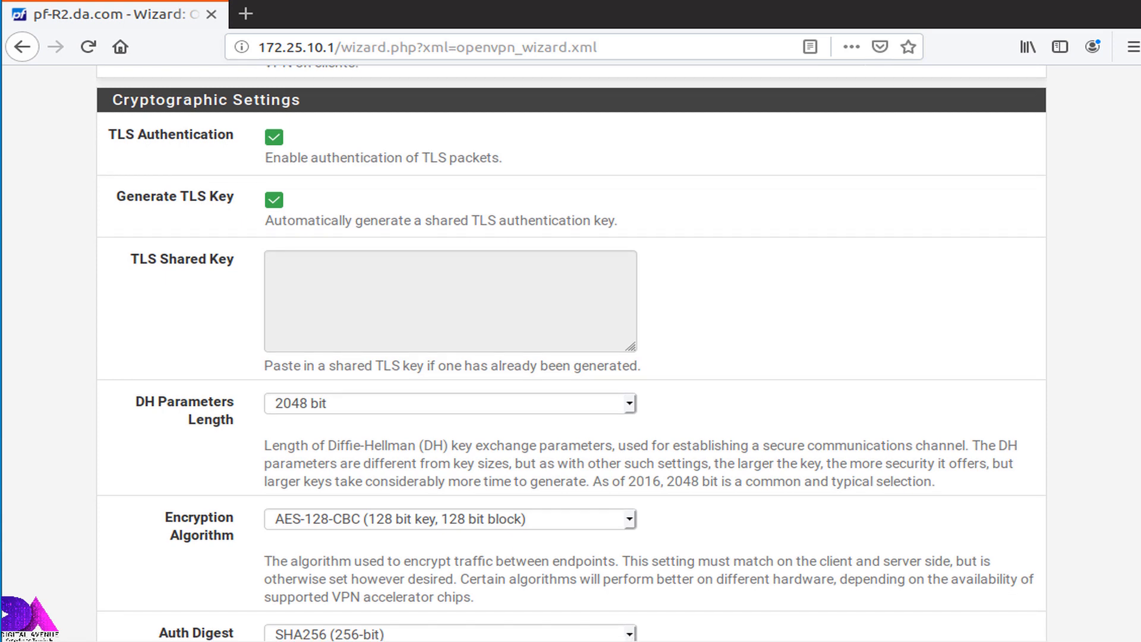
scroll(down, 3)
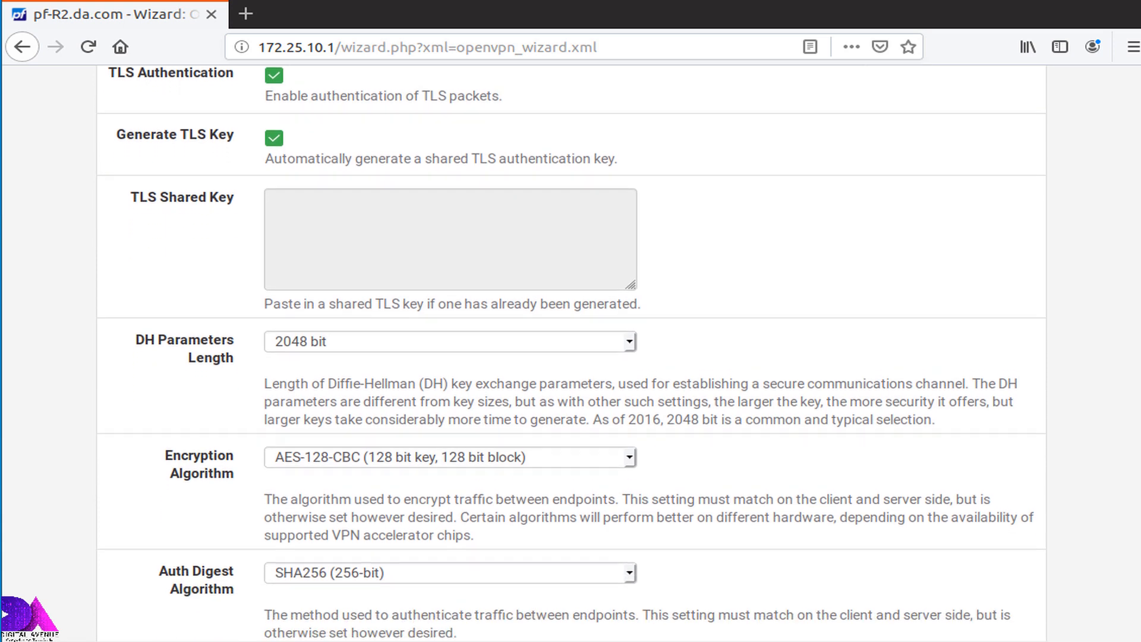
scroll(down, 3)
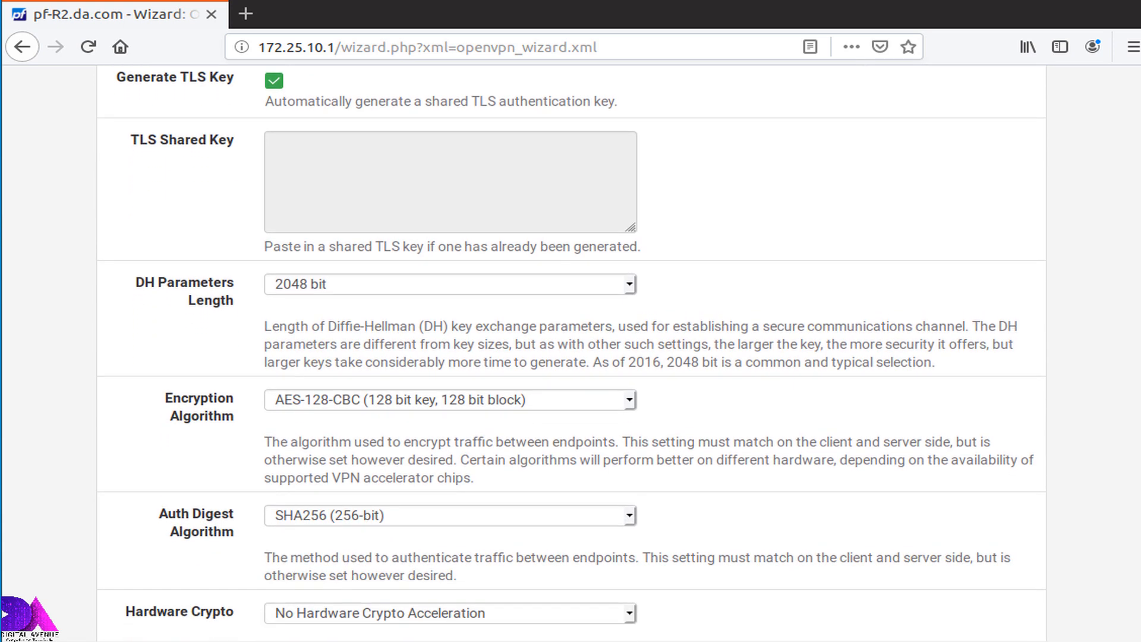
scroll(up, 3)
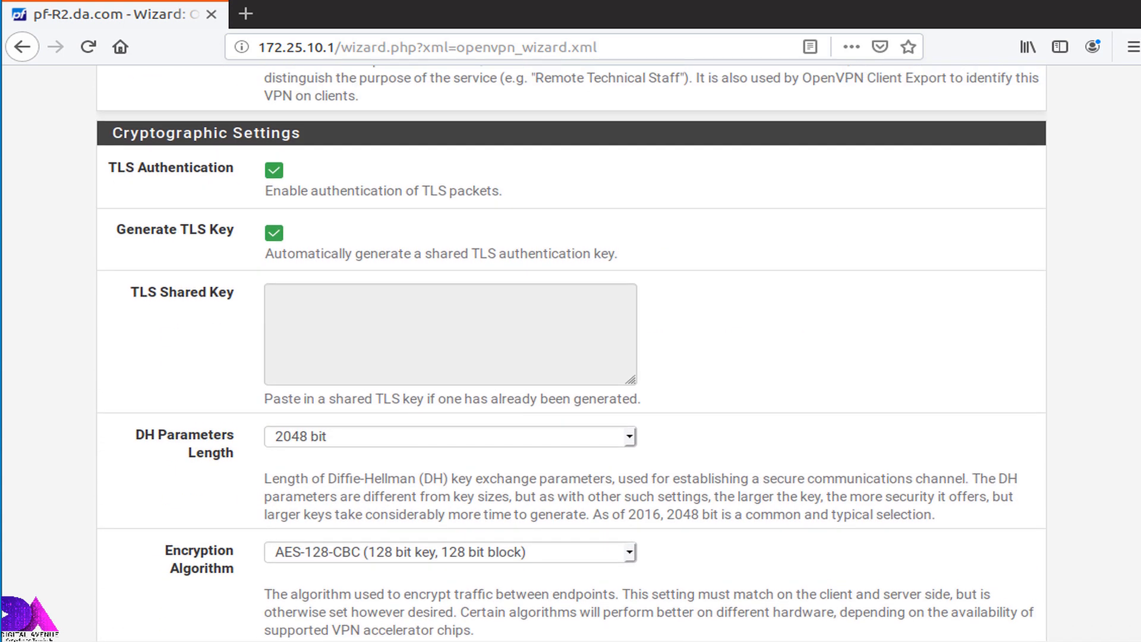
scroll(down, 3)
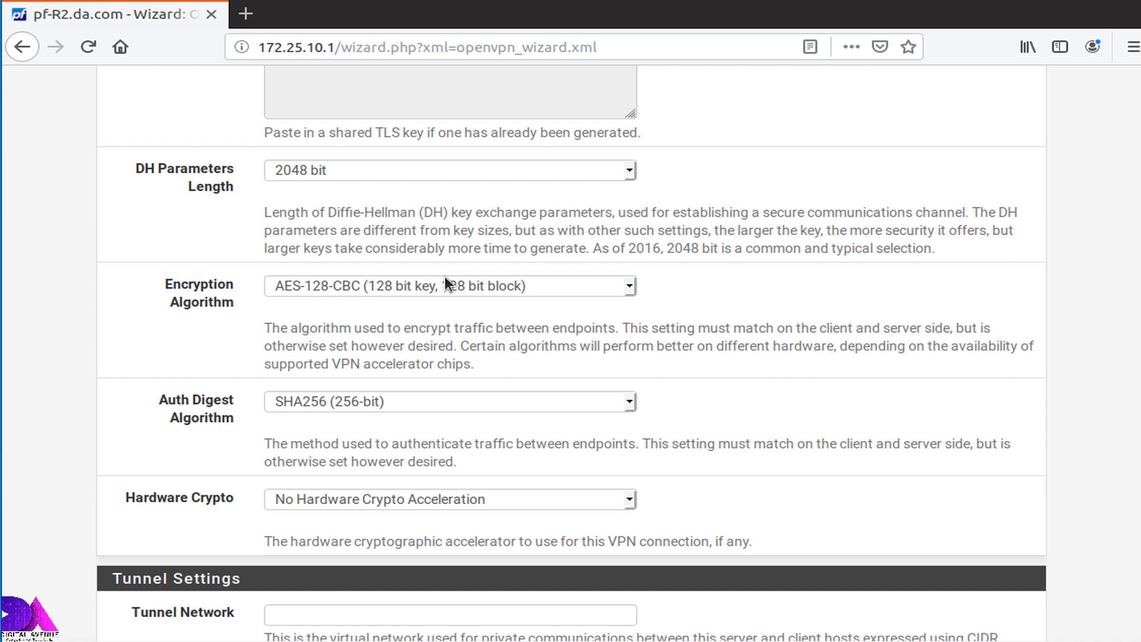
- Choose AES-256-CBC as the encryption algorithm with a SHA1 auth digest
click(448, 285)
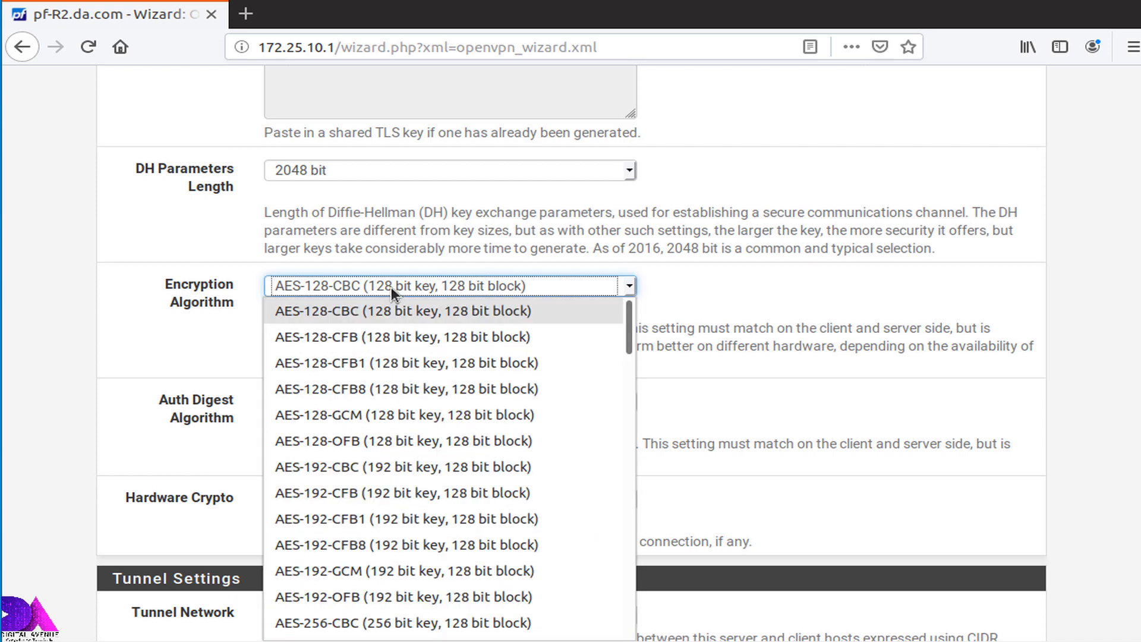
mouse_move(370, 504)
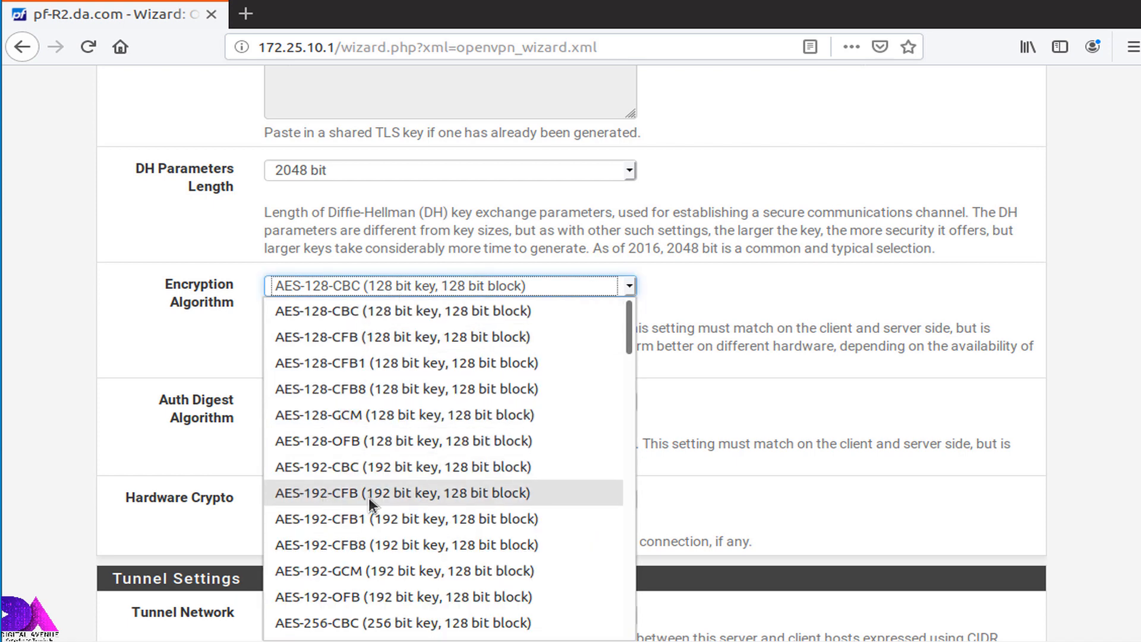
mouse_move(312, 623)
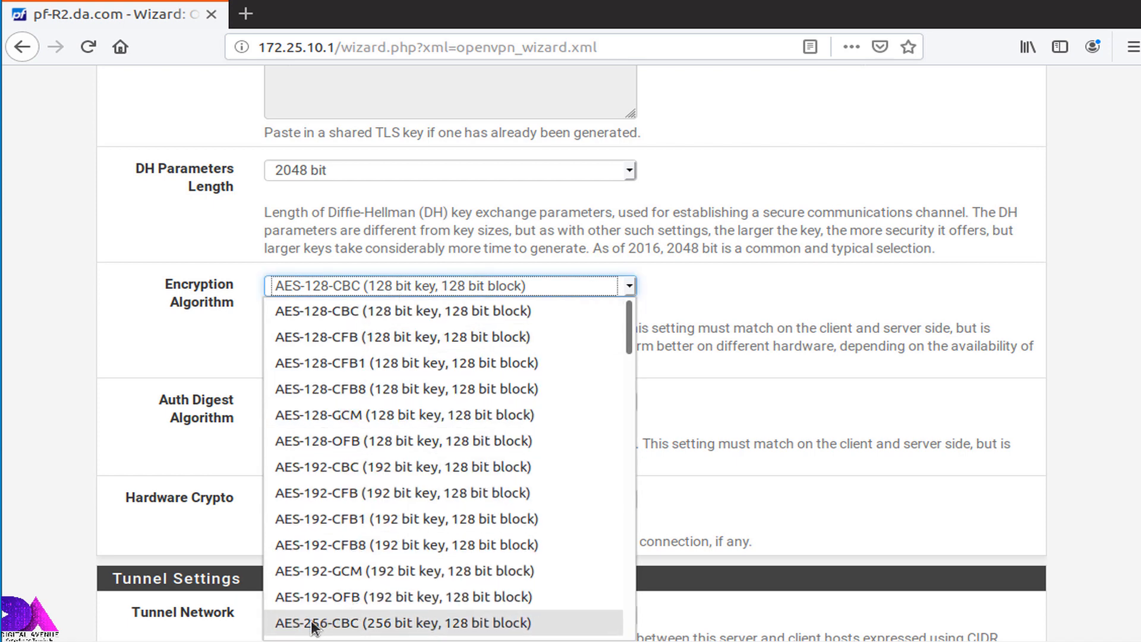
click(401, 623)
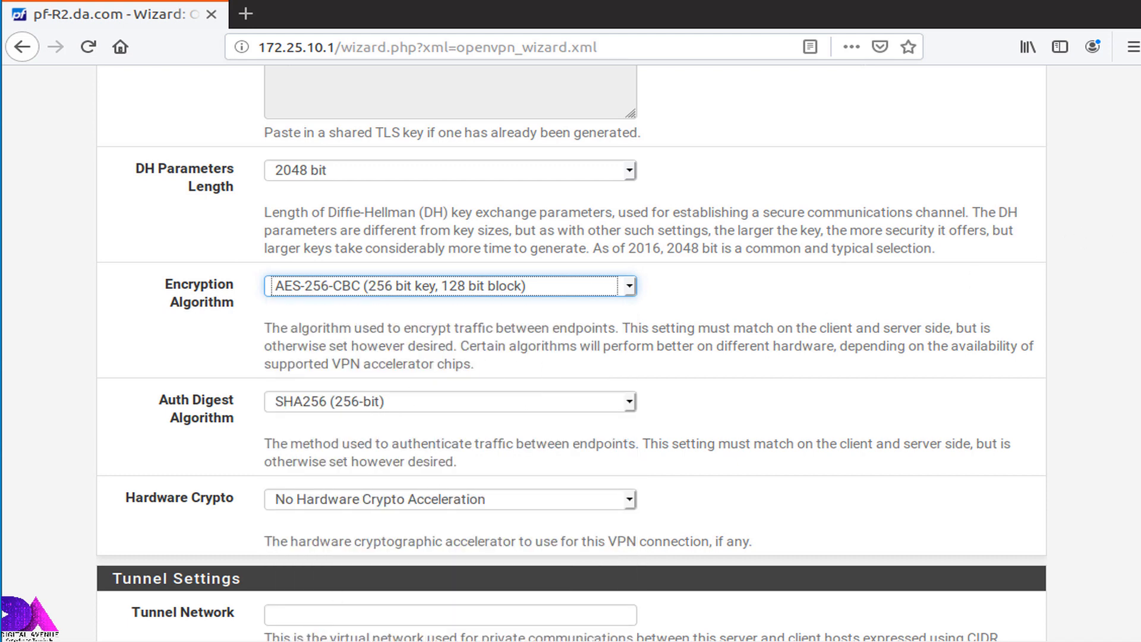
scroll(down, 3)
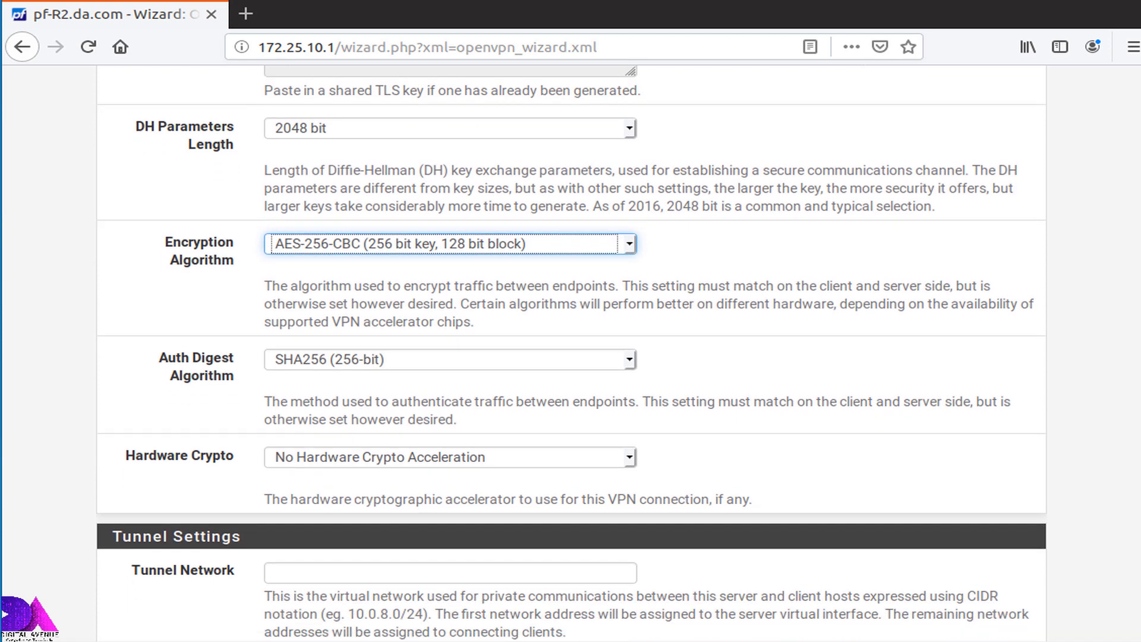
scroll(down, 3)
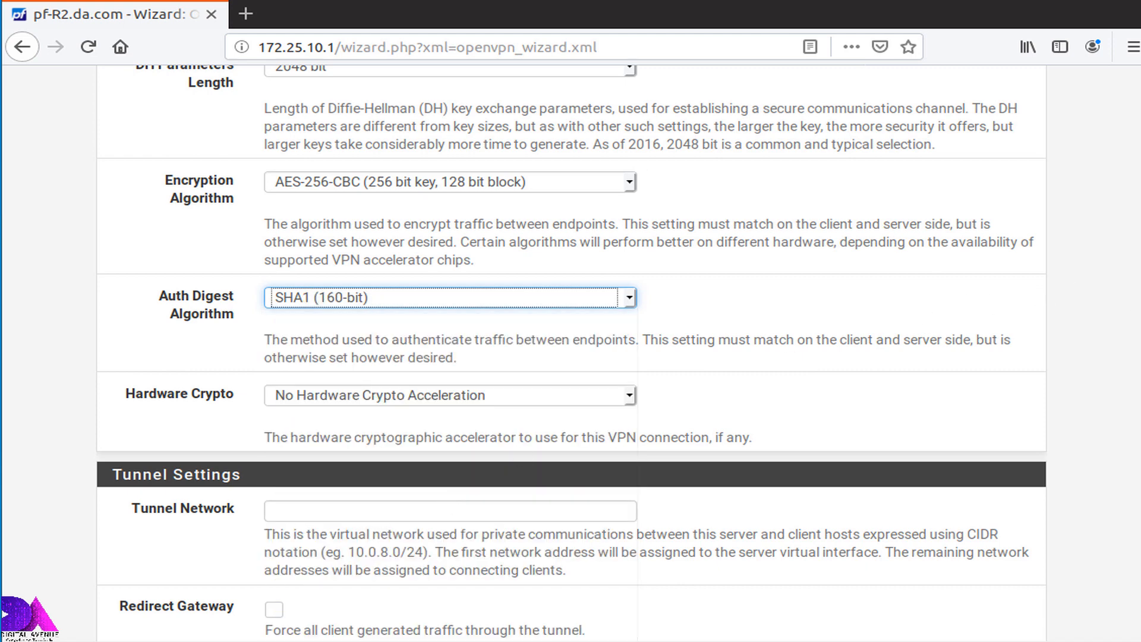
scroll(down, 3)
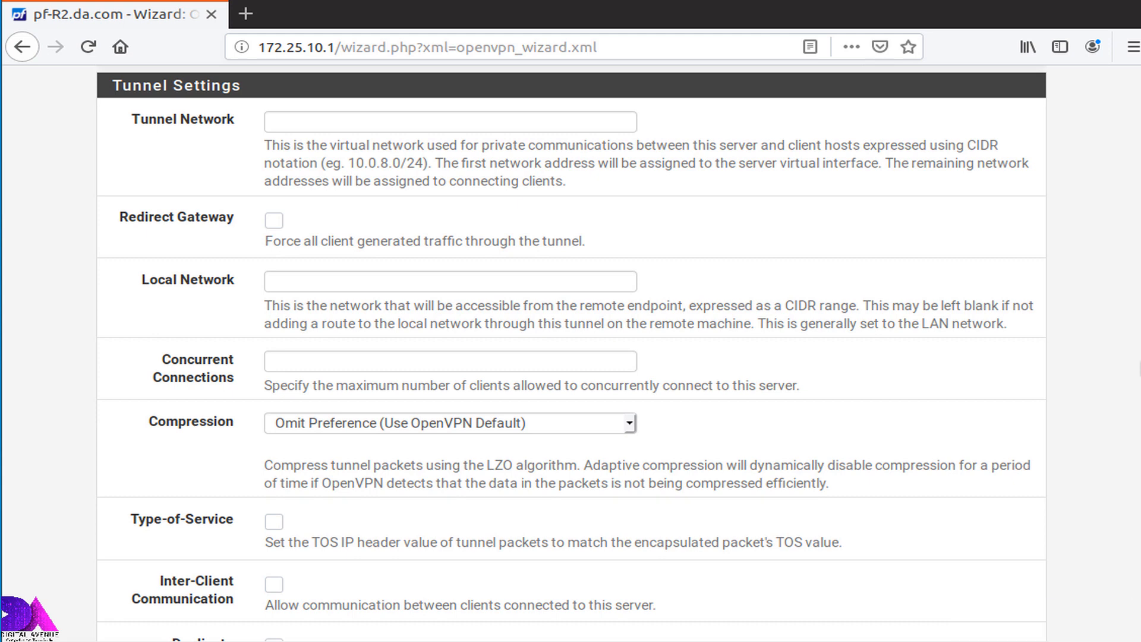
mouse_move(415, 115)
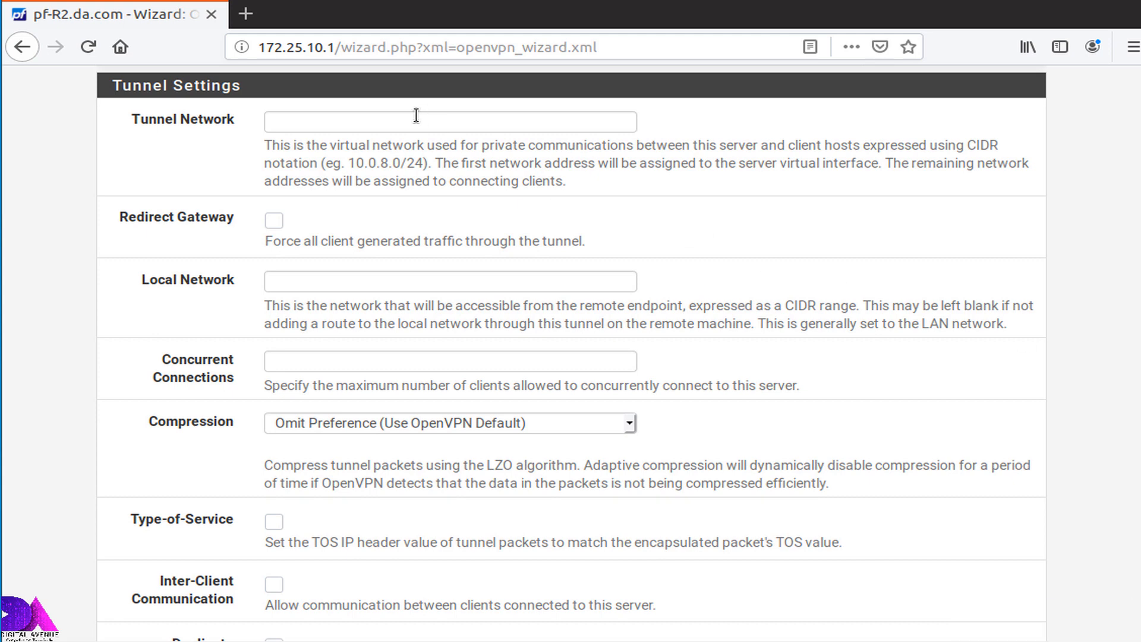
- Set the tunnel network to 192.168.100.0/24, correcting a mistyped octet
click(449, 121)
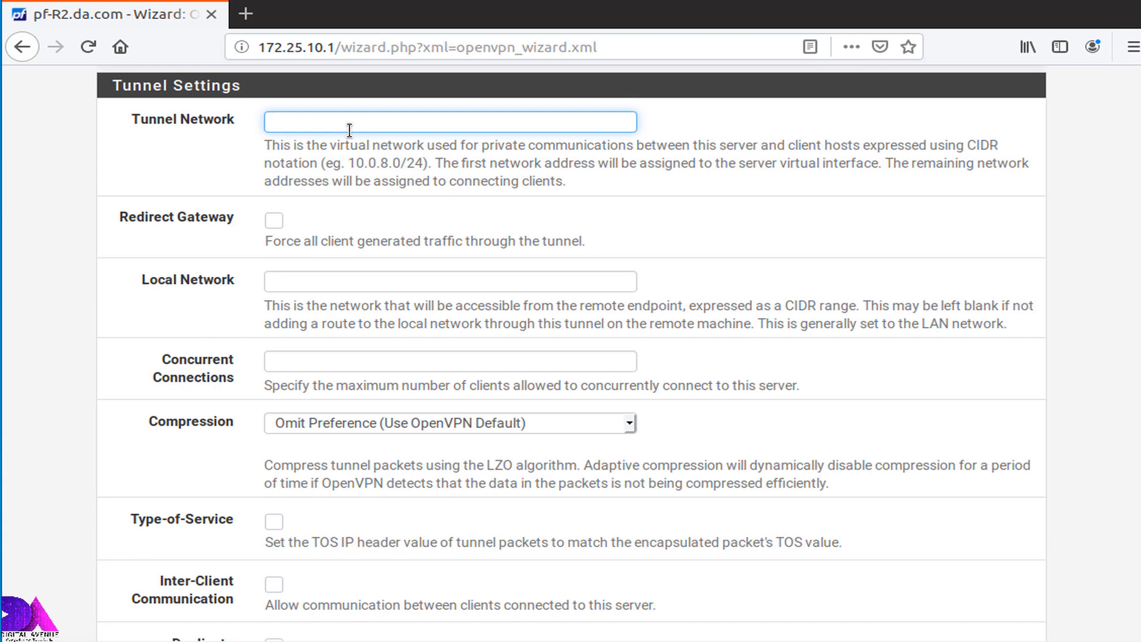
text(192.)
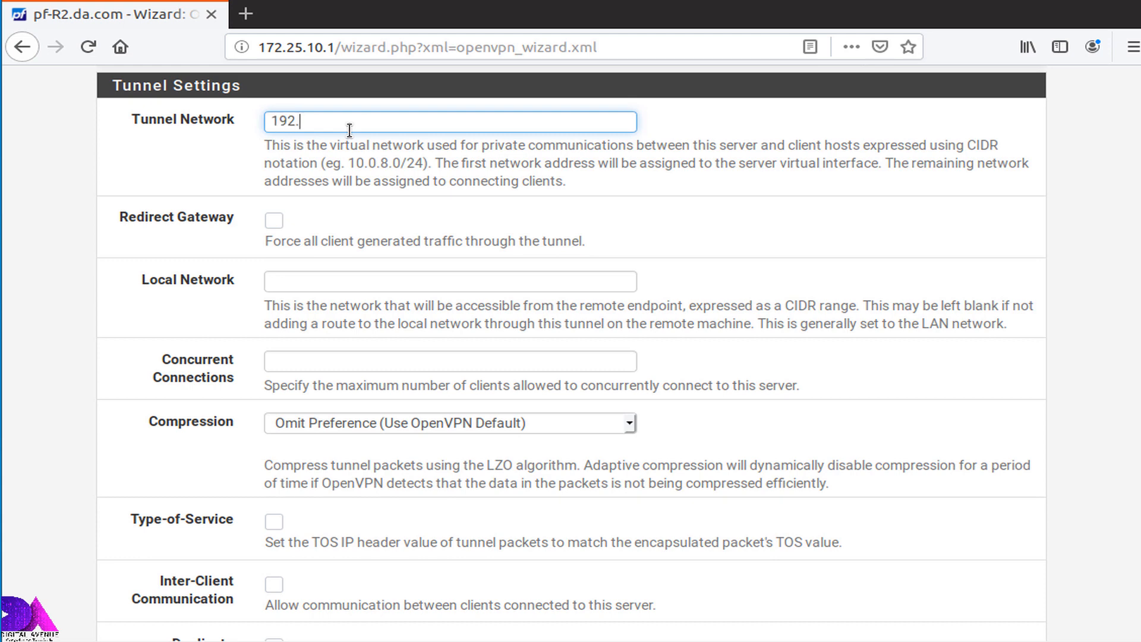
text(169)
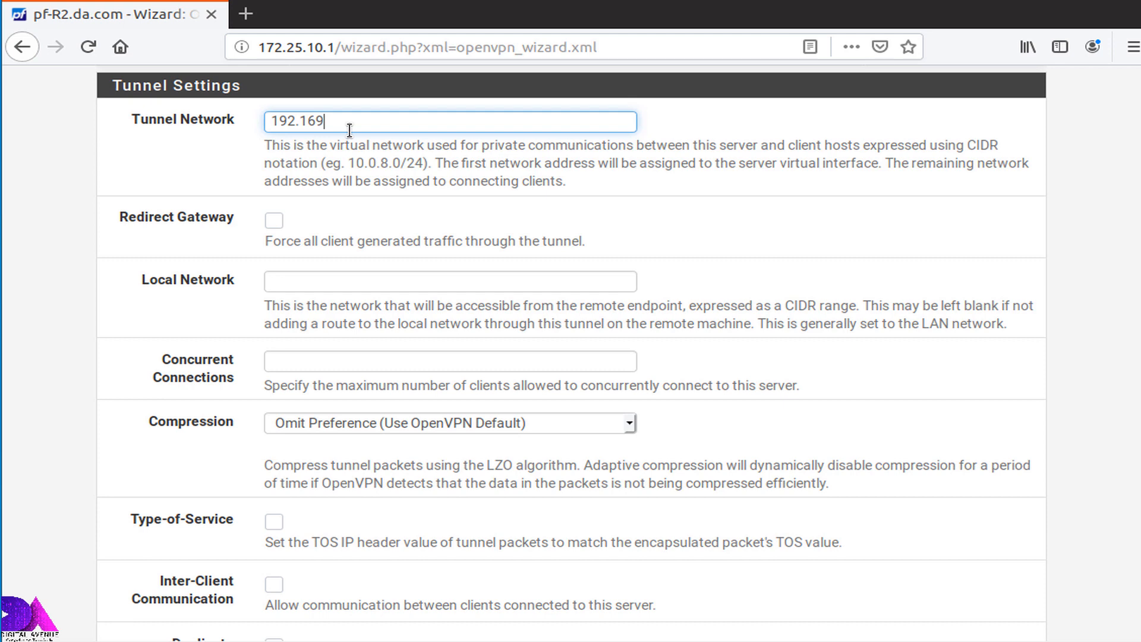
key(BackSpace)
text(8)
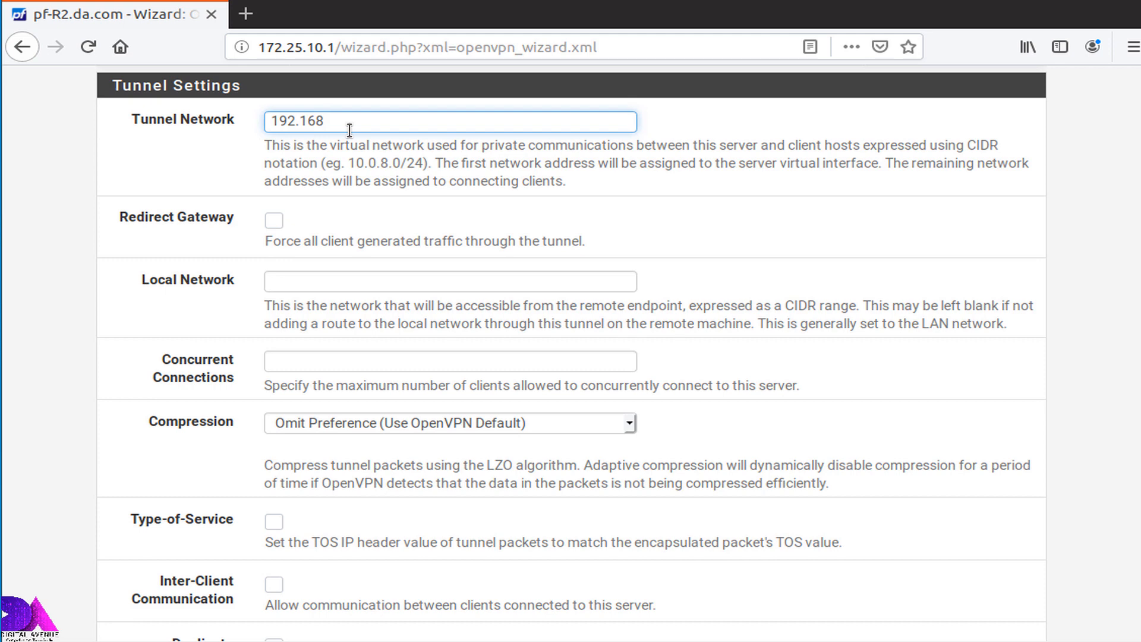
text(.100)
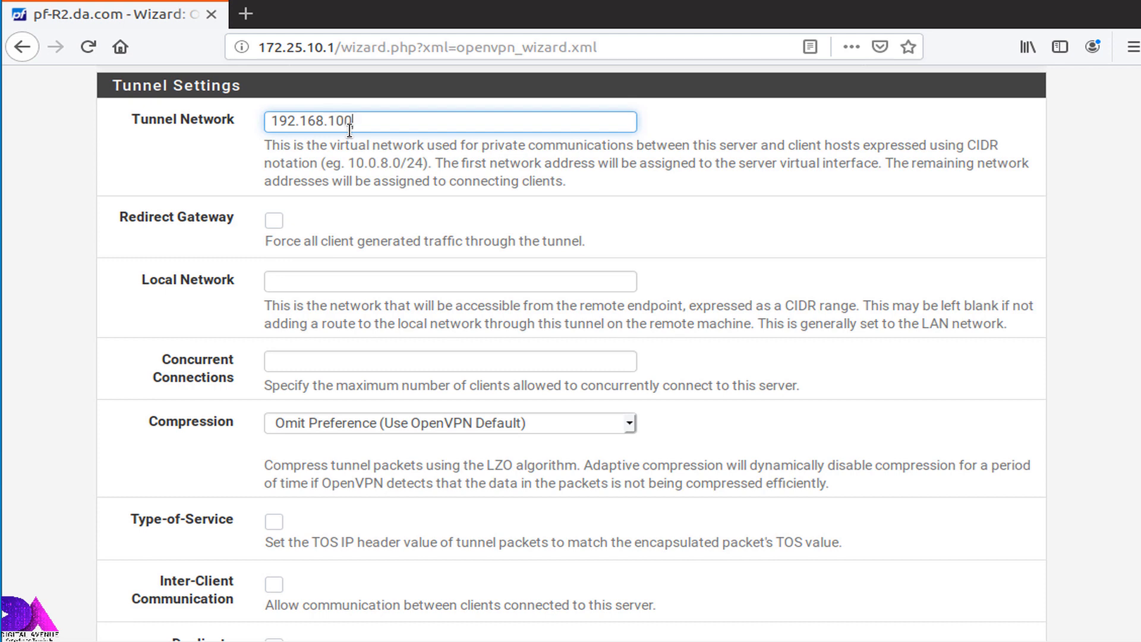
text(.0/)
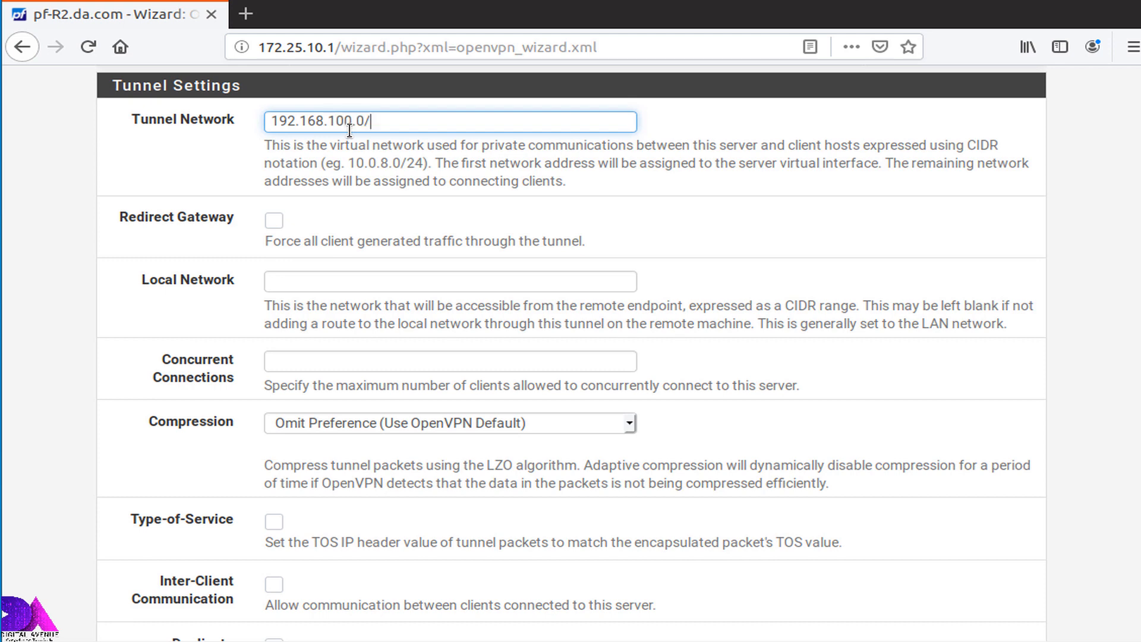
text(24)
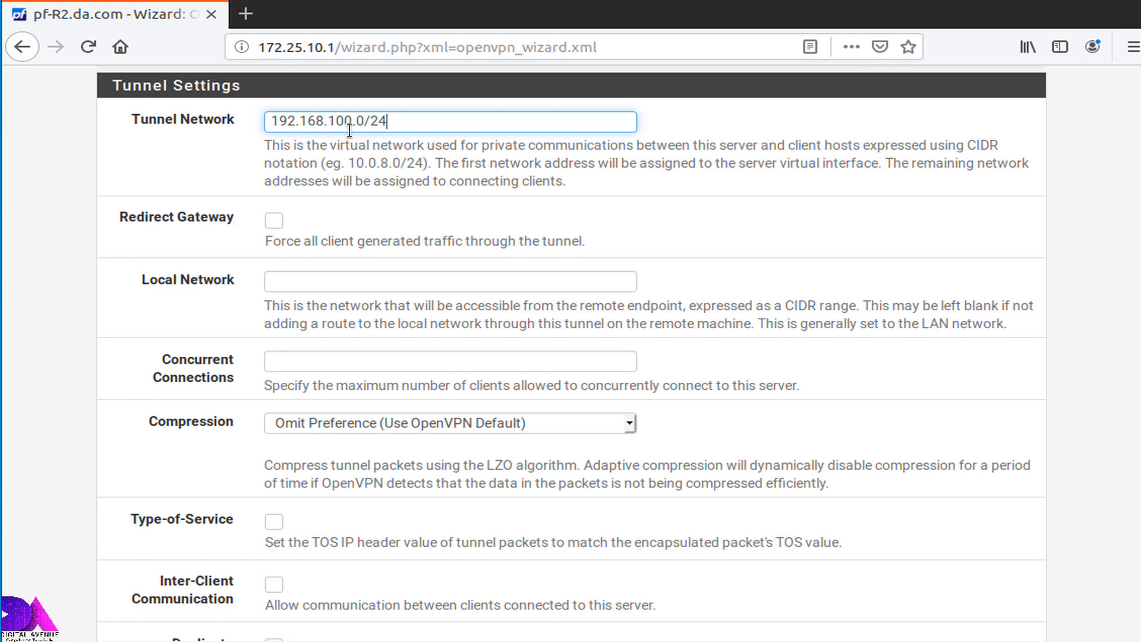
mouse_move(472, 118)
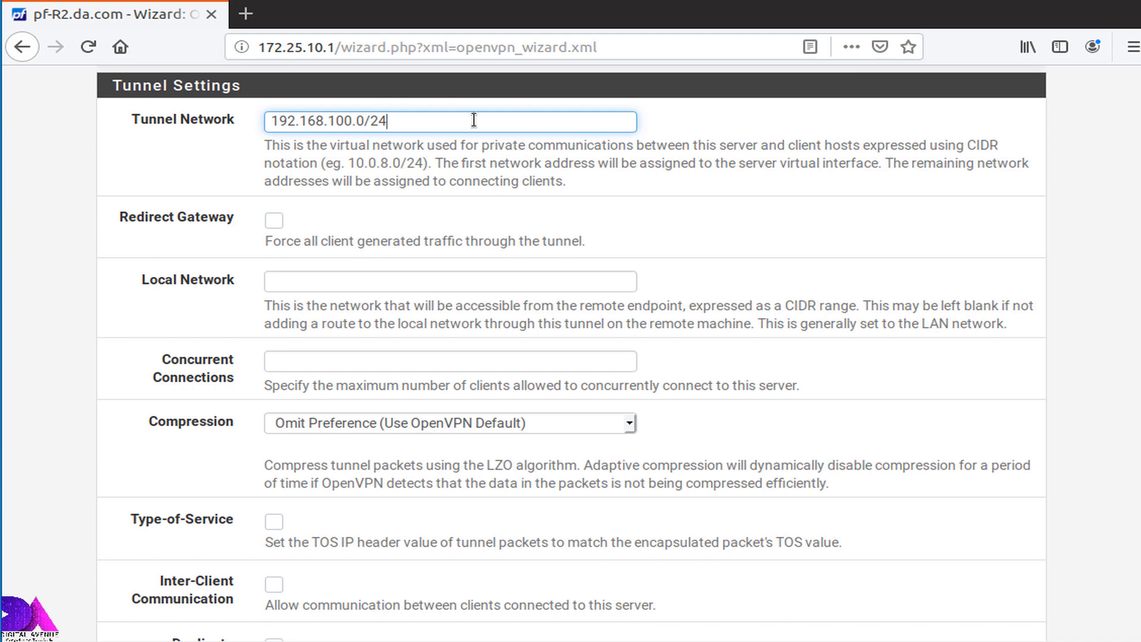
mouse_move(350, 161)
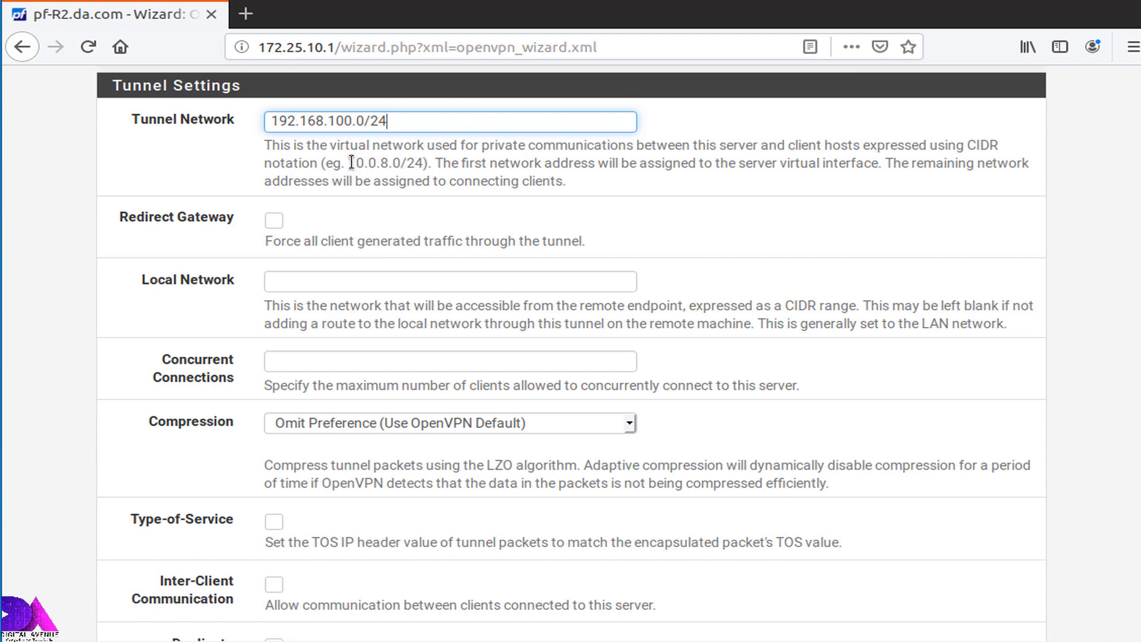
double_click(385, 163)
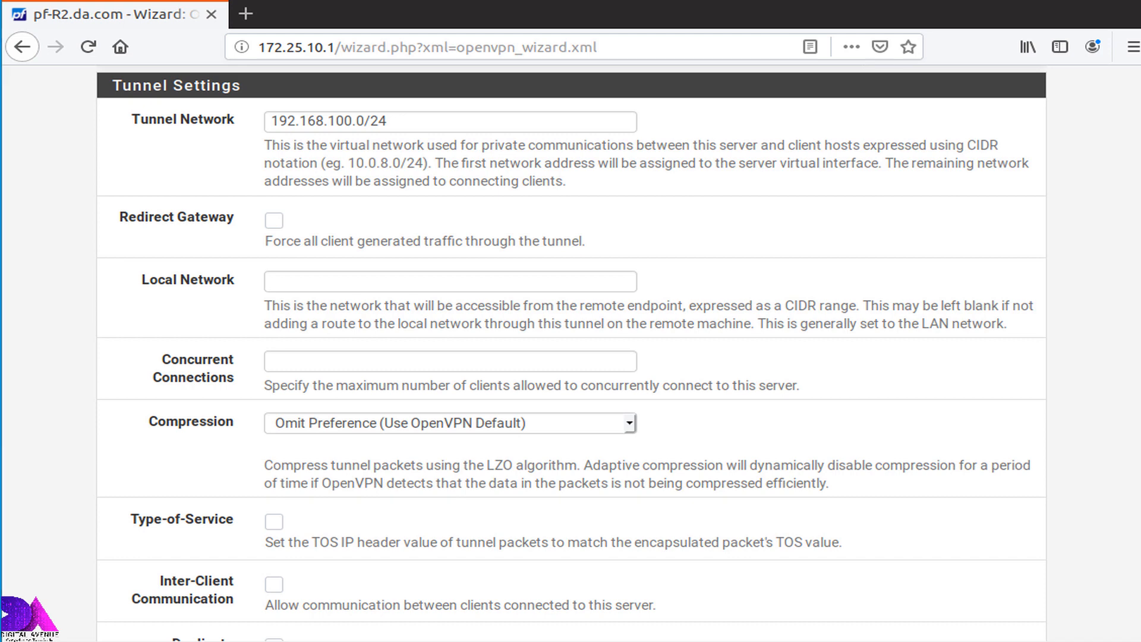
mouse_move(1049, 270)
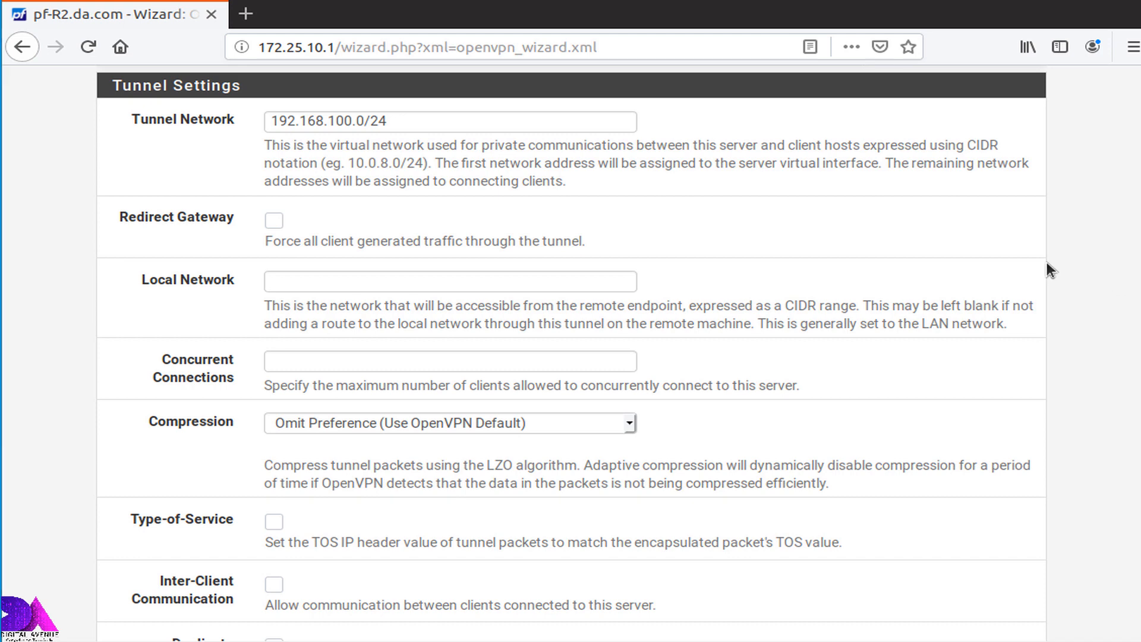
mouse_move(299, 273)
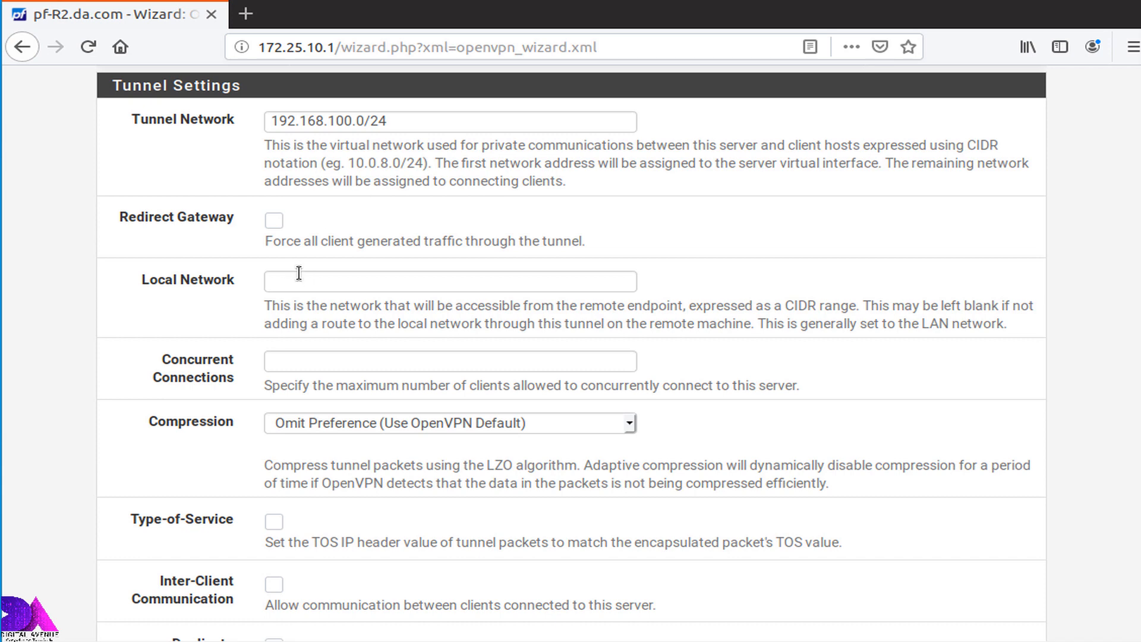
- Set the local network reachable through the tunnel to 172.25.10.0/24
click(449, 281)
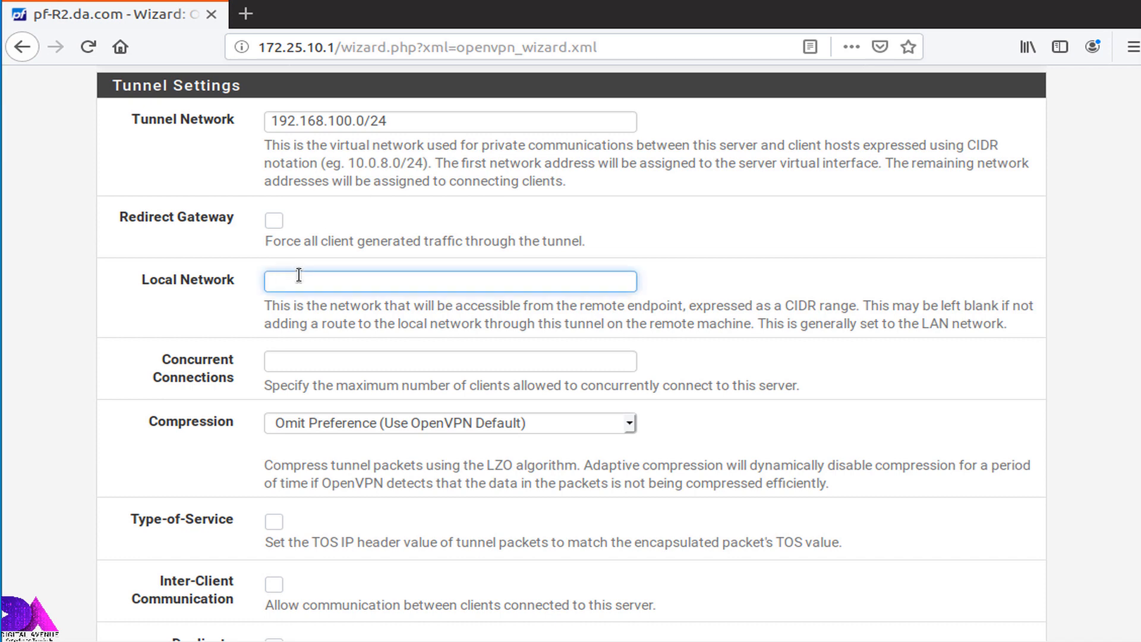
click(449, 281)
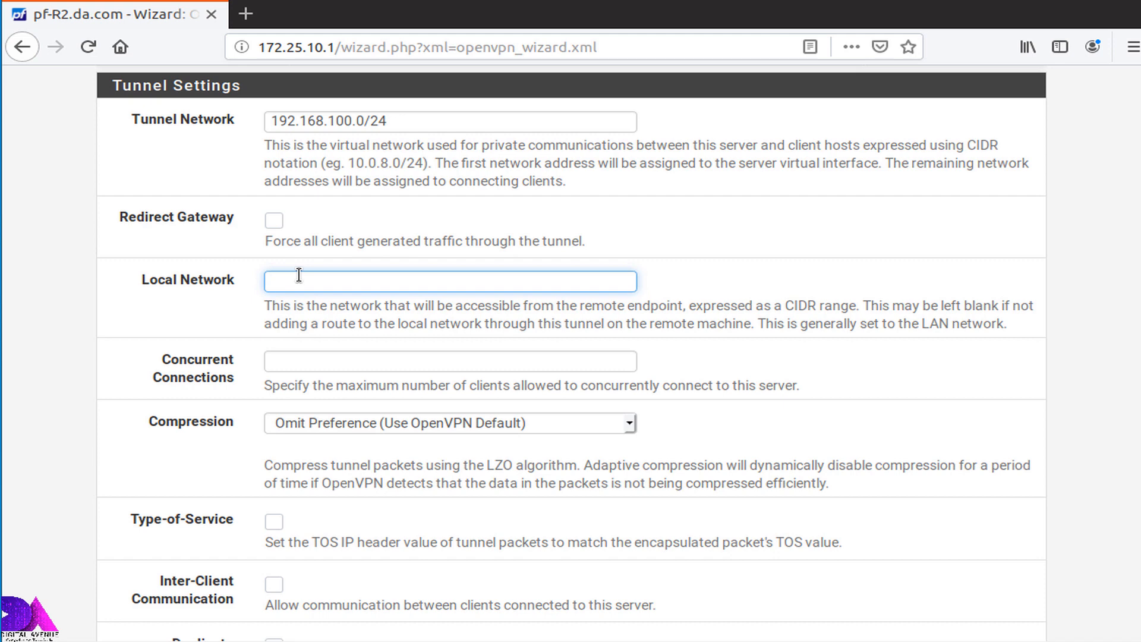
click(449, 280)
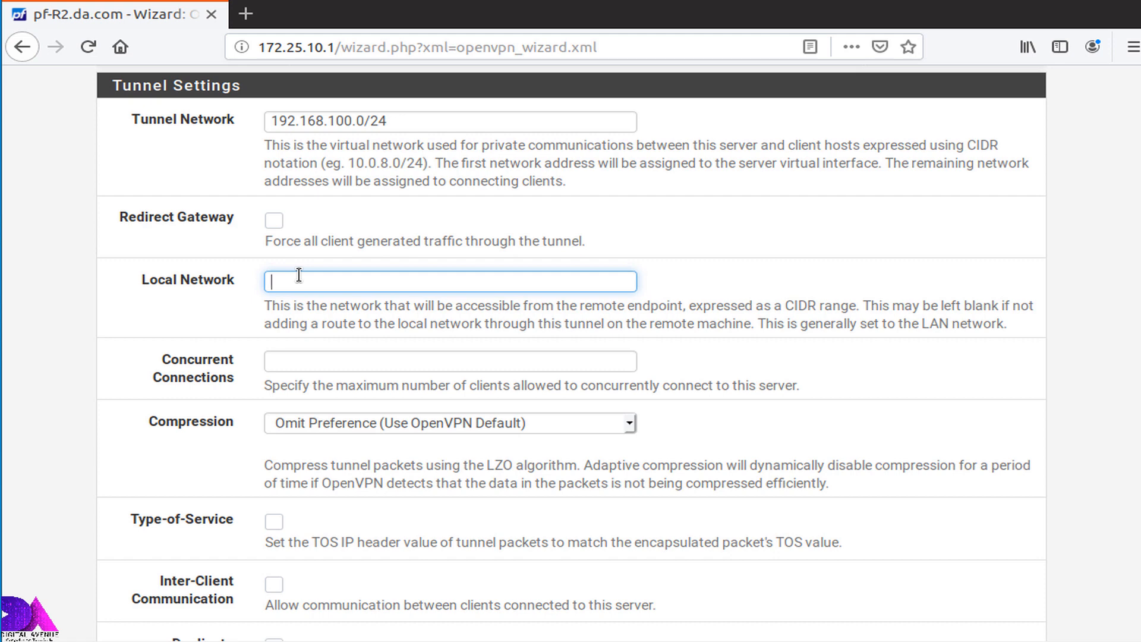
text(172)
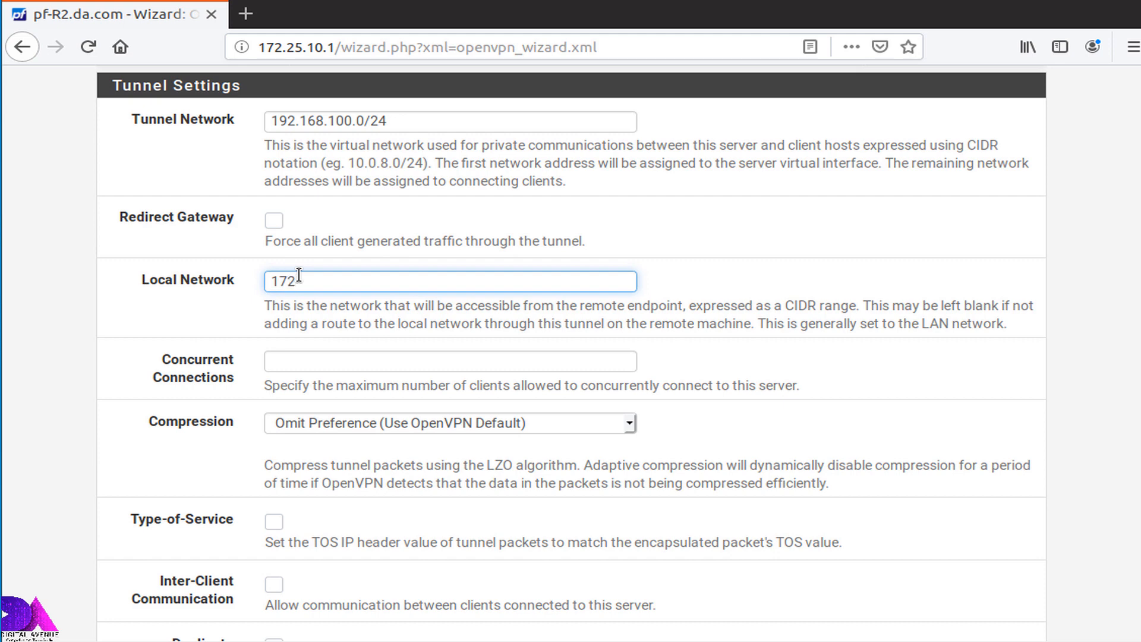
text(25.10.)
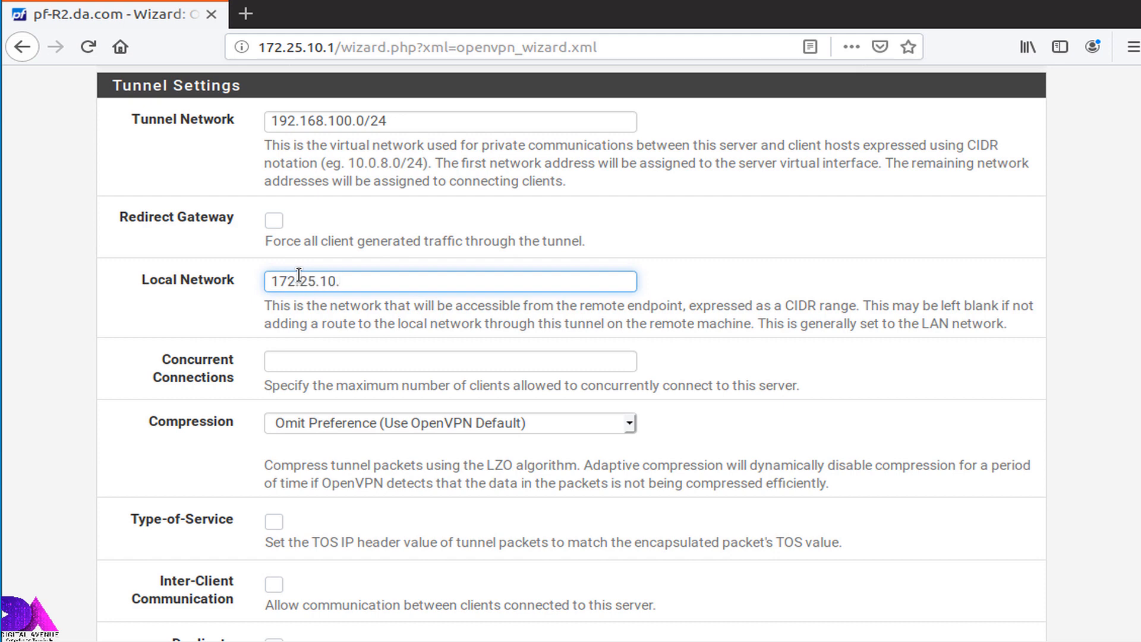
text(1)
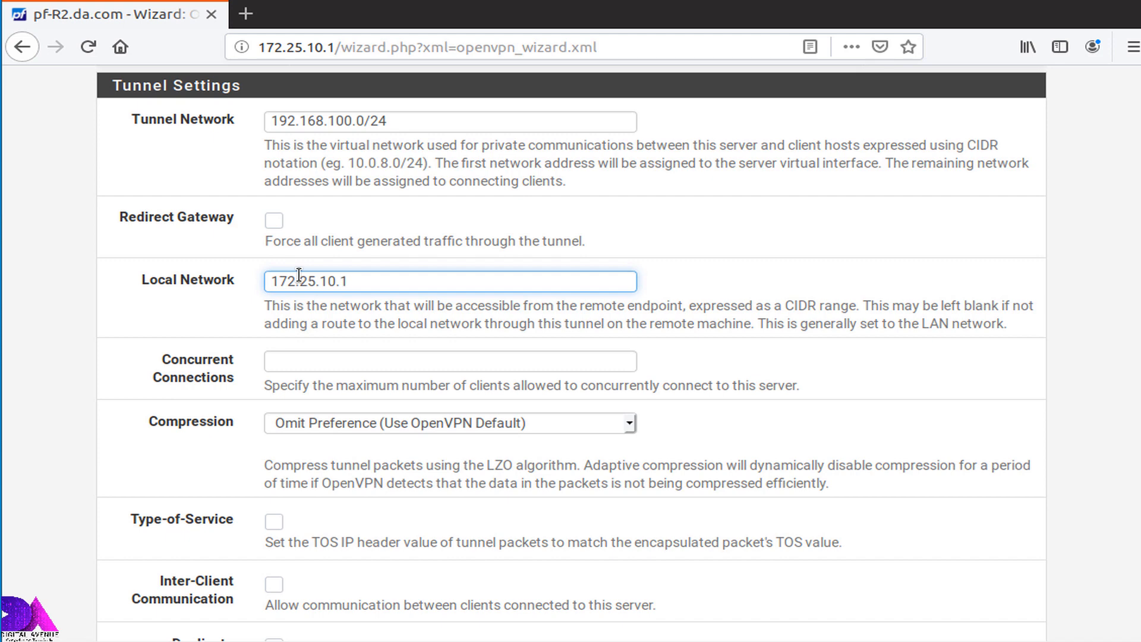
key(Backspace)
text(0/)
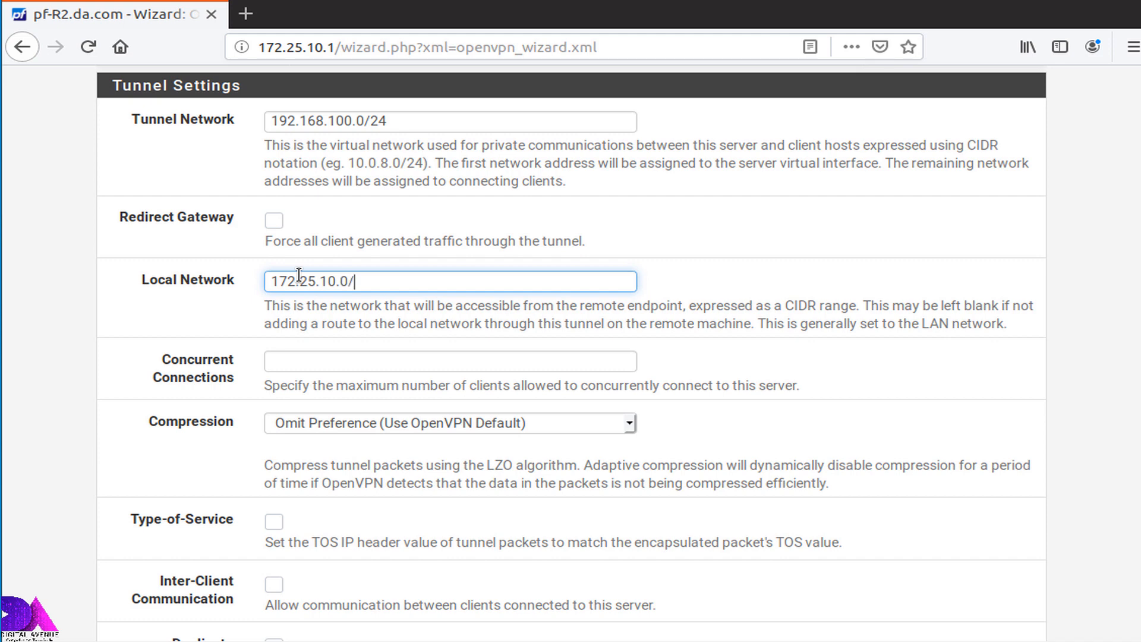
text(24)
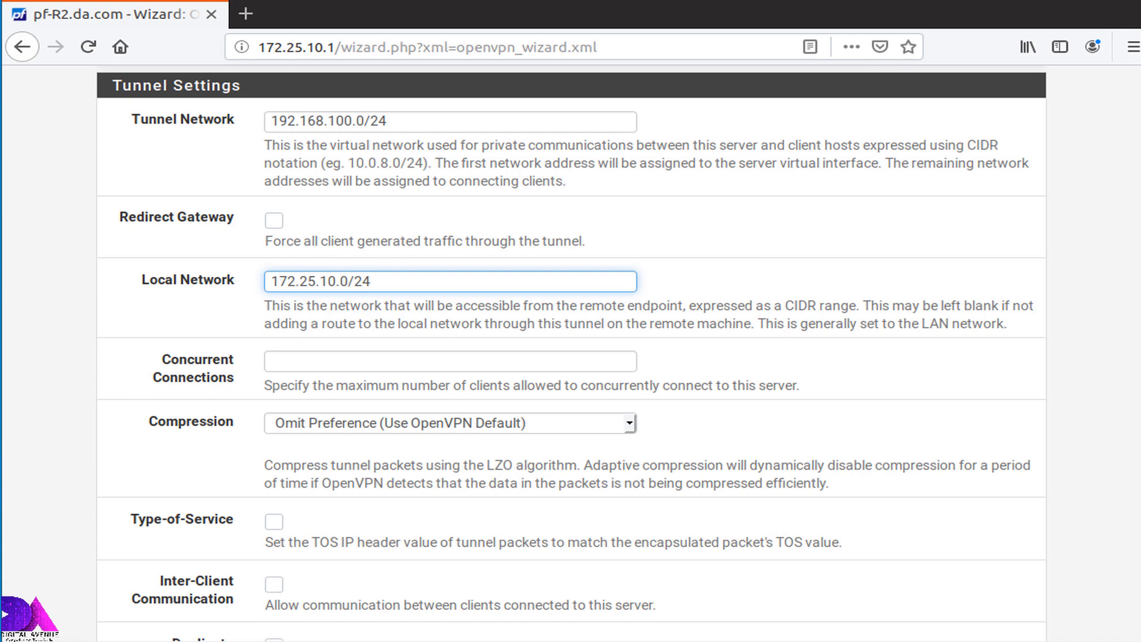
scroll(down, 3)
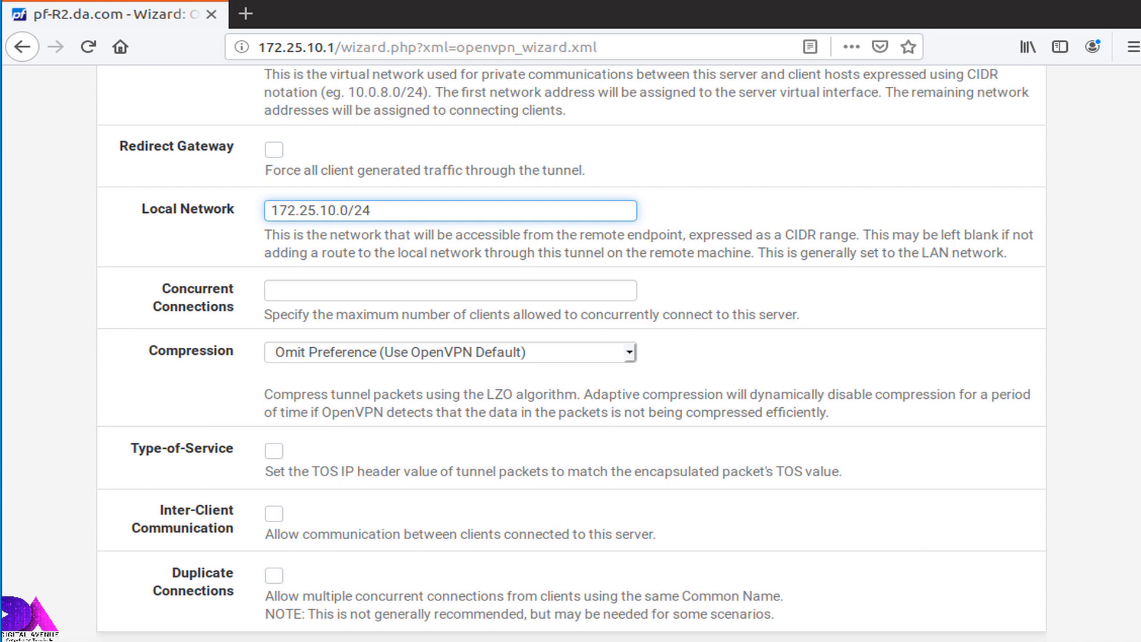
mouse_move(1045, 328)
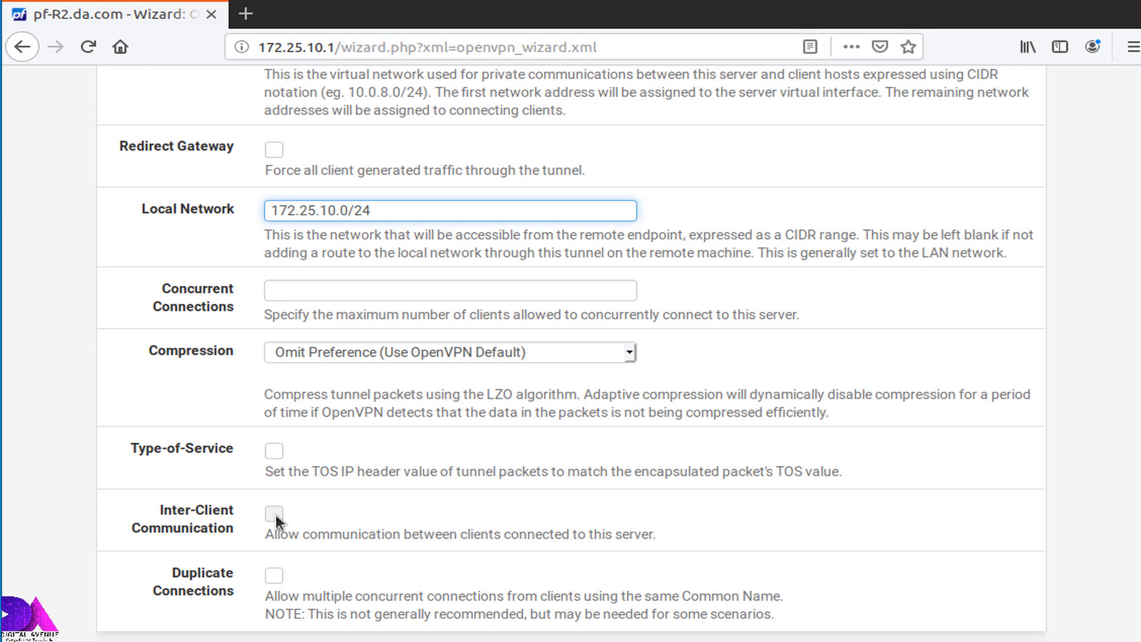
- Enable Inter-Client Communication so connected VPN clients can reach each other
click(274, 514)
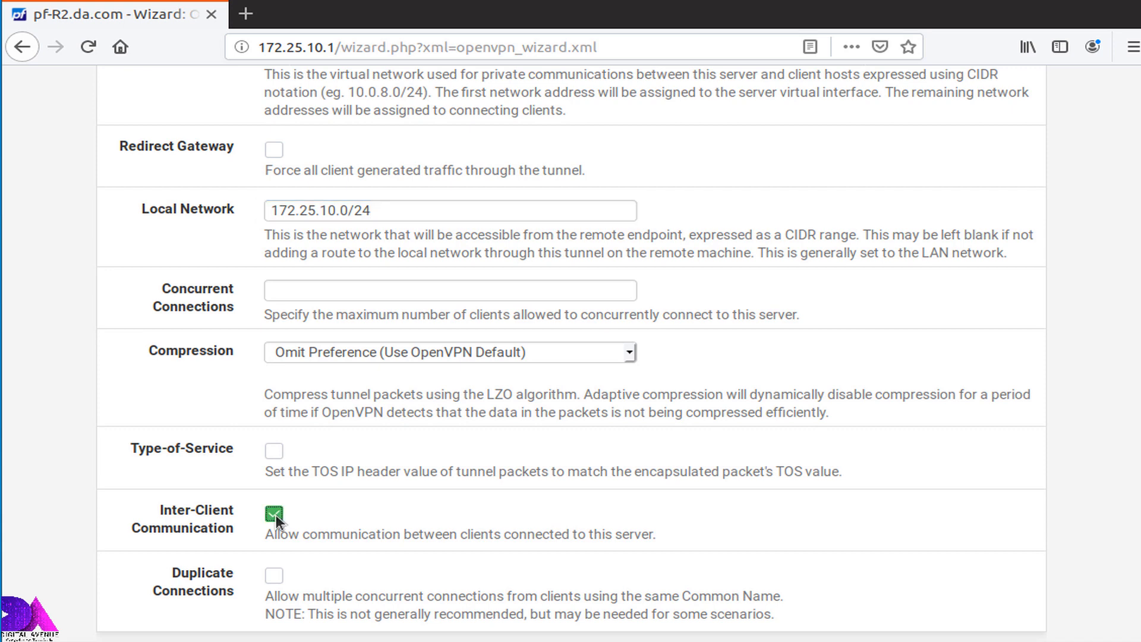
mouse_move(303, 517)
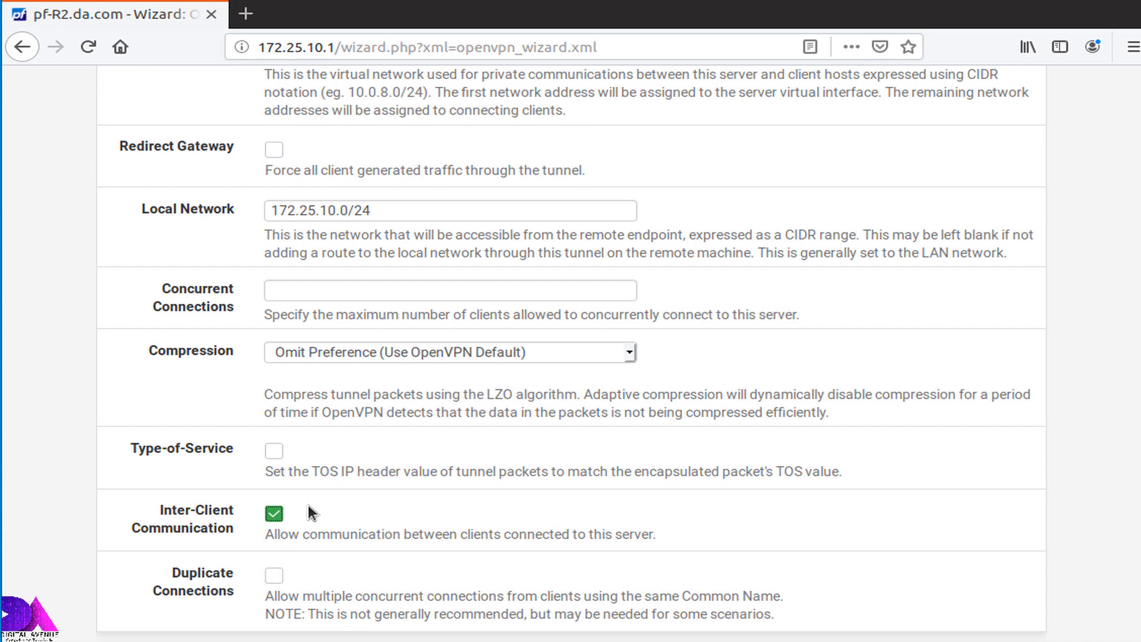
mouse_move(753, 403)
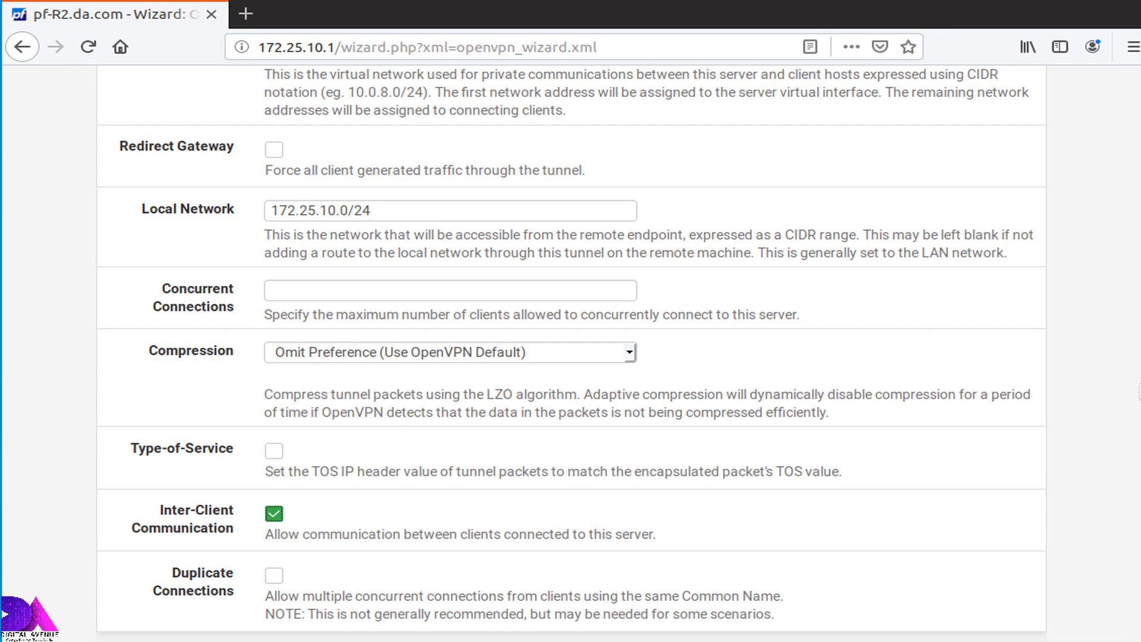
- Give clients default domain da.com with DNS servers 172.25.10.1 and 8.8.8.8
scroll(down, 3)
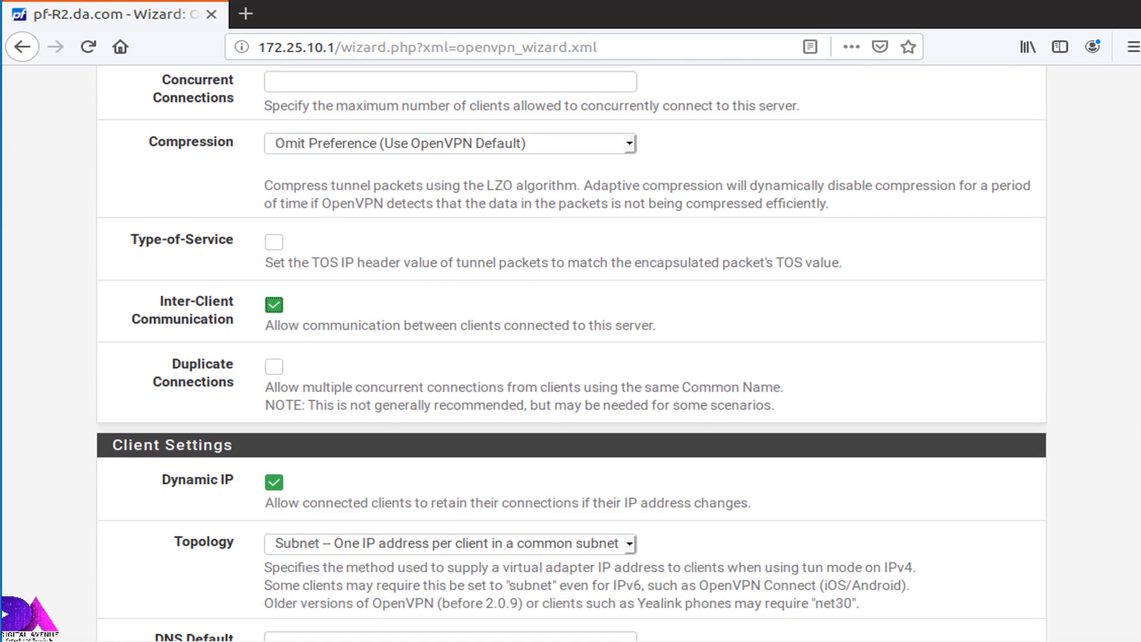
scroll(down, 3)
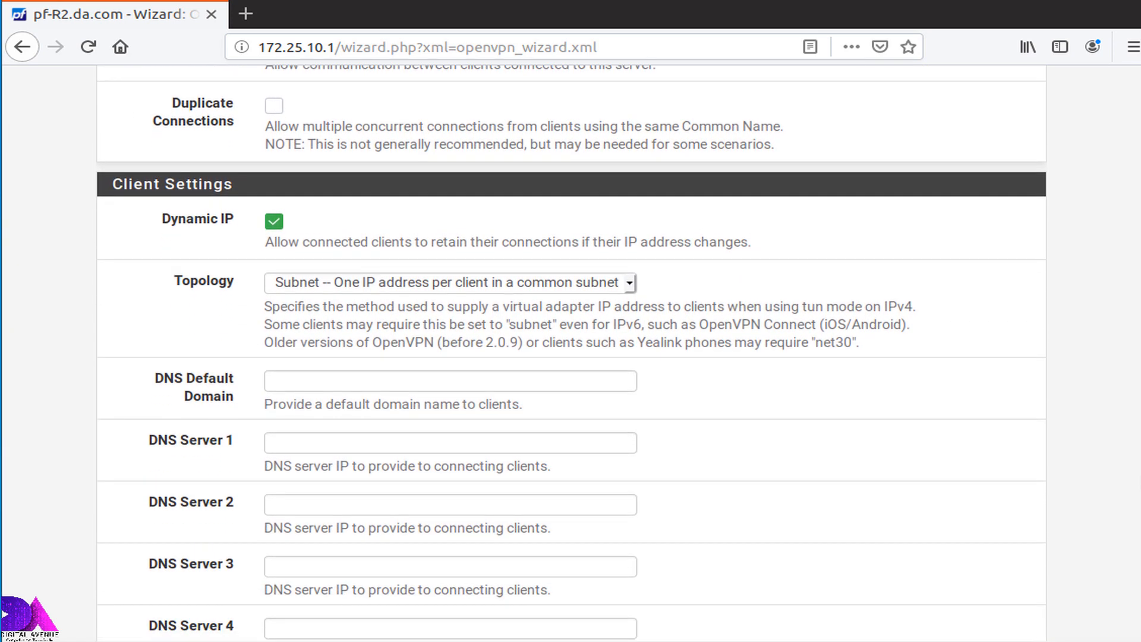
scroll(down, 3)
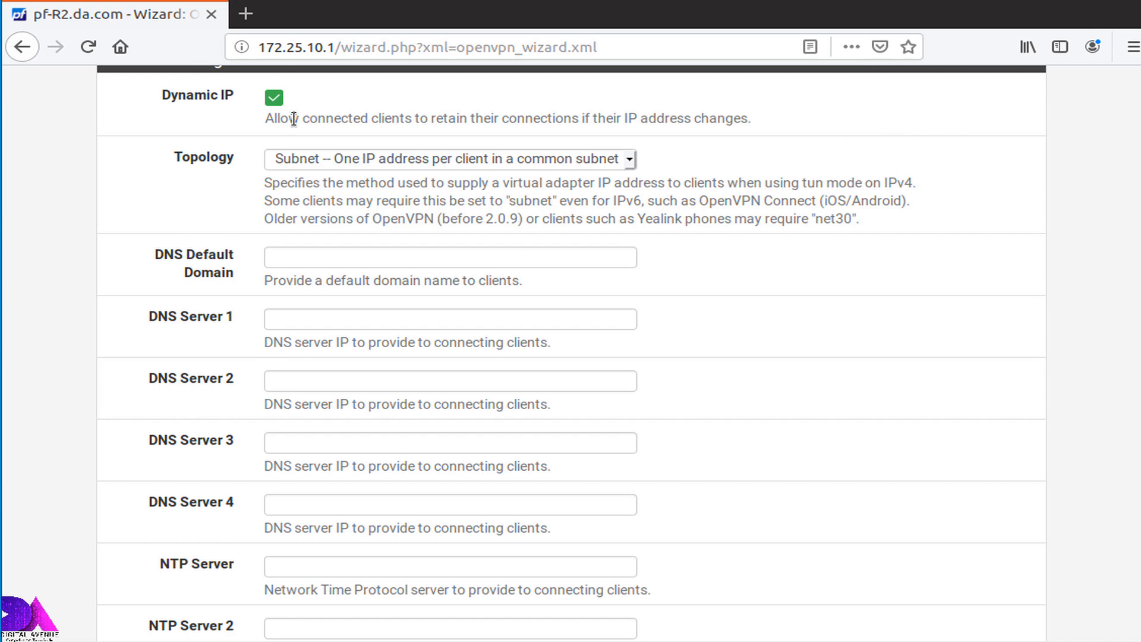
mouse_move(291, 116)
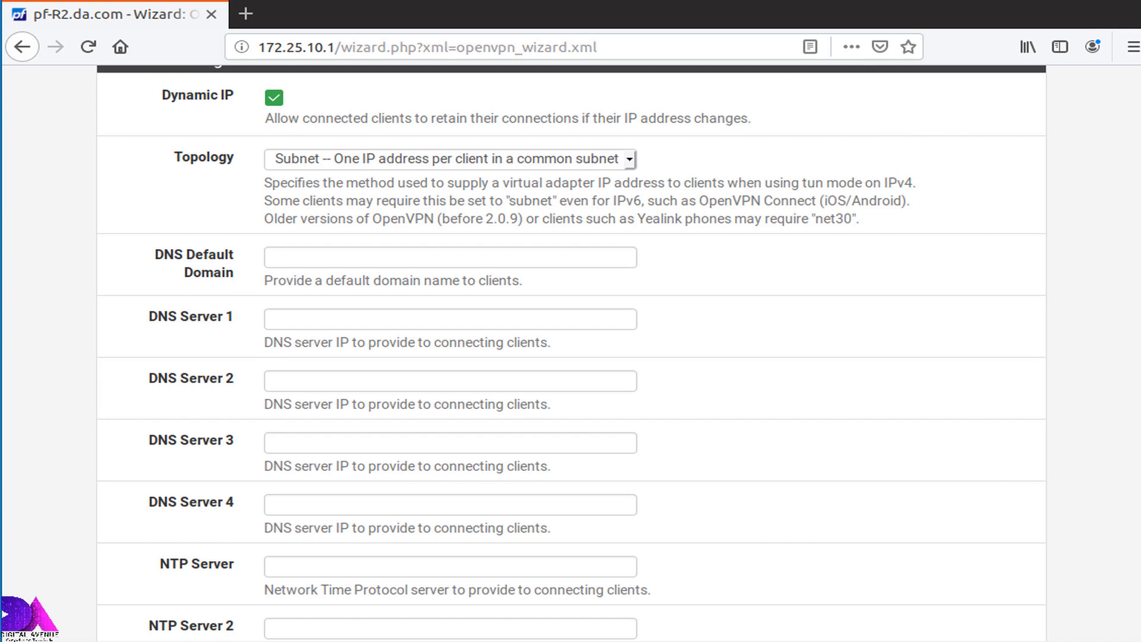
scroll(up, 3)
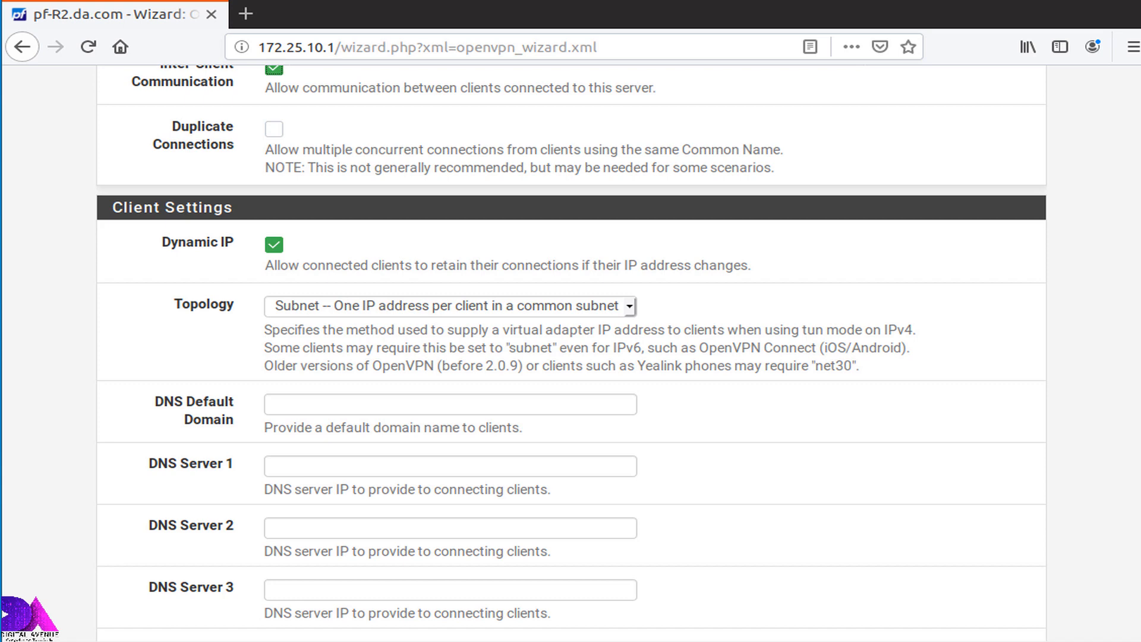
mouse_move(183, 239)
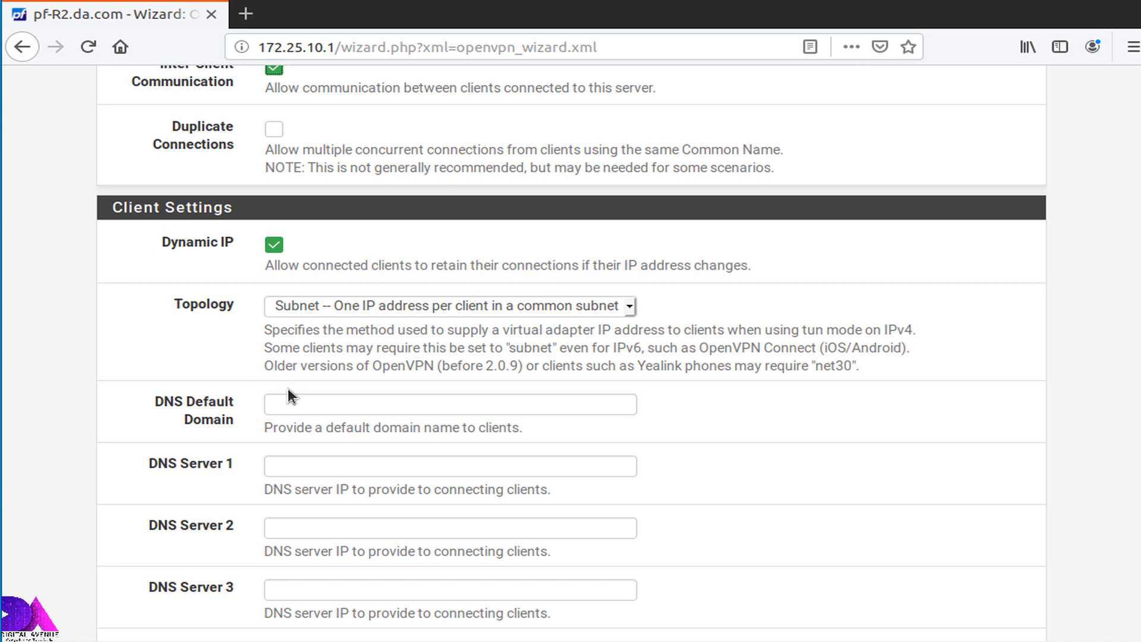
text(d)
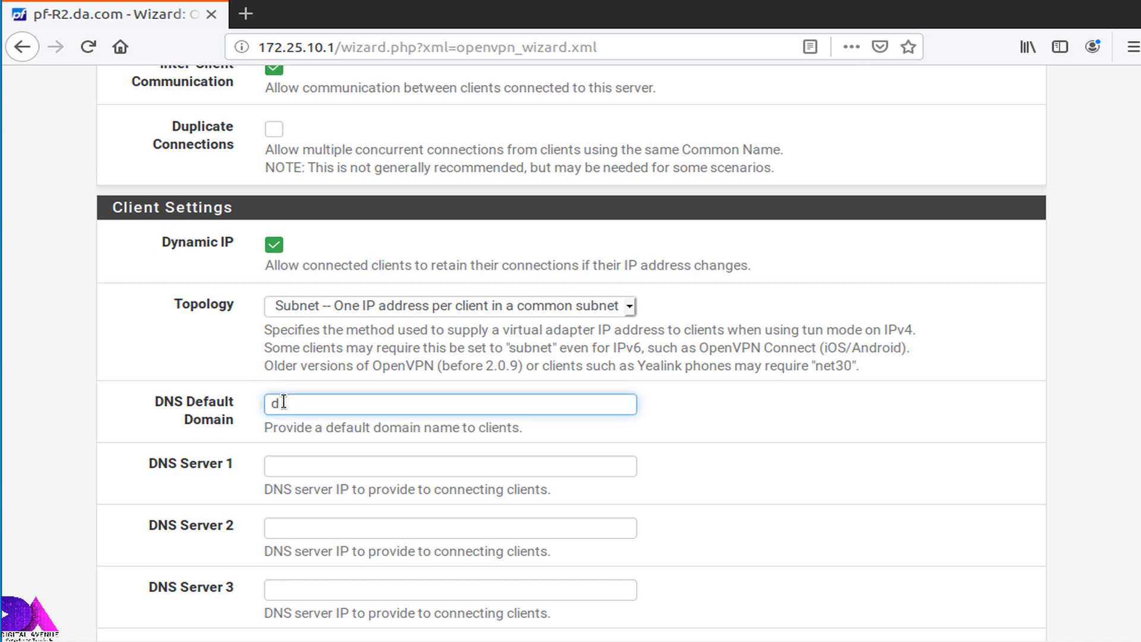
text(a.com)
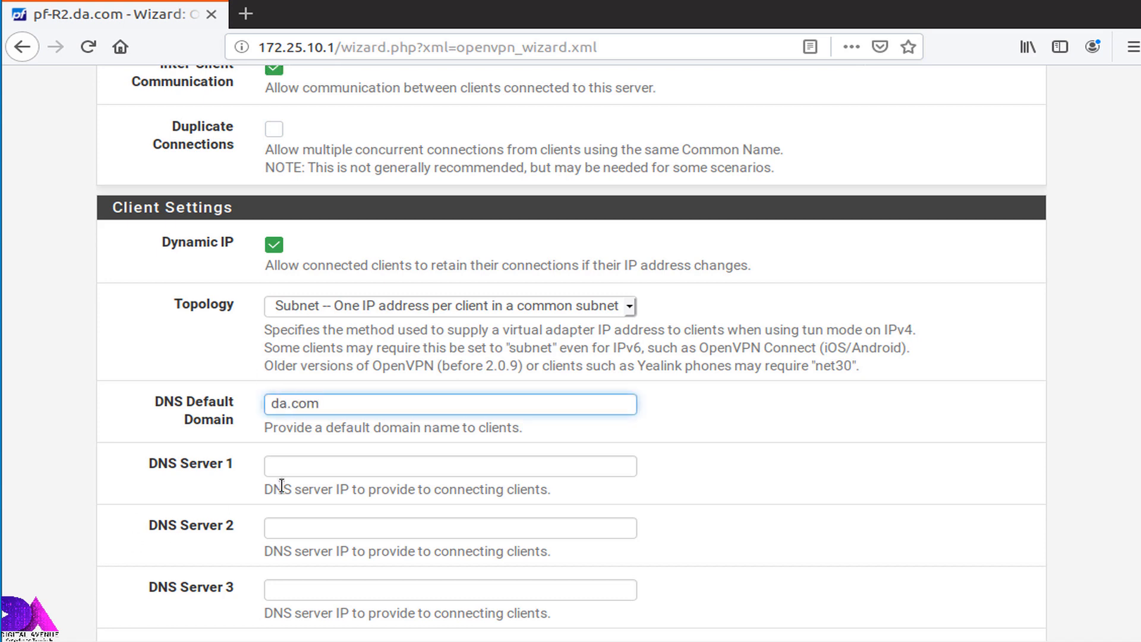
text(1)
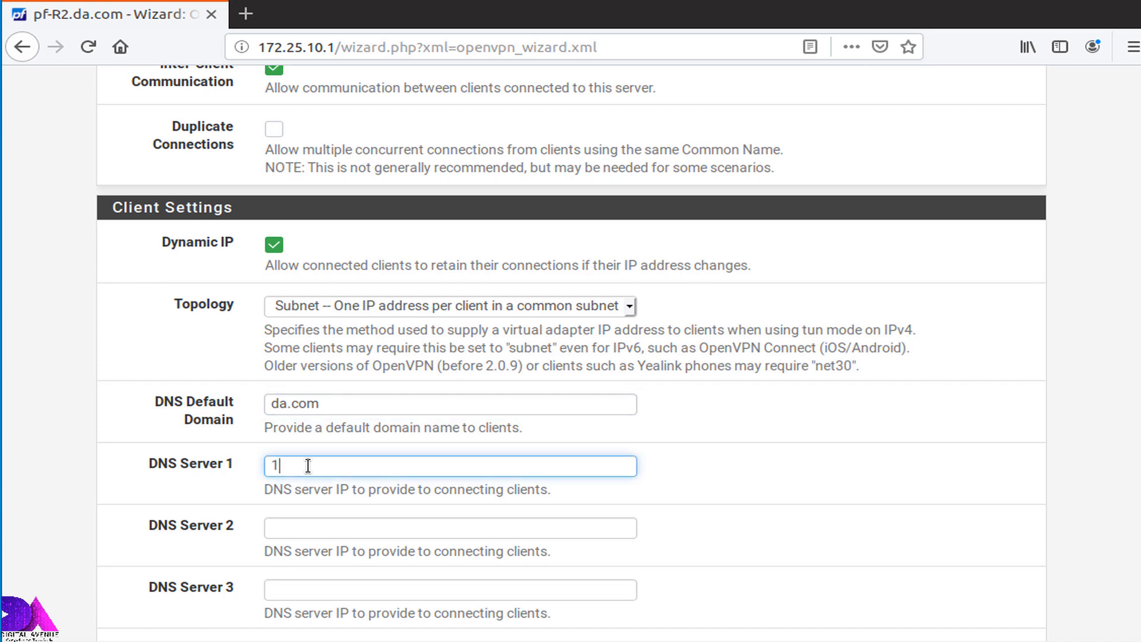
text(72.25.10.1)
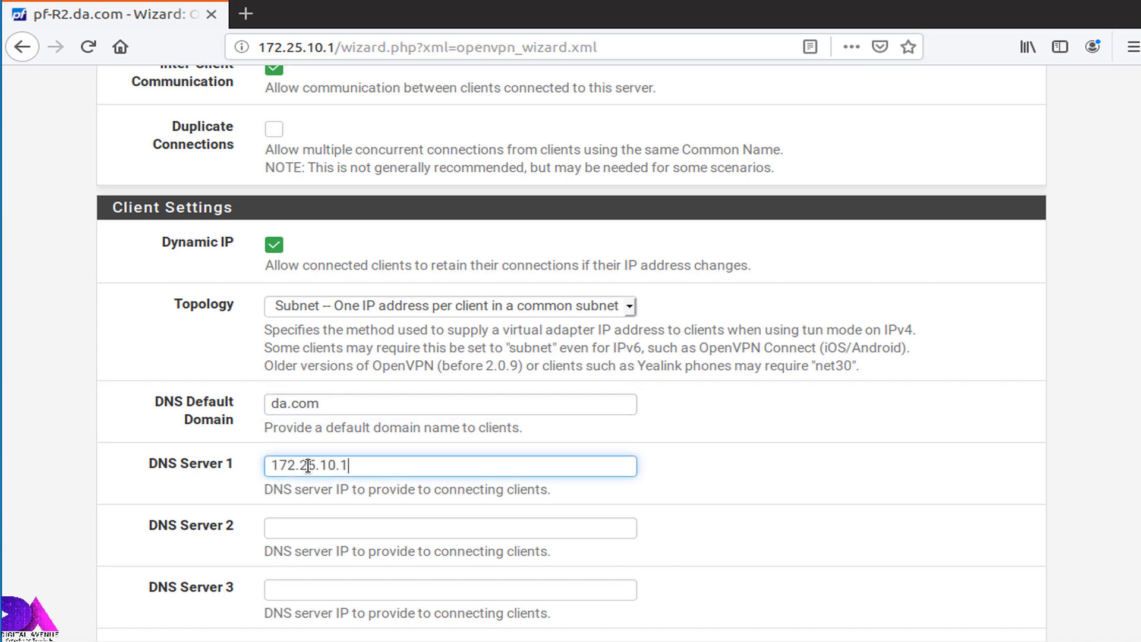
mouse_move(456, 462)
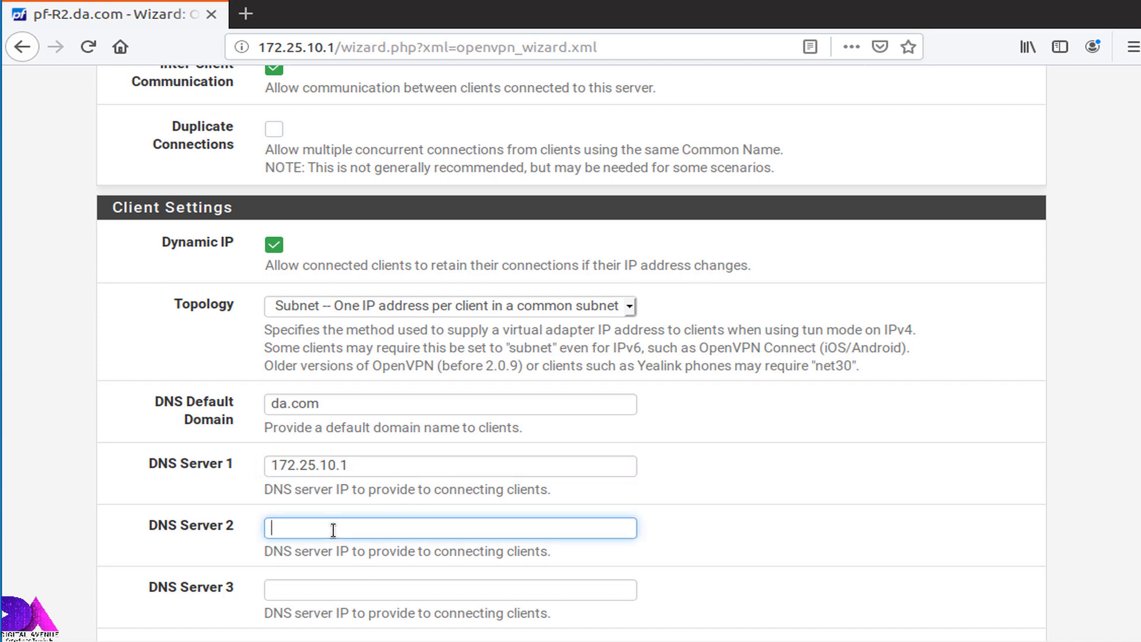
text(8.8.8.8)
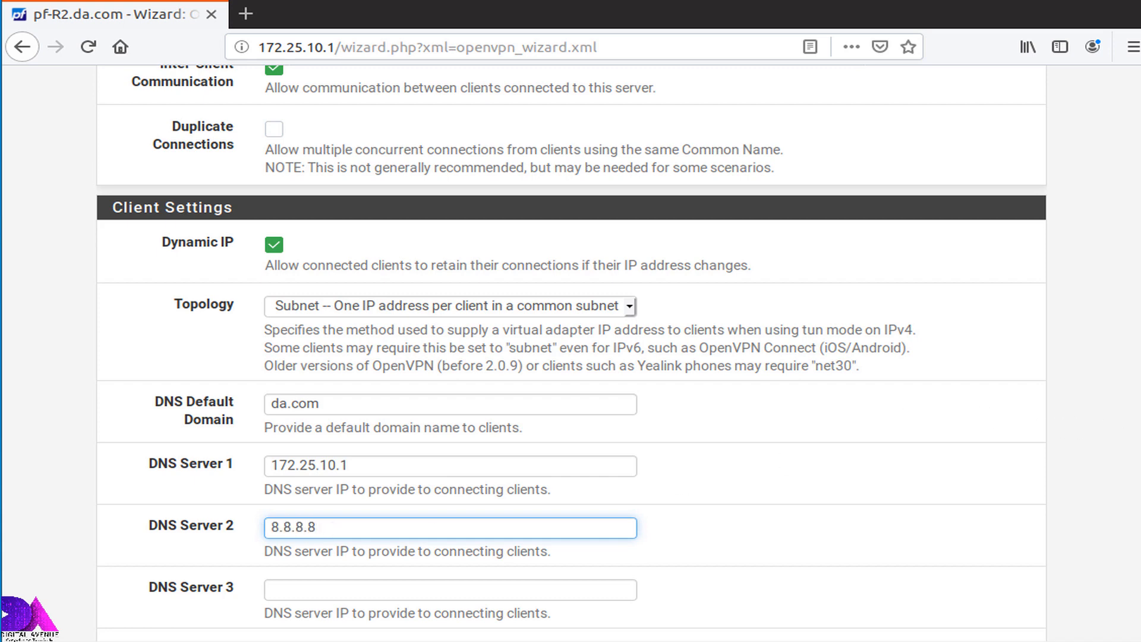
scroll(down, 3)
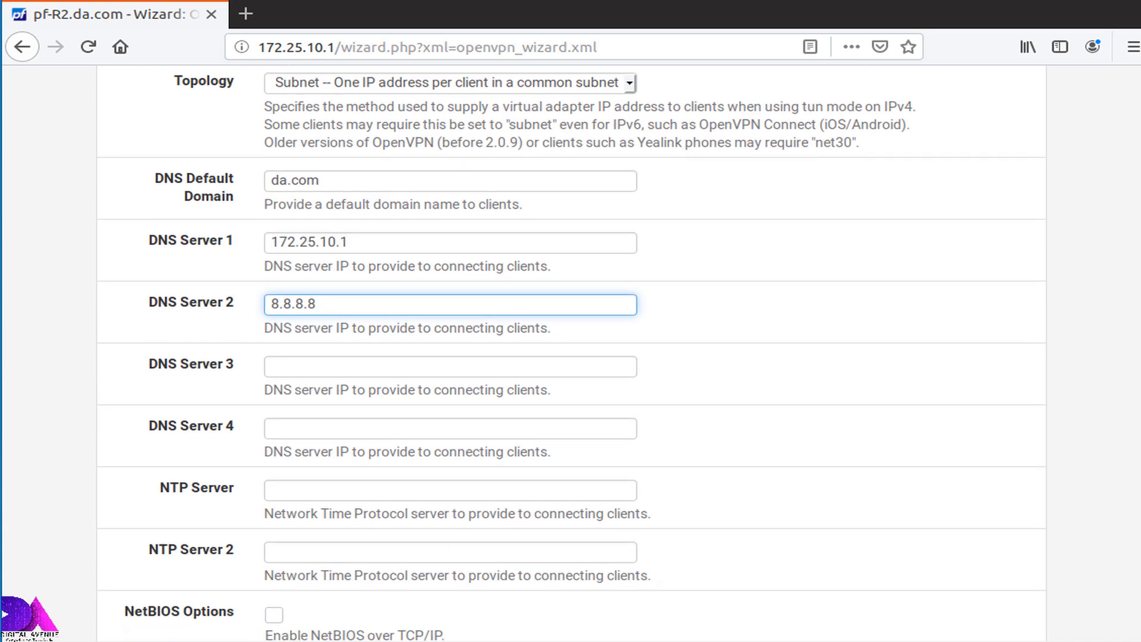
scroll(down, 3)
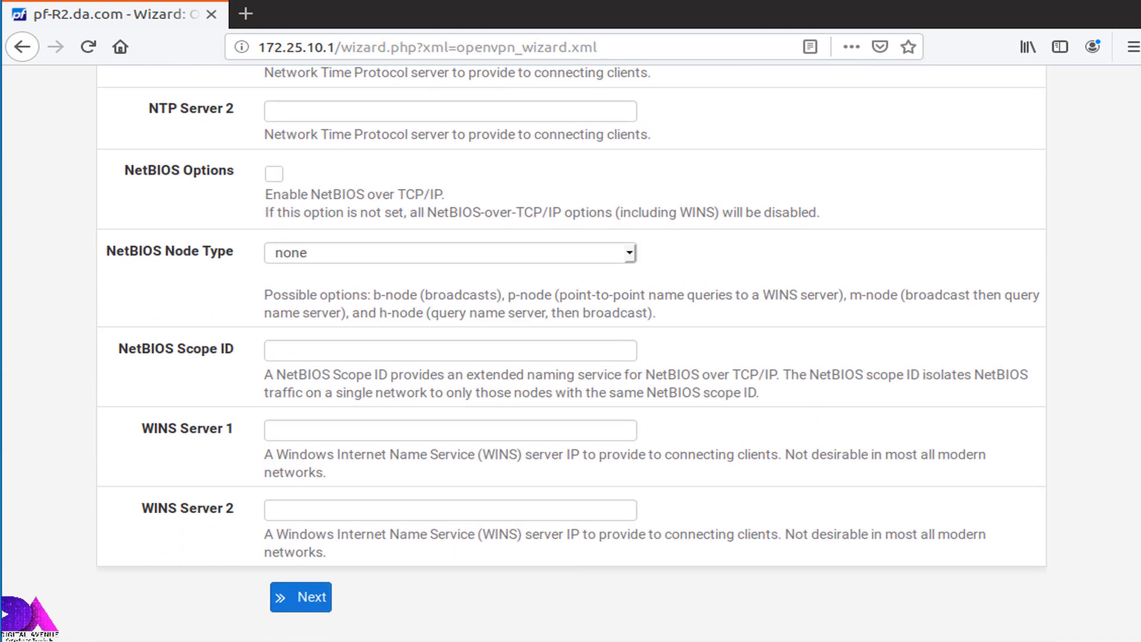
scroll(down, 3)
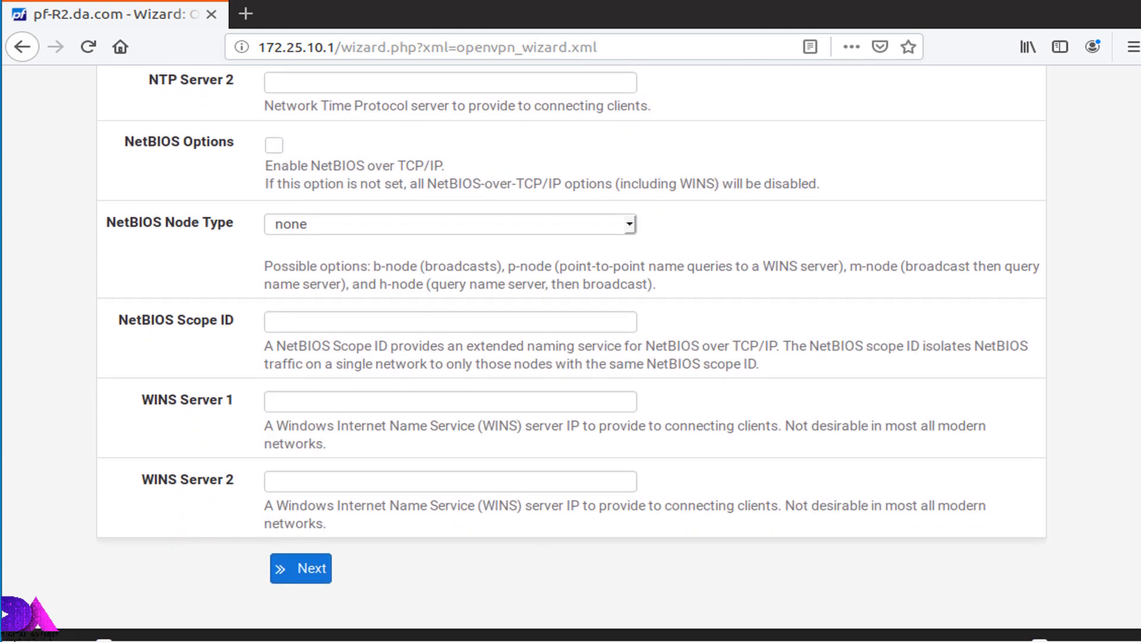
mouse_move(873, 530)
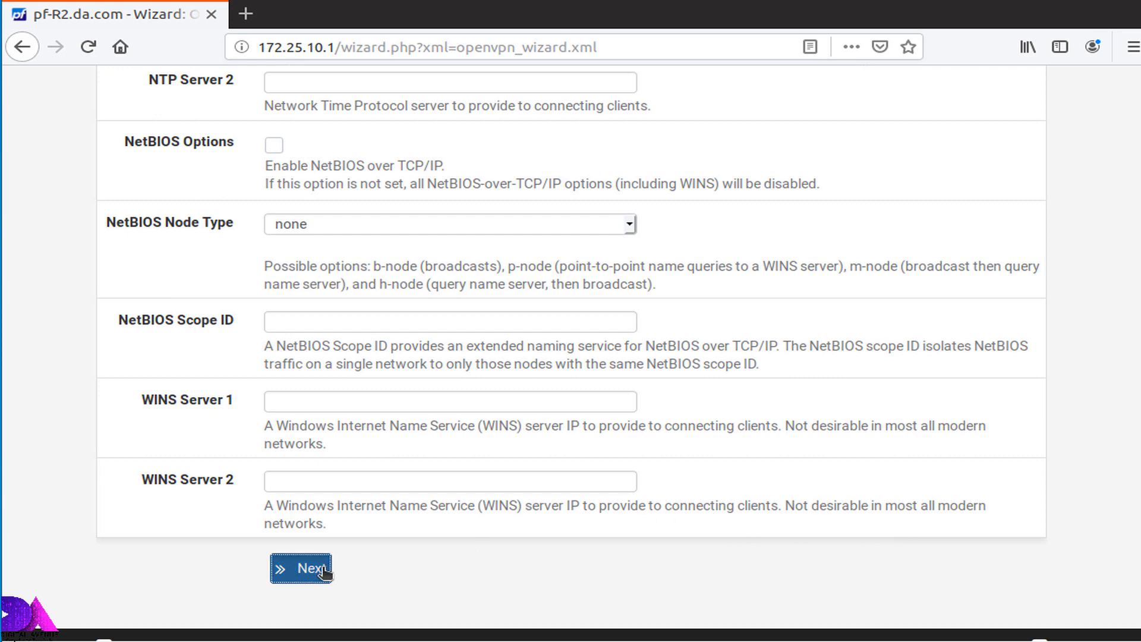
- Enable the firewall rule and the OpenVPN allow-all rule, then reach Configuration Complete
click(301, 568)
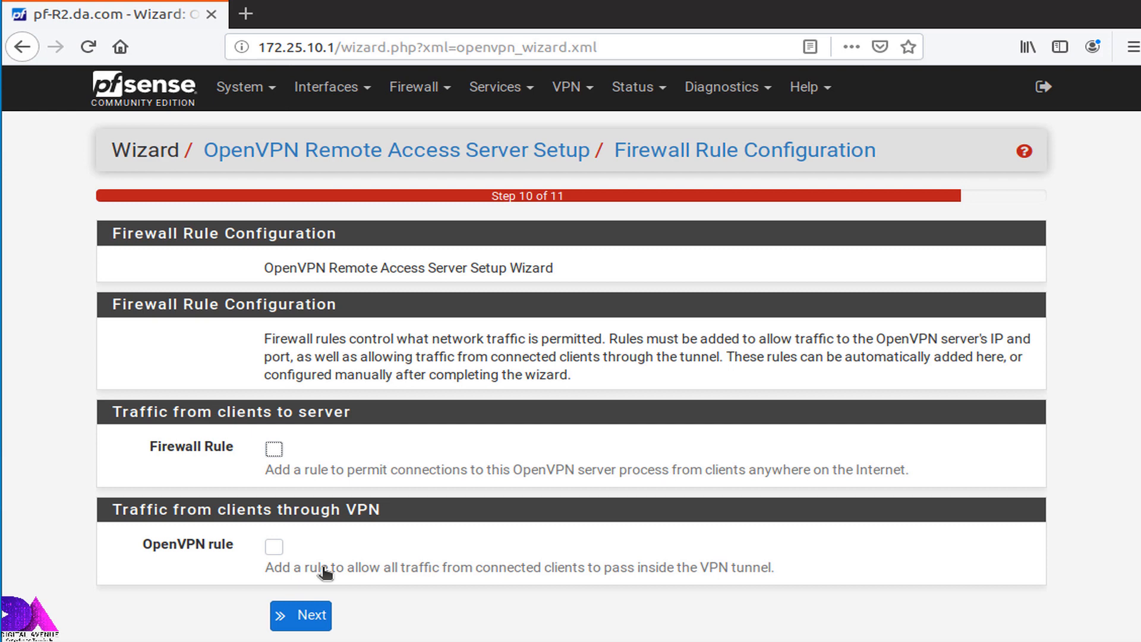
mouse_move(149, 466)
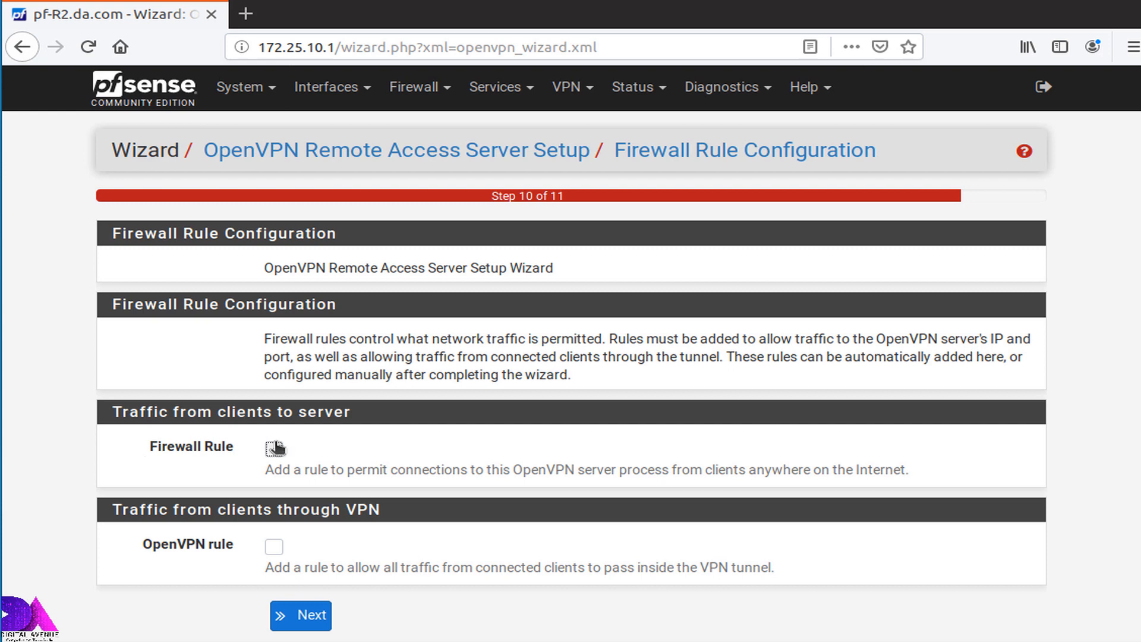
click(274, 447)
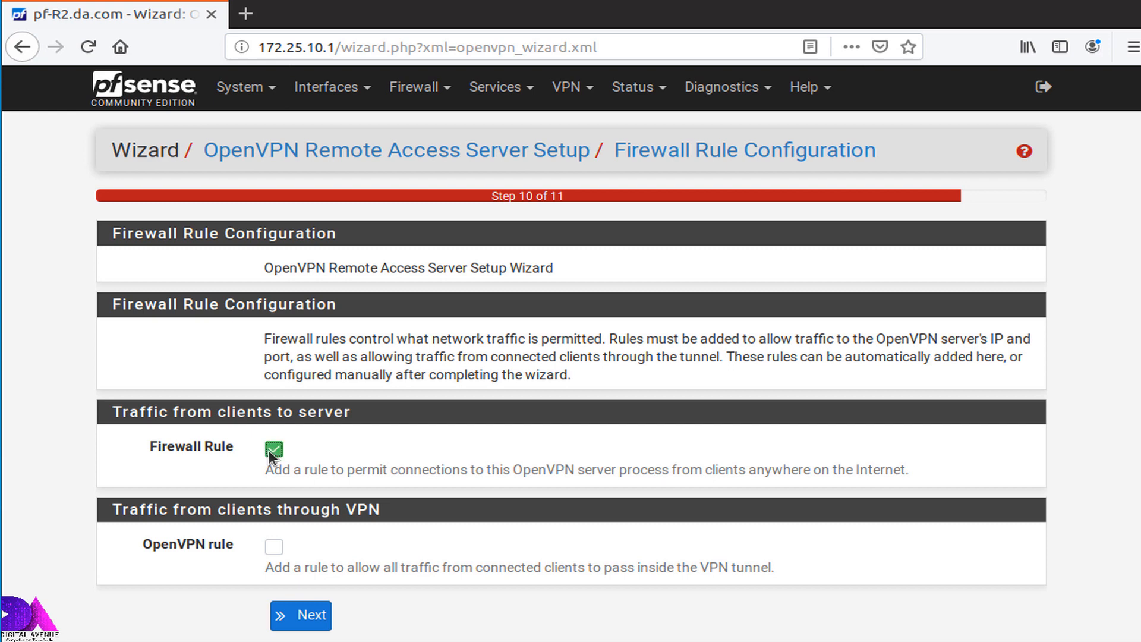
click(273, 546)
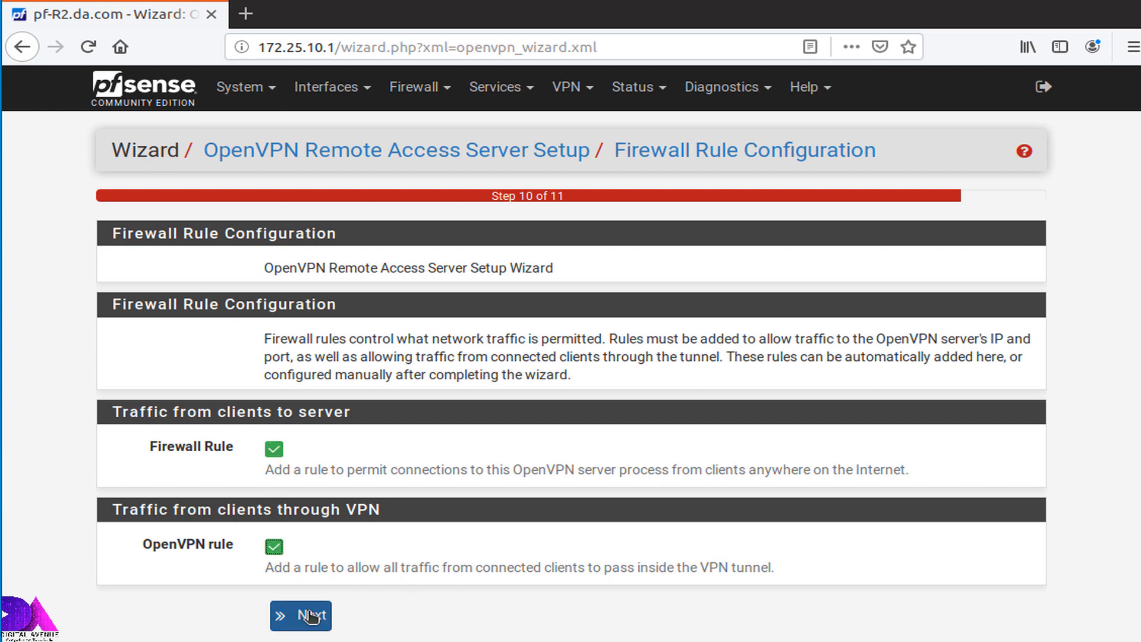
click(300, 615)
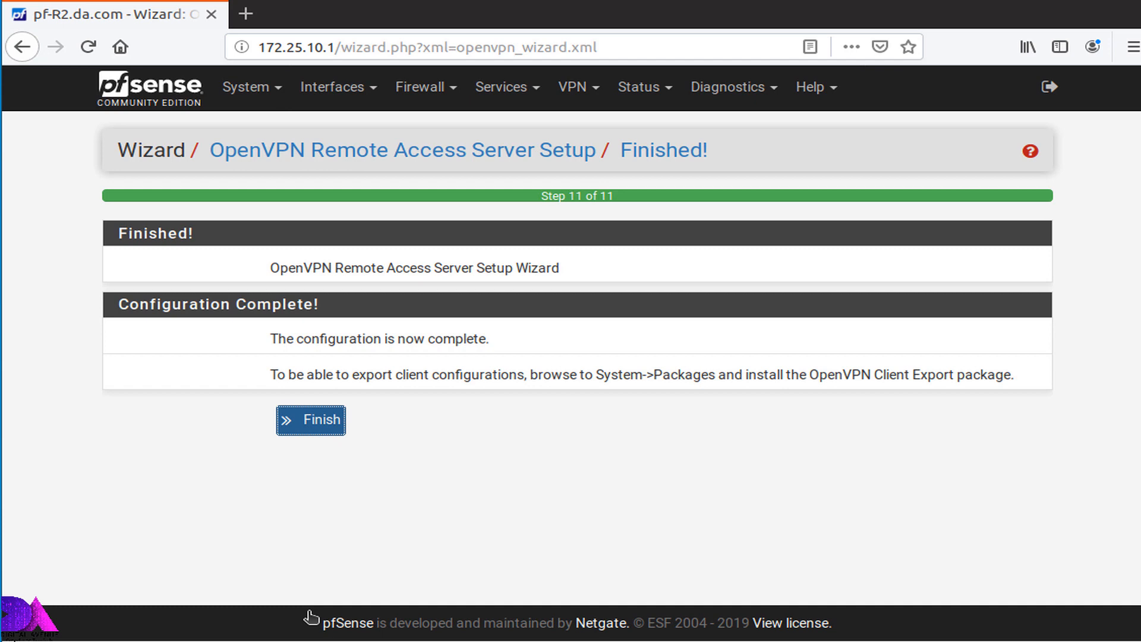
- Finish the wizard so the Remote Access server on WAN1, UDP 1194, is listed
click(310, 420)
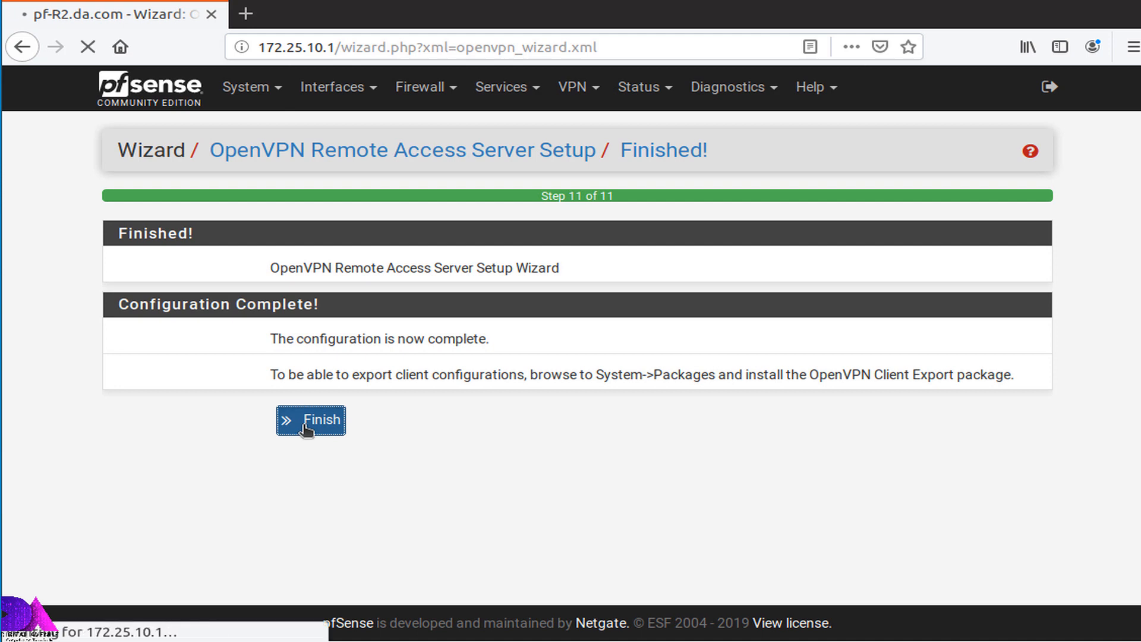
click(310, 420)
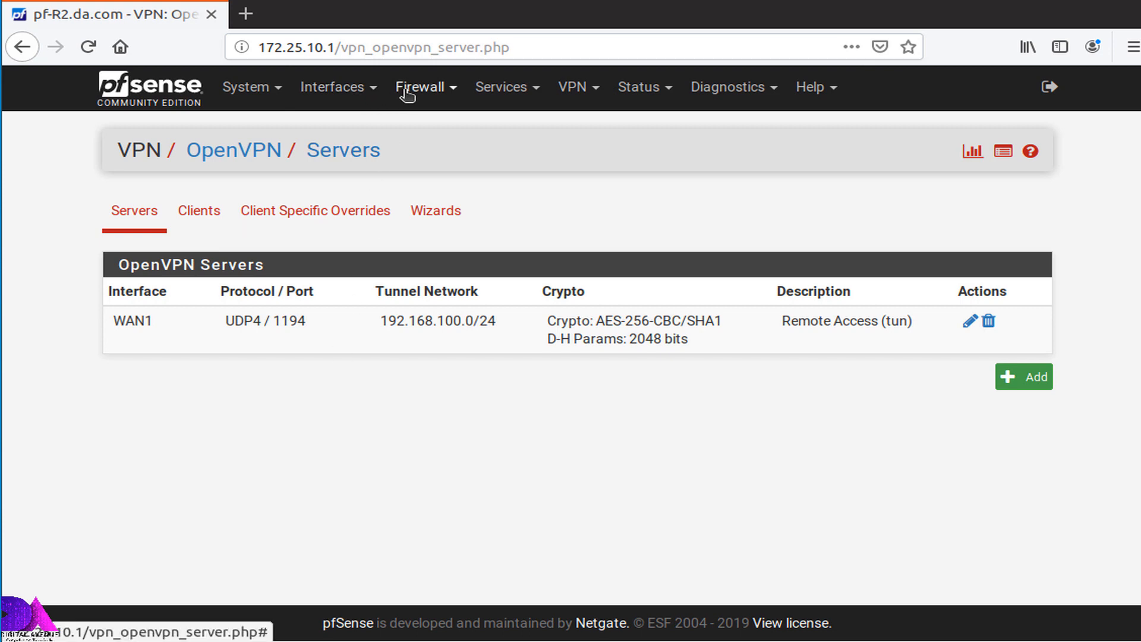
- Go to Firewall > NAT to view the empty Port Forward rules
click(420, 87)
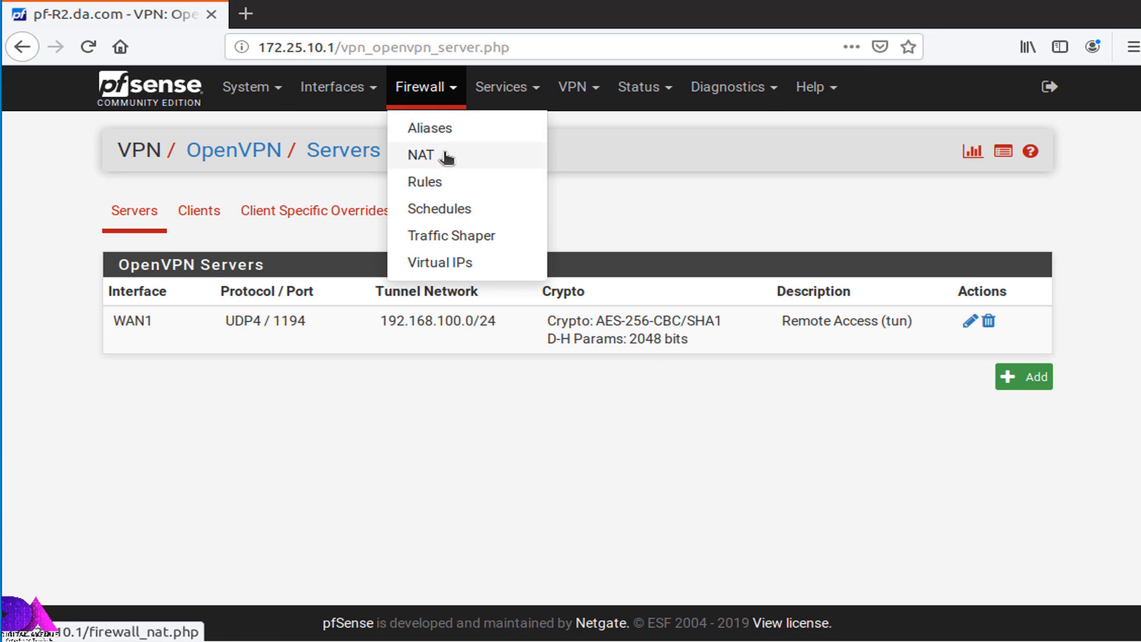
click(421, 155)
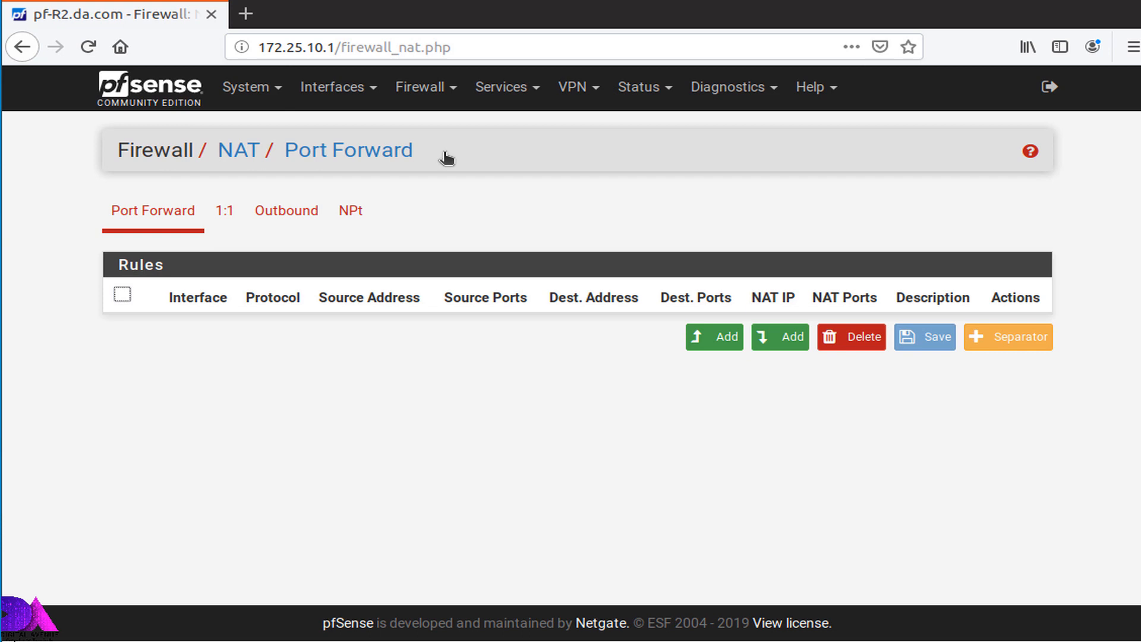
mouse_move(366, 293)
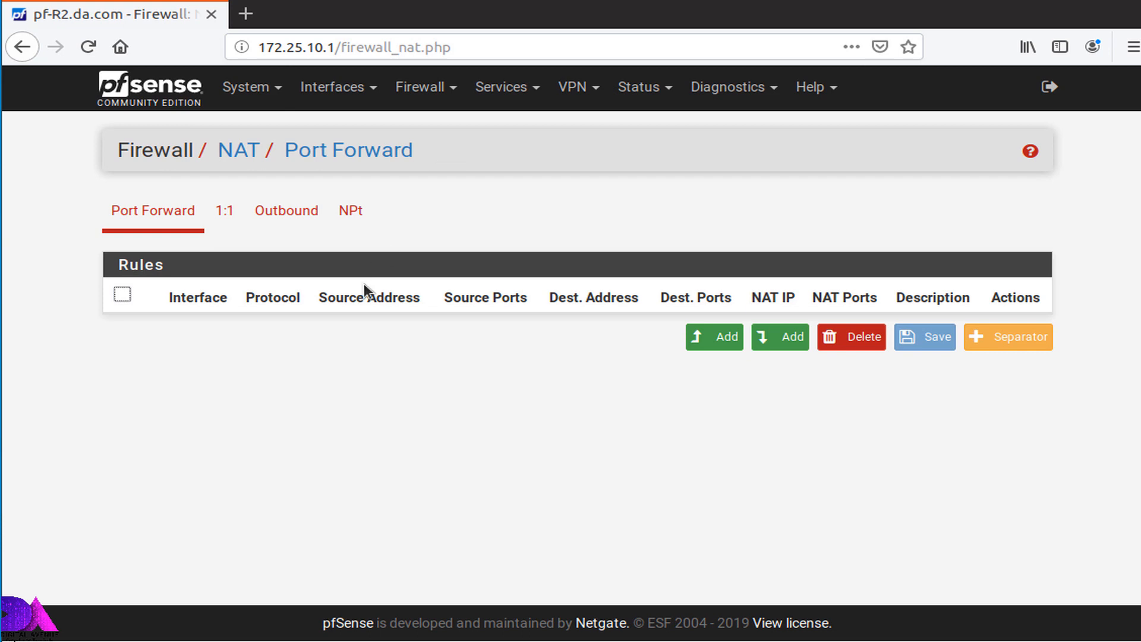
mouse_move(551, 356)
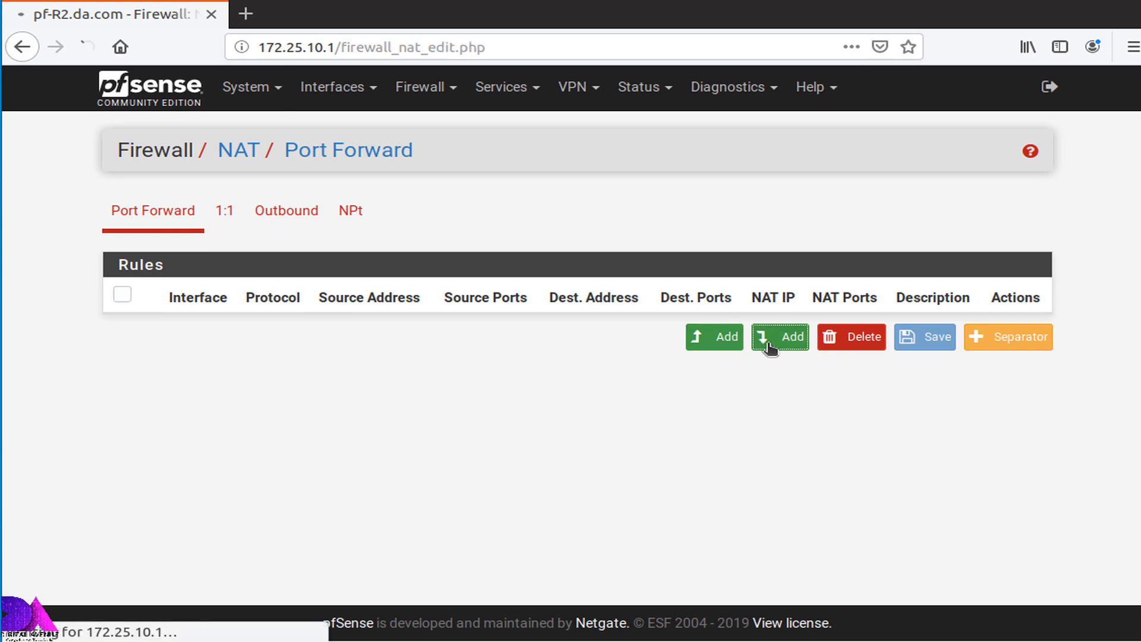
- Start a new port forward rule on interface WAN1 matching UDP
click(778, 337)
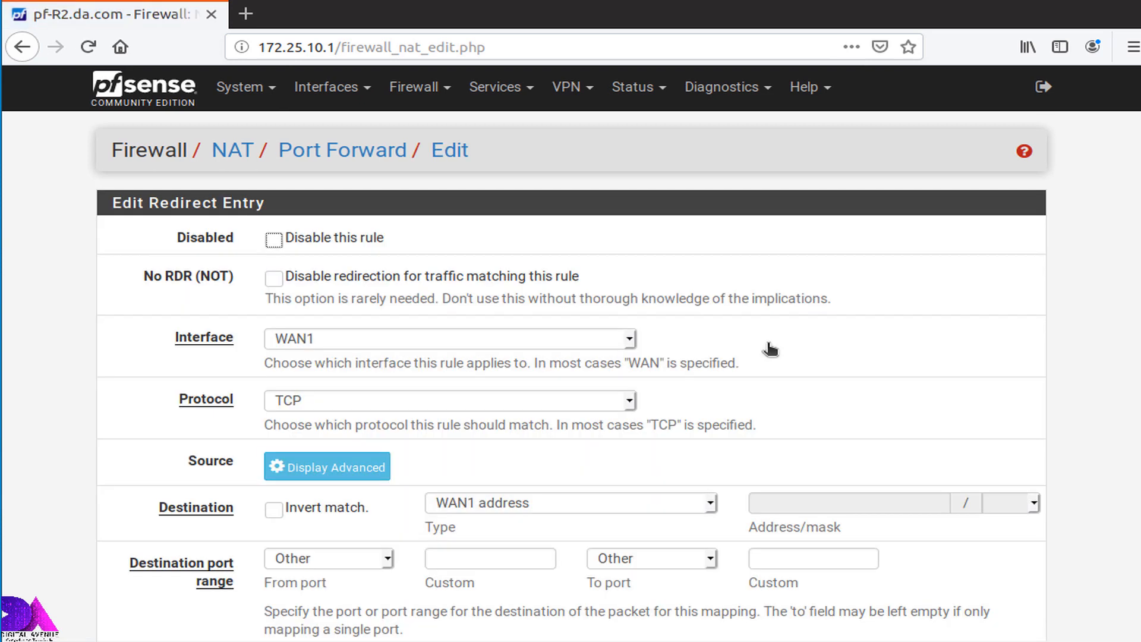
mouse_move(517, 403)
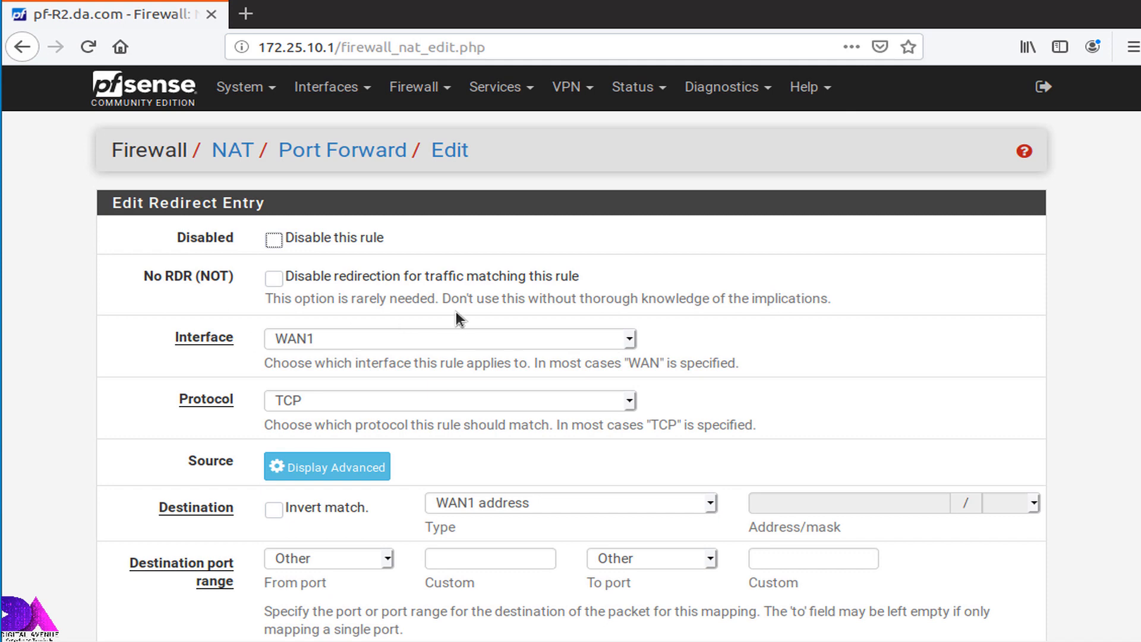
click(447, 338)
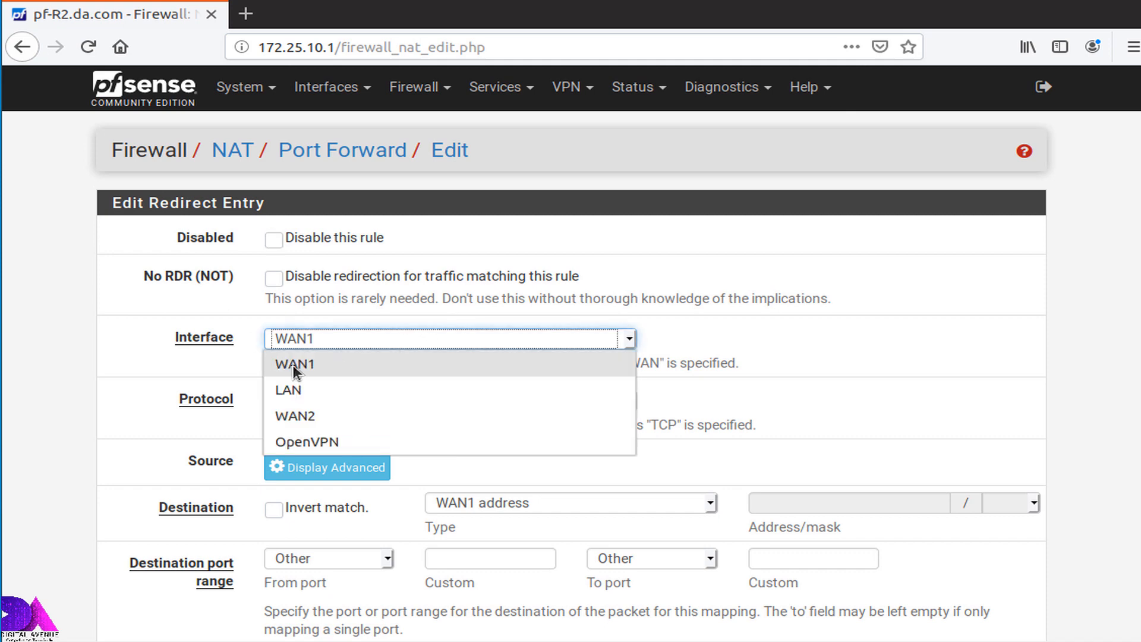
click(448, 400)
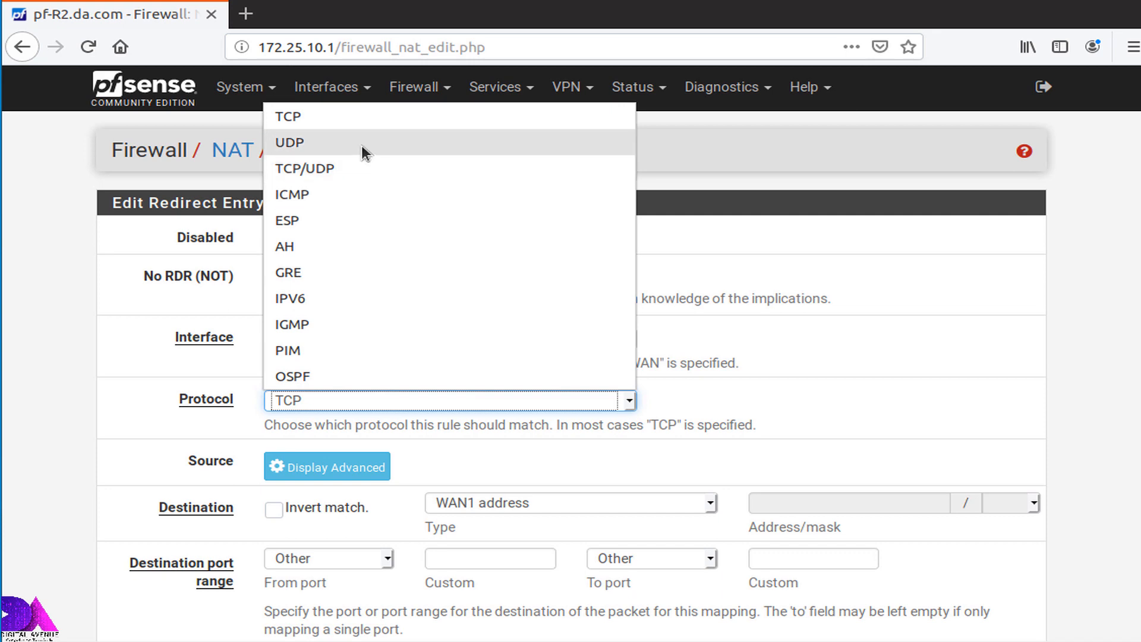
click(290, 141)
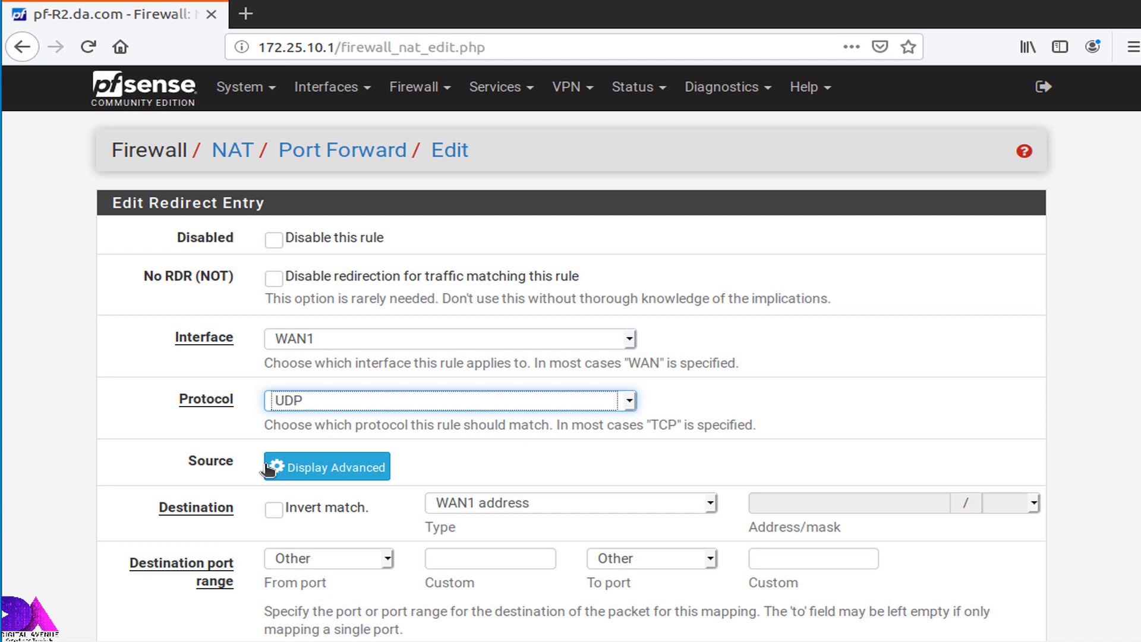
mouse_move(164, 517)
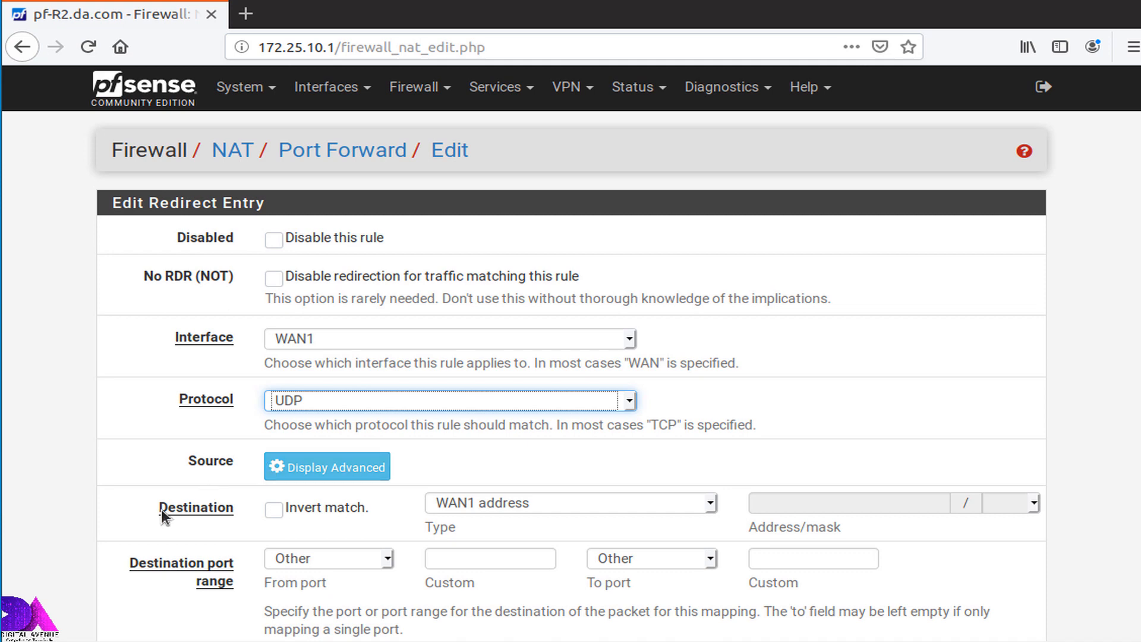
mouse_move(520, 514)
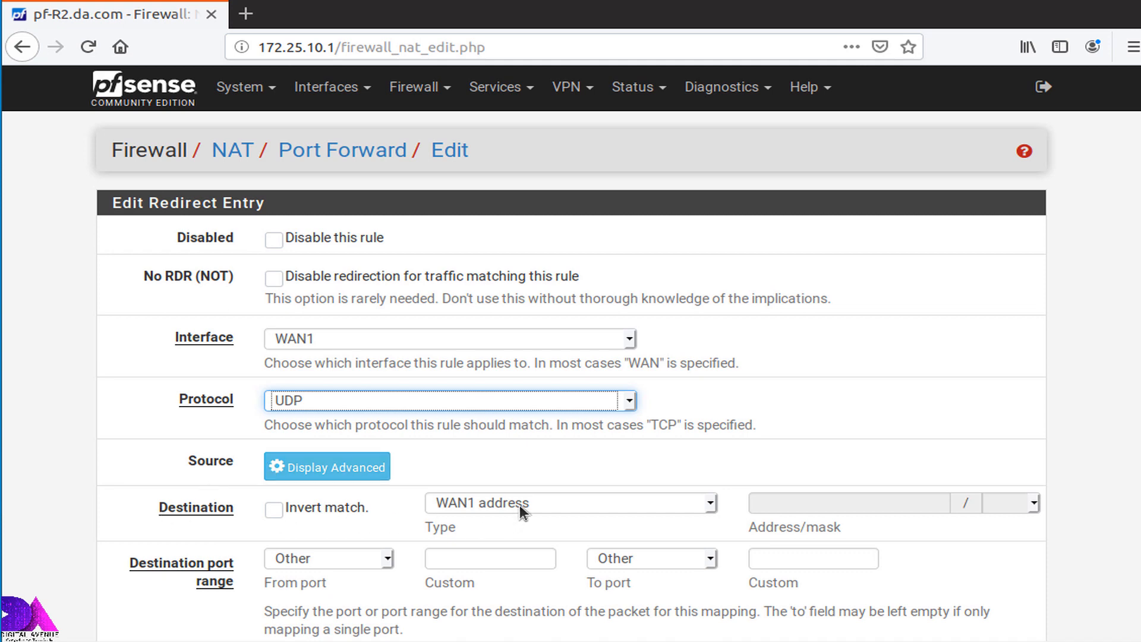
- Set destination to WAN1 address with port range 1194 to 1194
click(569, 502)
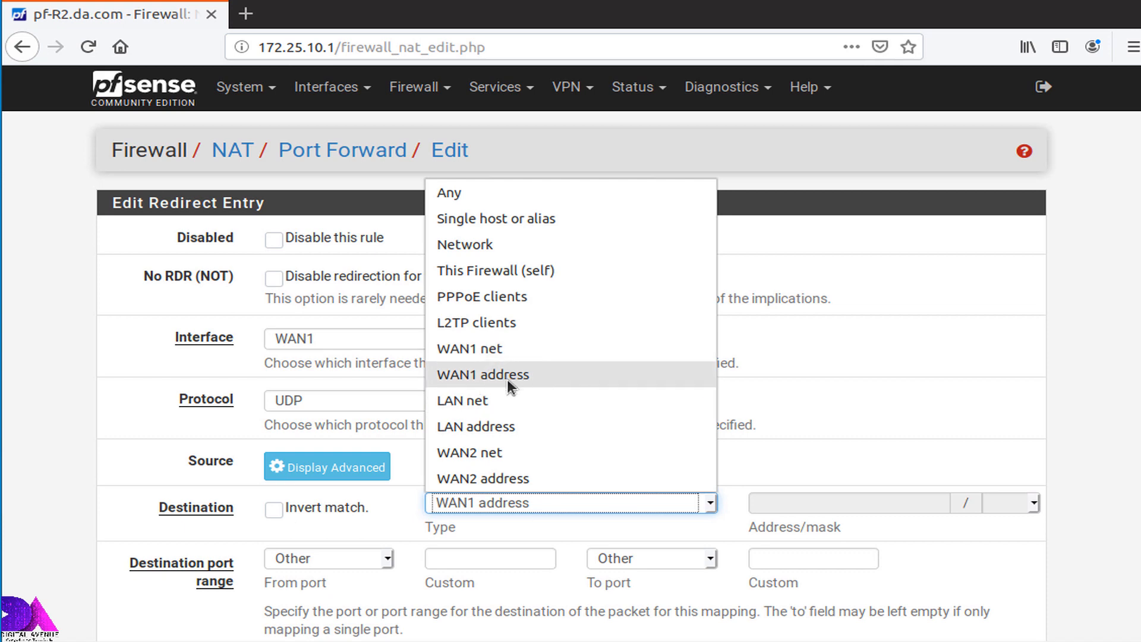
click(481, 374)
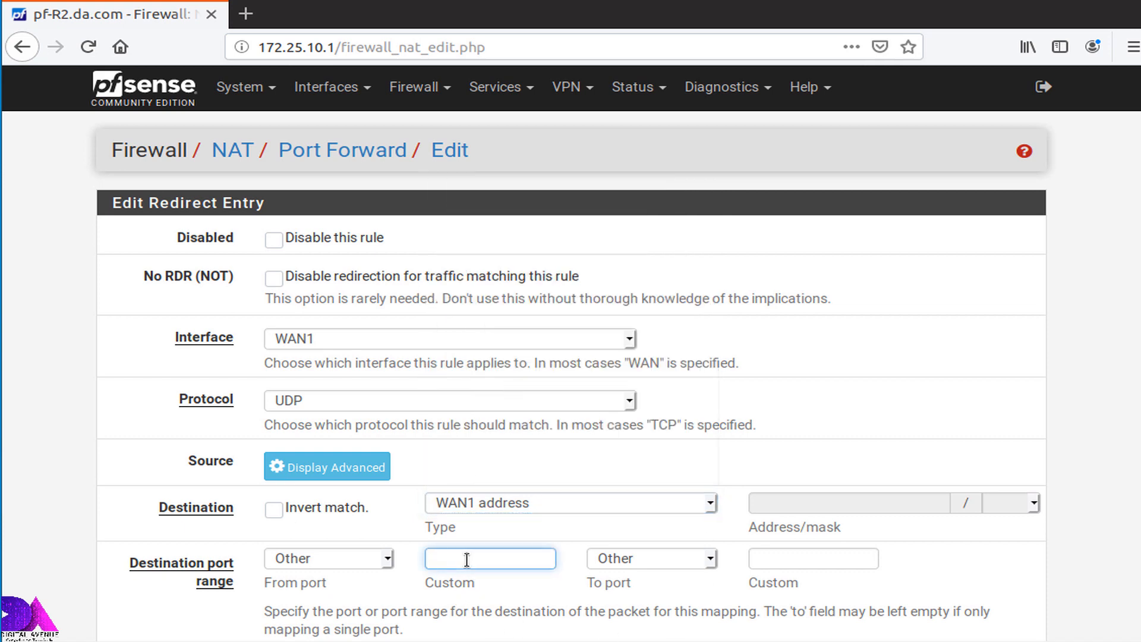
text(1194)
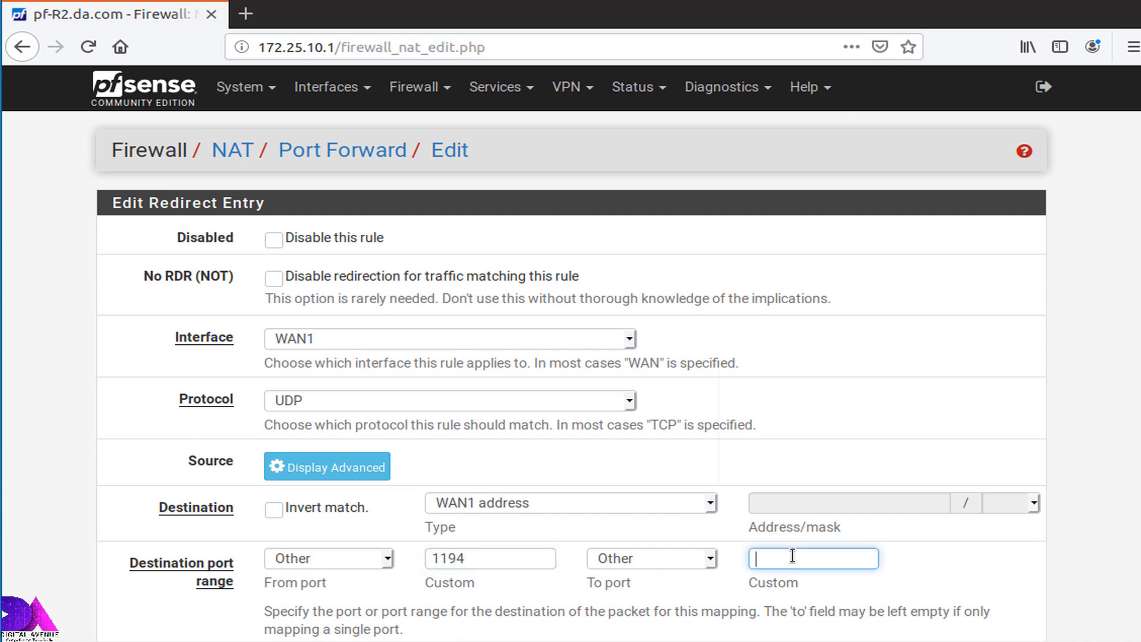
text(1194)
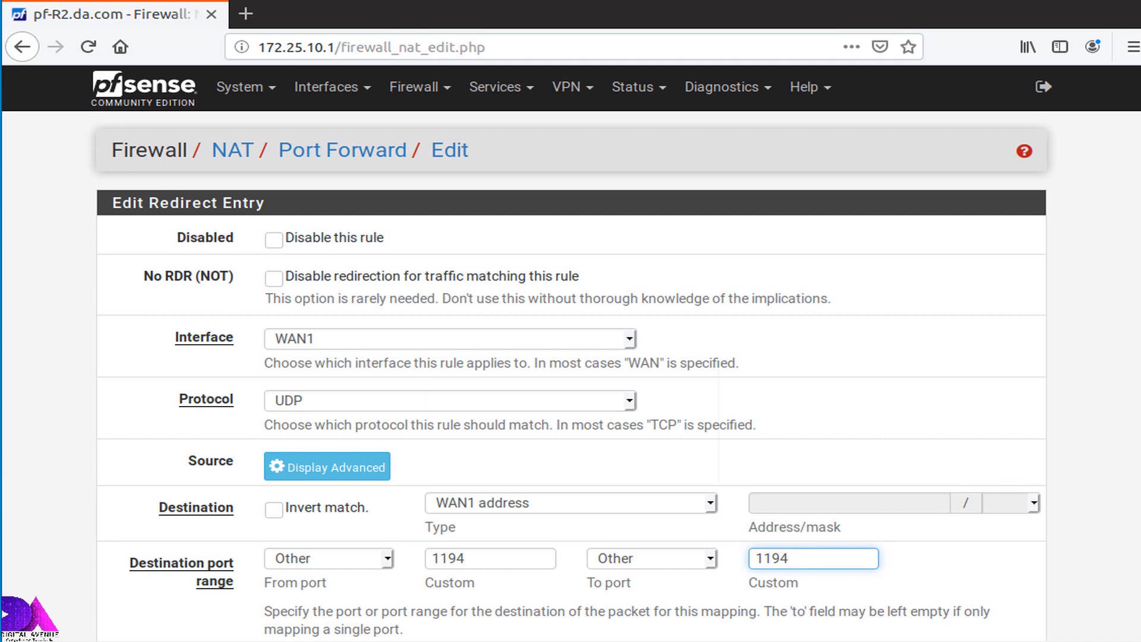
- Redirect the forwarded traffic to target IP 127.0.0.1, port 1194
scroll(down, 3)
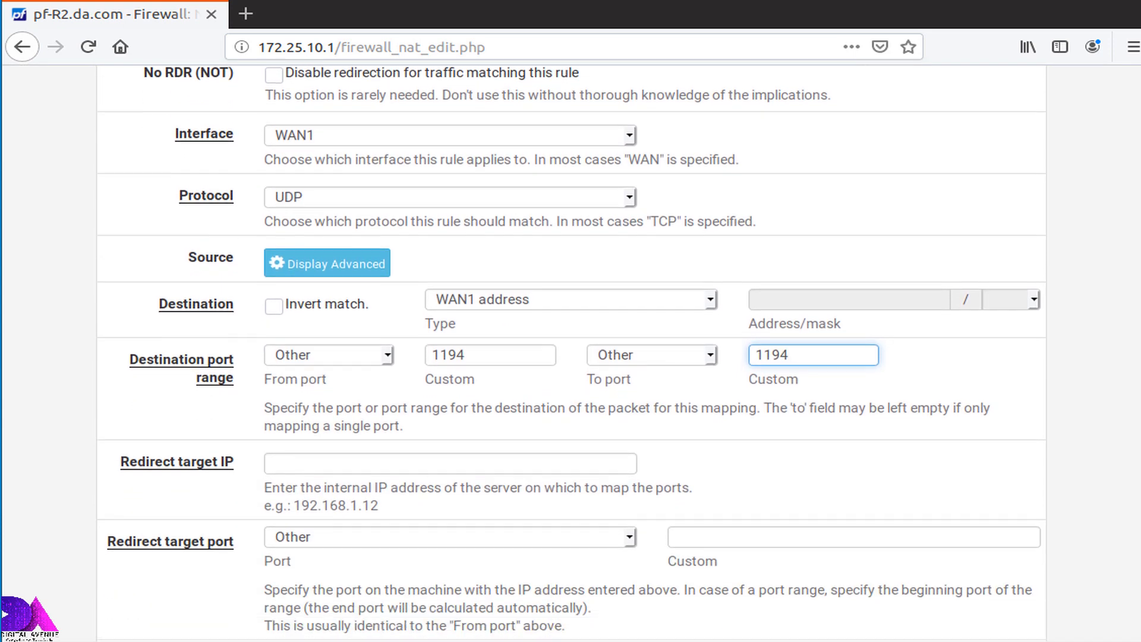
click(449, 438)
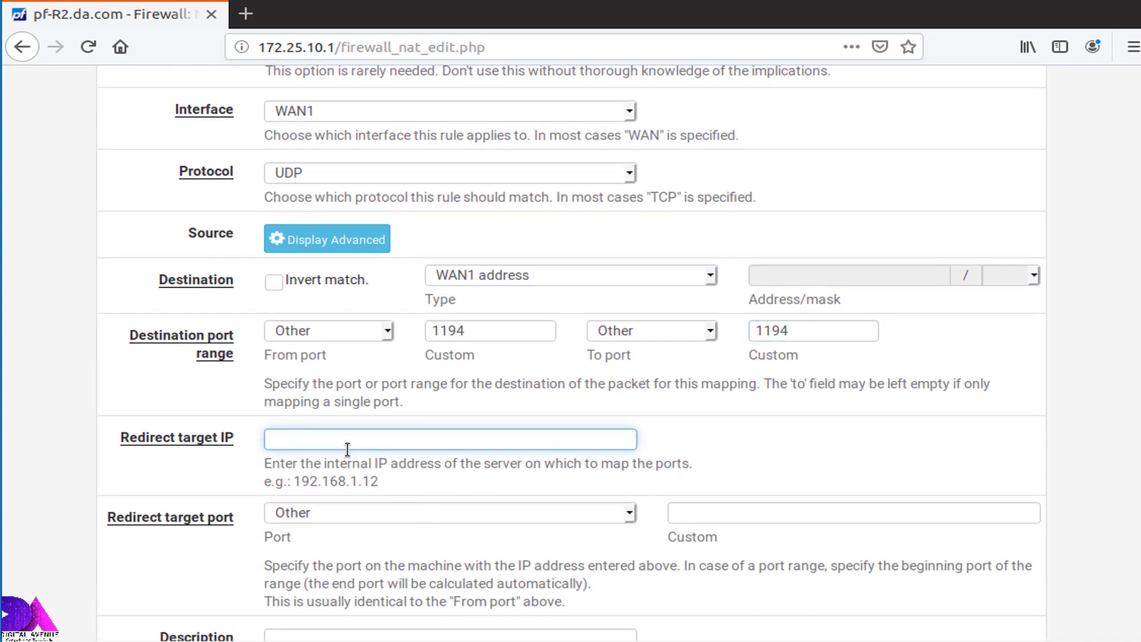
text(1)
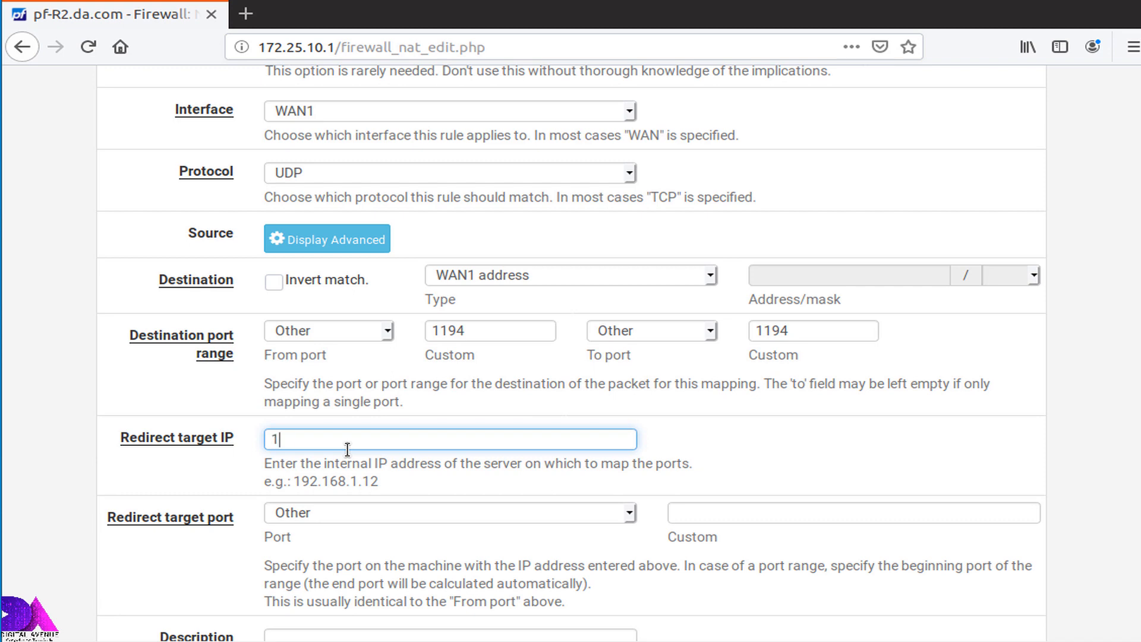
text(27.0.0.1)
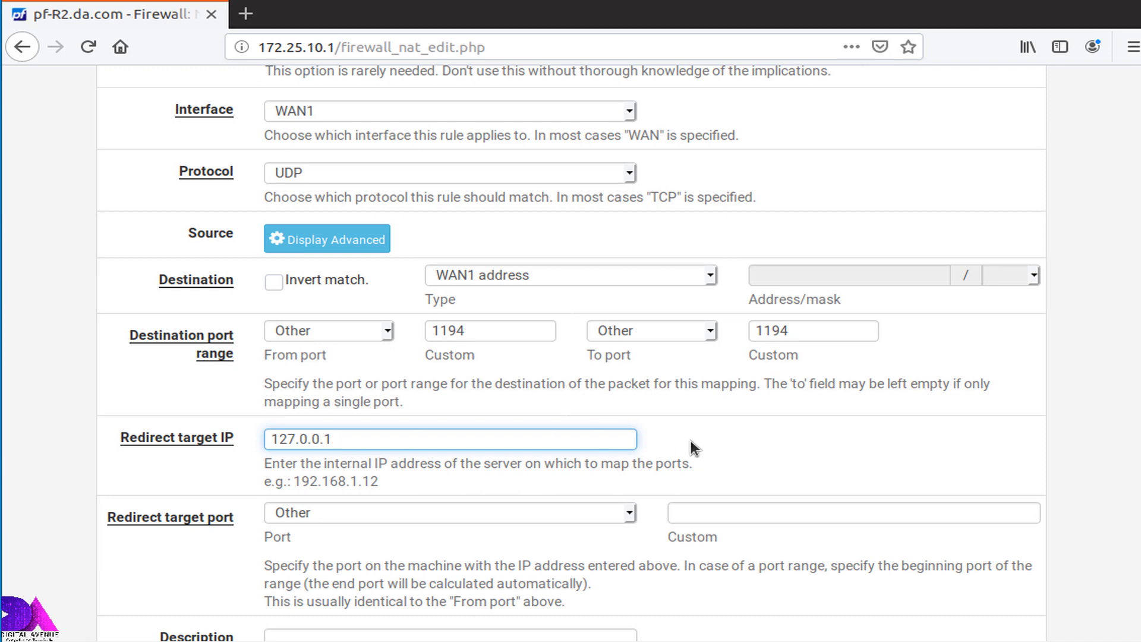
click(450, 439)
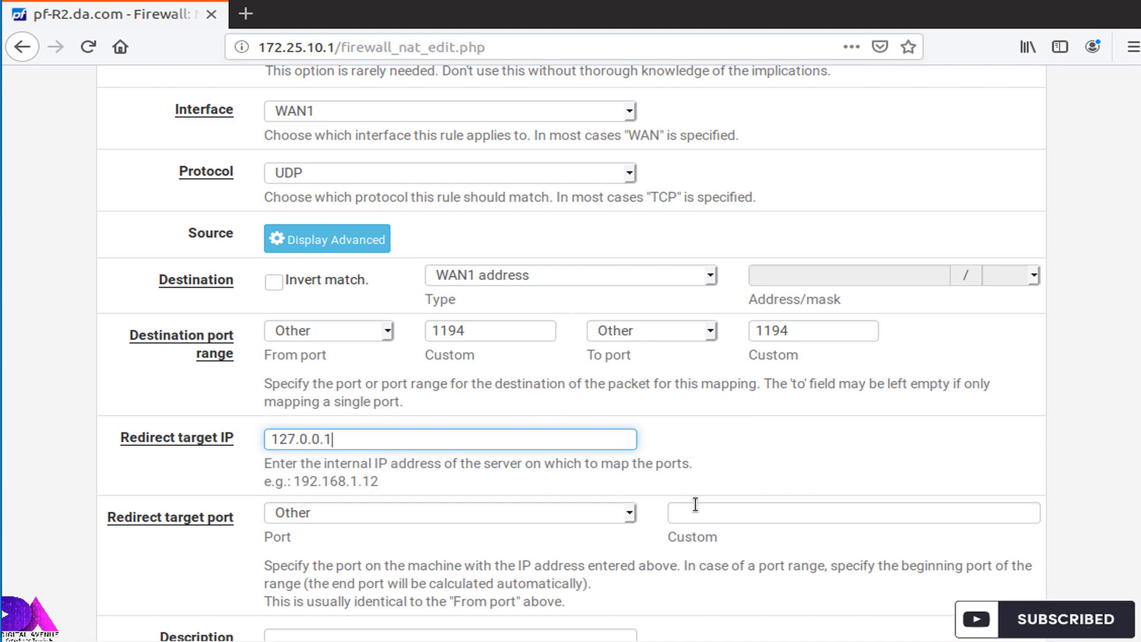
click(854, 514)
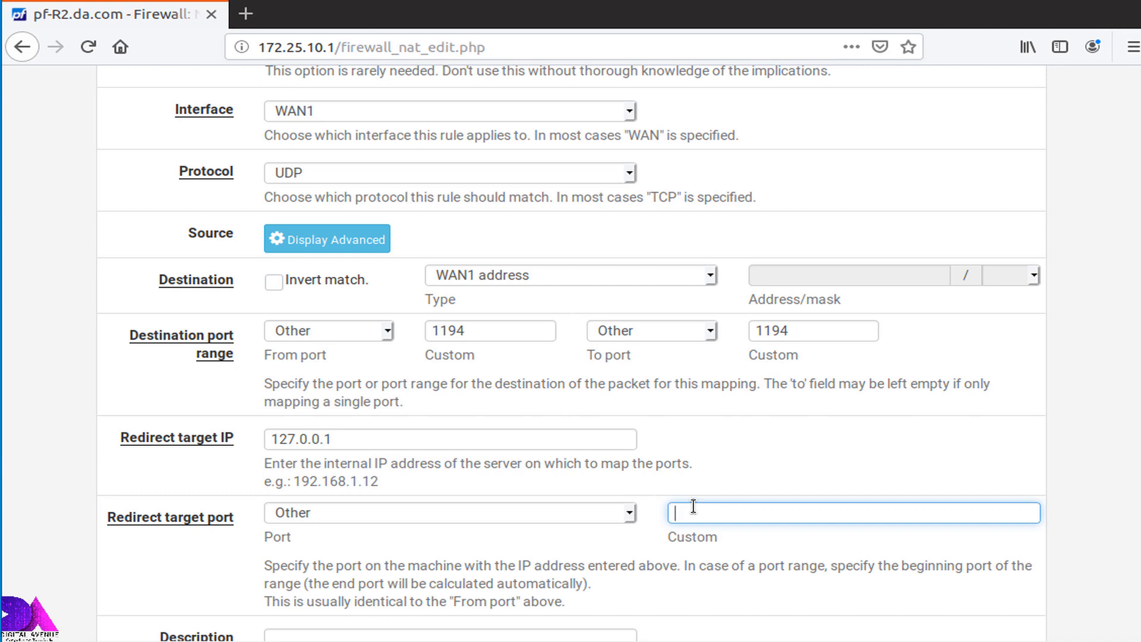
text(1194)
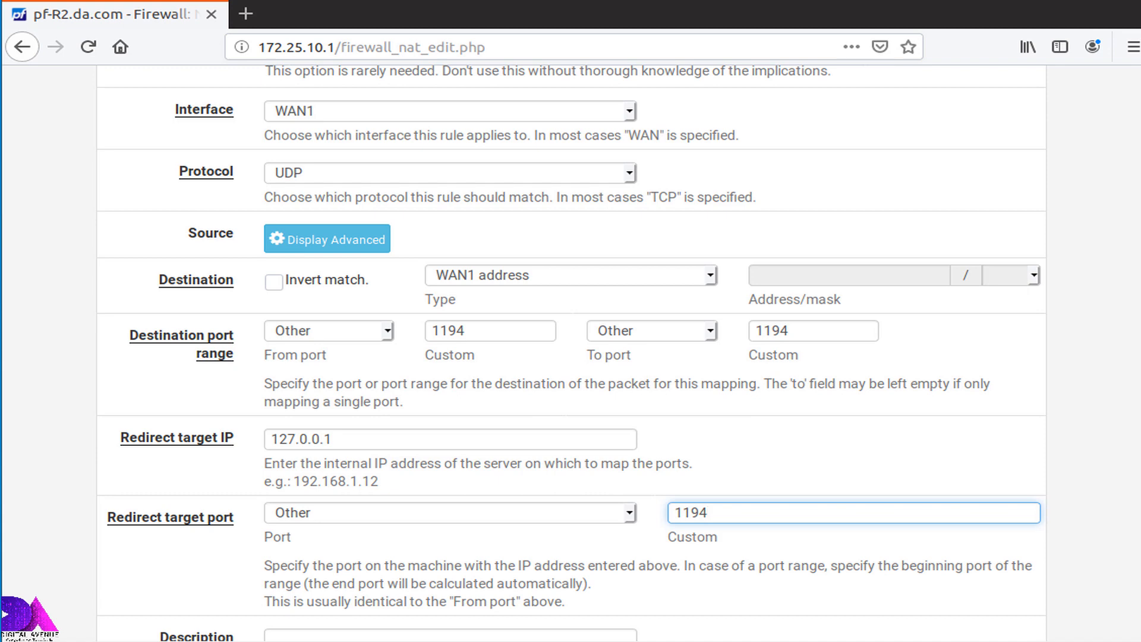
- Describe the rule as WAN1_Localhost_Fwrd
scroll(down, 3)
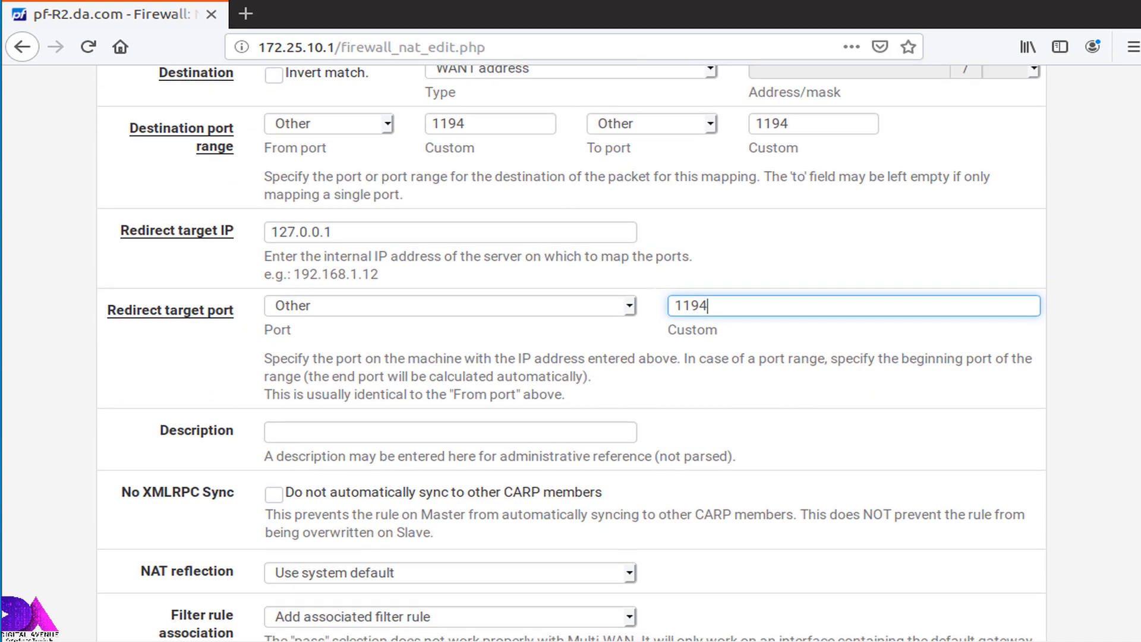
scroll(down, 3)
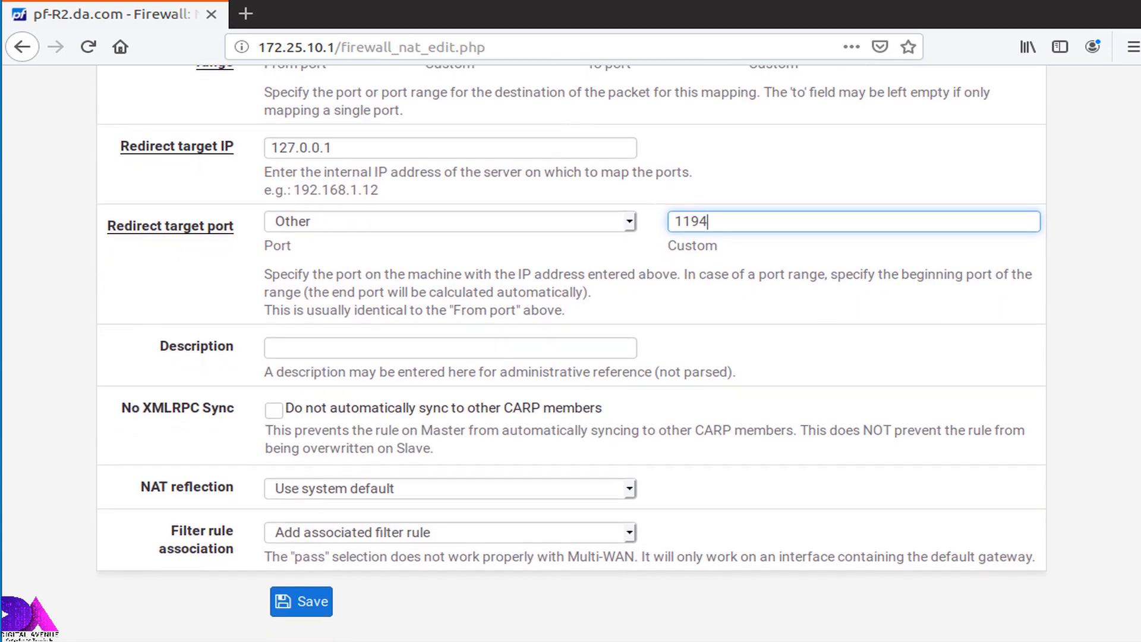
scroll(down, 3)
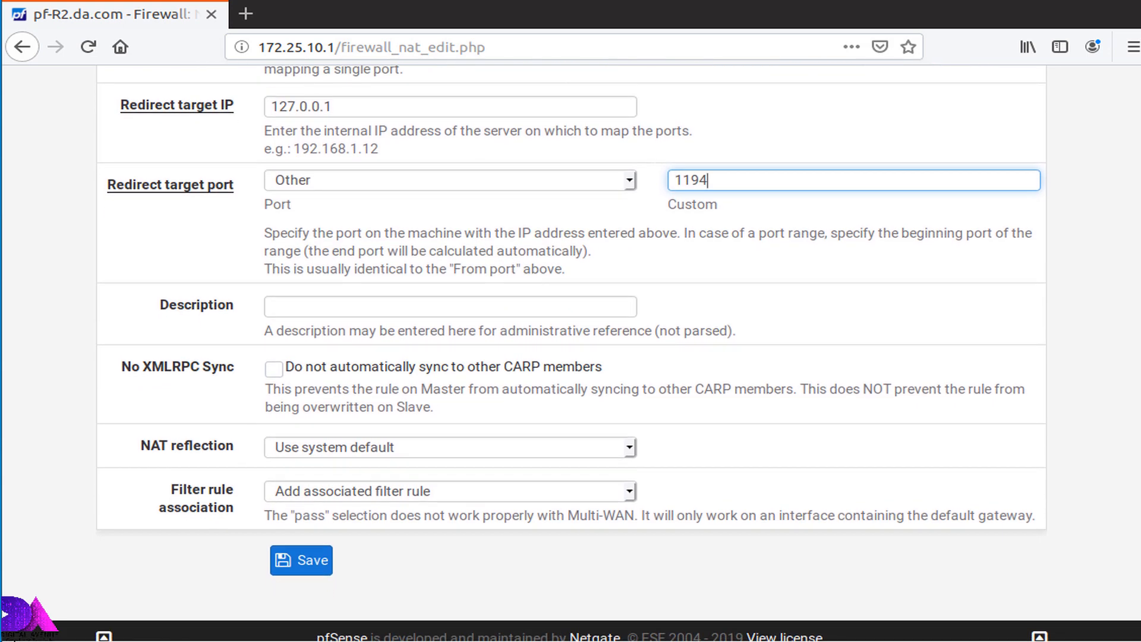
click(449, 305)
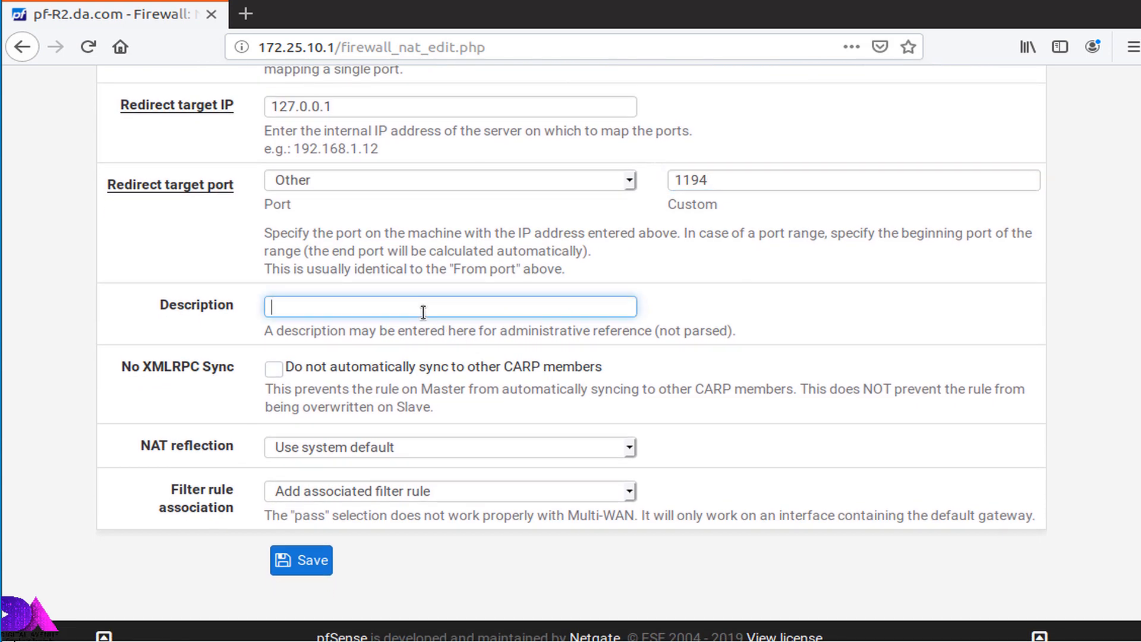
text(WA)
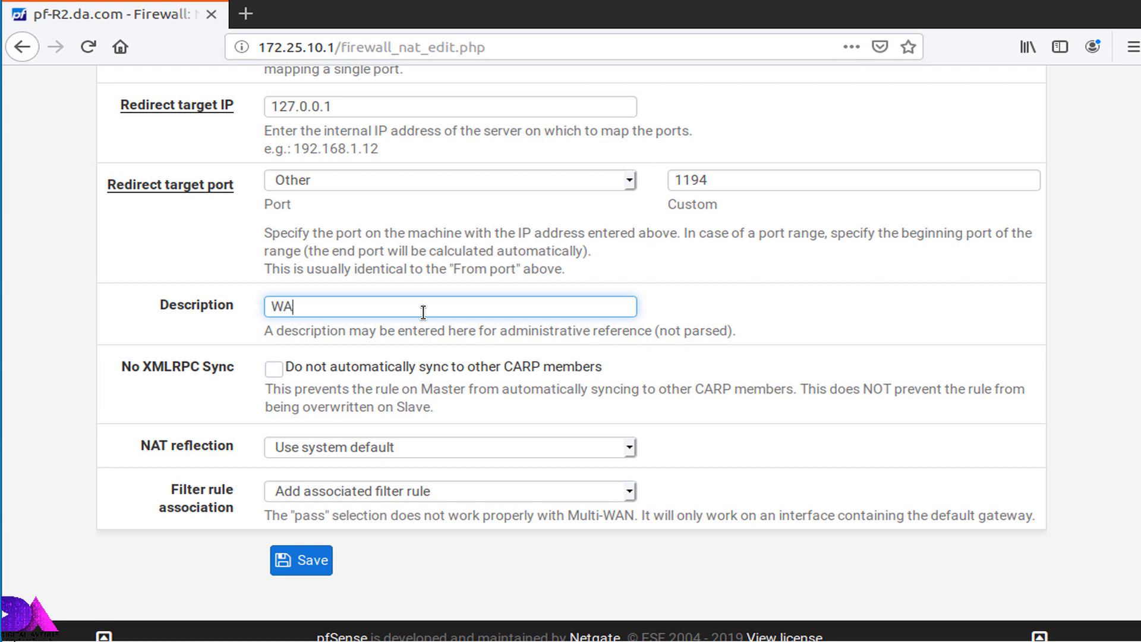
text(N1_)
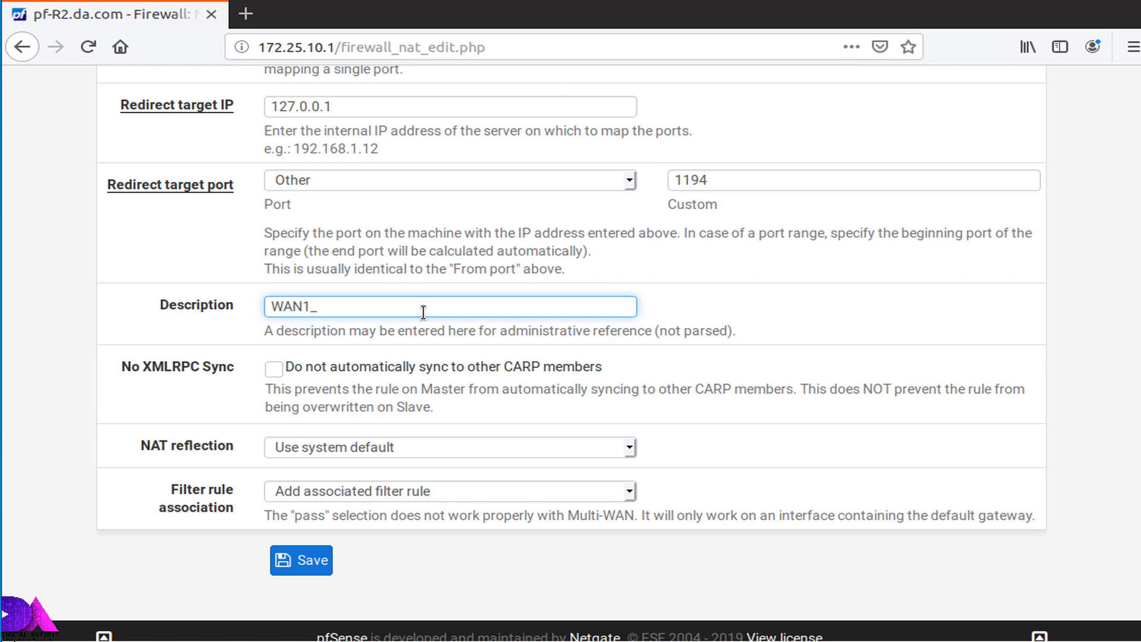
text(Local)
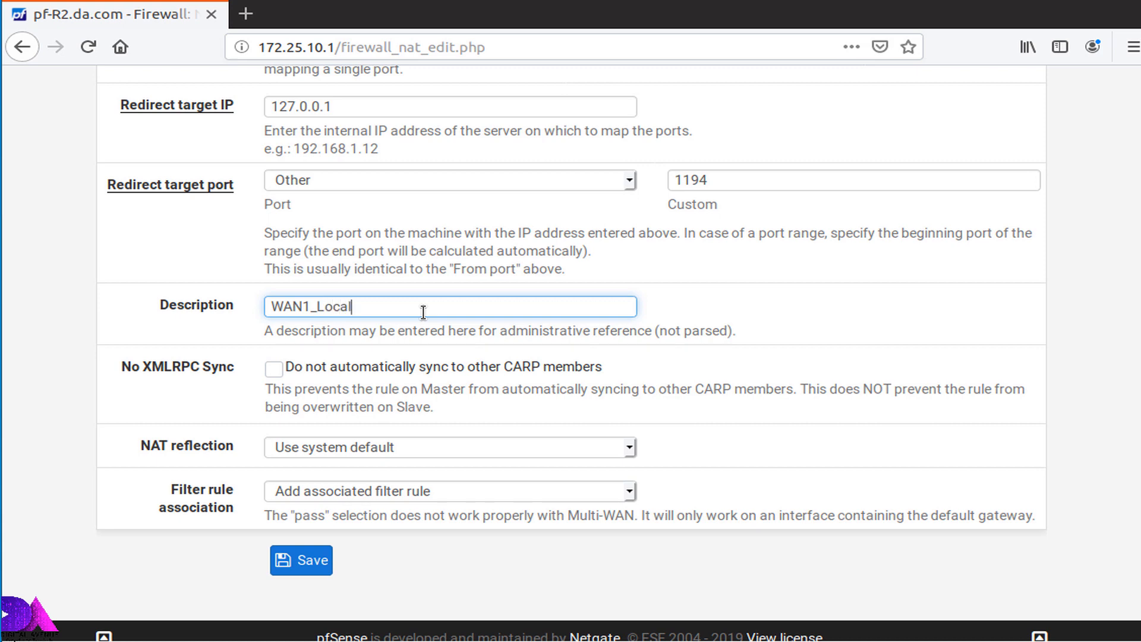
text(host)
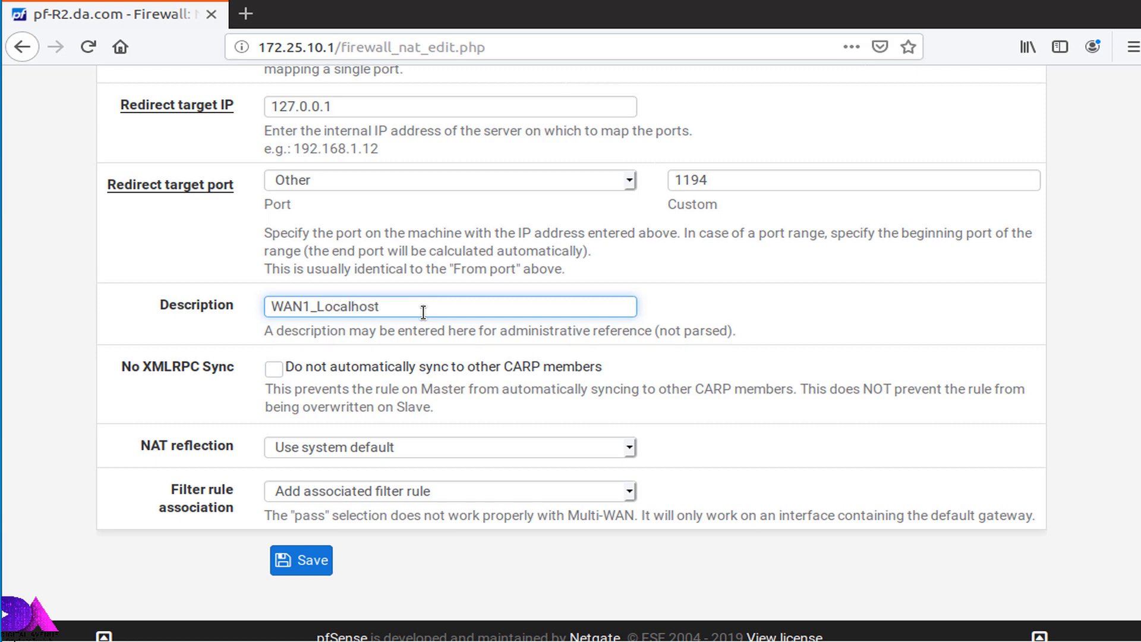
text(_Fwrd)
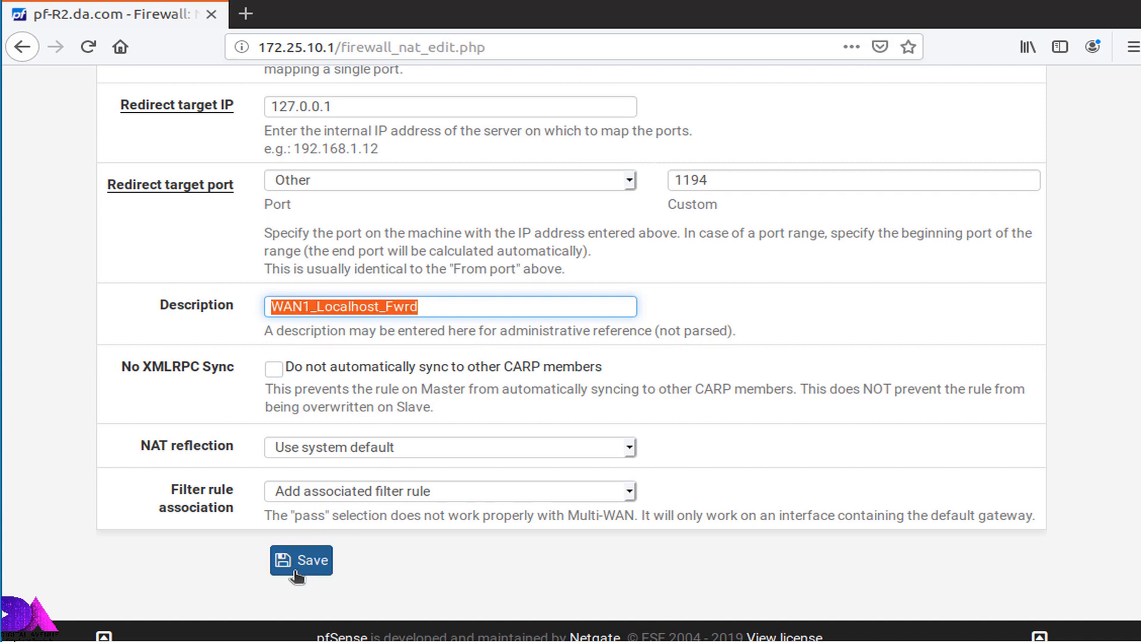
- Save and apply the WAN1_Localhost_Fwrd rule, reload the filter, and return to the Port Forward list
click(301, 559)
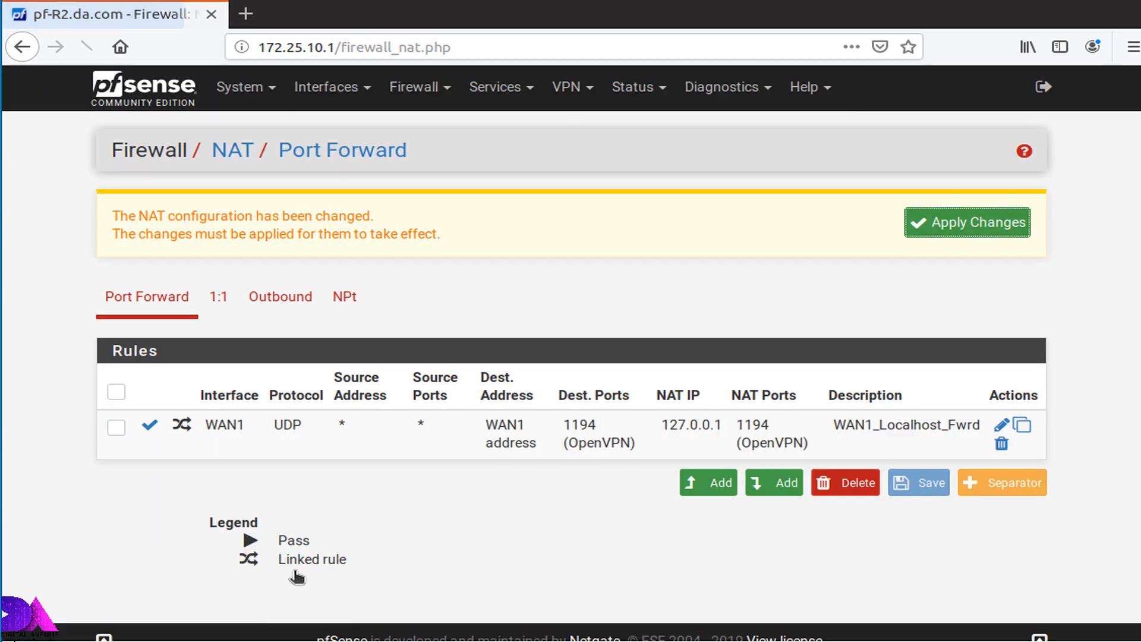
click(966, 222)
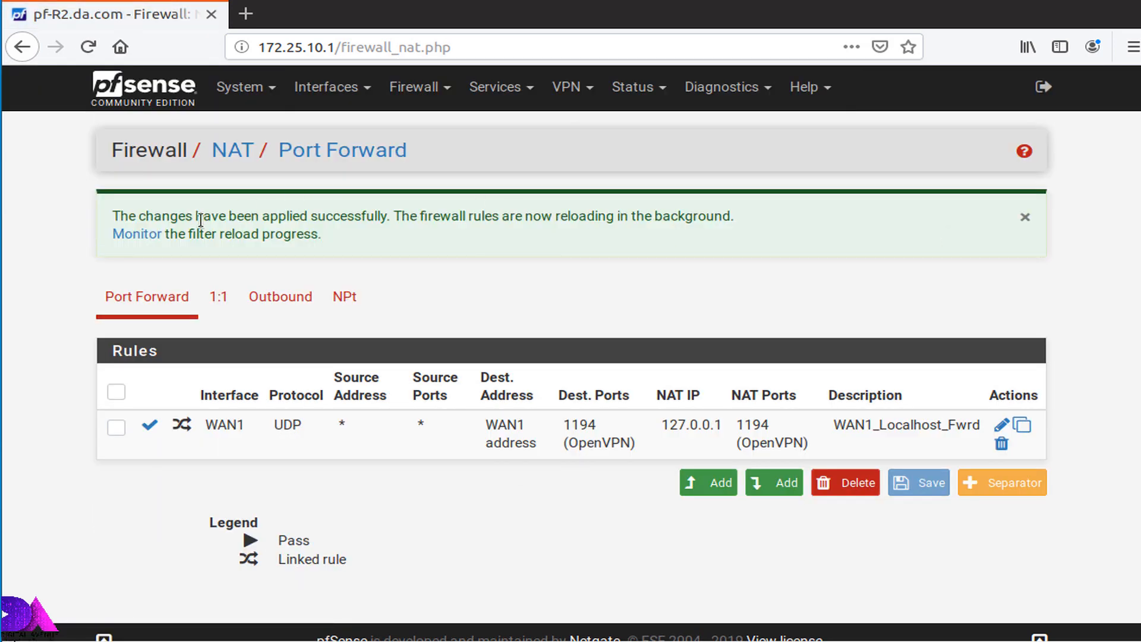
click(136, 234)
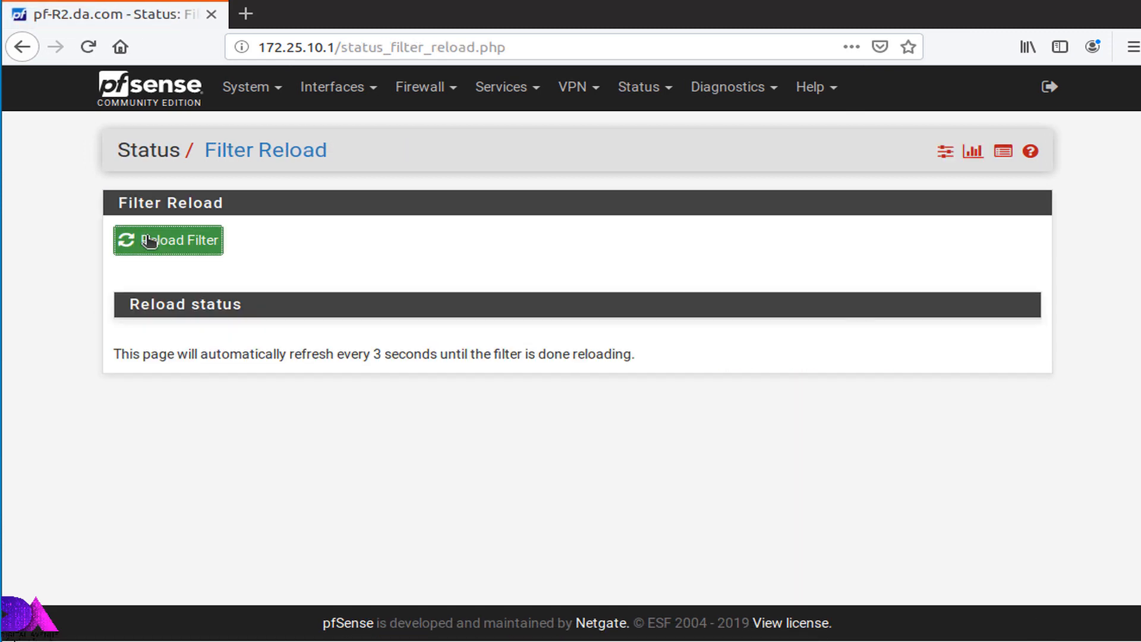
mouse_move(420, 226)
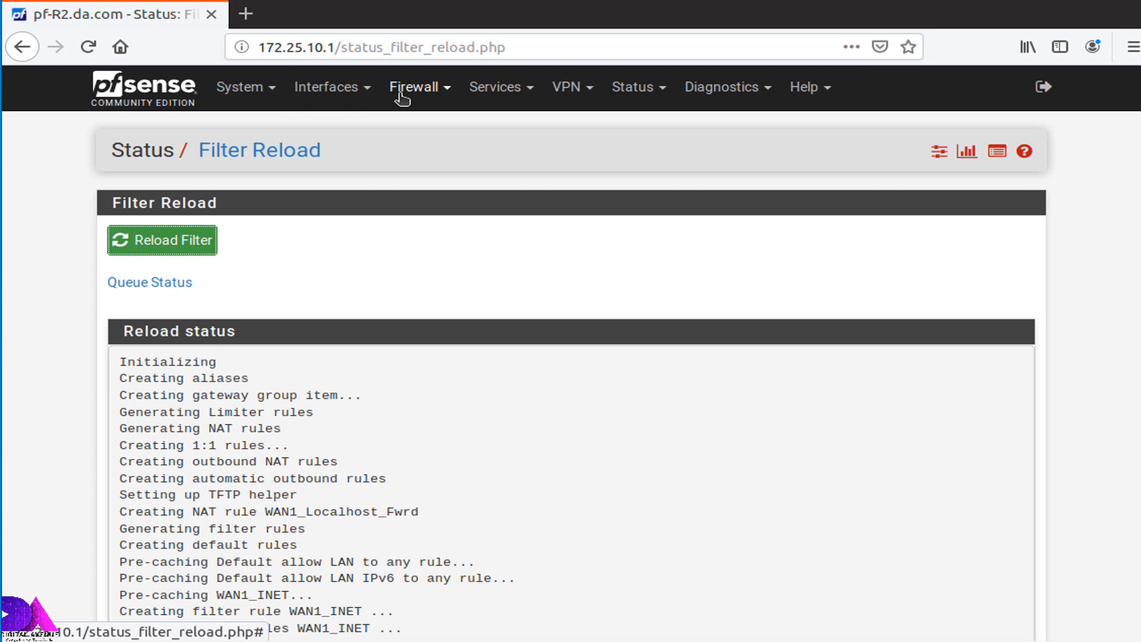
click(414, 87)
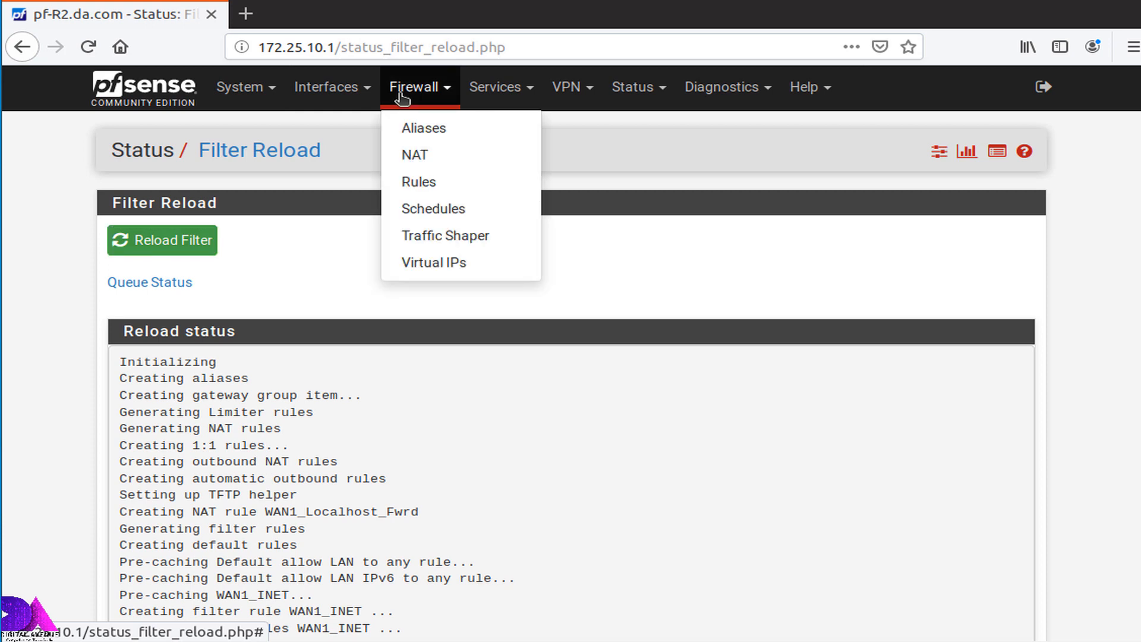
mouse_move(415, 154)
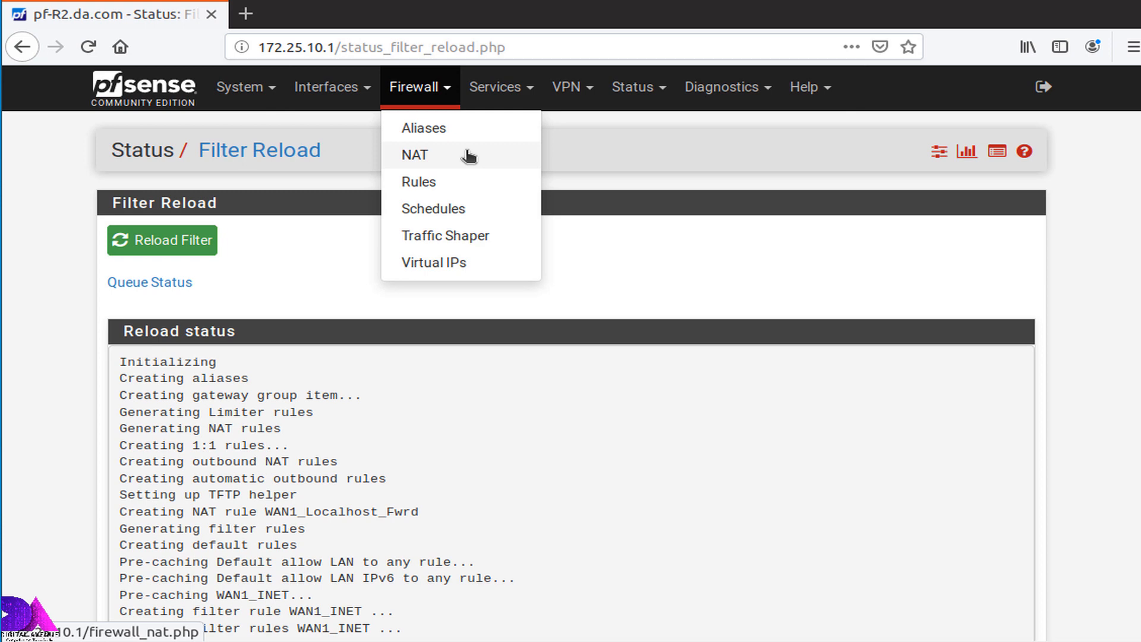
click(414, 155)
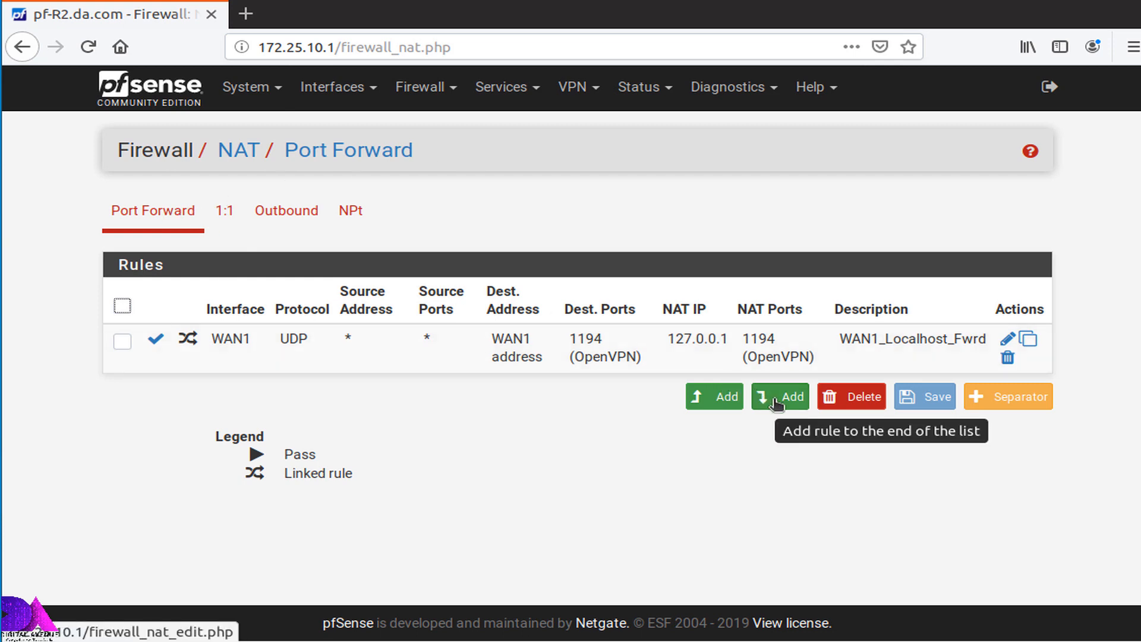
- Add a second port forward on WAN2 matching UDP destination port 1194
click(778, 397)
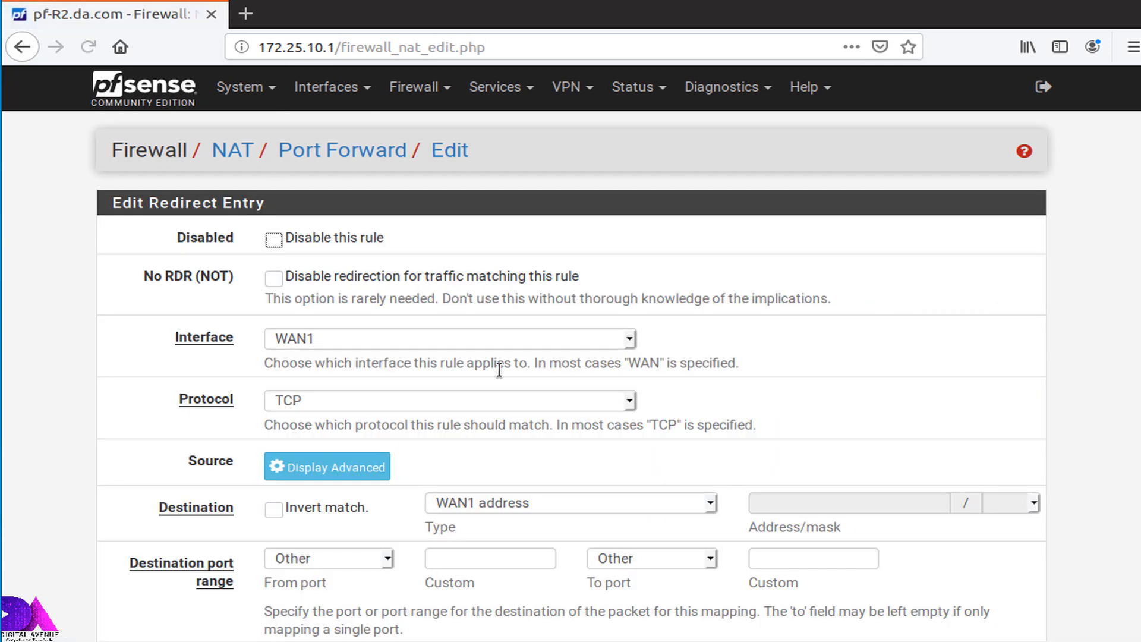
click(448, 339)
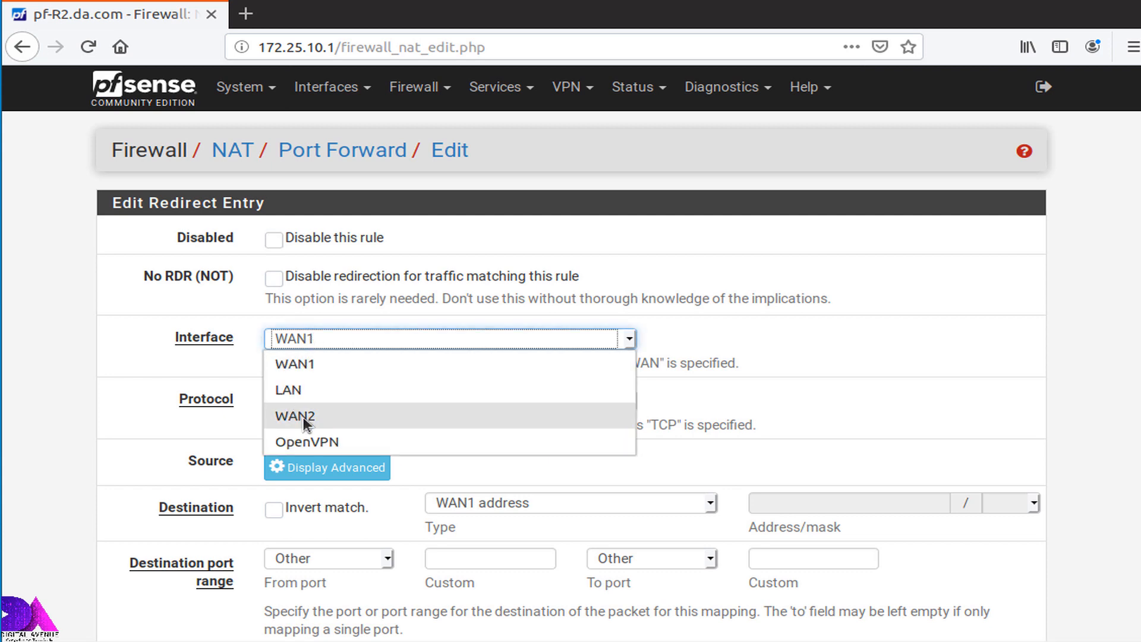
click(294, 415)
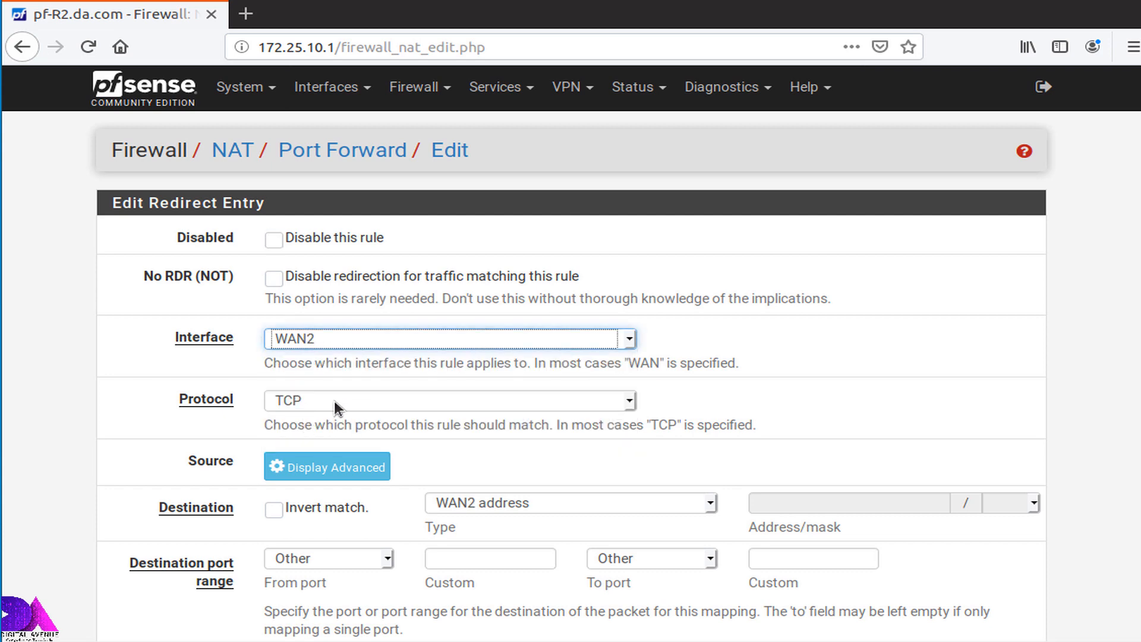
click(449, 400)
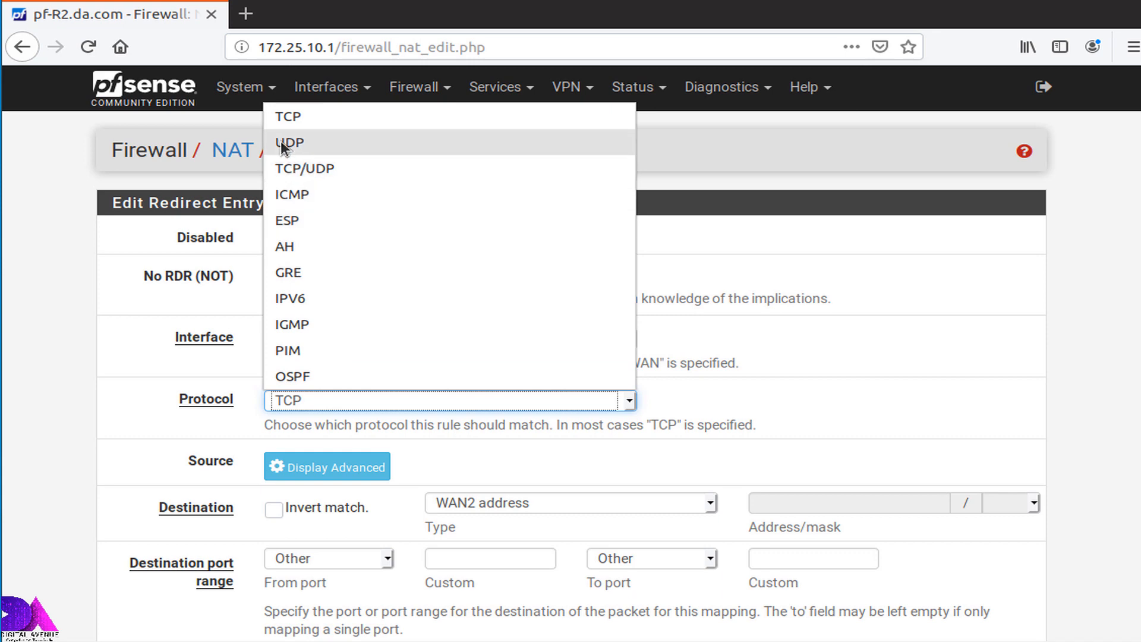
click(290, 142)
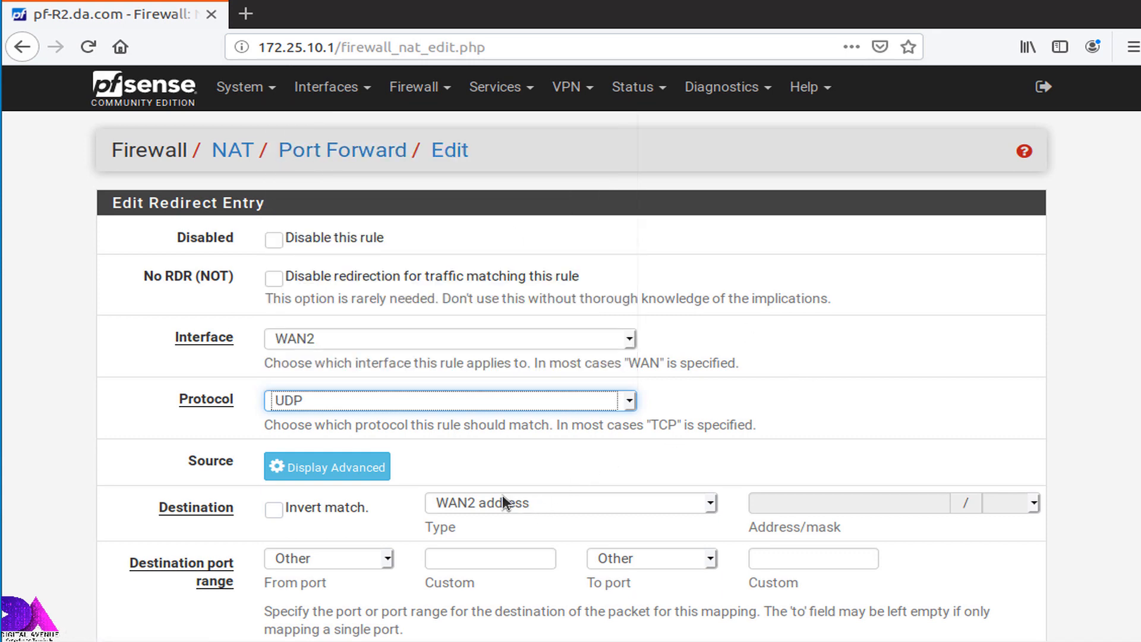
mouse_move(370, 569)
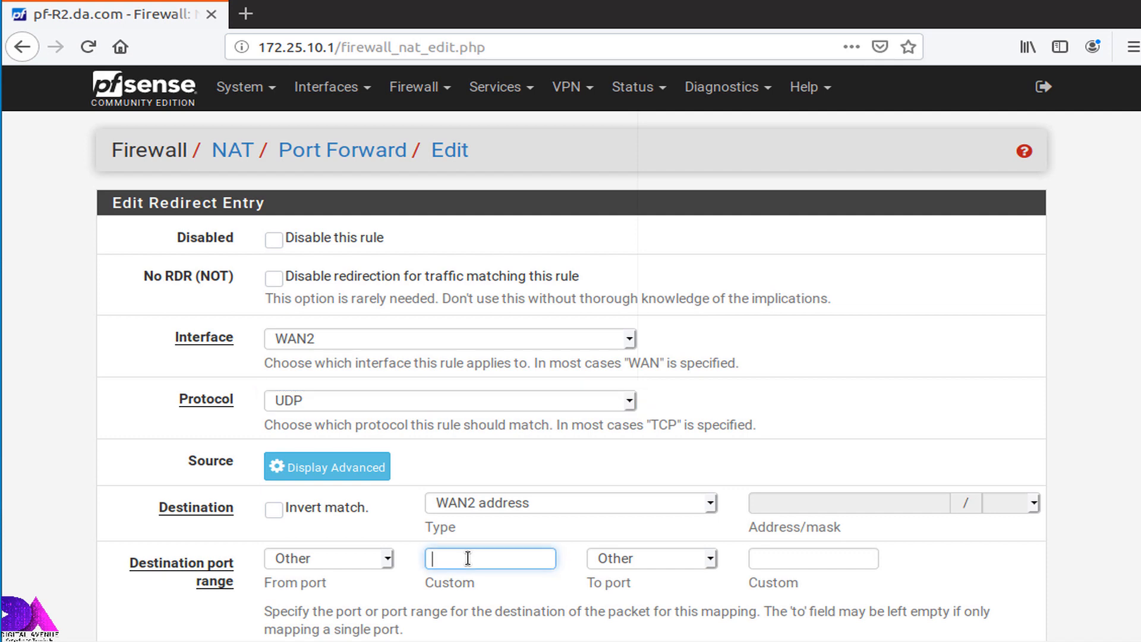
text(1194)
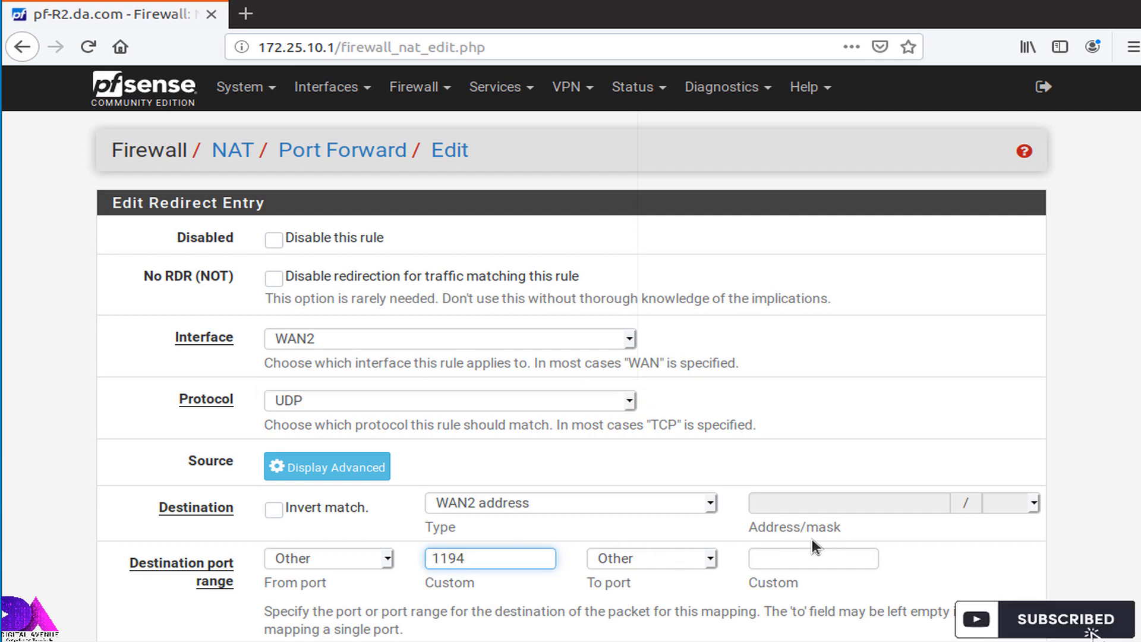
text(1194)
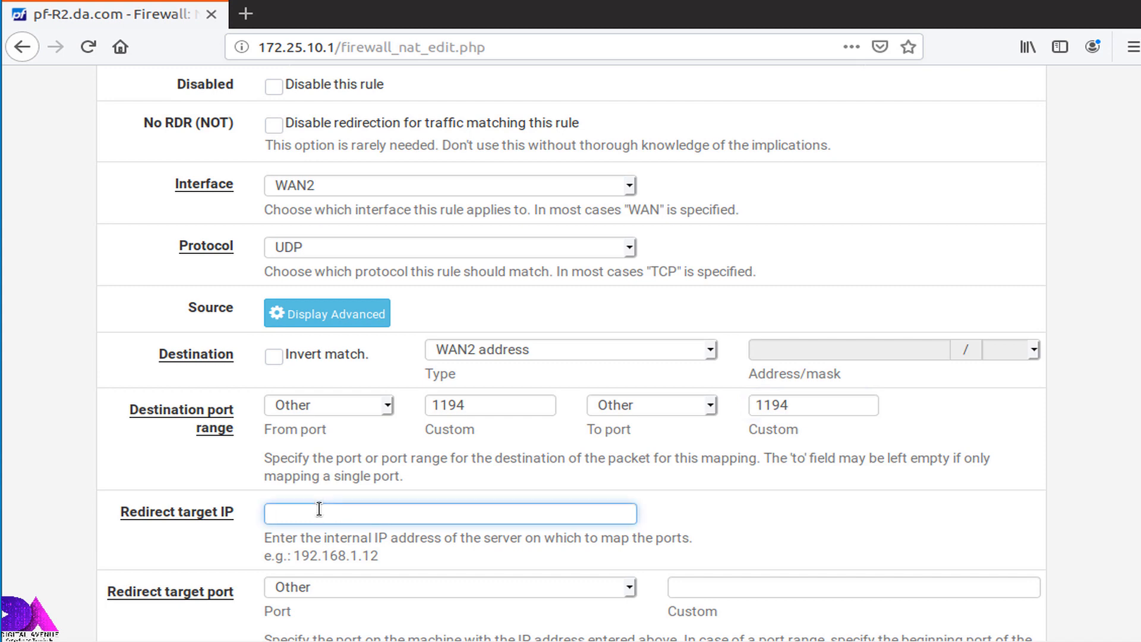
- Redirect it to 127.0.0.1 port 1194 and describe it as WAN2_Localhost_Fwrd
text(127.0.0.1)
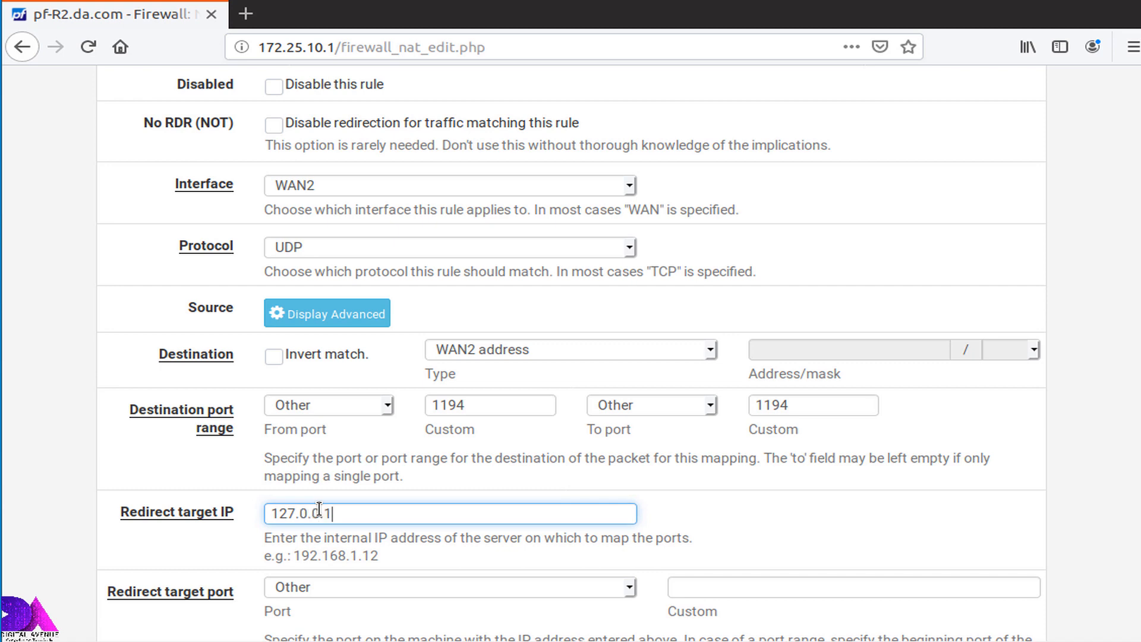
click(852, 587)
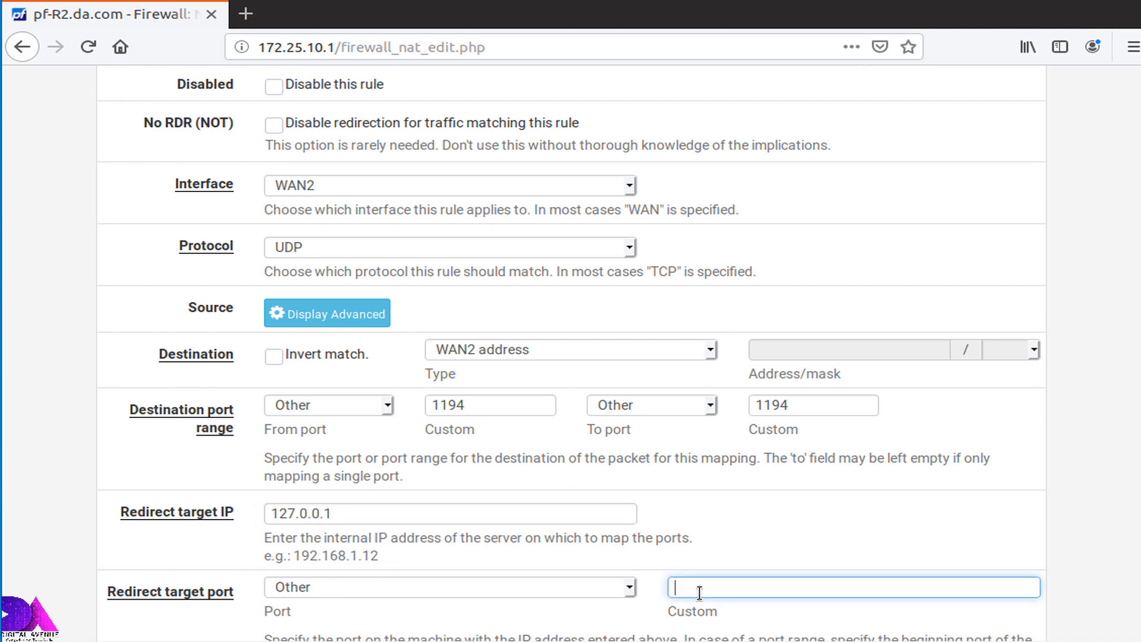
text(19)
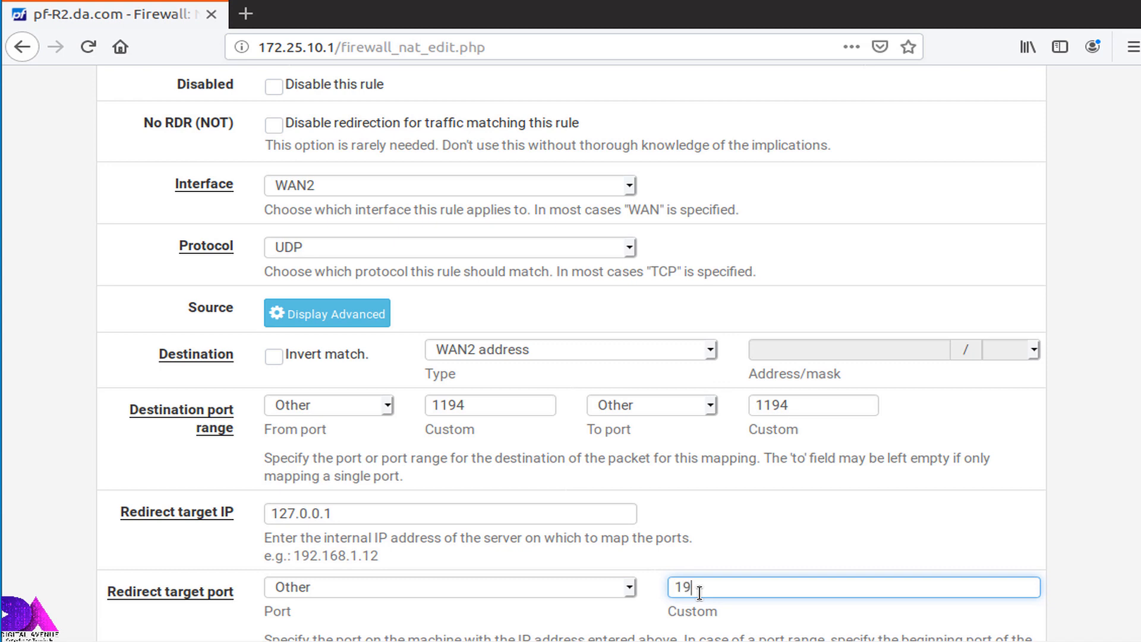
text(1194)
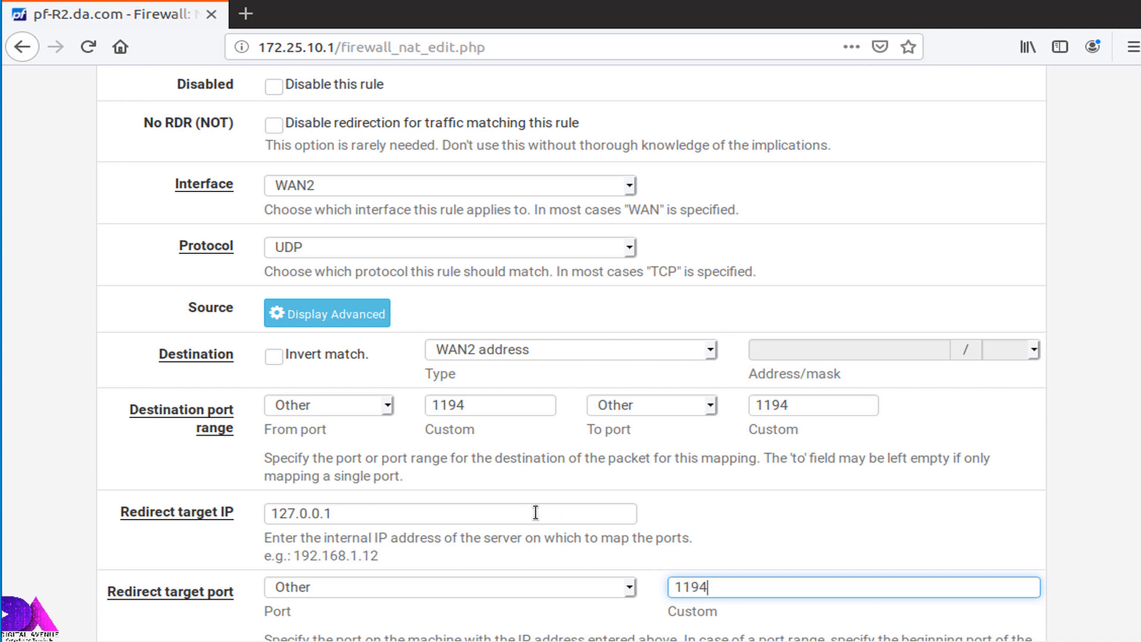
scroll(down, 3)
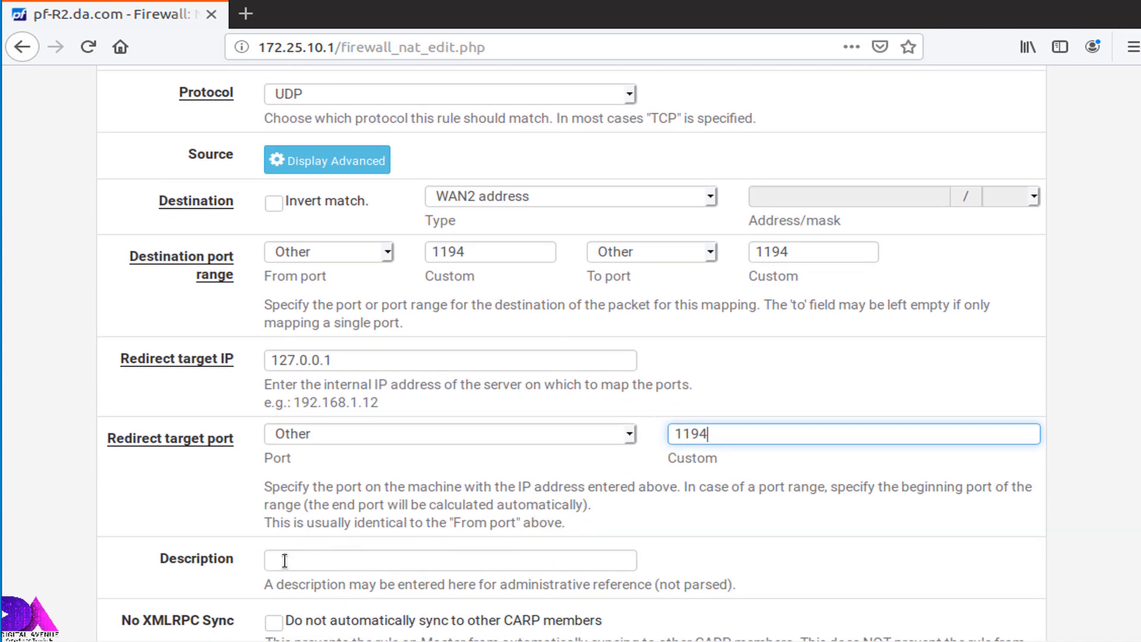
text(WAN1_Localhost_Fwrd)
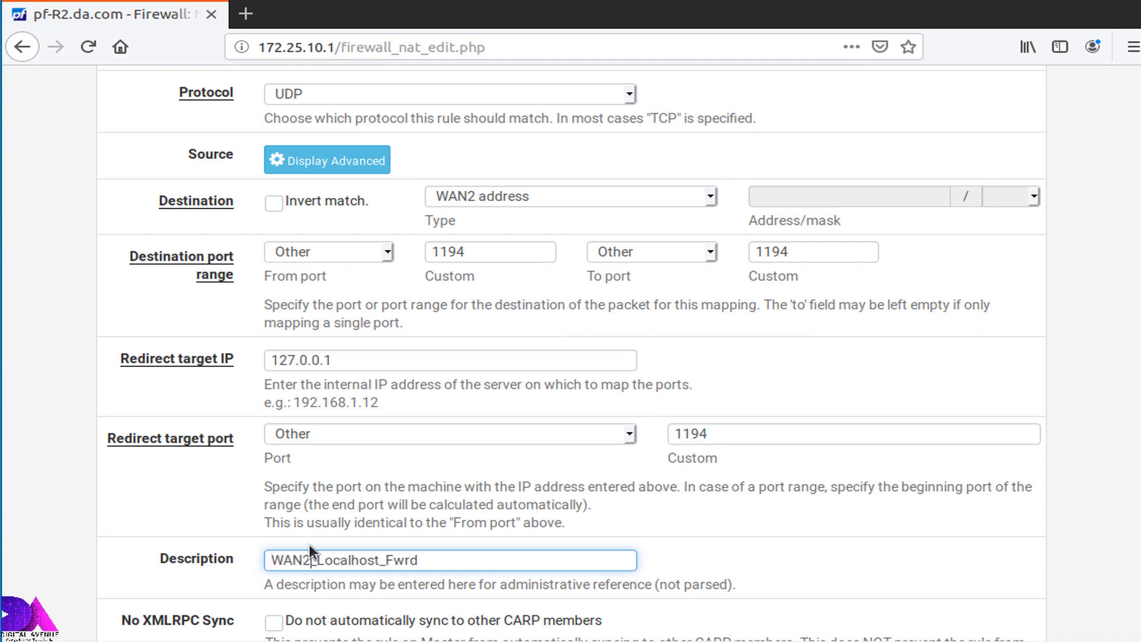
scroll(down, 3)
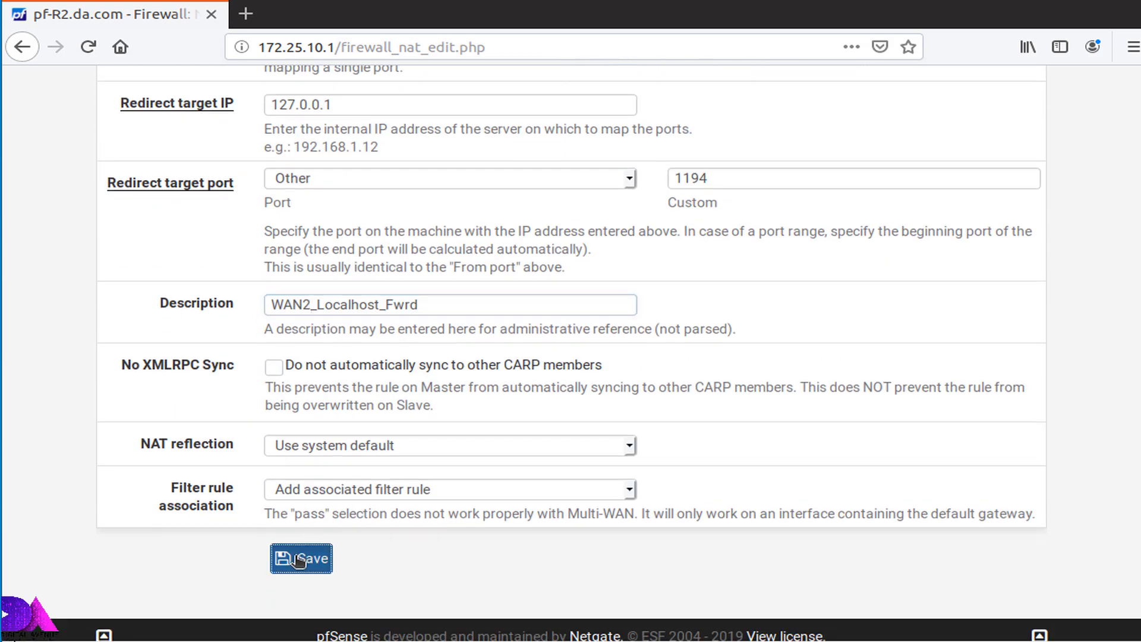
- Save and apply the WAN2_Localhost_Fwrd rule, reload the filter, and go back to the Dashboard
click(301, 559)
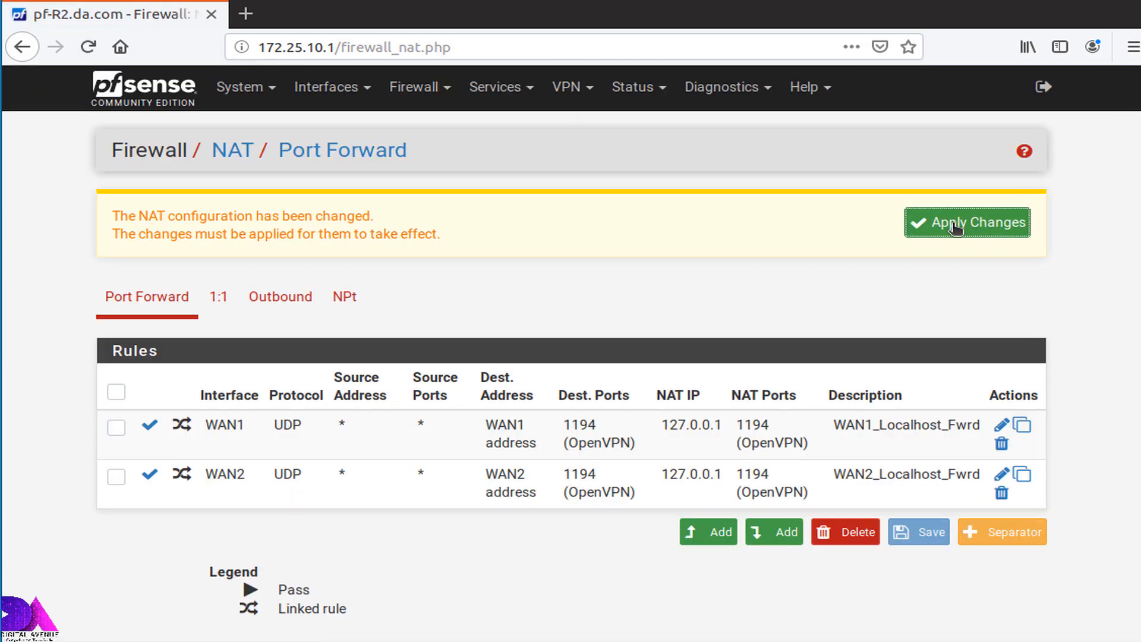
click(977, 223)
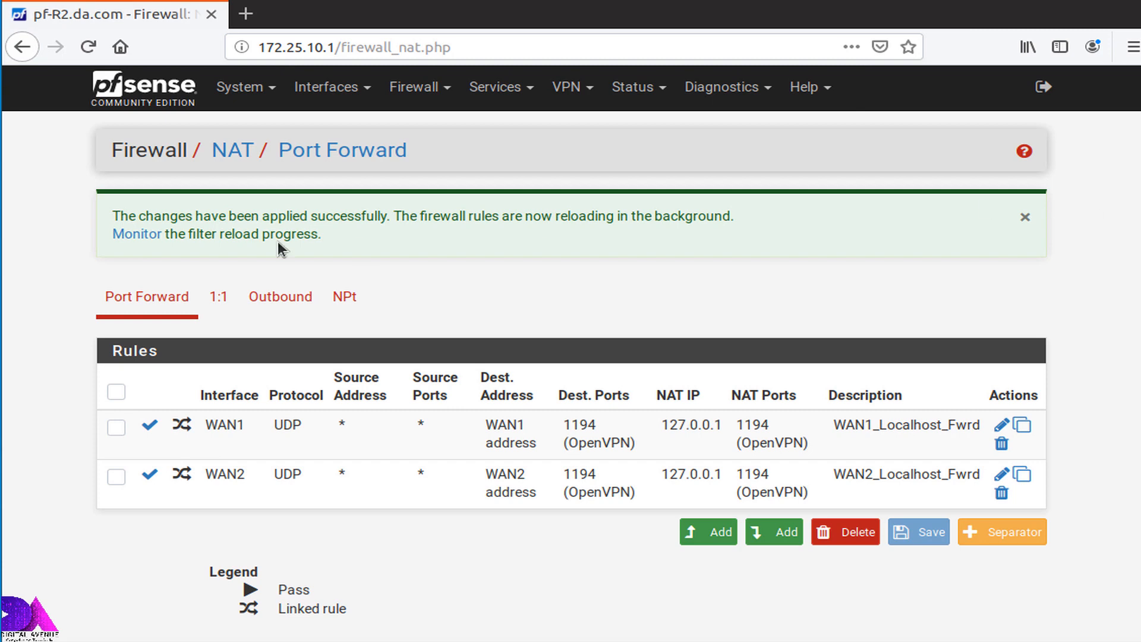
click(135, 234)
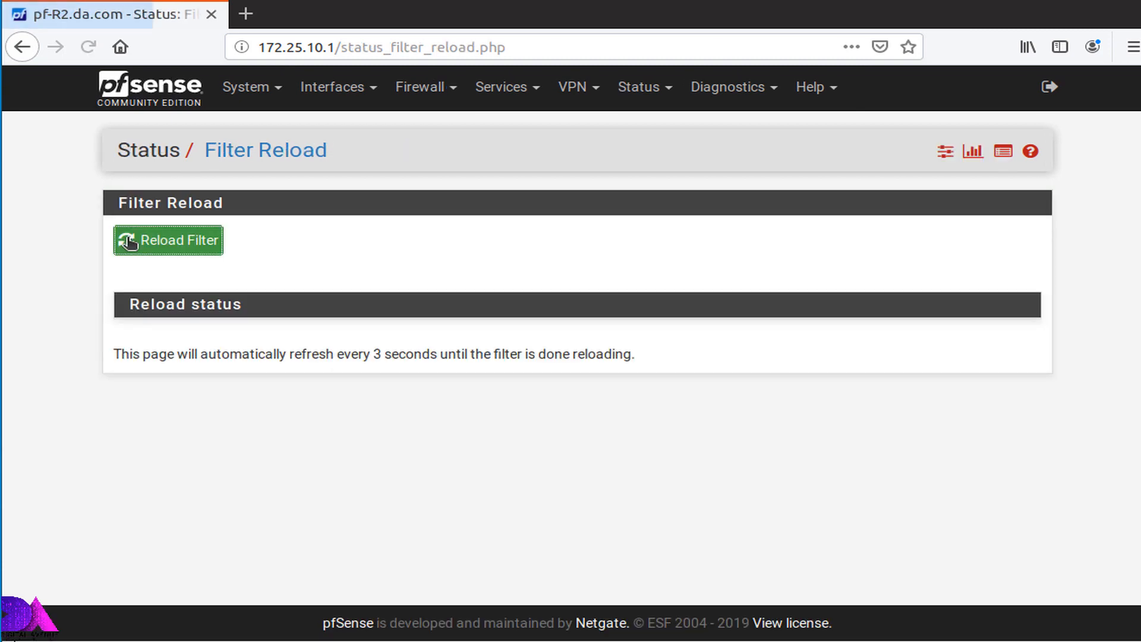
click(168, 240)
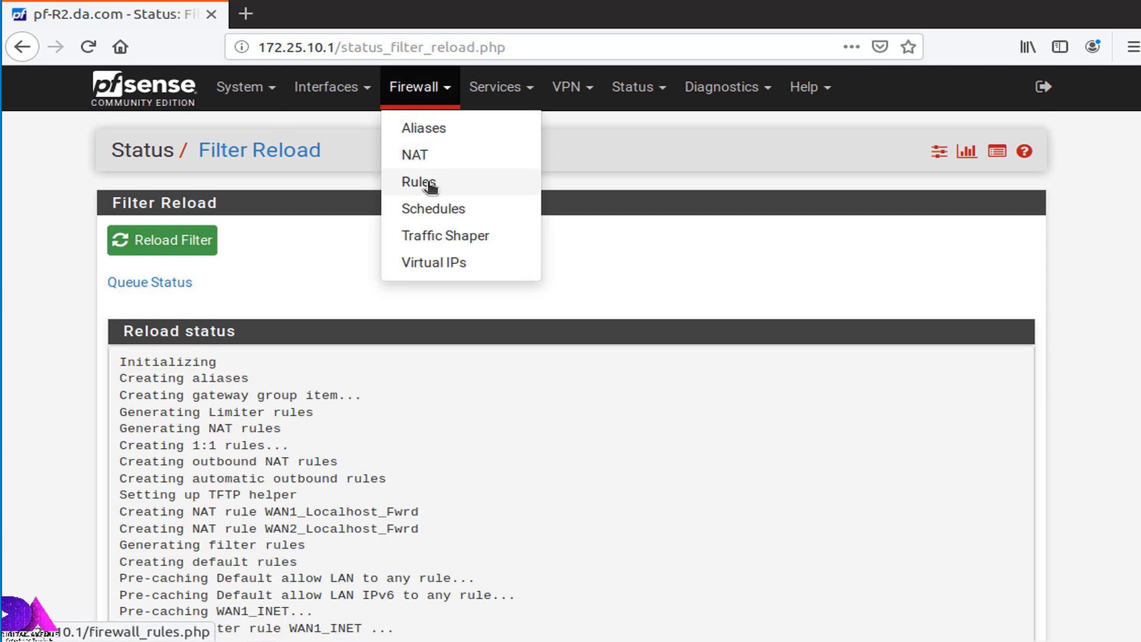
click(414, 155)
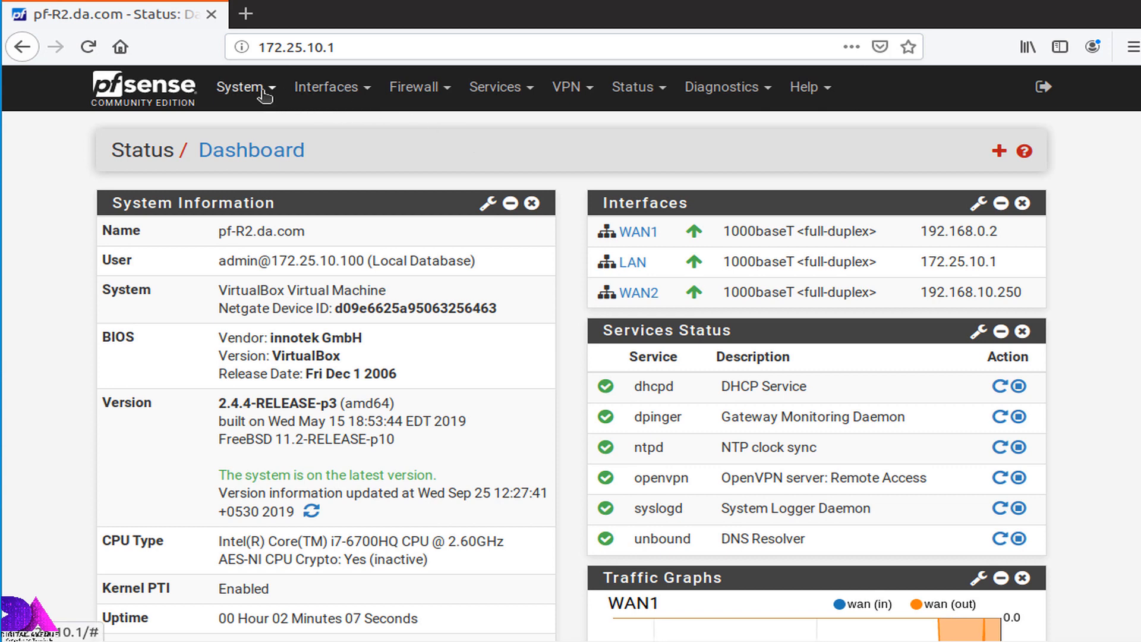
- Go to System > Package Manager > Available Packages
click(245, 86)
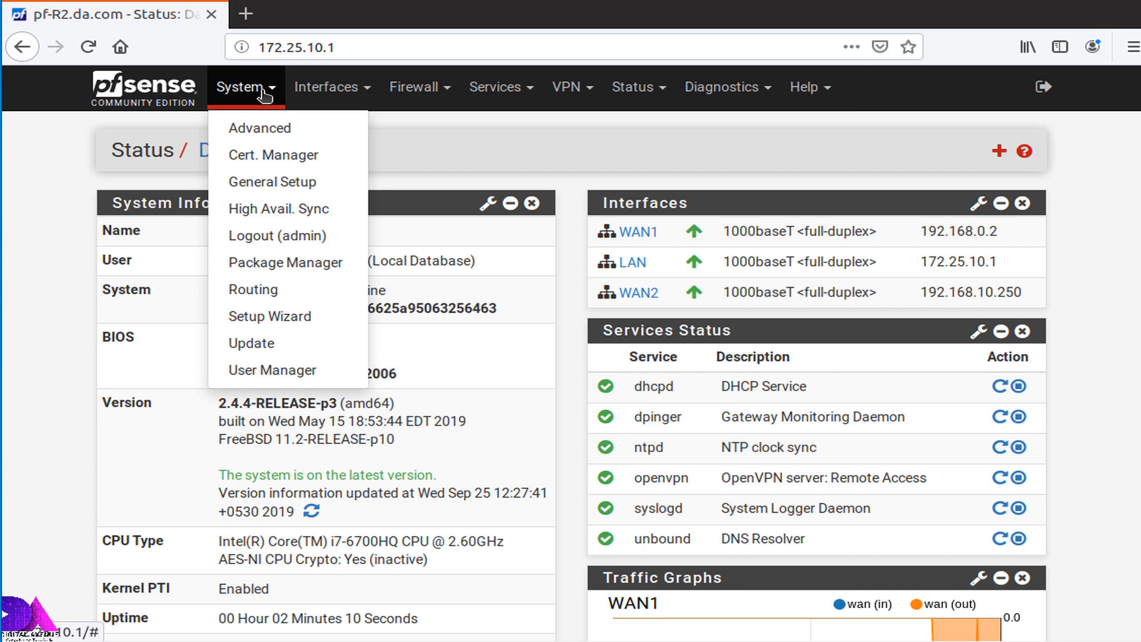
click(286, 262)
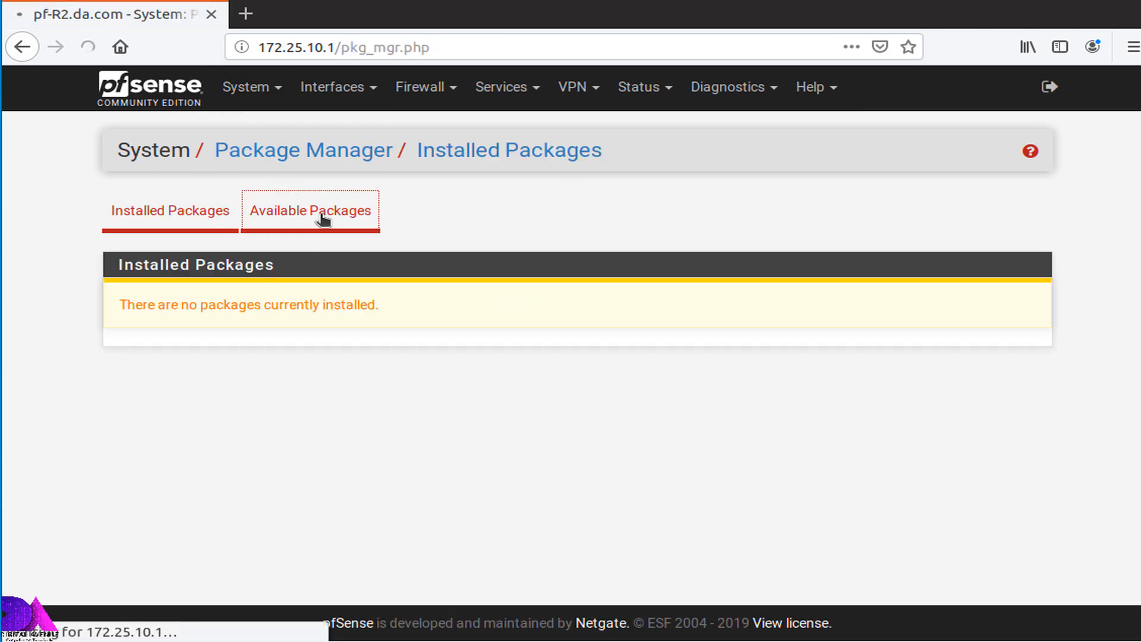
click(310, 210)
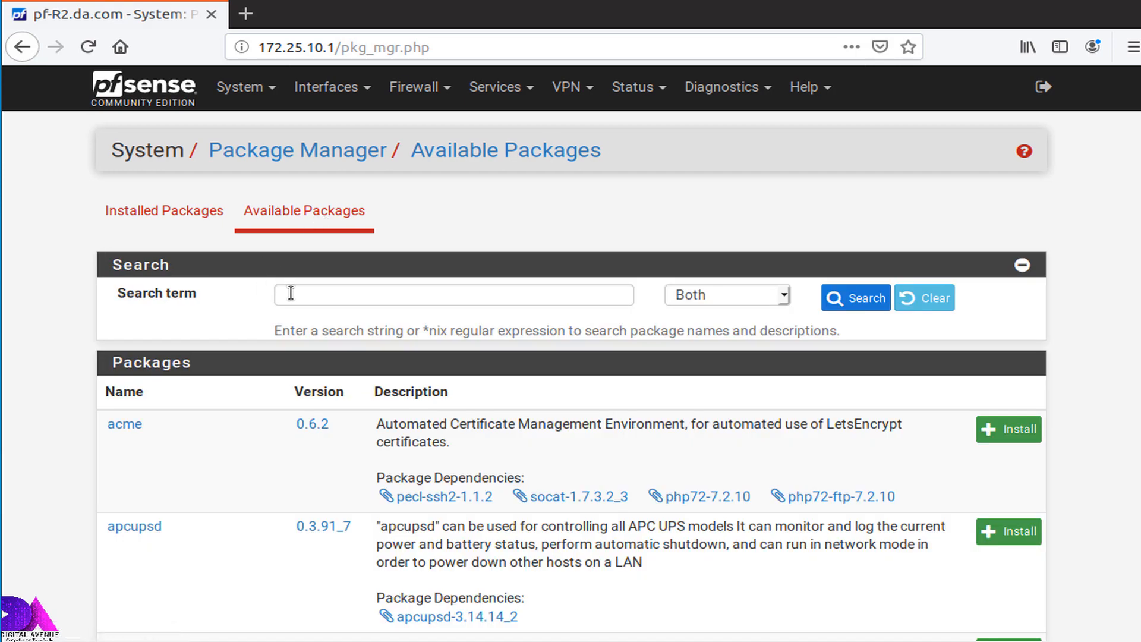
- Search for 'openvpn' and start installing the openvpn-client-export package
click(453, 295)
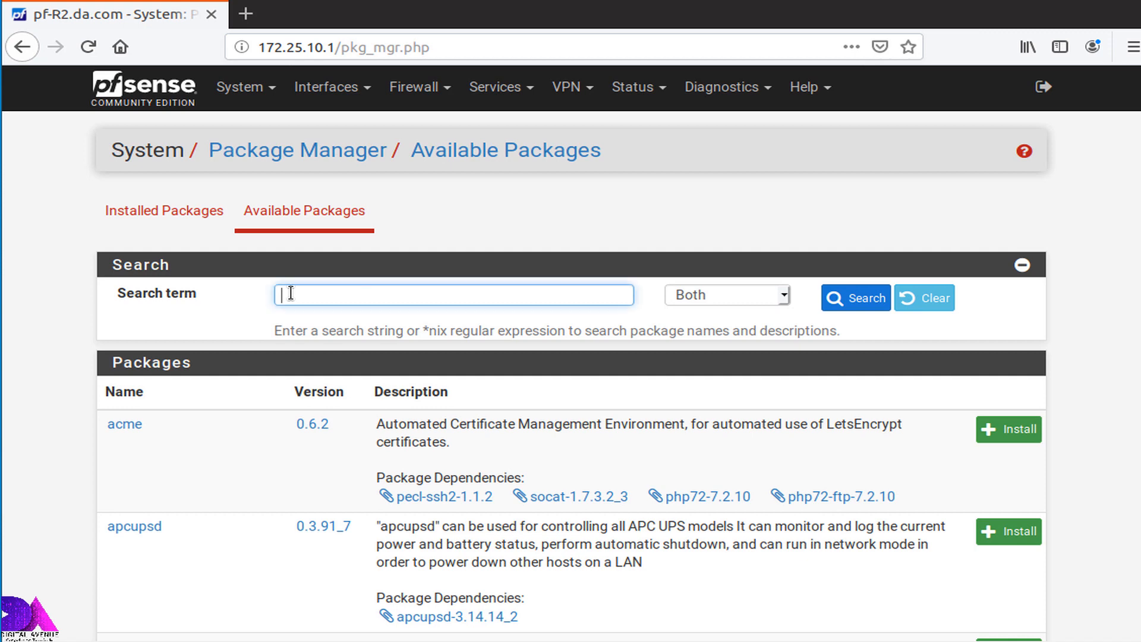
text(openvpn-client-ex)
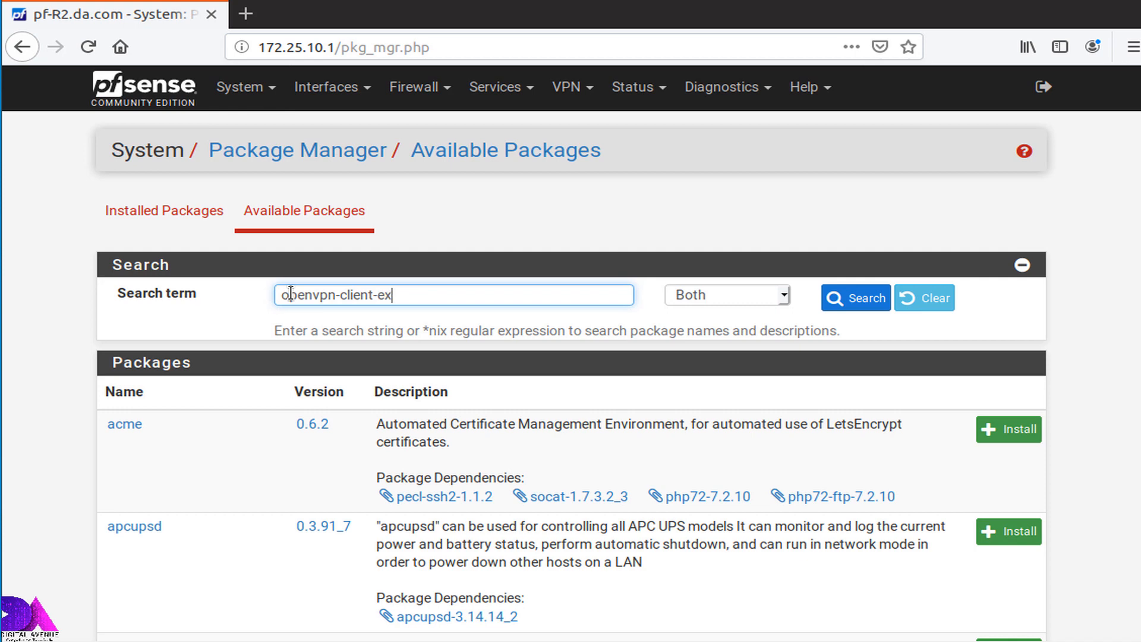
click(855, 297)
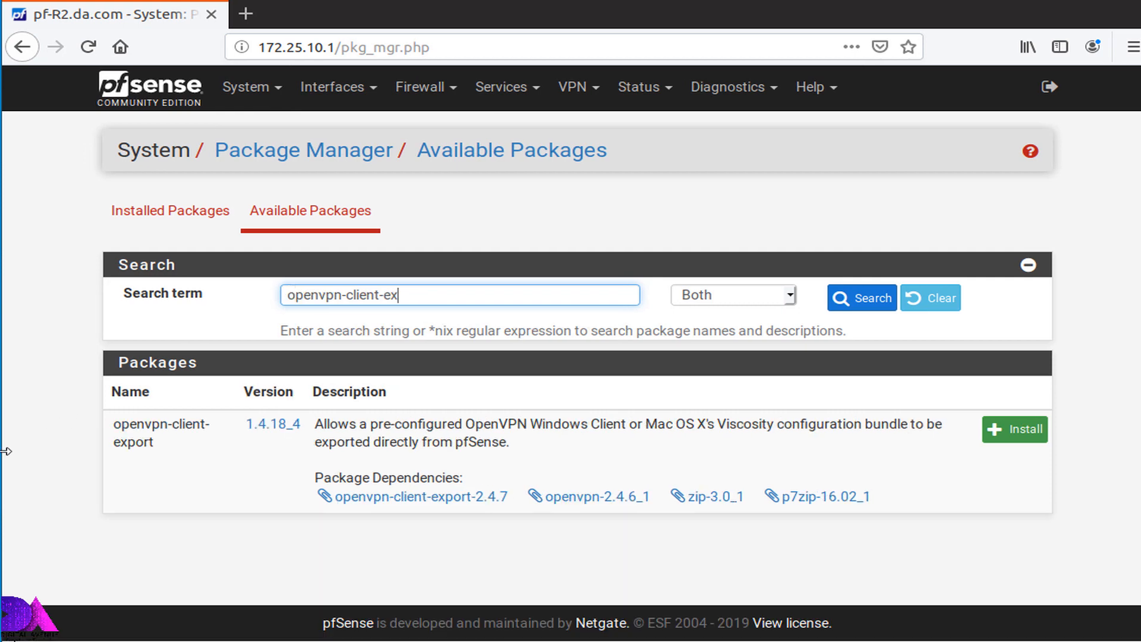
click(1013, 429)
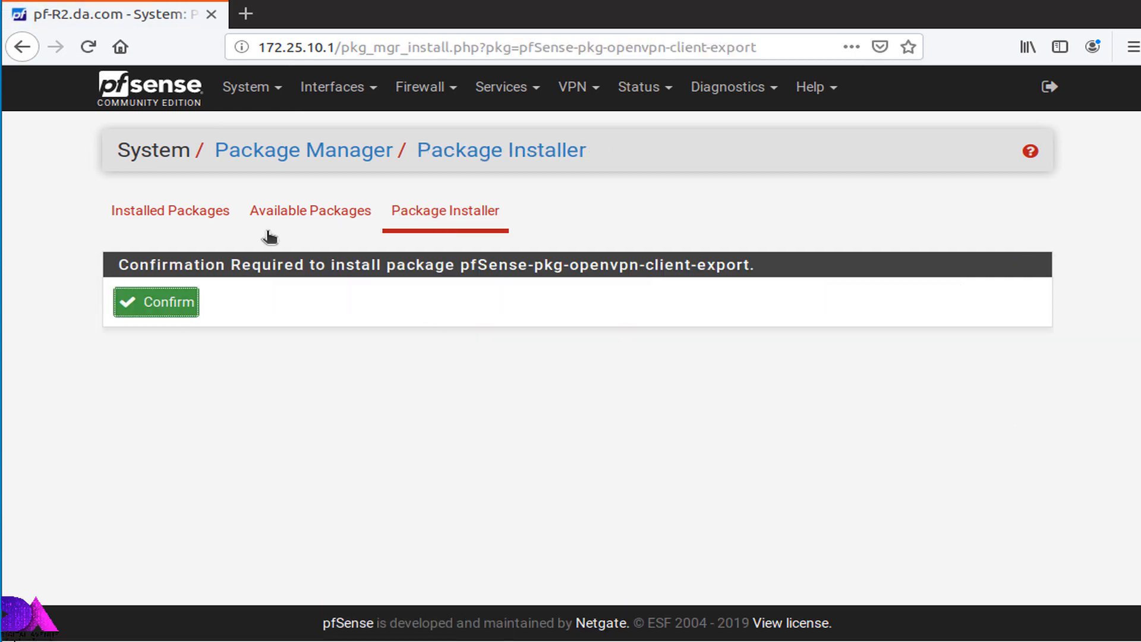
- Confirm the install and wait until pfSense-pkg-openvpn-client-export completes successfully
click(154, 300)
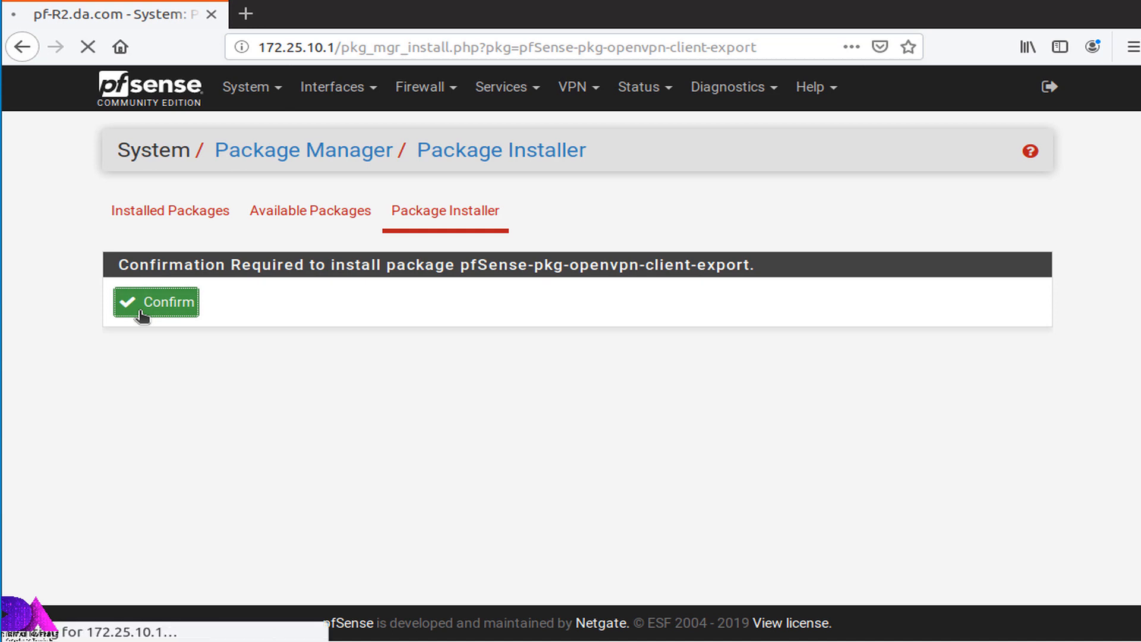
click(154, 301)
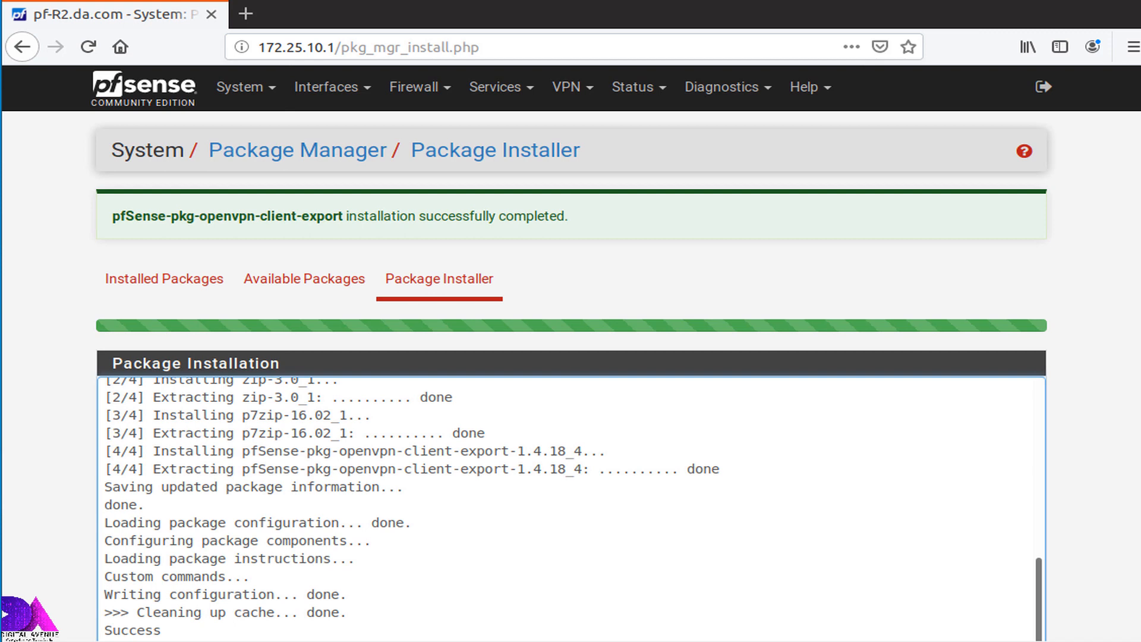
mouse_move(616, 187)
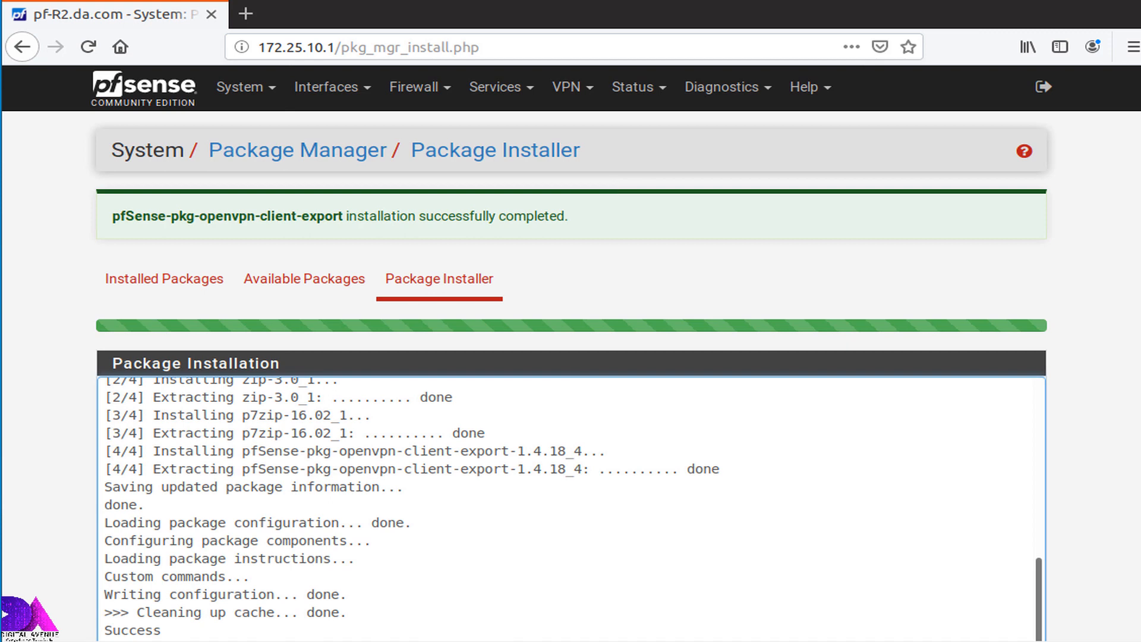
mouse_move(246, 87)
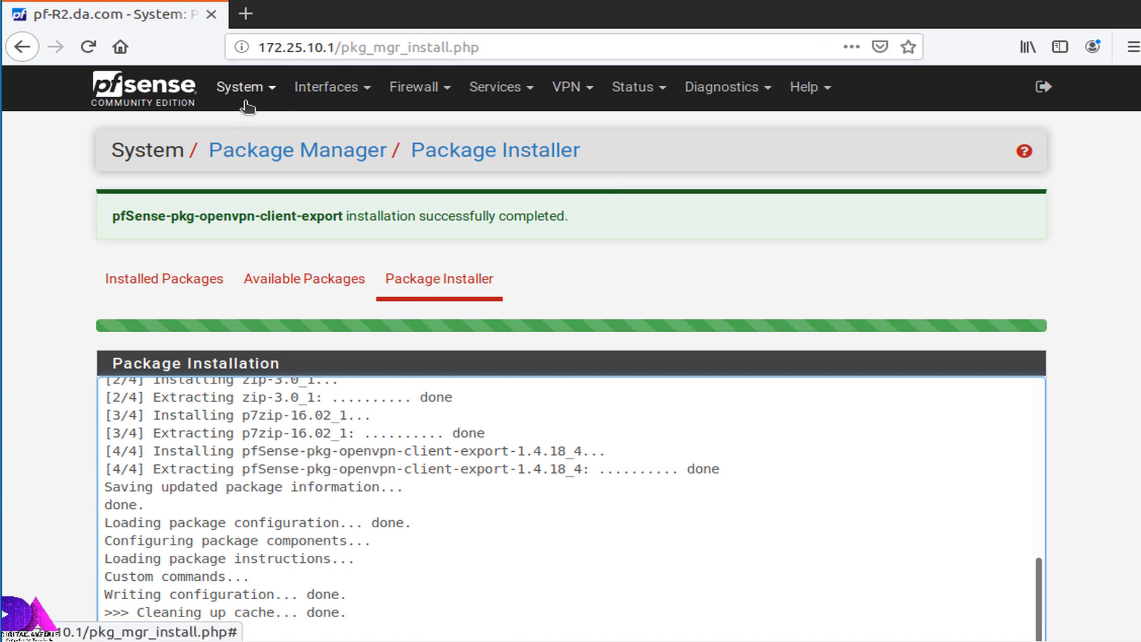
mouse_move(251, 96)
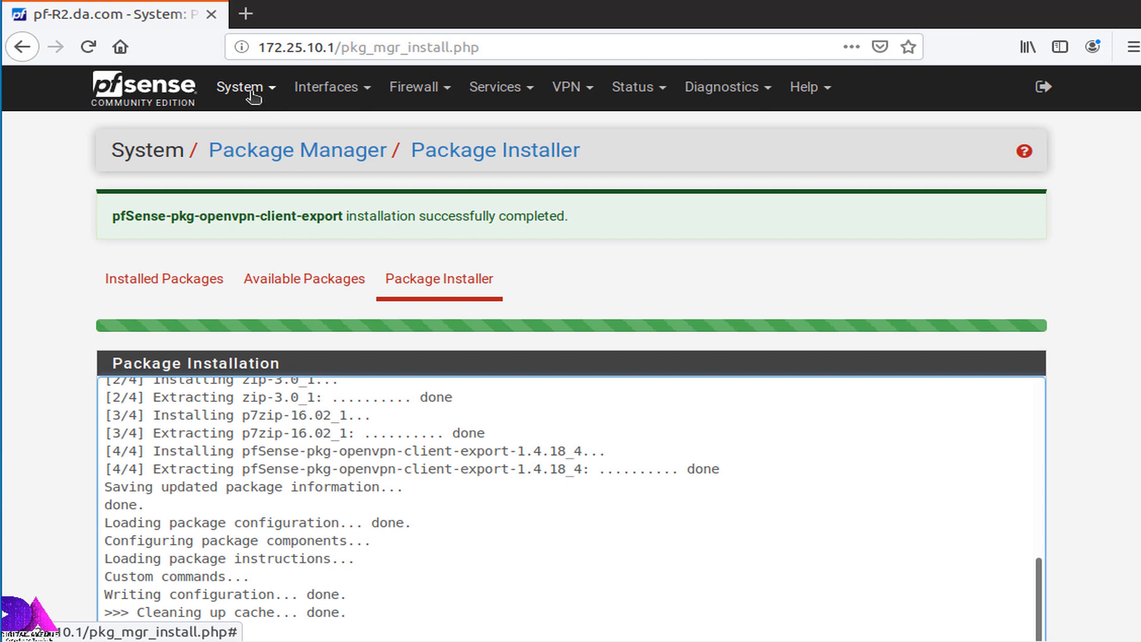
- In User Manager, add user dimuthu with a password and full name DImuthu
click(245, 86)
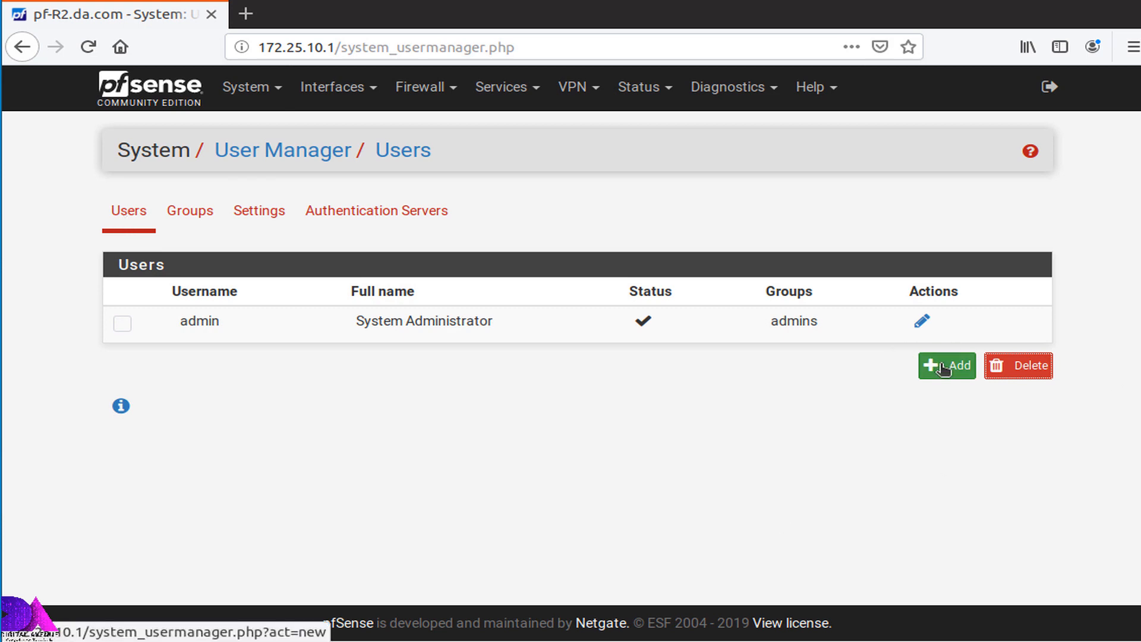
click(946, 365)
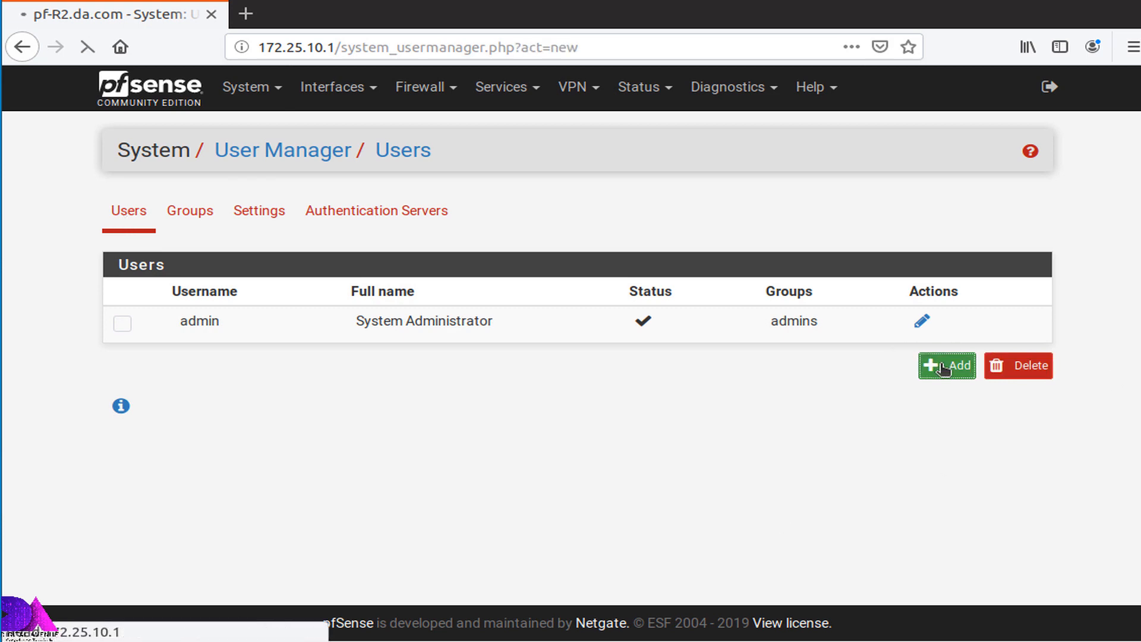
click(945, 365)
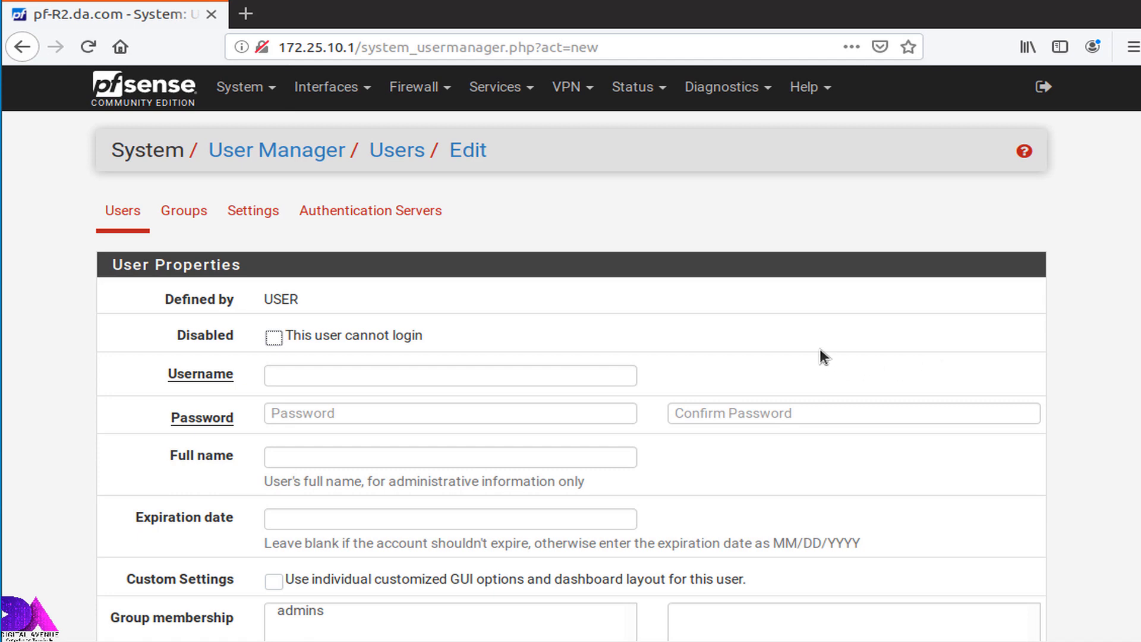
click(449, 375)
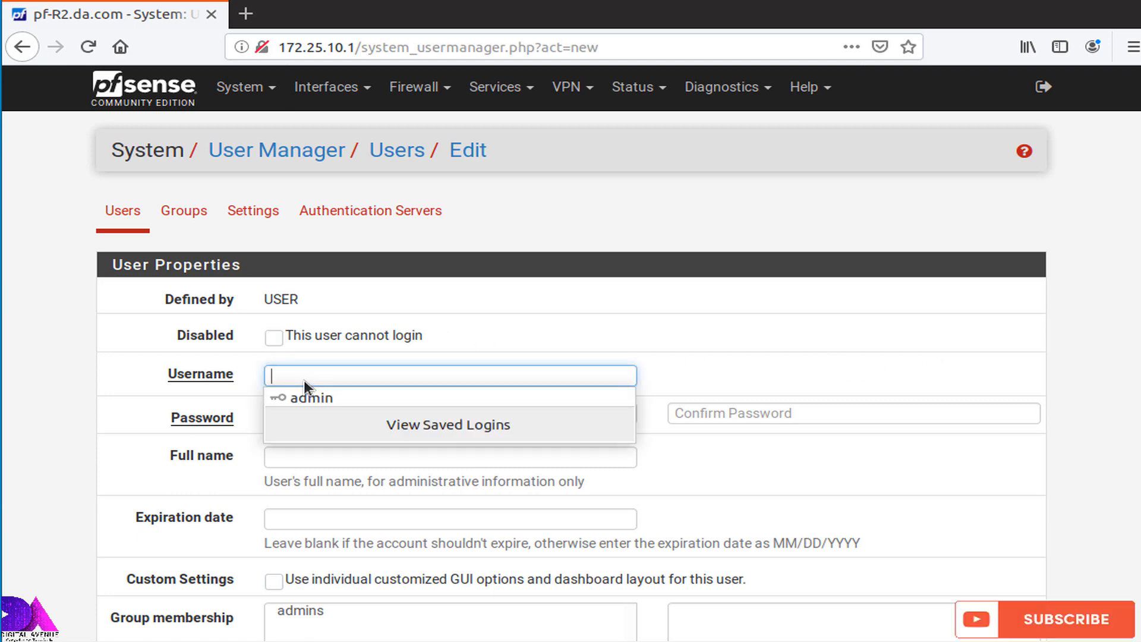
text(dimuthu)
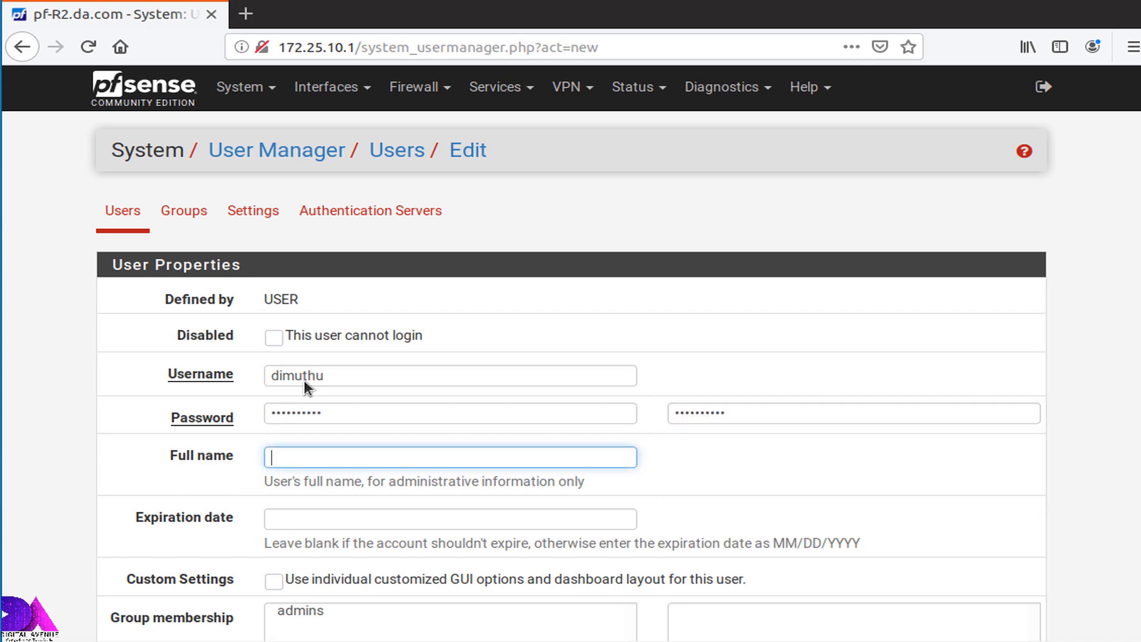
click(450, 520)
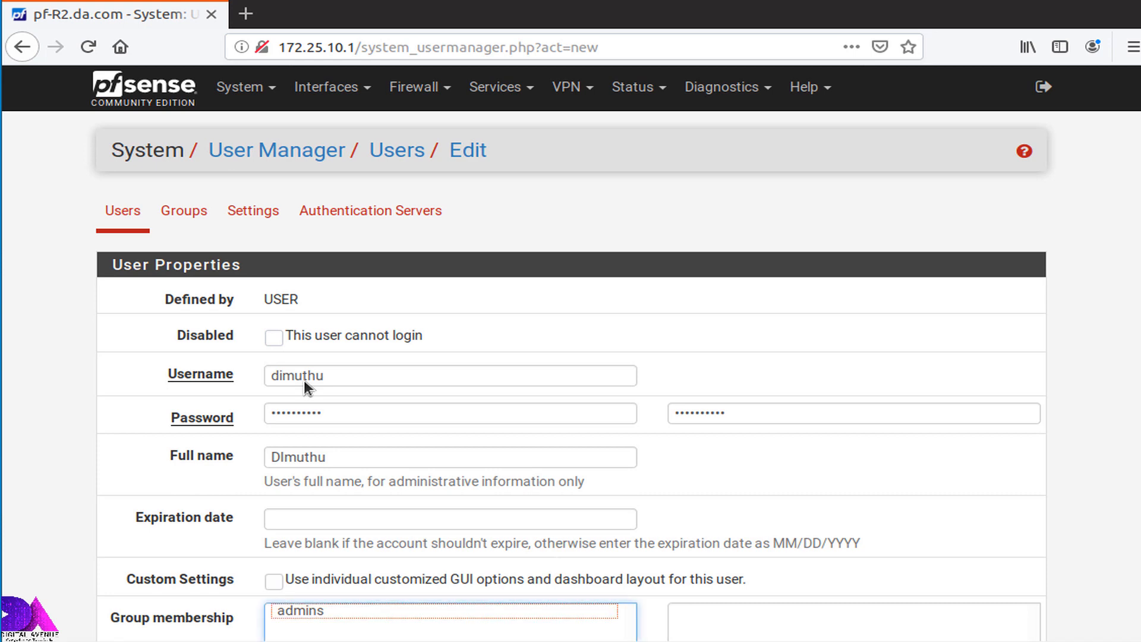
scroll(down, 3)
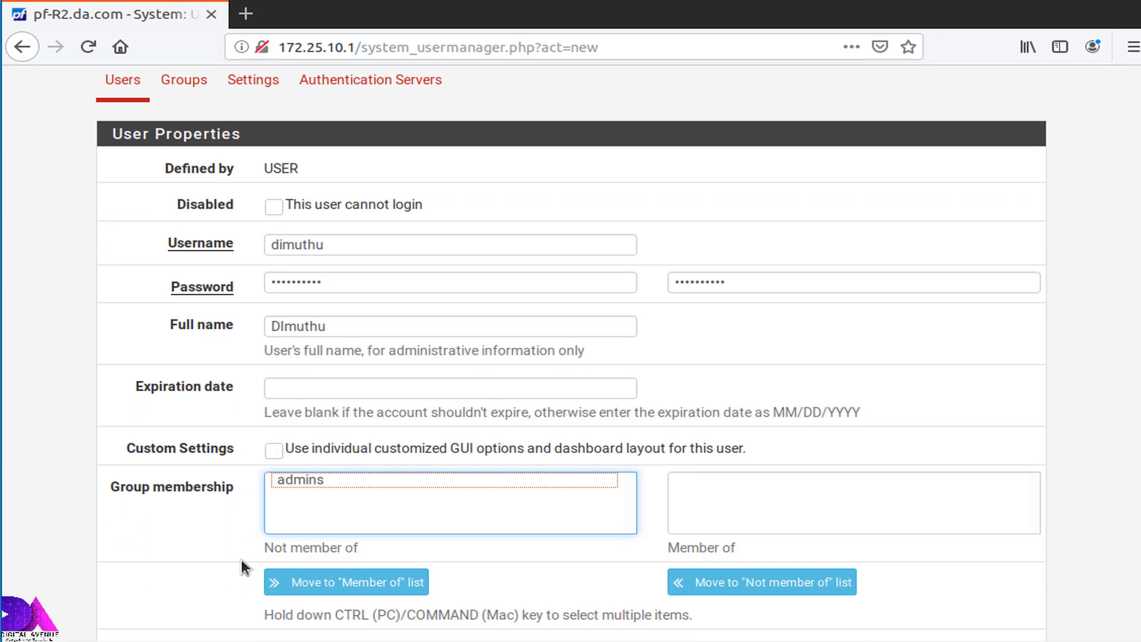
scroll(down, 3)
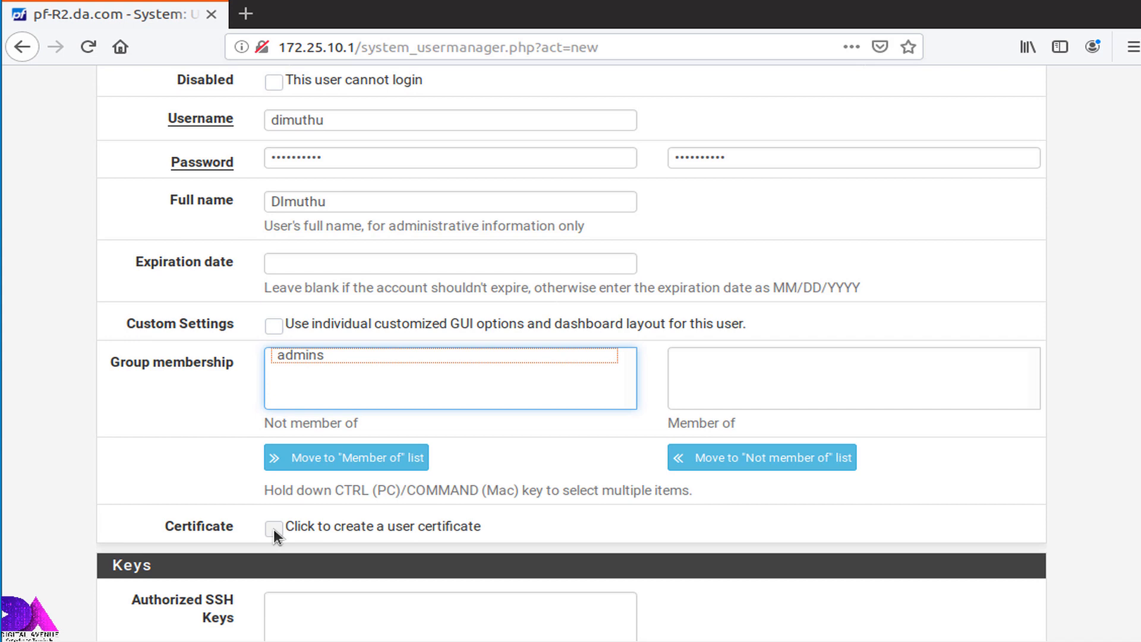
mouse_move(275, 537)
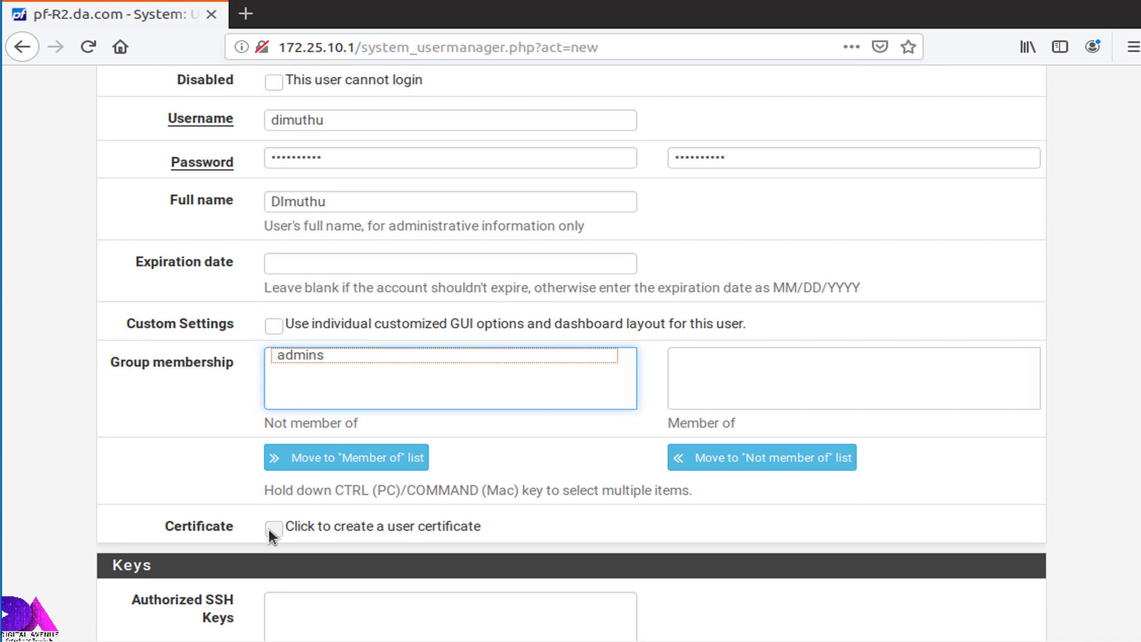
- Create a user certificate dimuthu_cert signed by VPN_CA_Cert and save the user
click(273, 526)
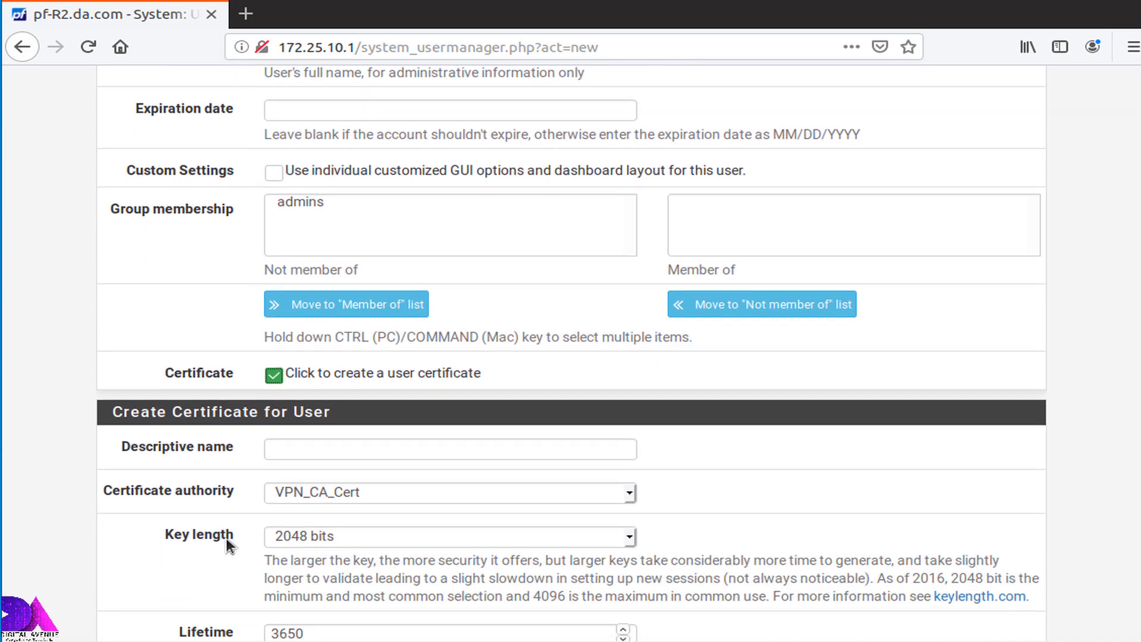
scroll(down, 3)
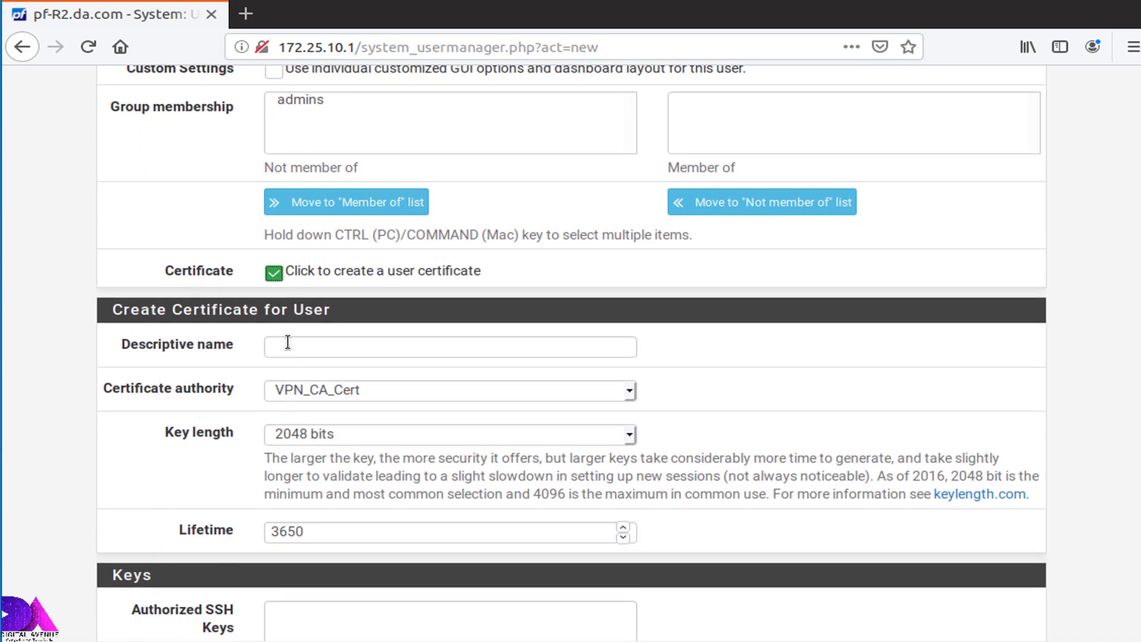
text(dimuthu)
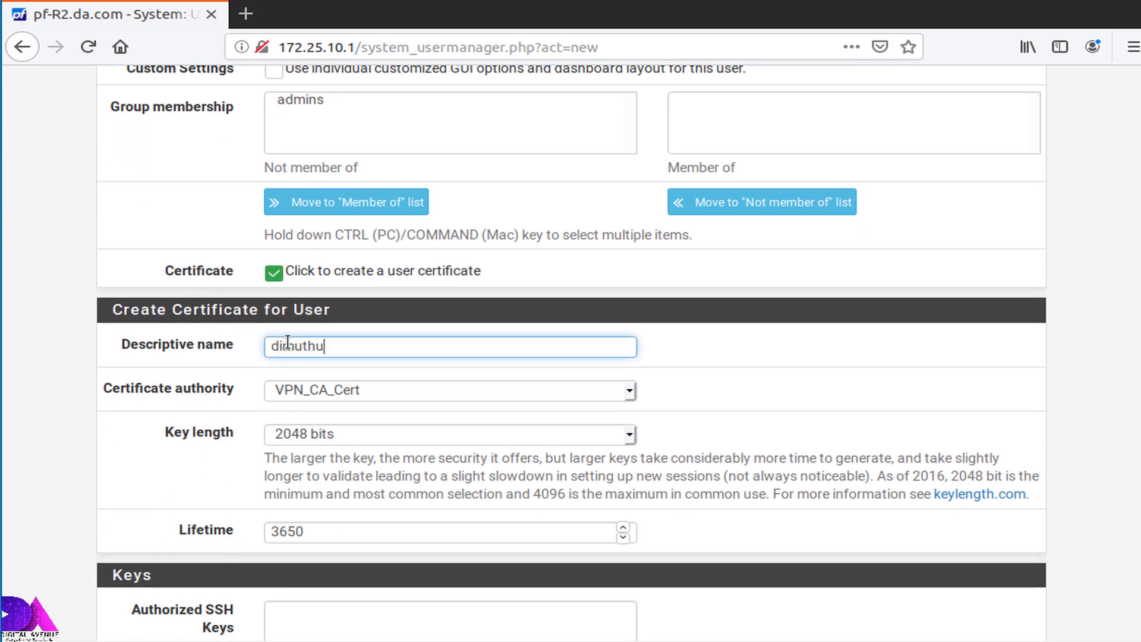
text(_cert)
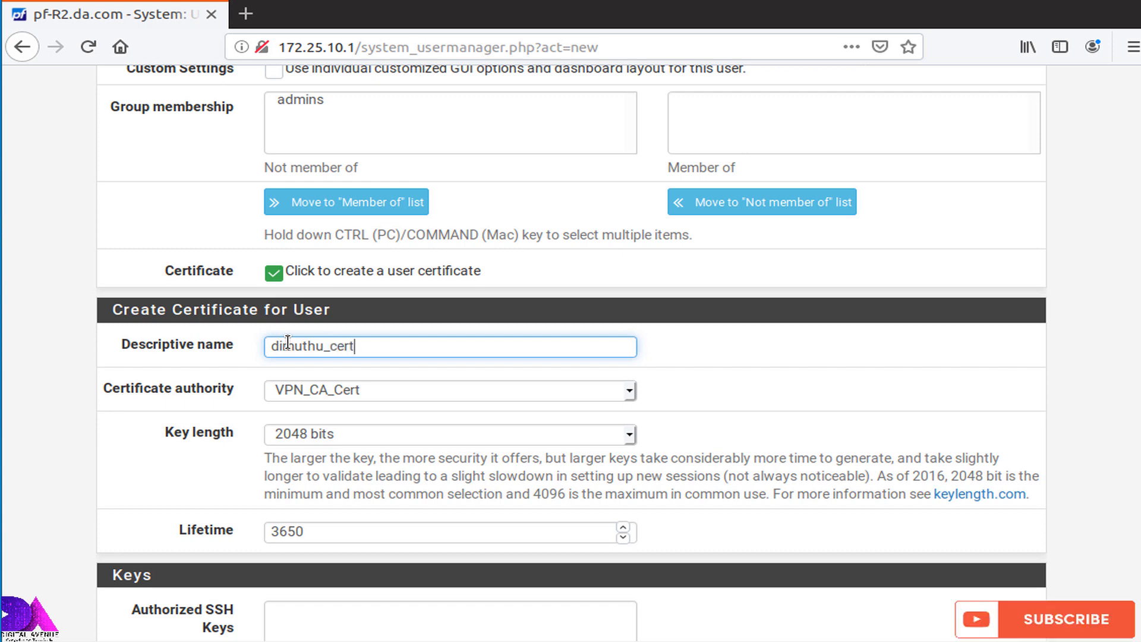
scroll(down, 3)
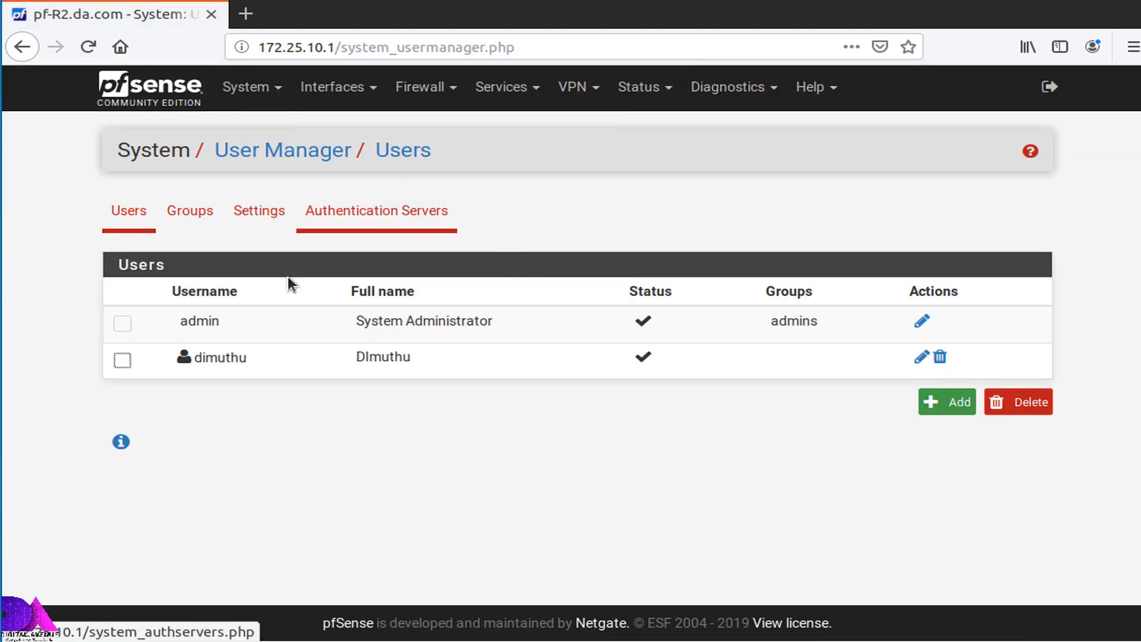
- Reach the OpenVPN servers list and reopen the Remote Access server for editing
click(572, 99)
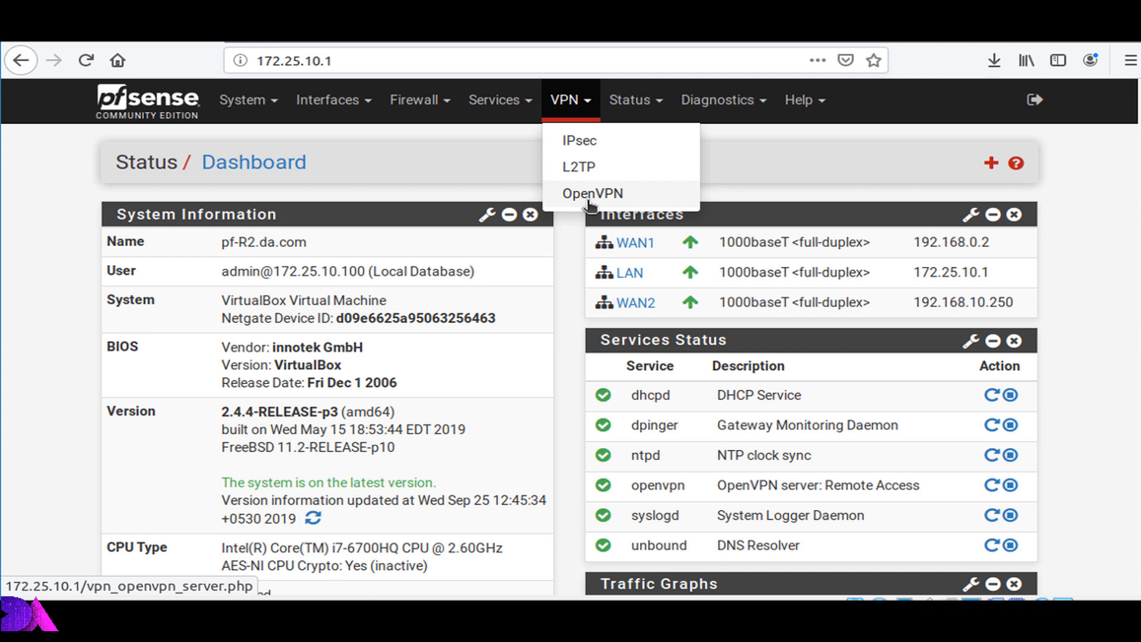
click(592, 192)
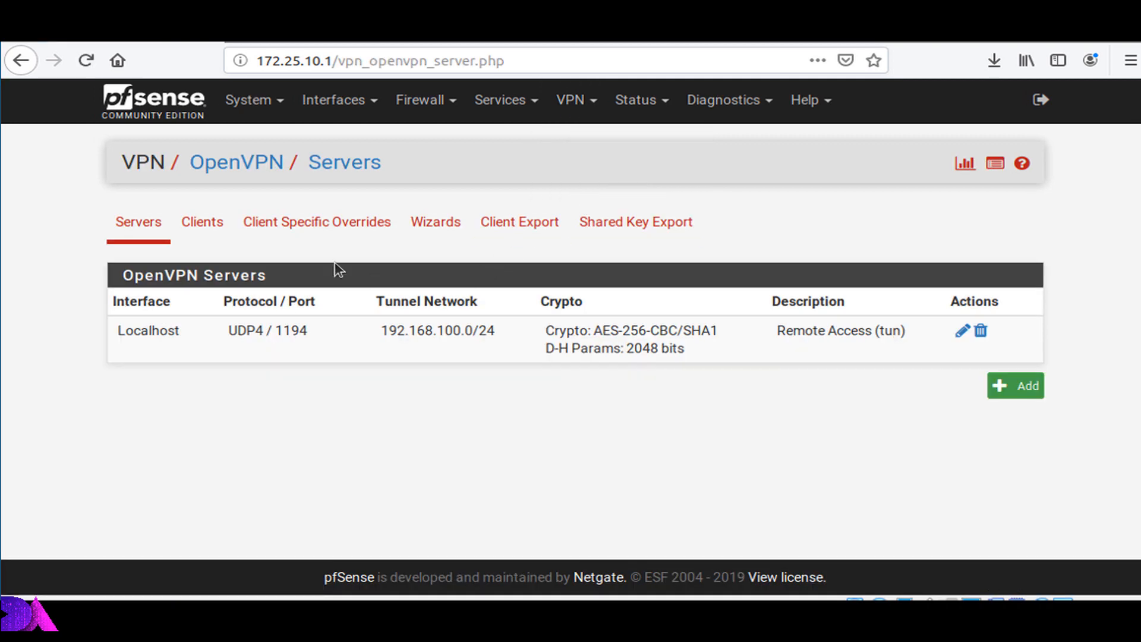
mouse_move(142, 233)
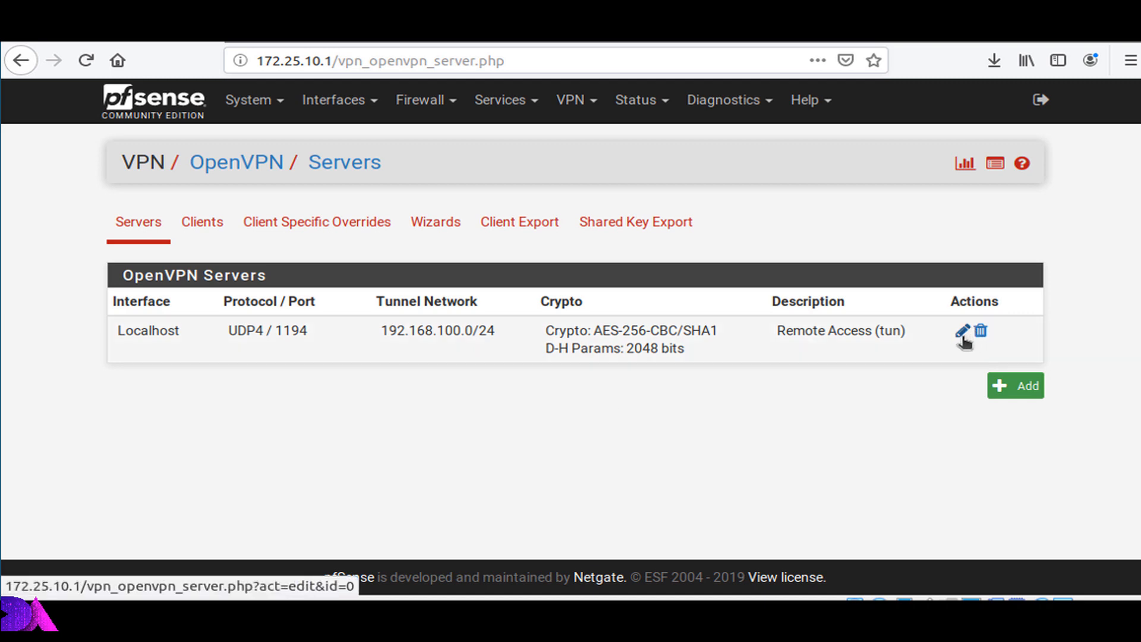
click(962, 332)
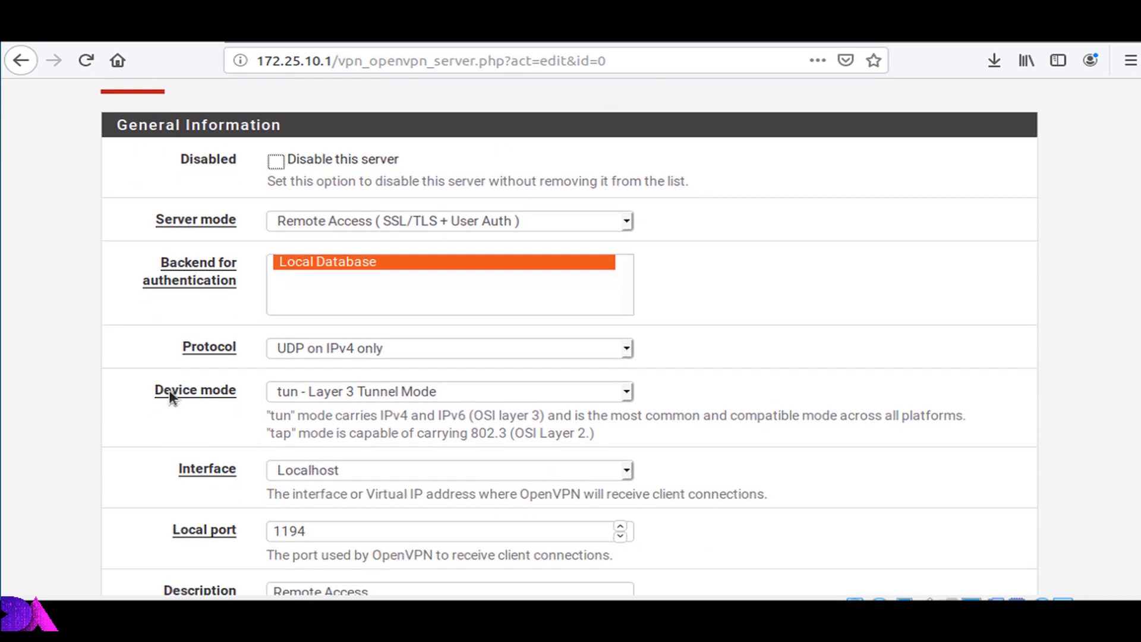
click(21, 61)
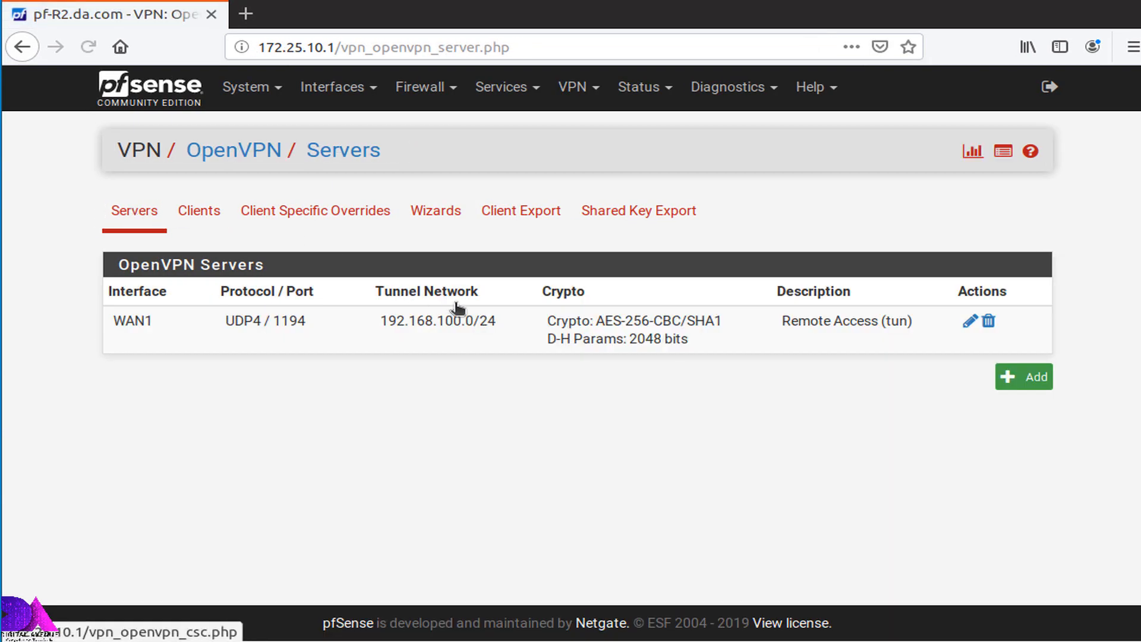
click(969, 321)
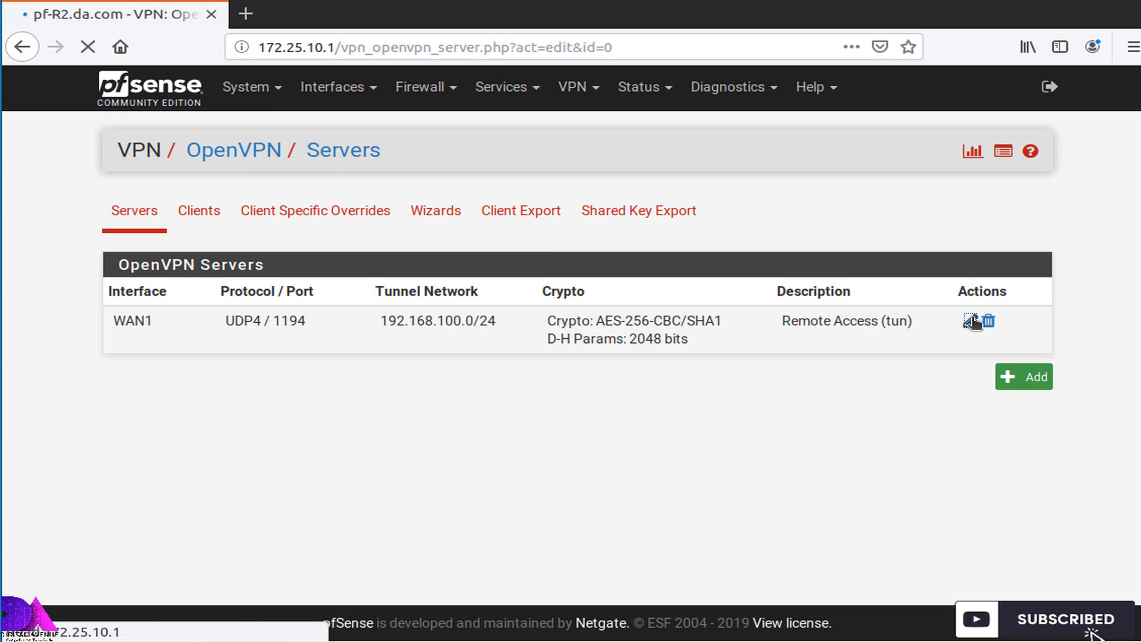
click(972, 320)
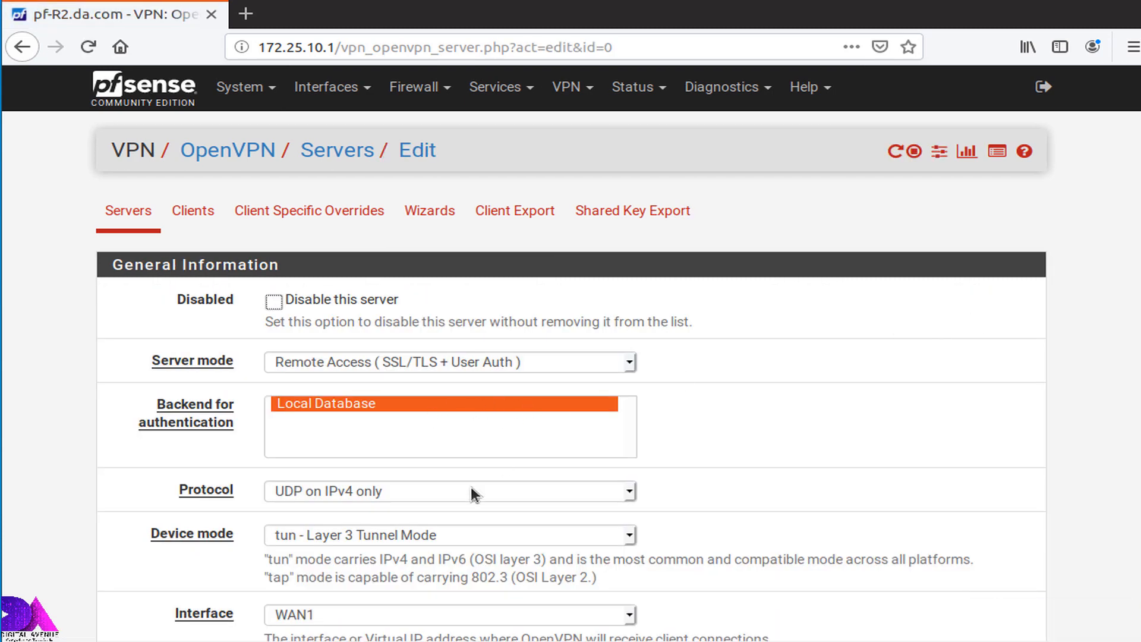
- Set the server's Interface to Localhost and save, listing it as Localhost UDP4/1194
scroll(down, 3)
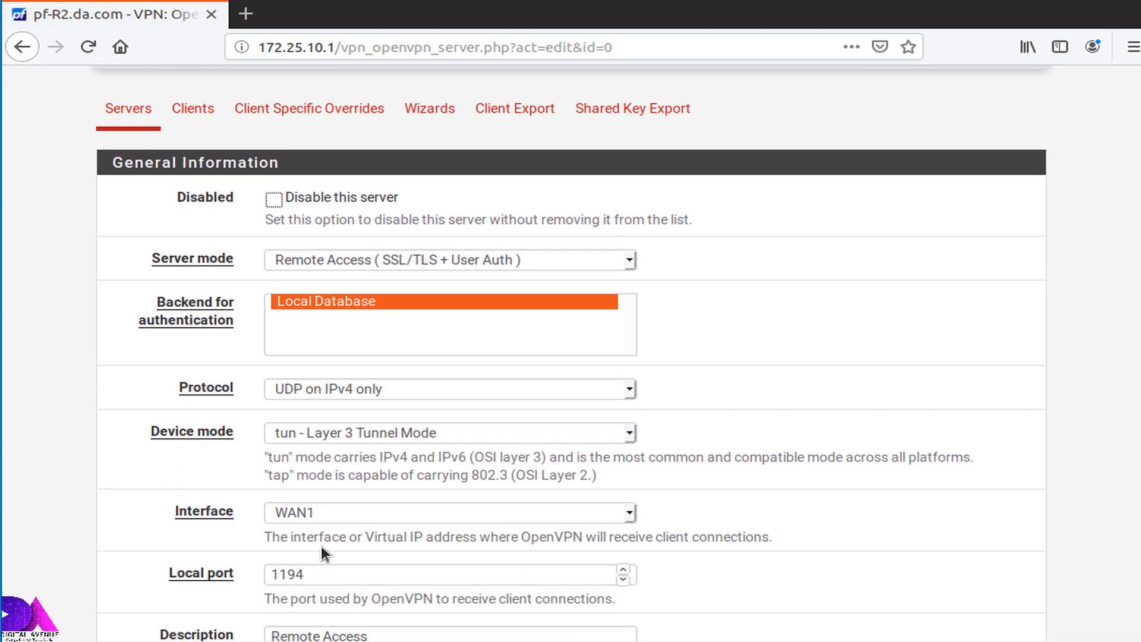
mouse_move(550, 518)
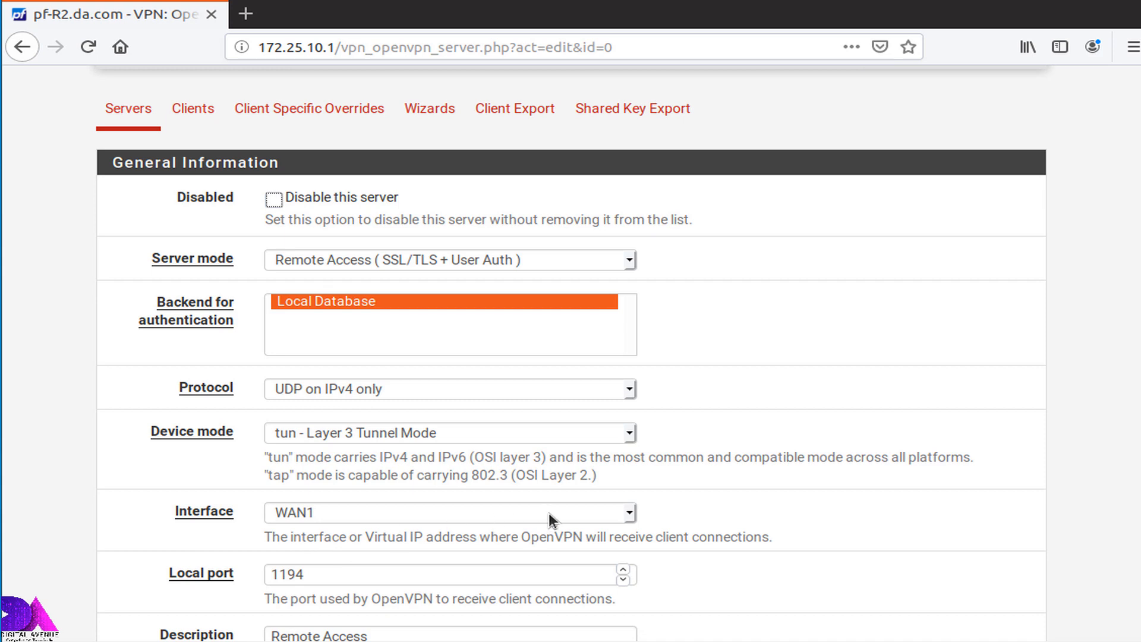
mouse_move(222, 216)
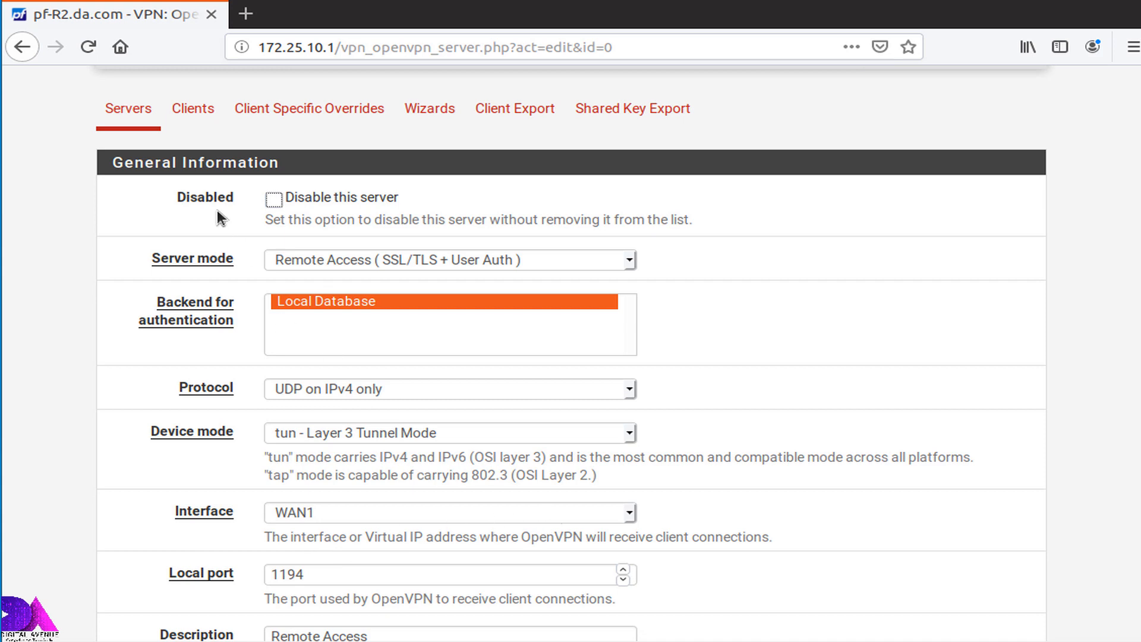
mouse_move(194, 513)
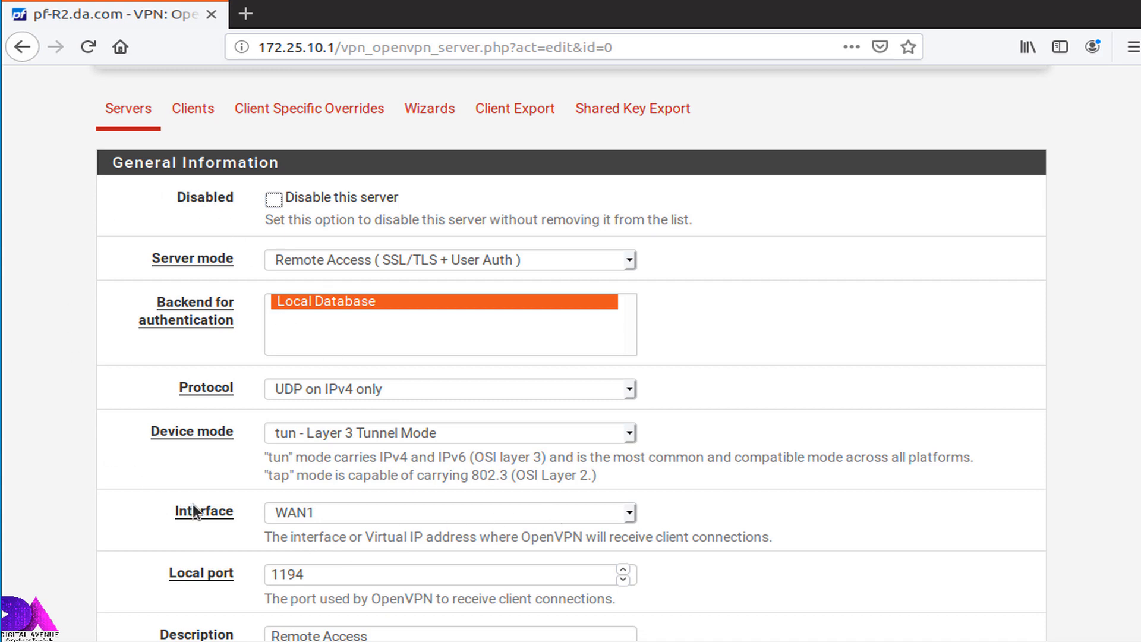
mouse_move(329, 513)
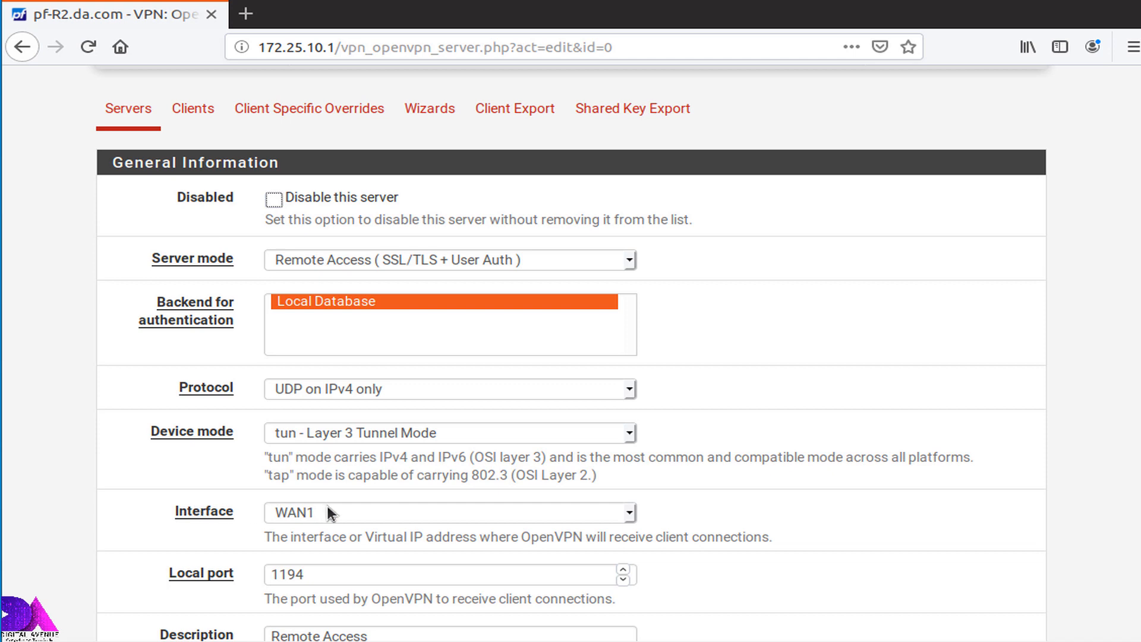
click(450, 512)
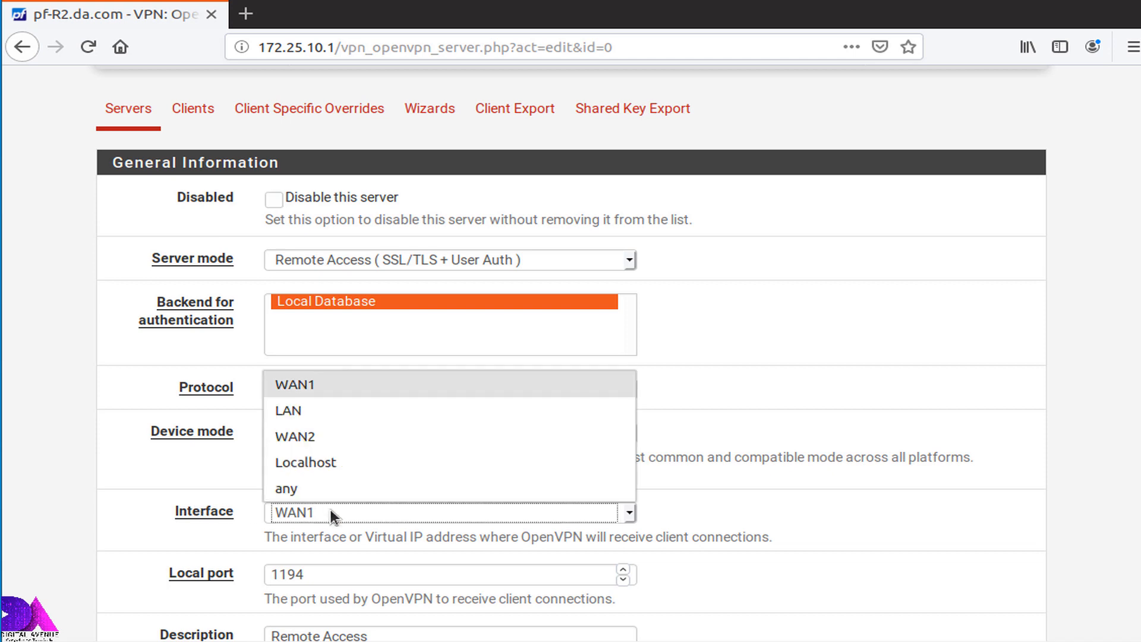
mouse_move(320, 463)
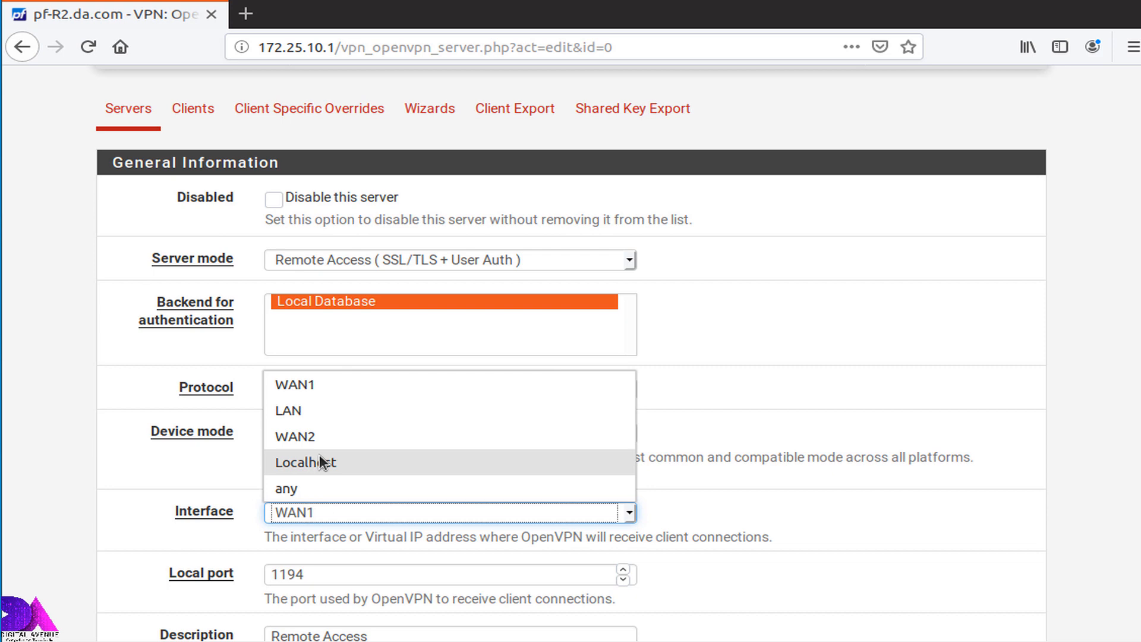
click(305, 462)
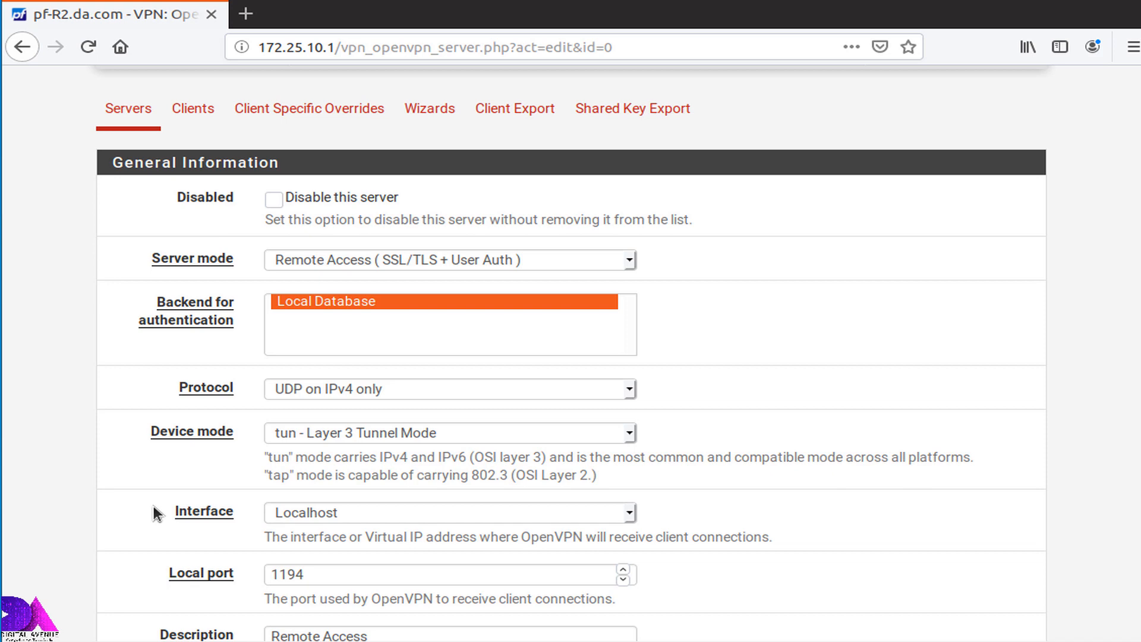
click(303, 500)
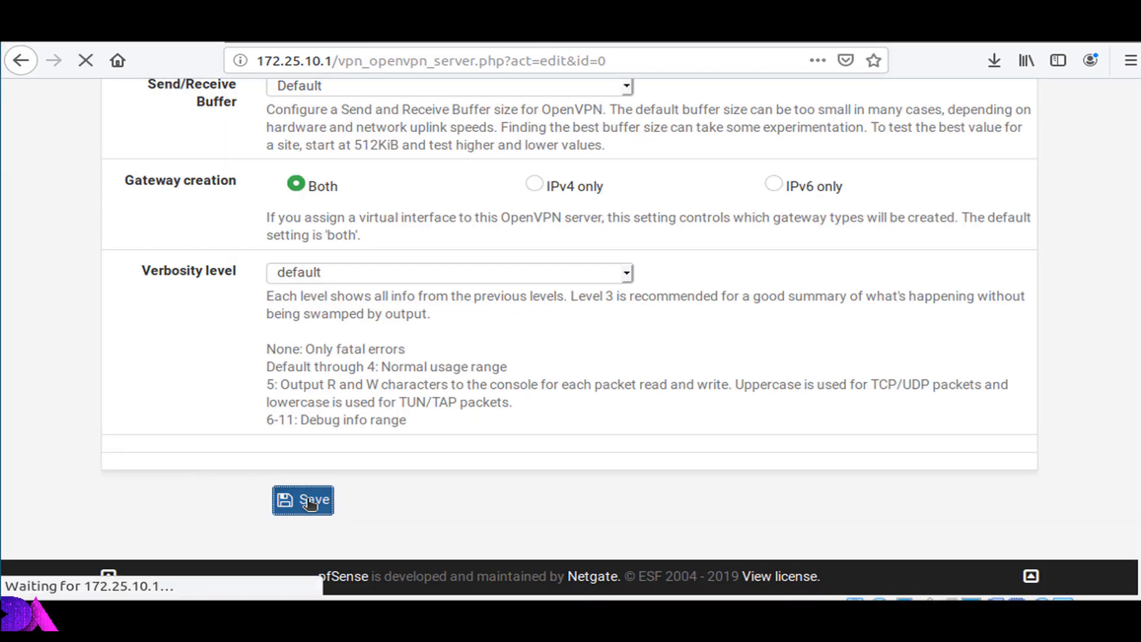
click(303, 500)
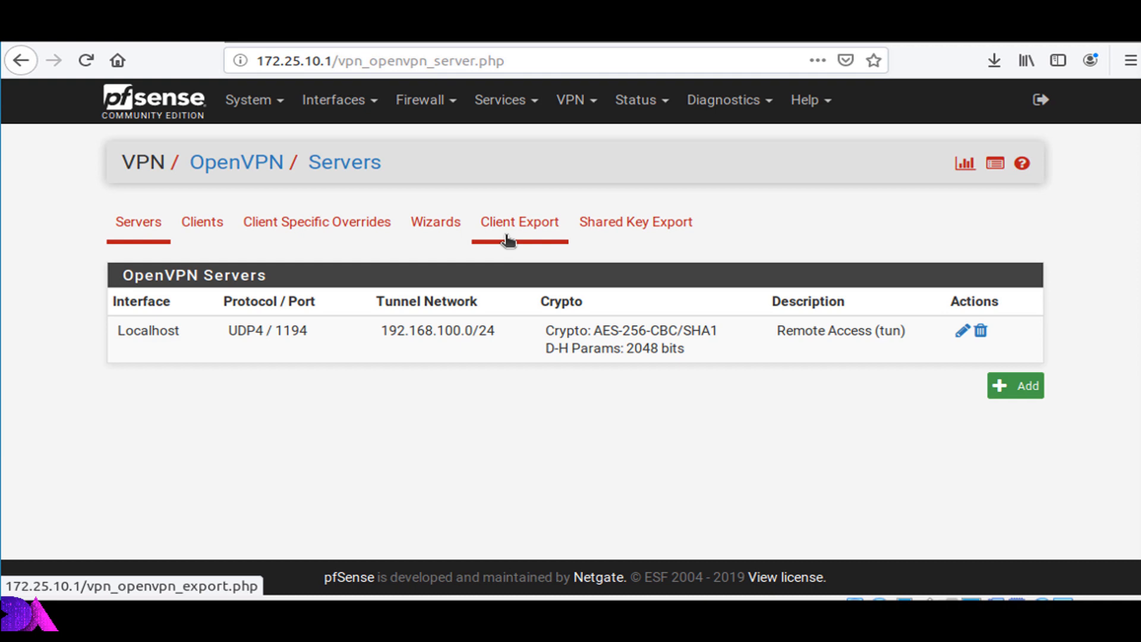
- Review the Client Export additional options showing both remote address lines on UDP for Remote Access UDP4:1194
click(519, 223)
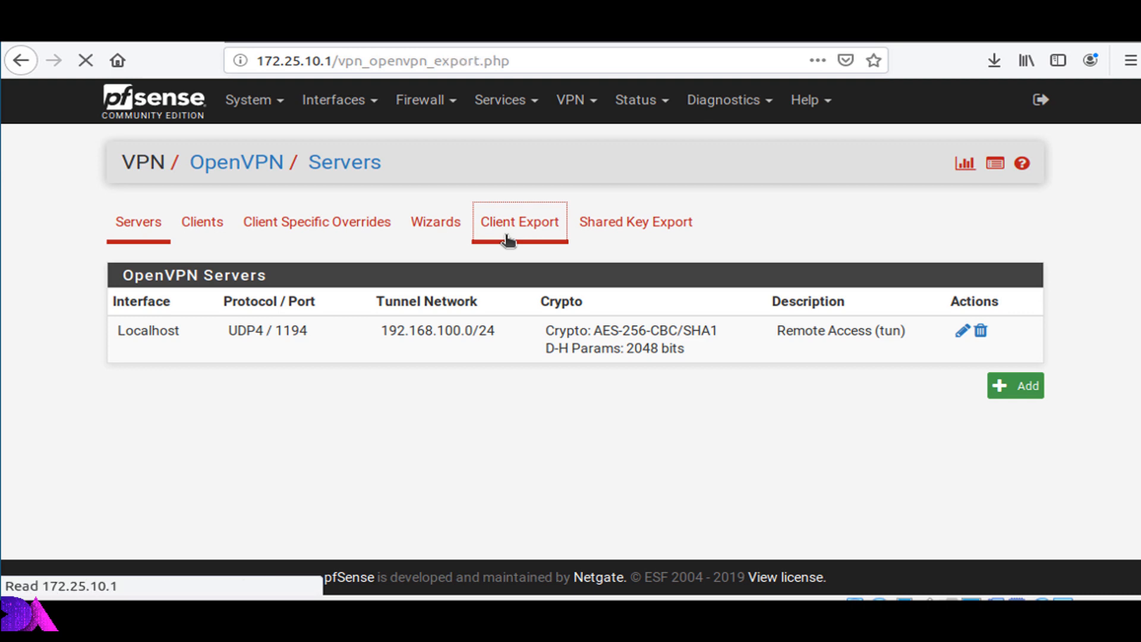
click(520, 222)
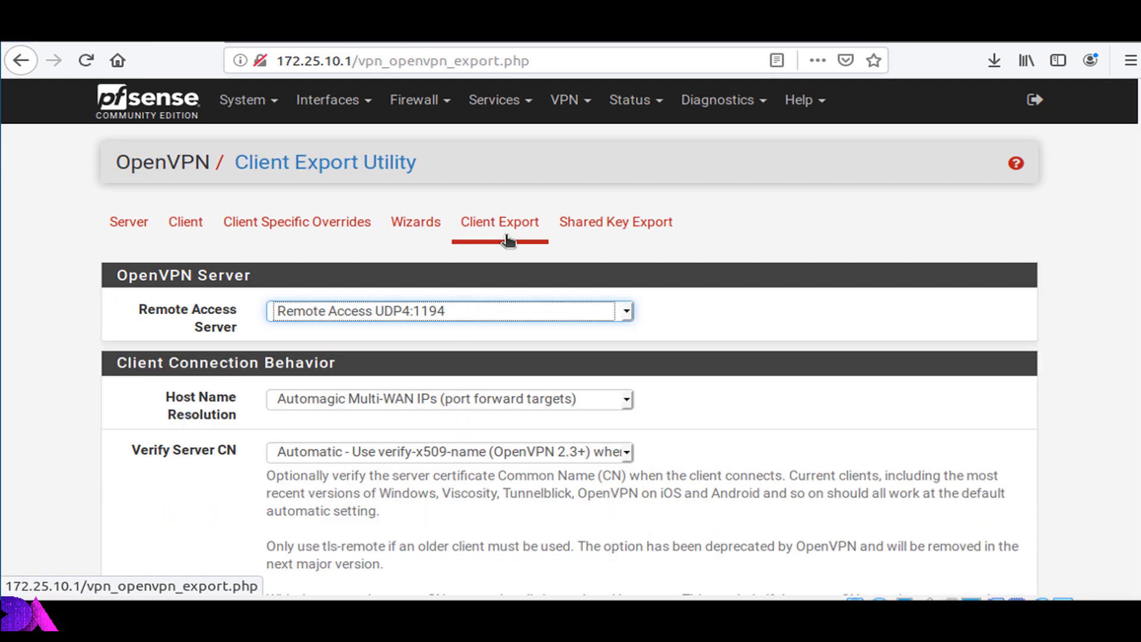
mouse_move(320, 402)
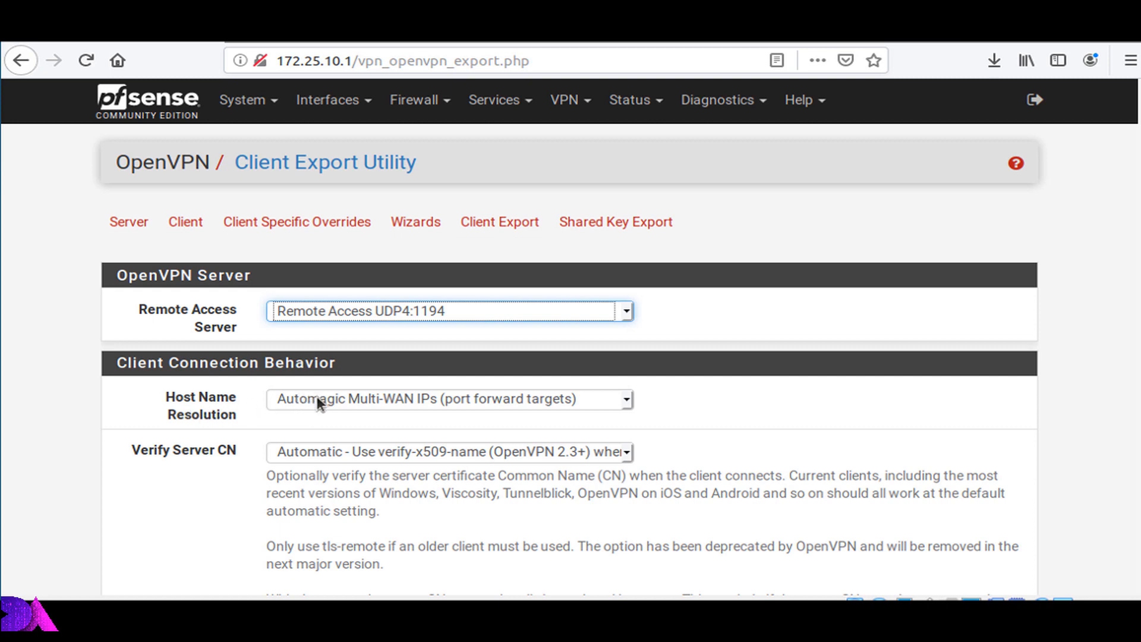
click(448, 400)
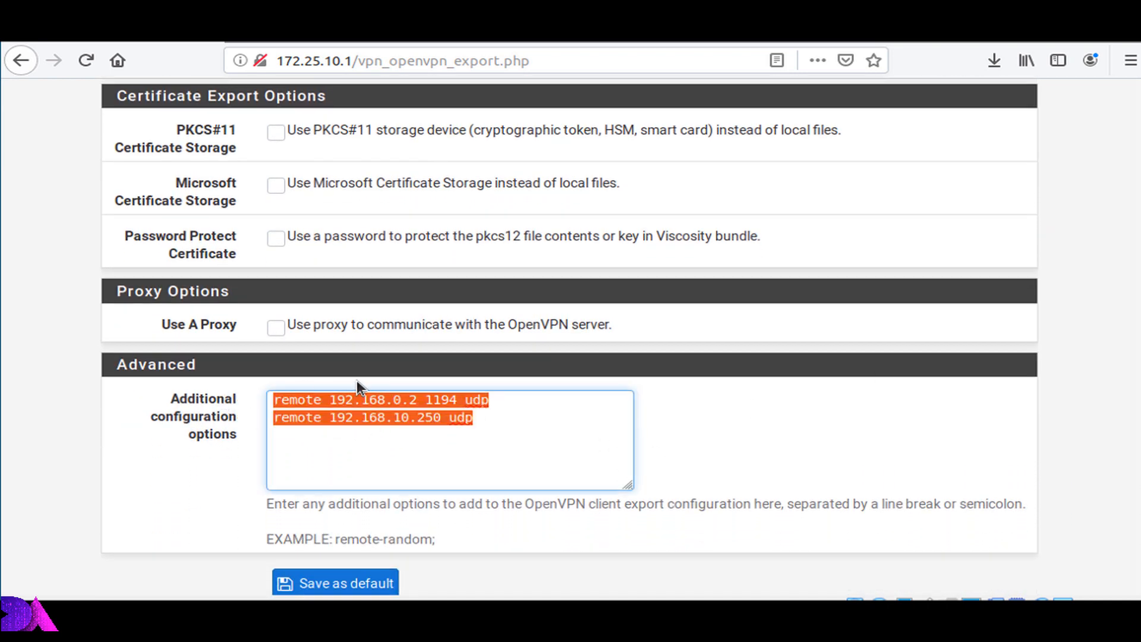
click(348, 417)
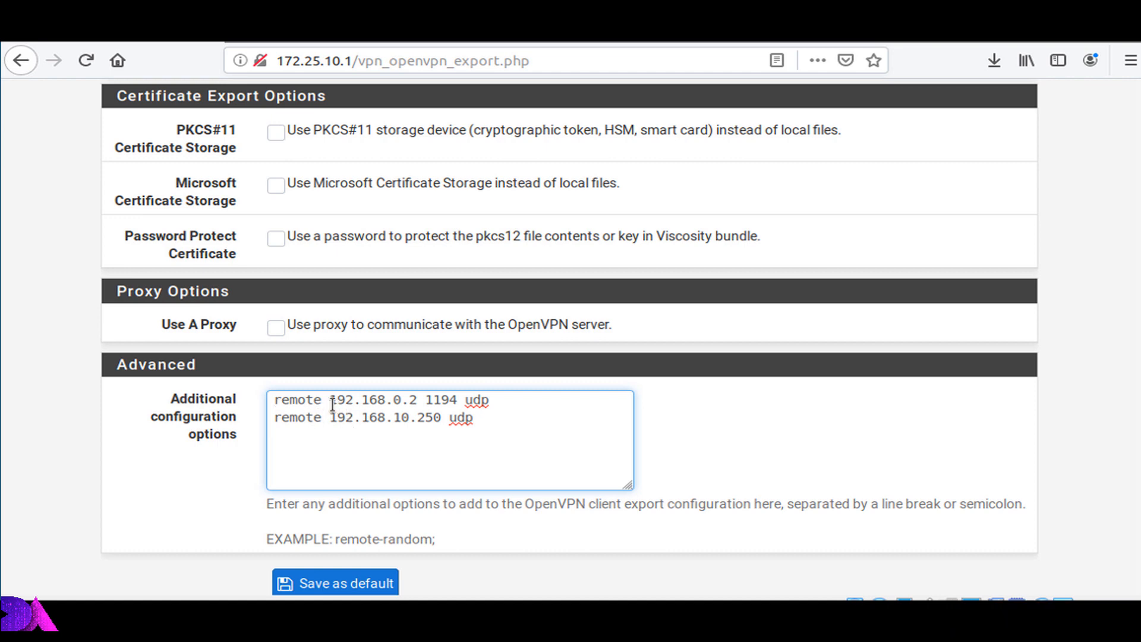
double_click(298, 400)
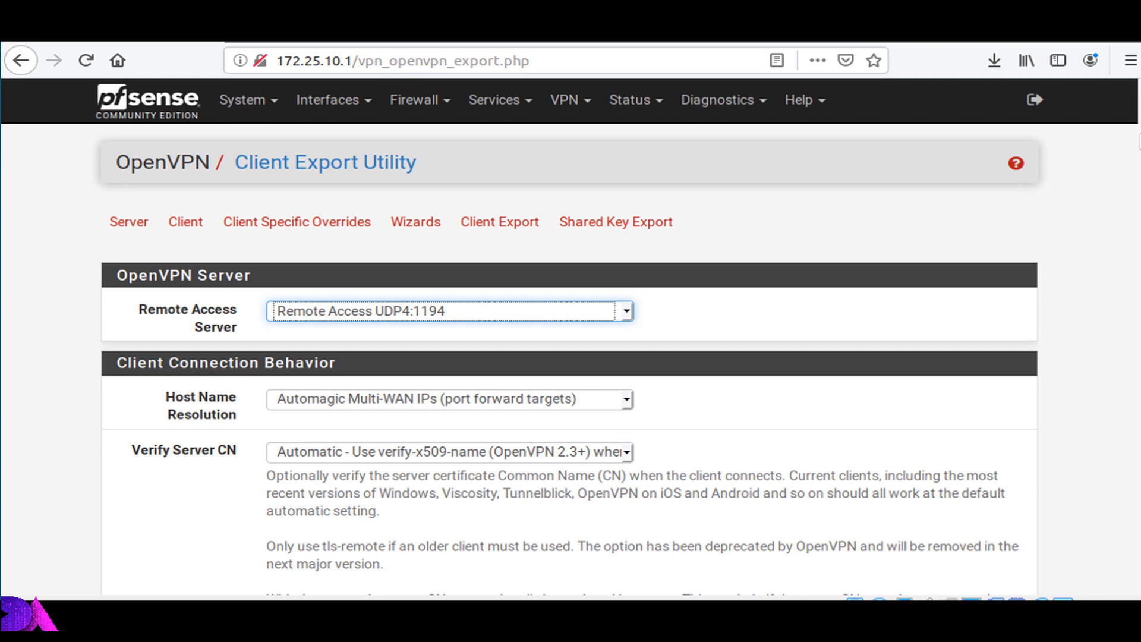
scroll(down, 3)
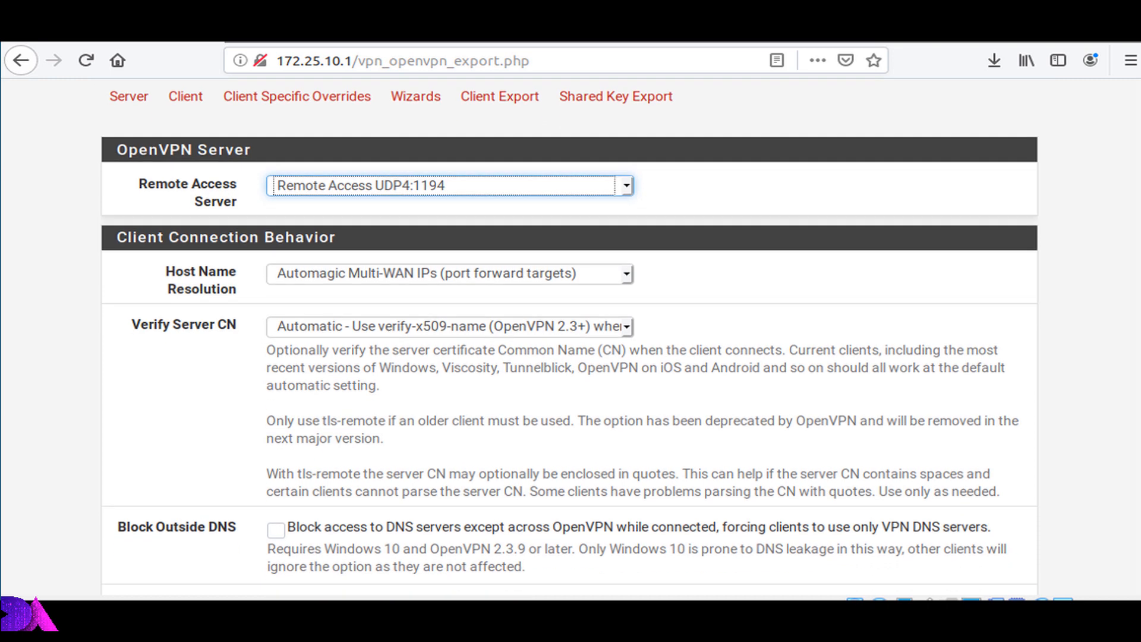
scroll(down, 3)
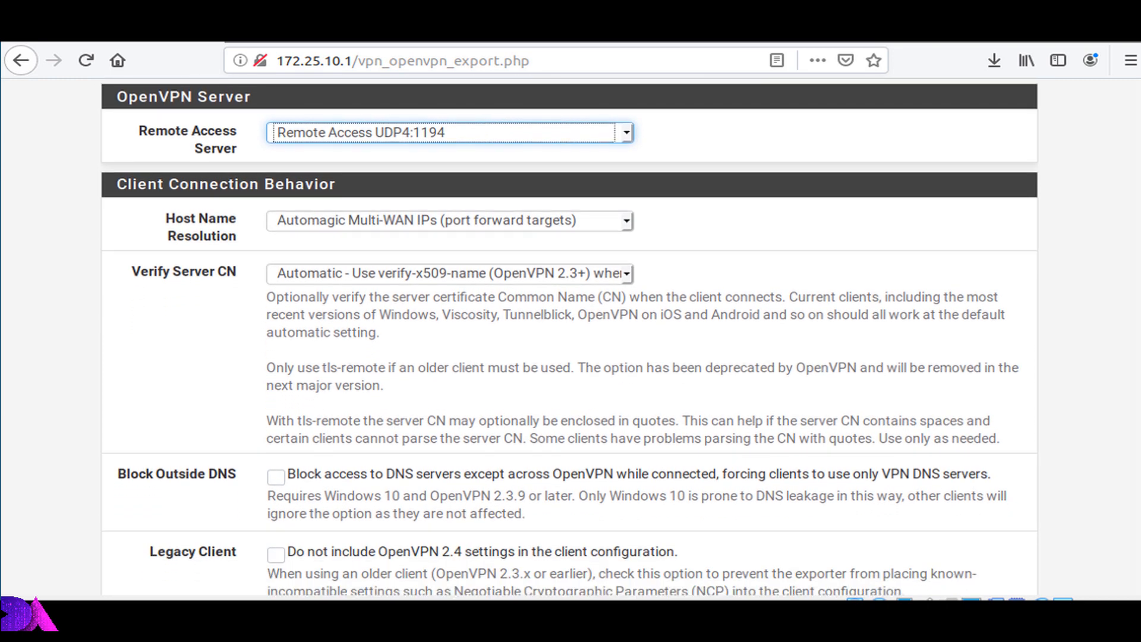
scroll(down, 3)
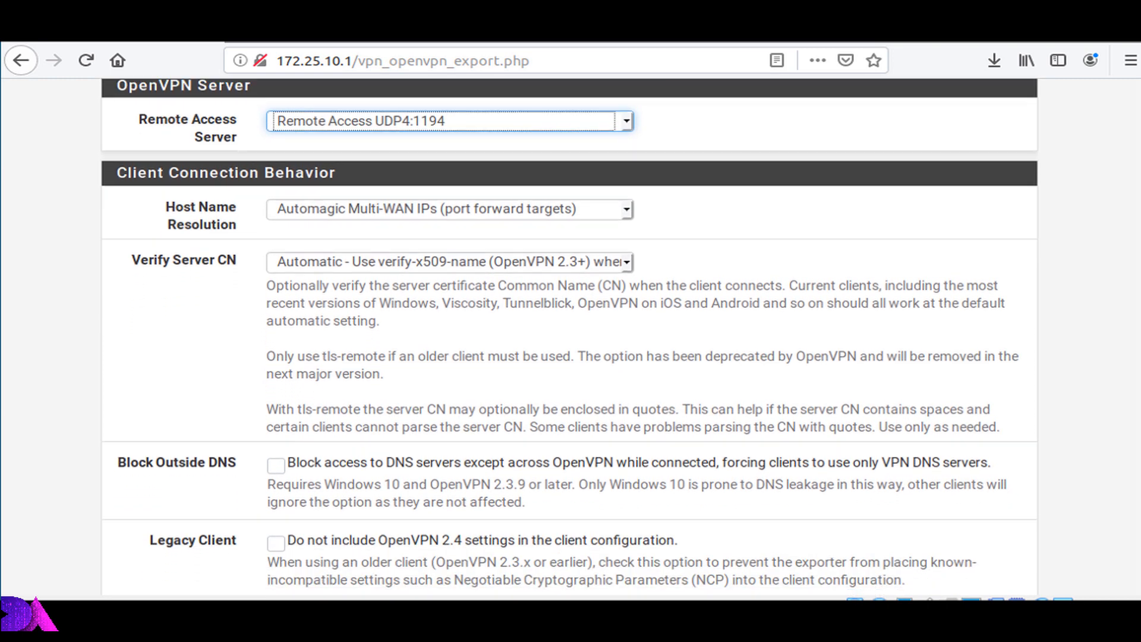
scroll(down, 3)
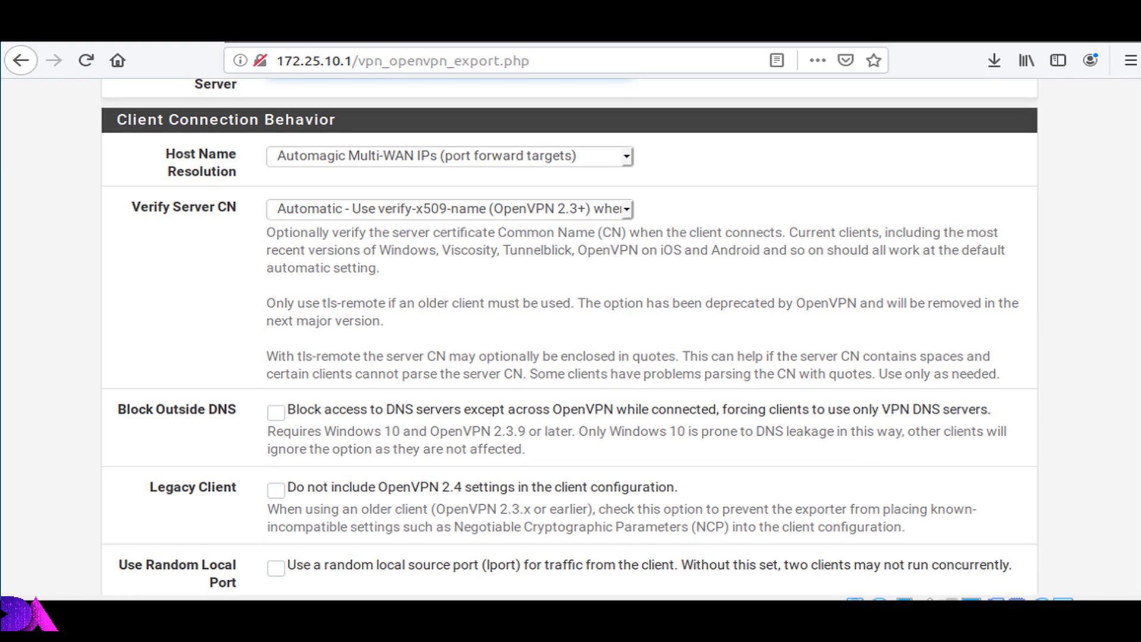
scroll(down, 3)
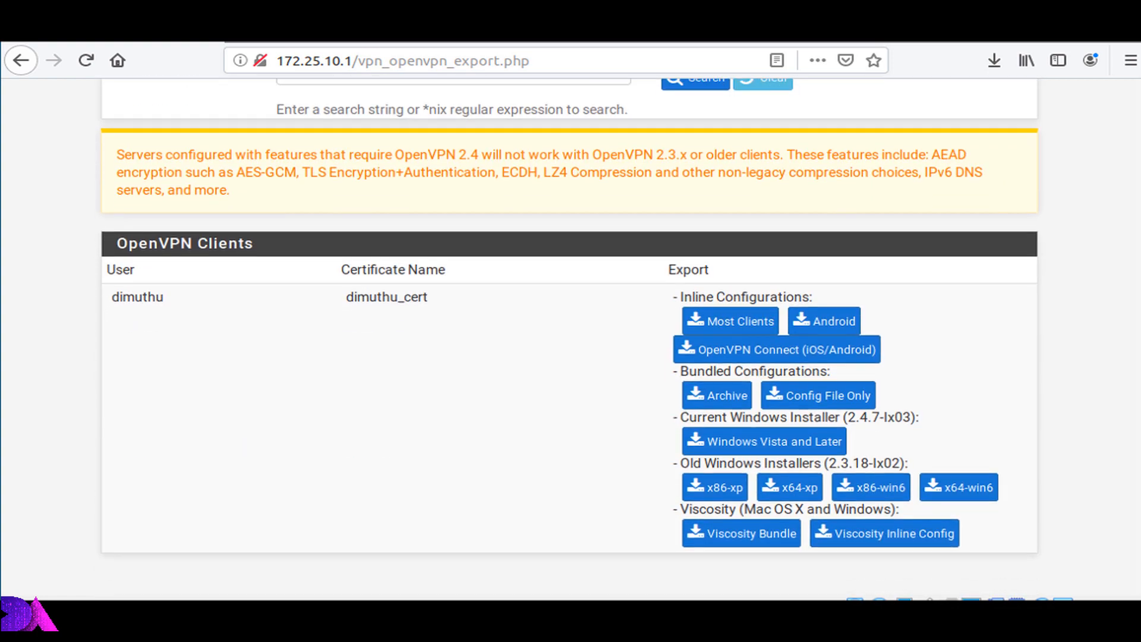
mouse_move(518, 340)
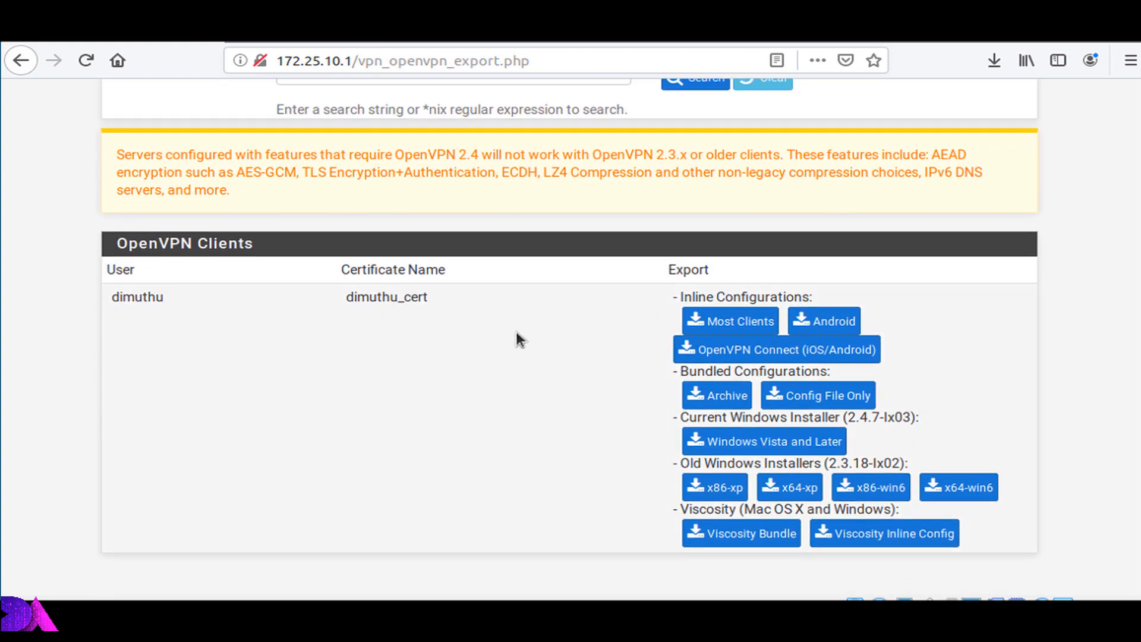
mouse_move(99, 229)
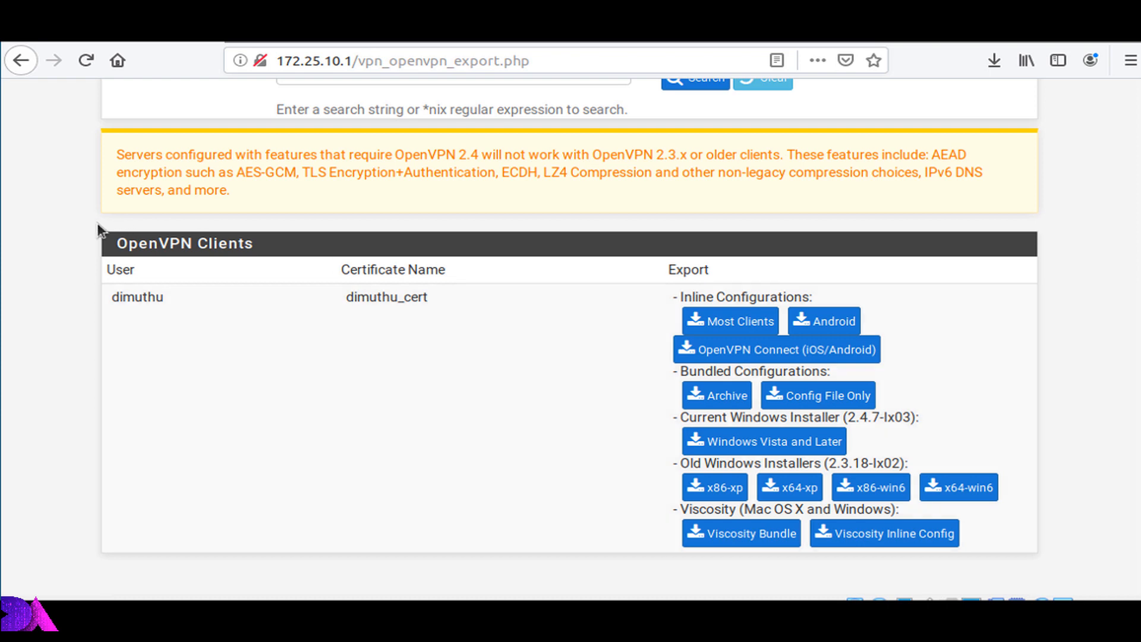
mouse_move(887, 383)
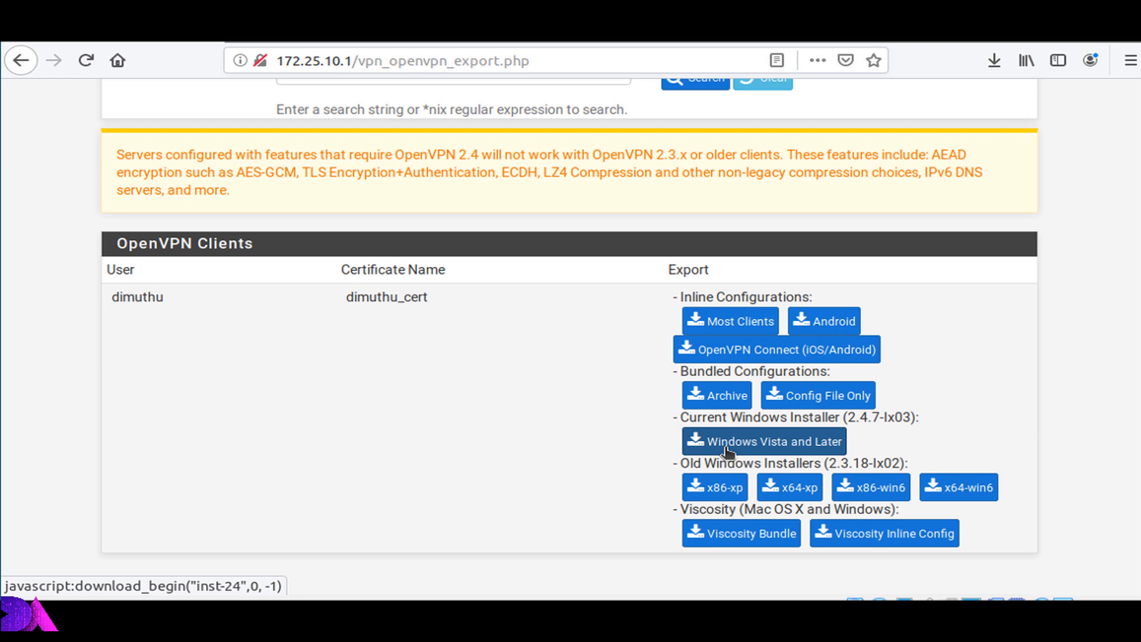
- Save the 'Windows Vista and Later' installer openvpn-pf-R2-UDP4-1194-dimuthu-install-2.4.7-I603.exe for dimuthu
click(763, 441)
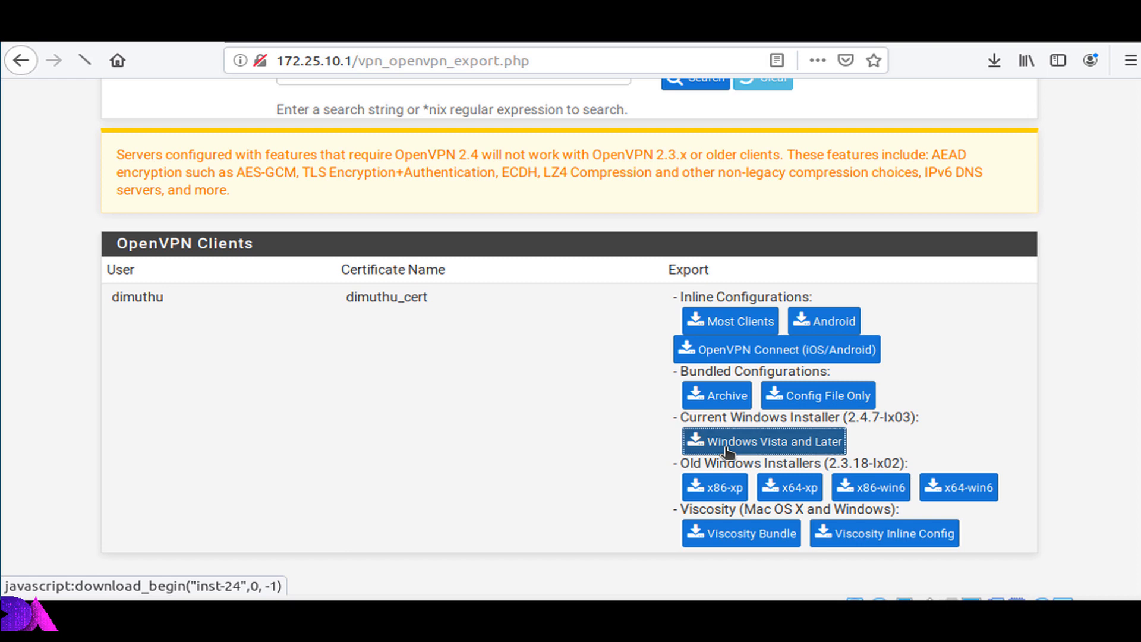
click(763, 441)
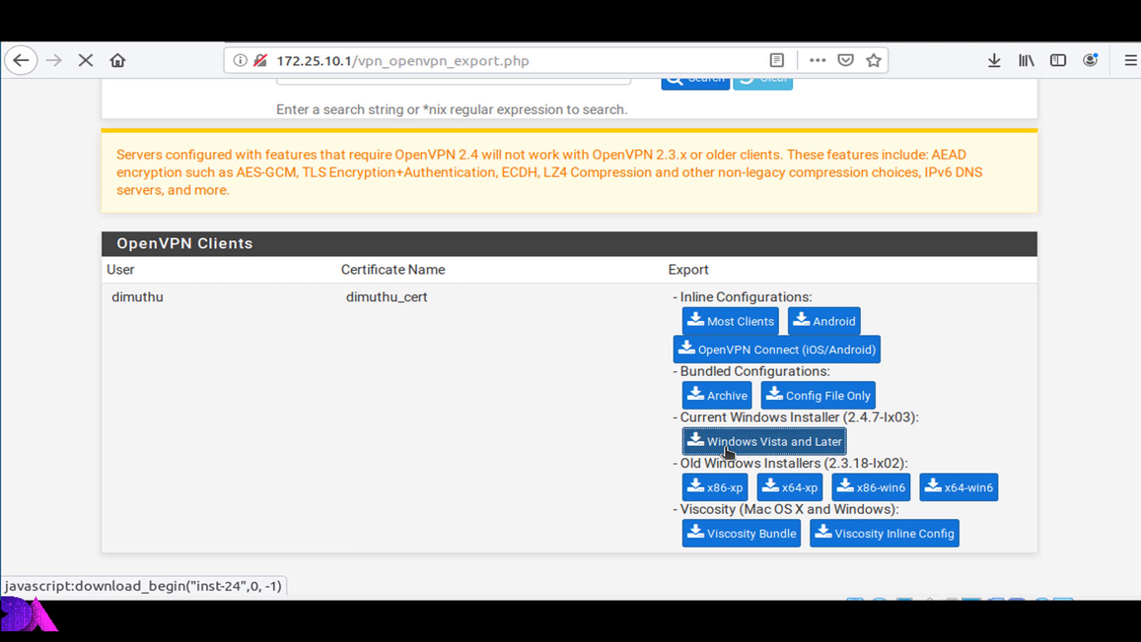
click(763, 441)
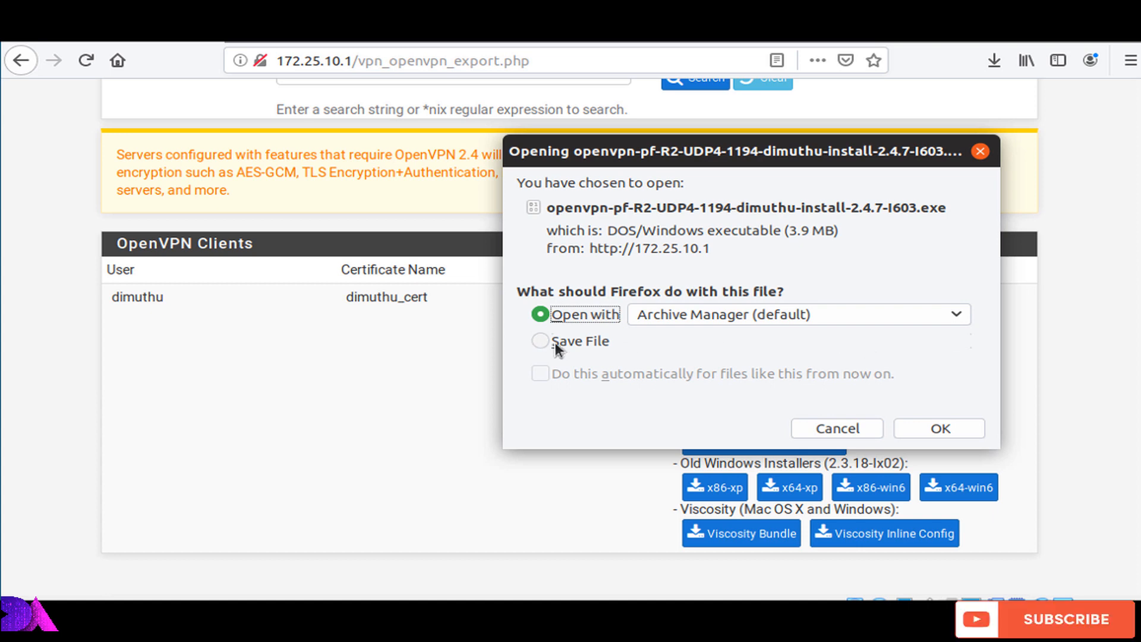
click(541, 341)
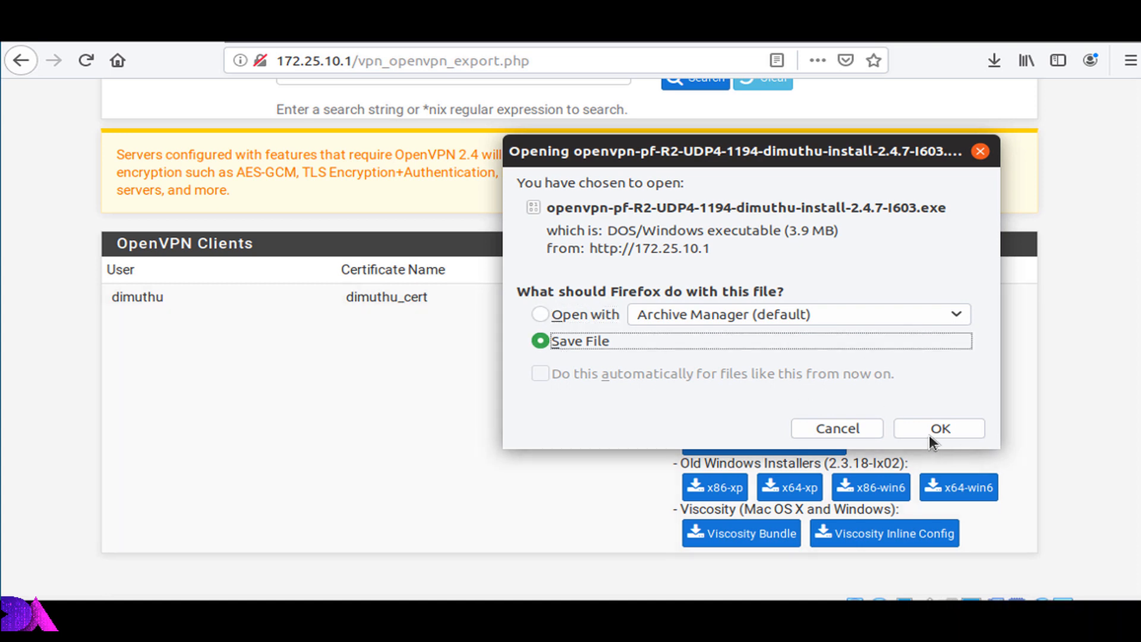
click(938, 428)
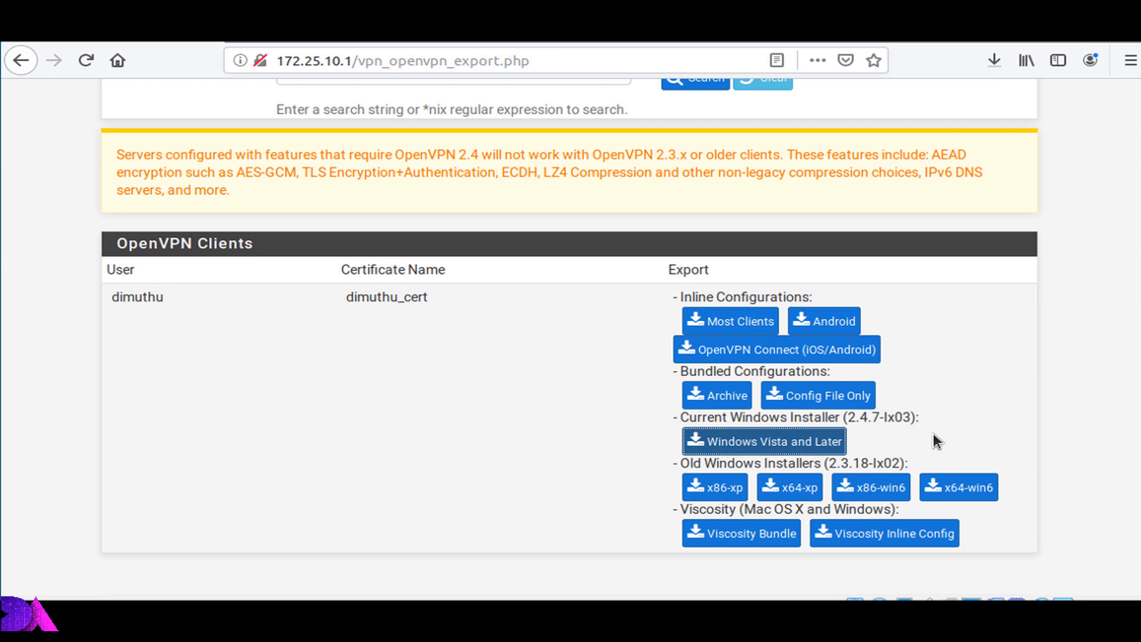
click(763, 440)
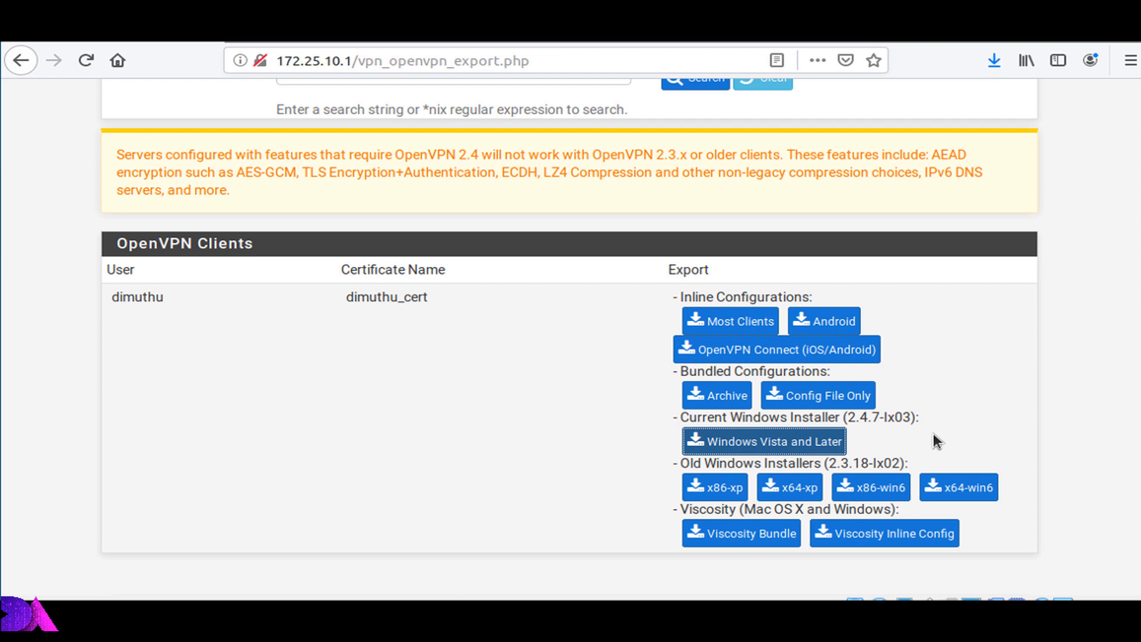